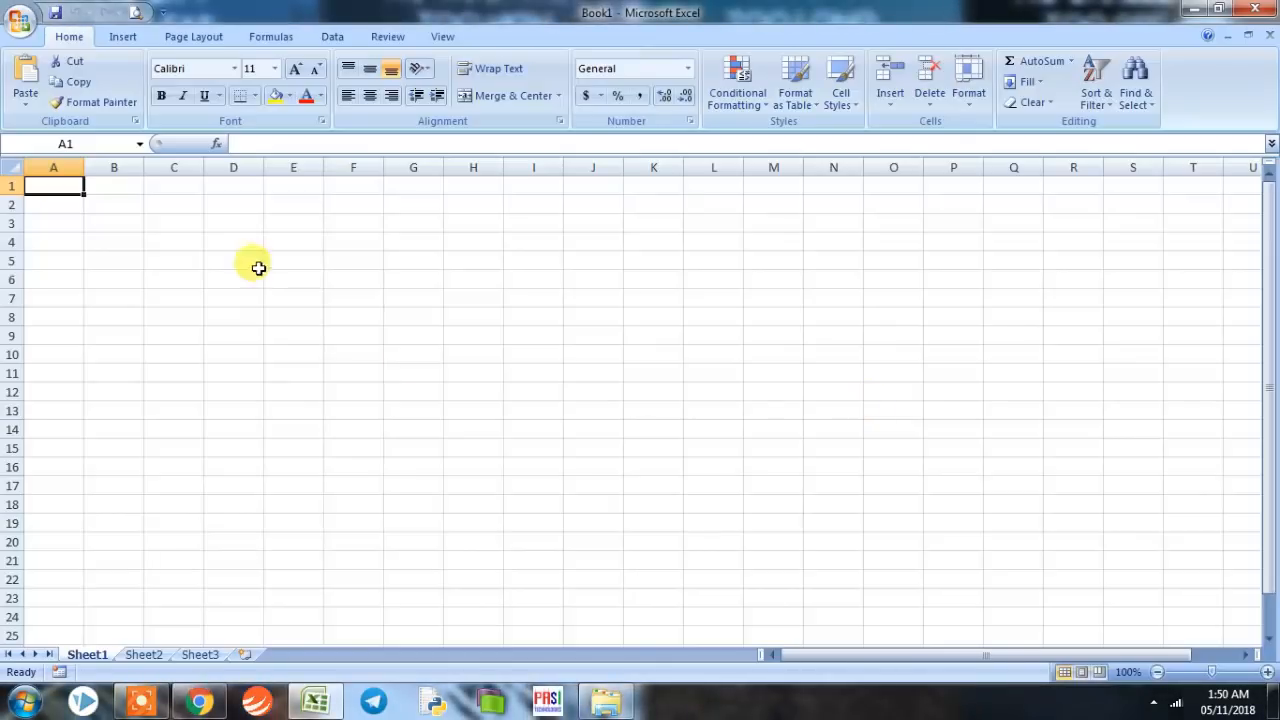
mouse_move(176, 562)
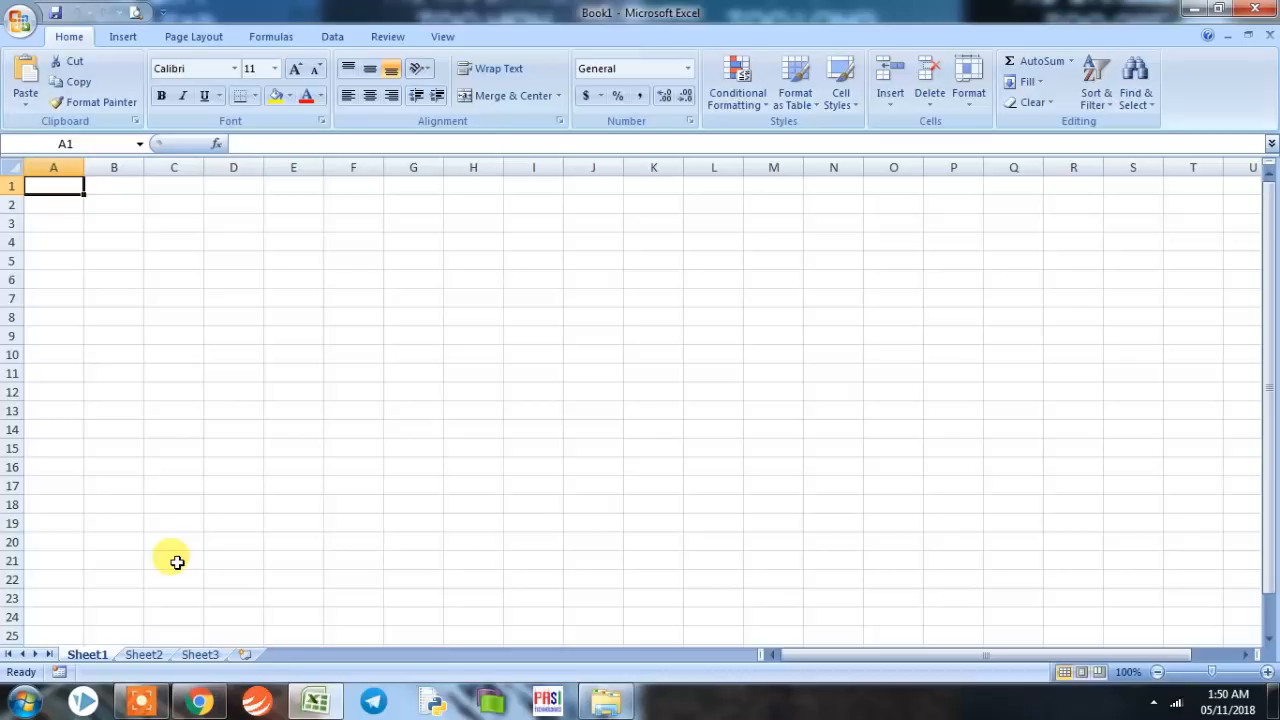
mouse_move(176, 587)
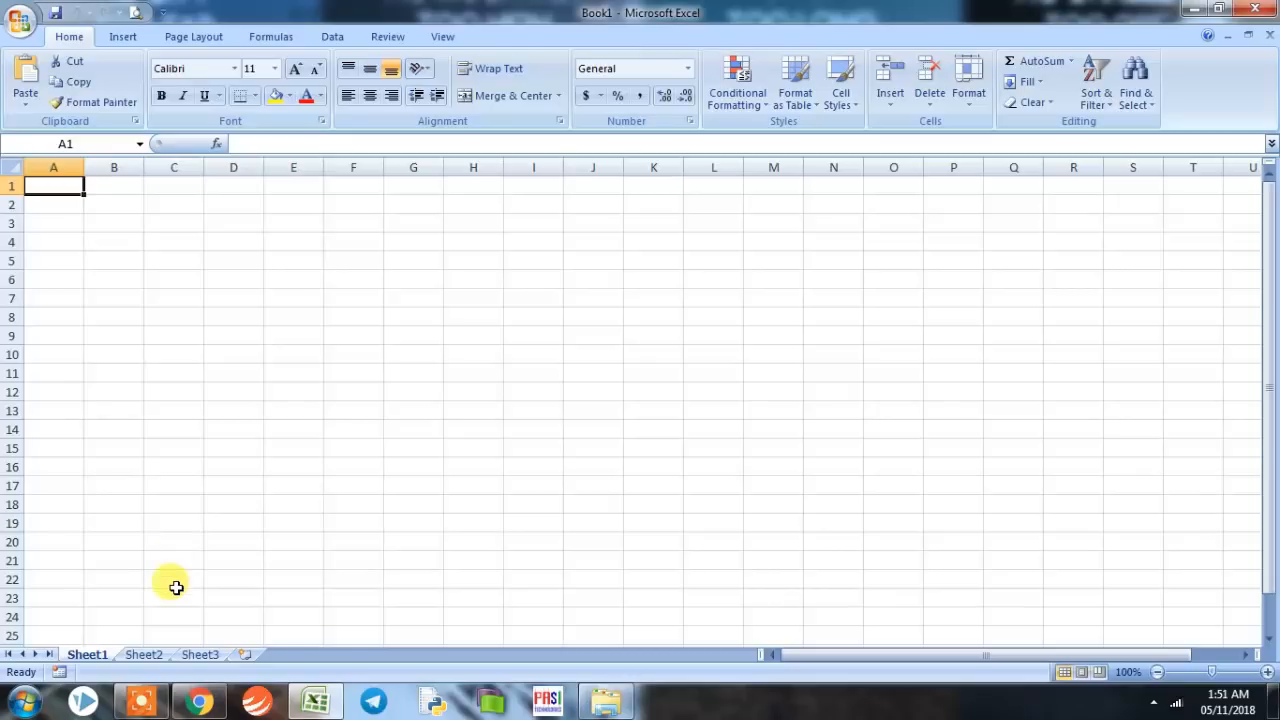
- On nseindia.com, go to Live Market > Equity Derivatives > Option Chain and copy the NIFTY page URL
left_click(187, 699)
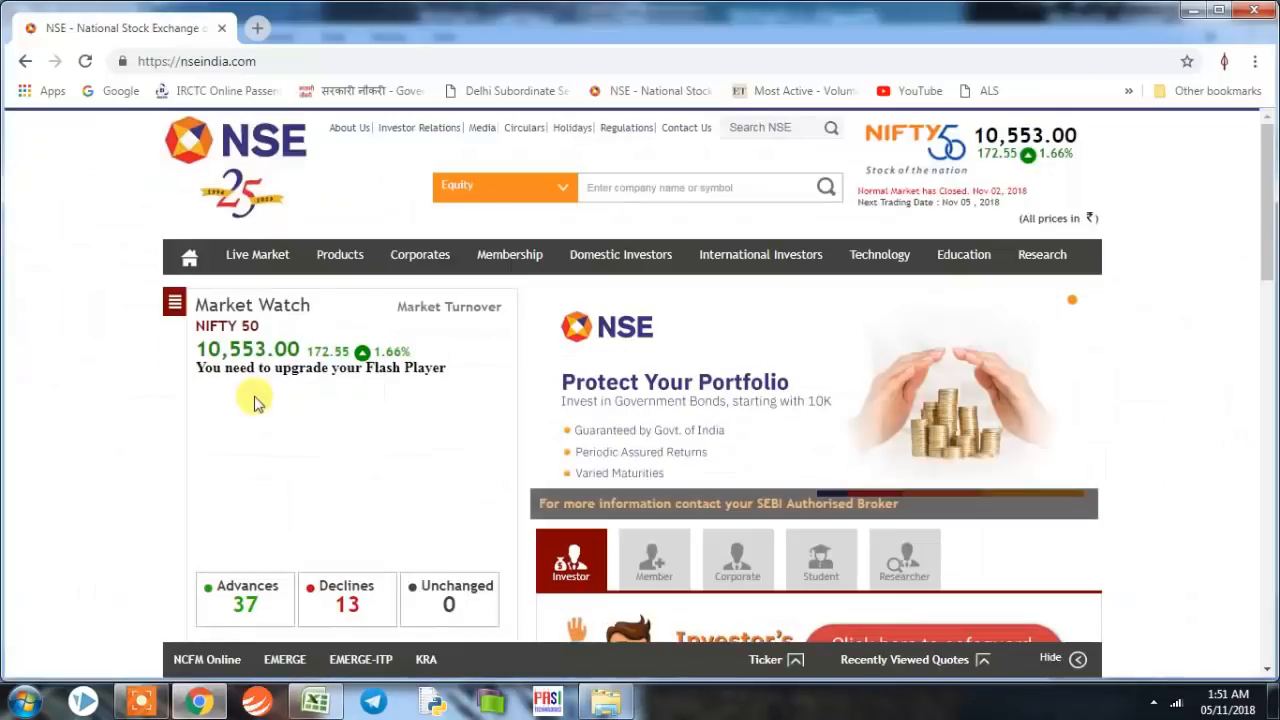
left_click(257, 255)
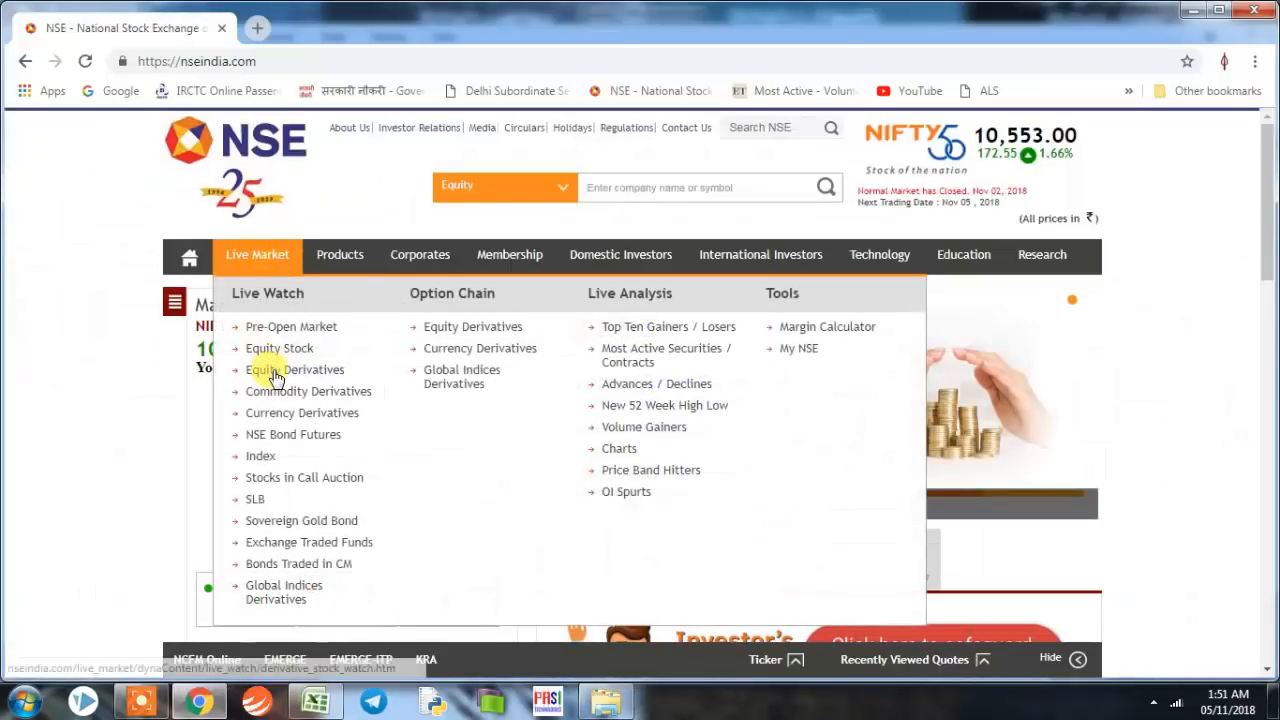
left_click(294, 369)
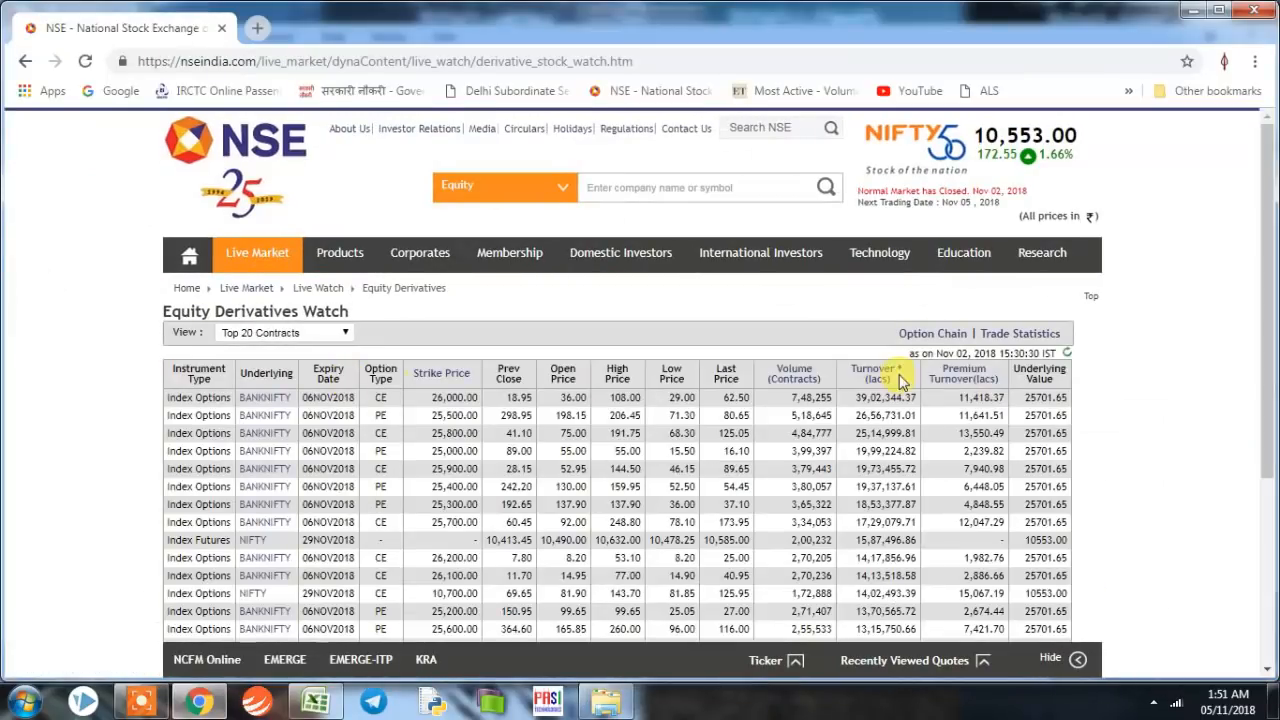
left_click(932, 333)
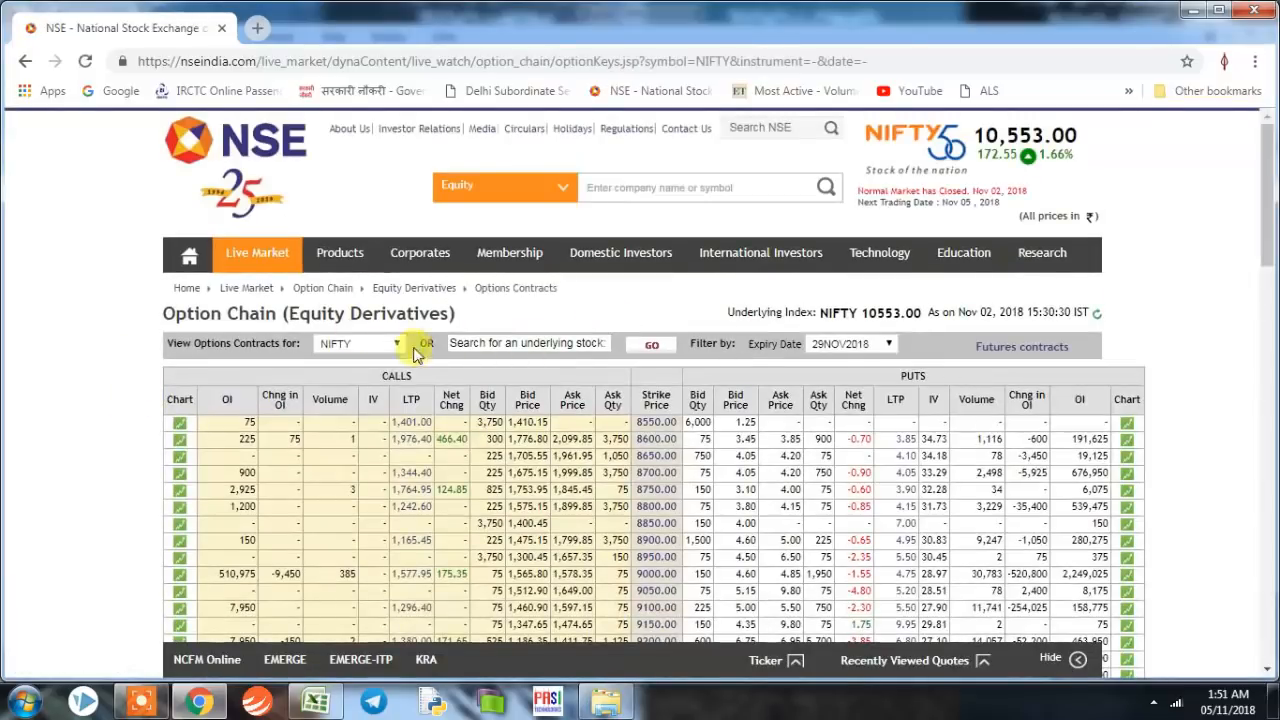
left_click(620, 253)
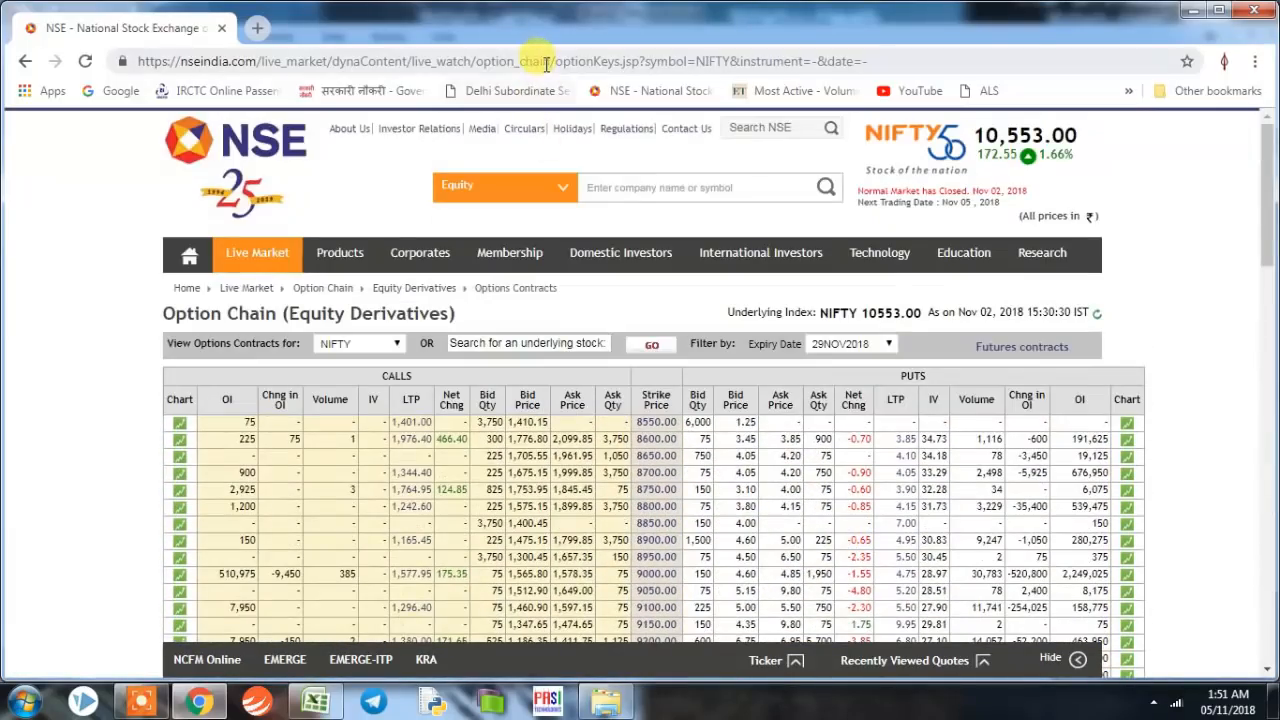
left_click(540, 51)
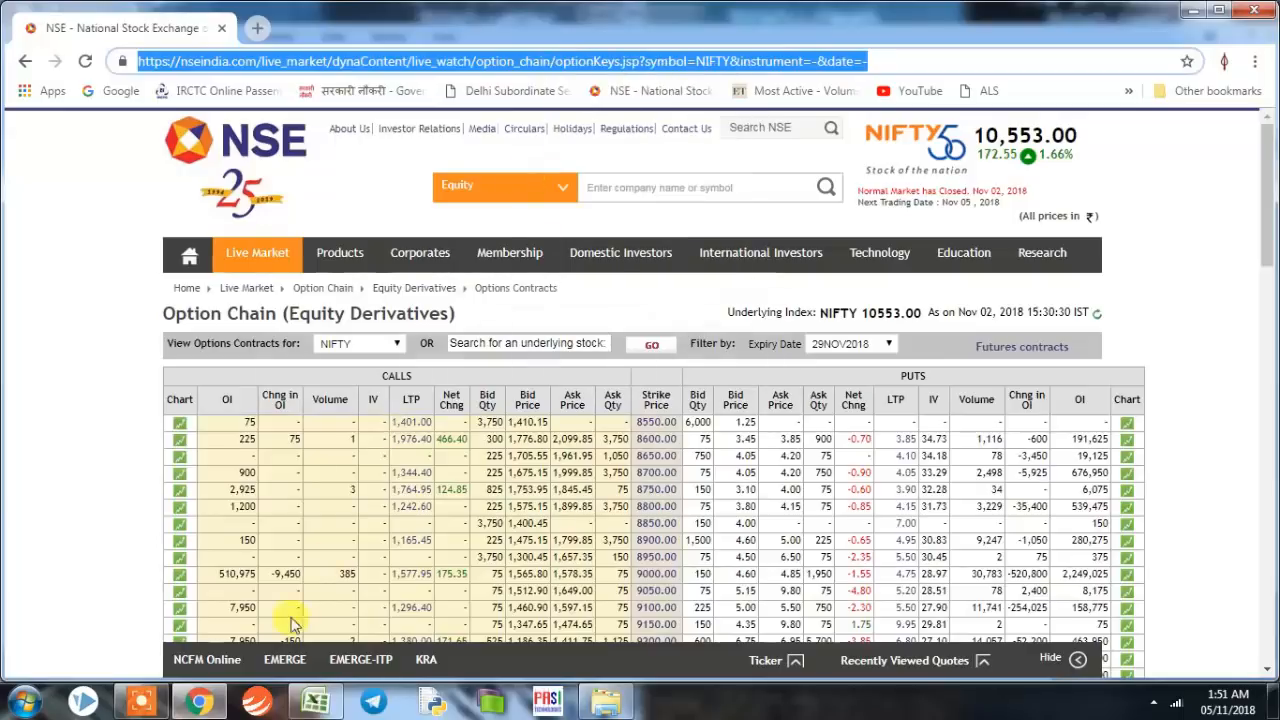
left_click(318, 700)
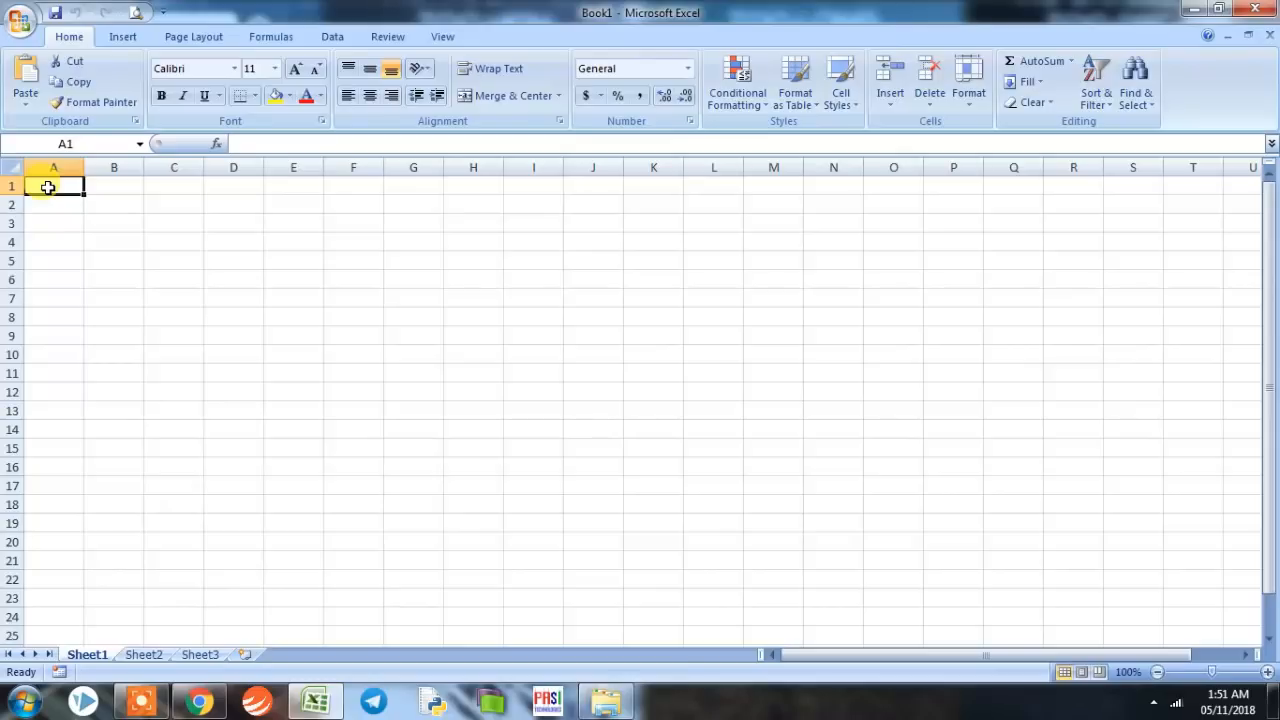
- Enter the 'url;'-prefixed NIFTY option chain address in A1 and NIFTY in B1
type("url")
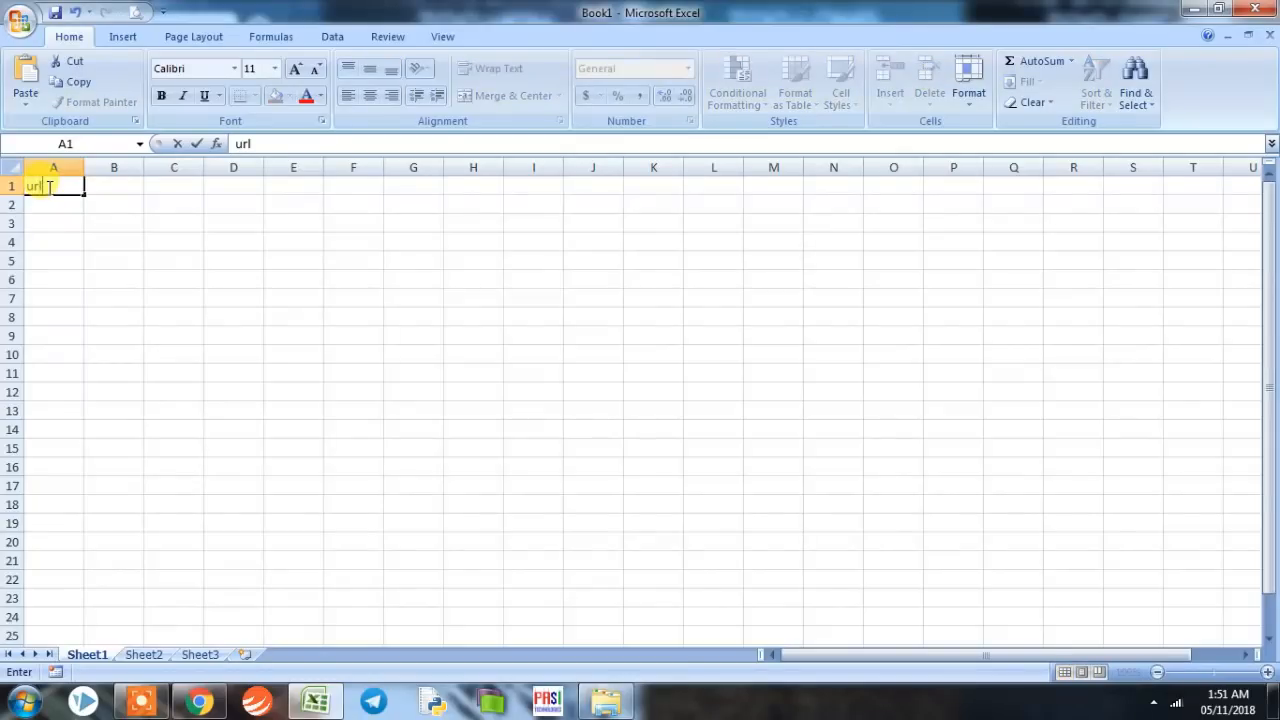
type(";")
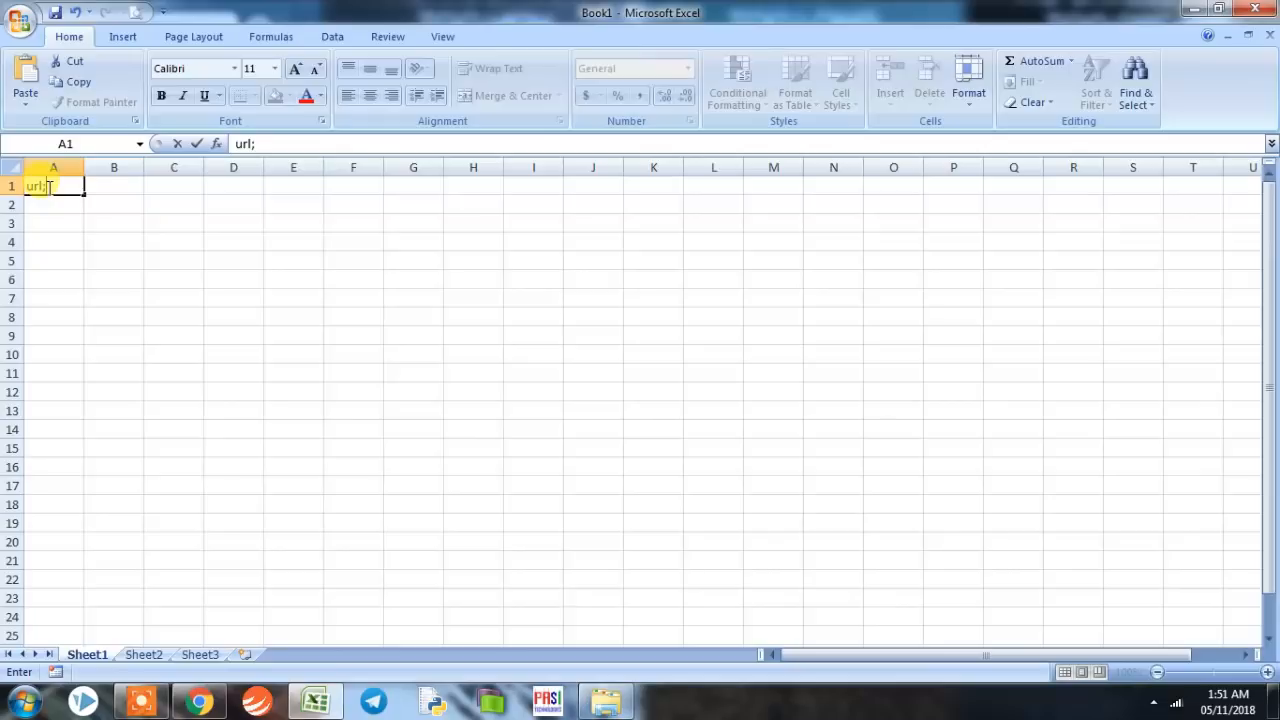
type("https://nseindia.com/live_market/dynaContent/live_watch/option_chain/optionKeys.jsp?symbol=NIFTY&instrument=-&date=-")
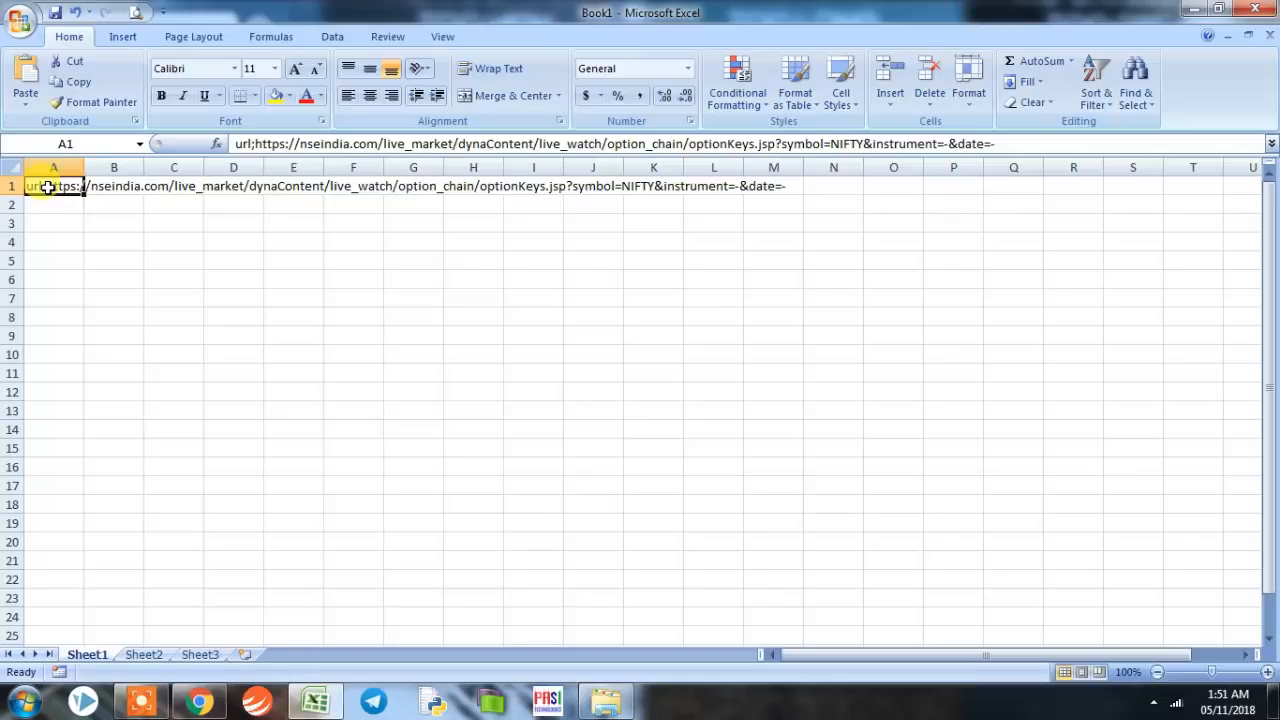
left_click(113, 186)
type("NIFTY")
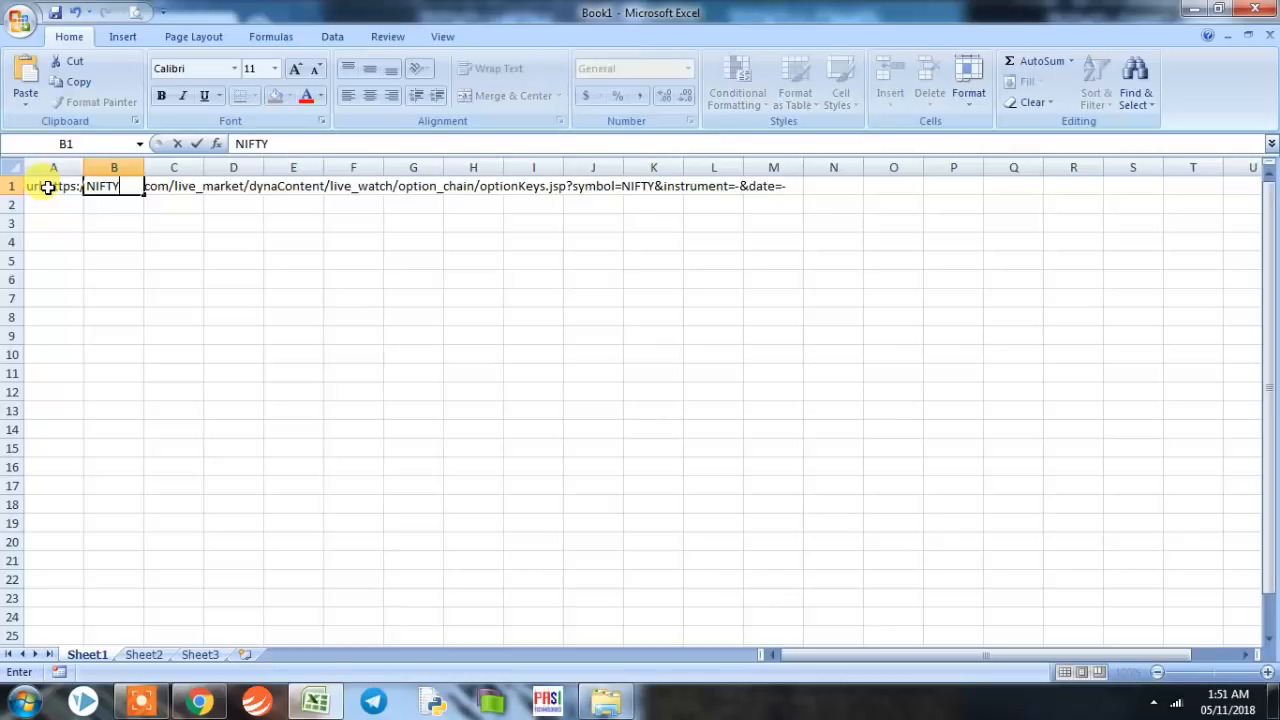
key("Enter")
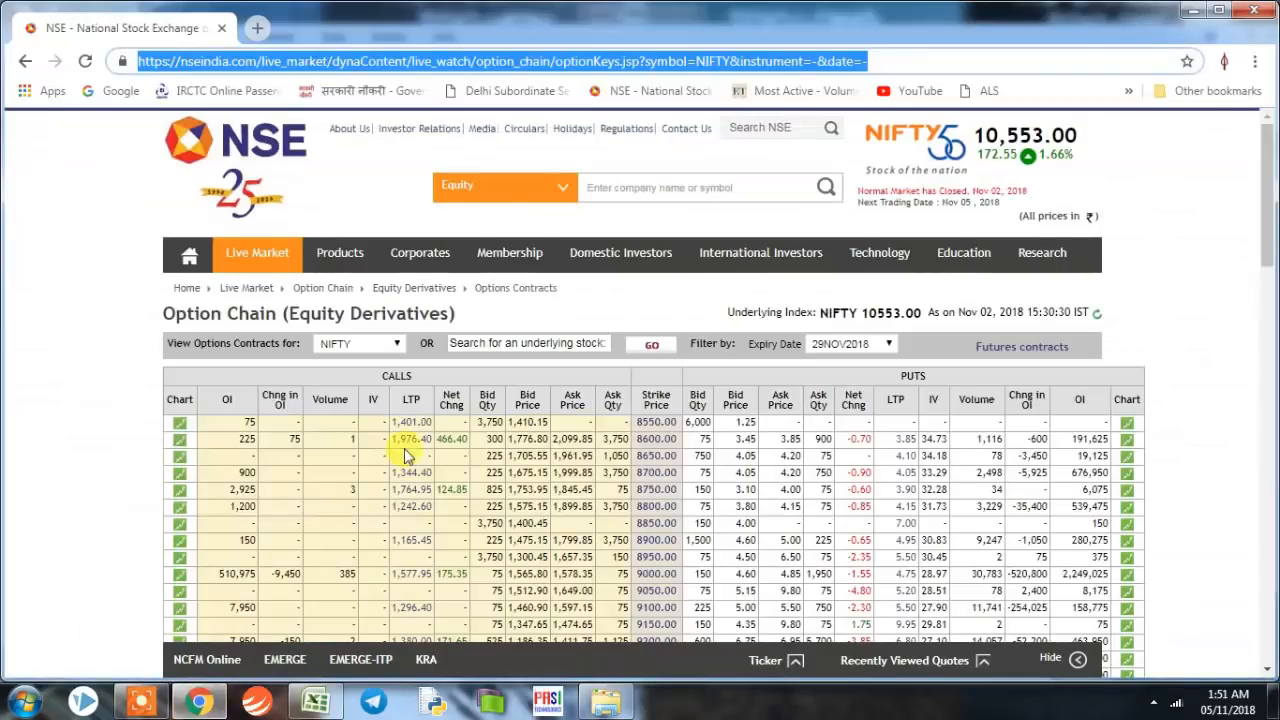
- Load the BANKNIFTY option chain, then enter its 'url;' address in A2 and BANKNIFTY in B2
left_click(358, 343)
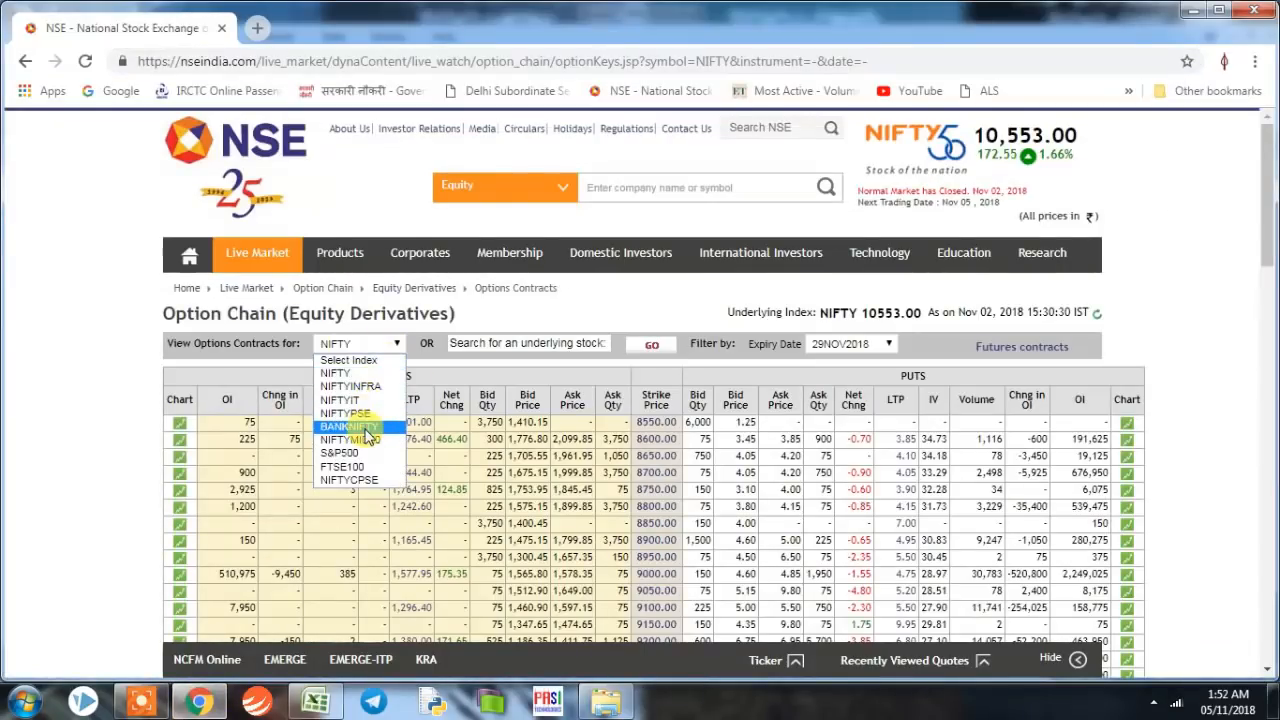
left_click(348, 426)
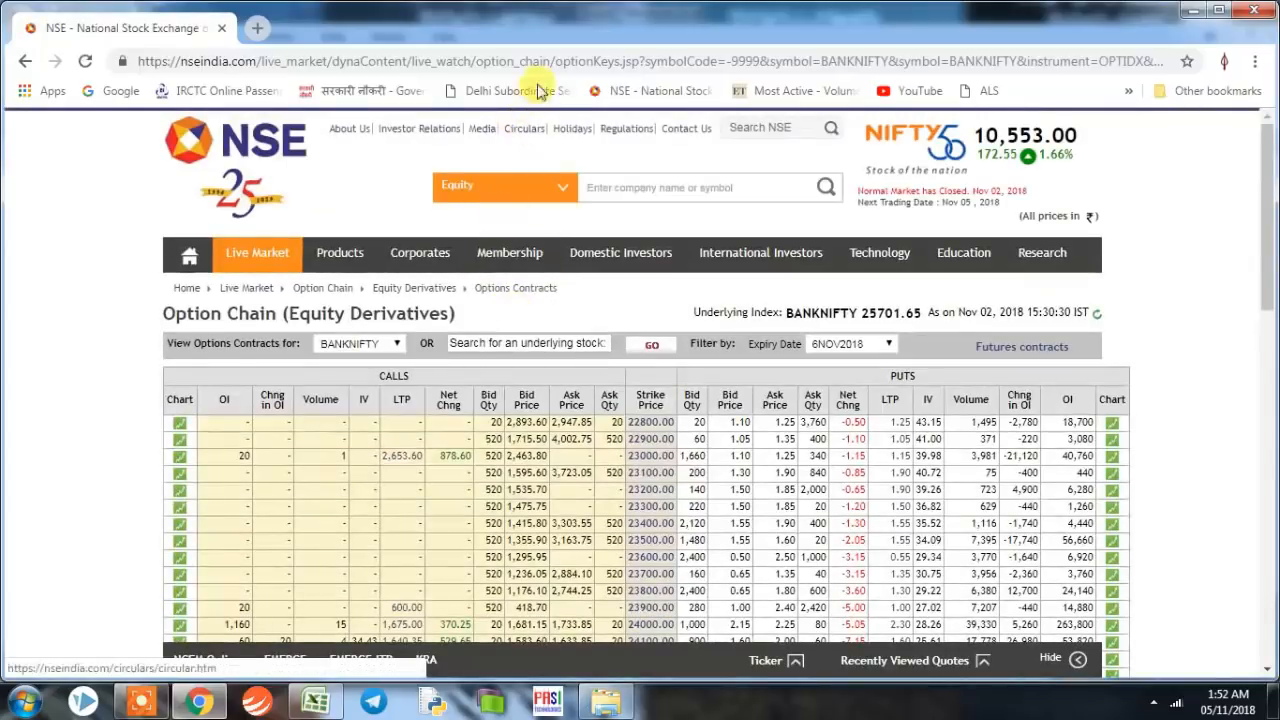
right_click(560, 50)
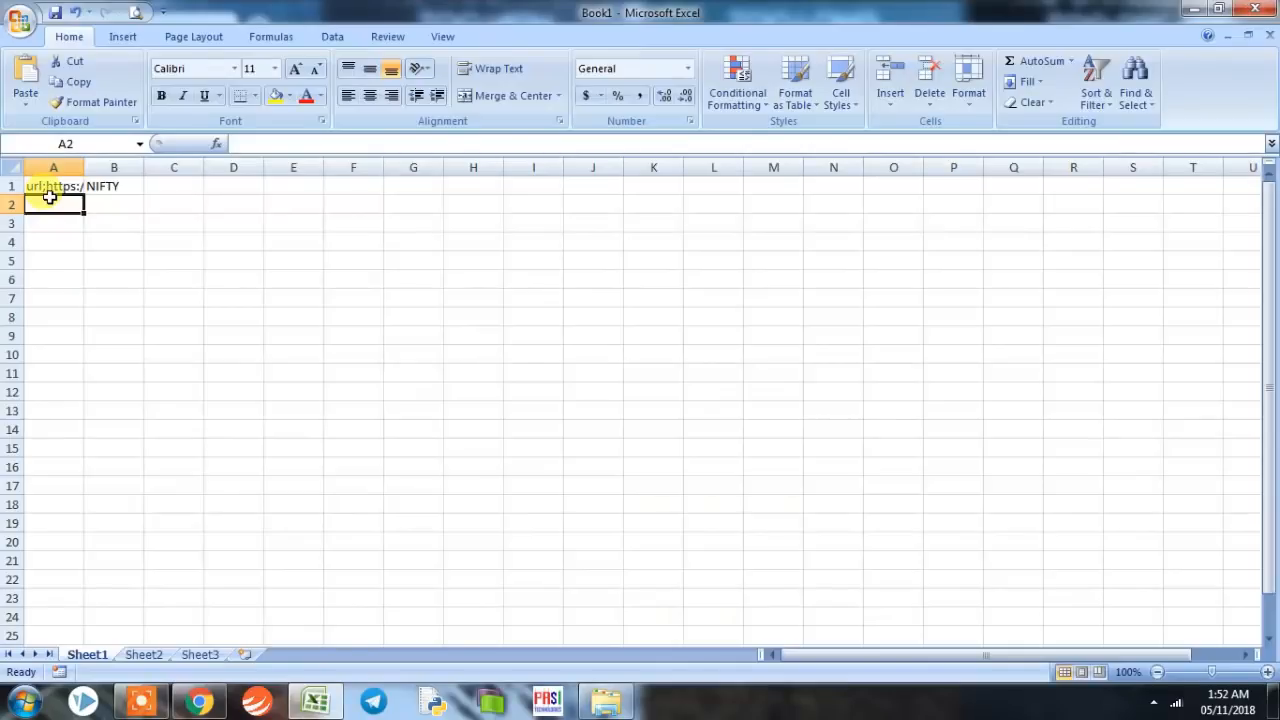
type("url;https://nseindia.com/live_market/dynaContent/live_watch/option_chain/optionKeys.jsp?symbol=NIFTY&instrument=-&date=-")
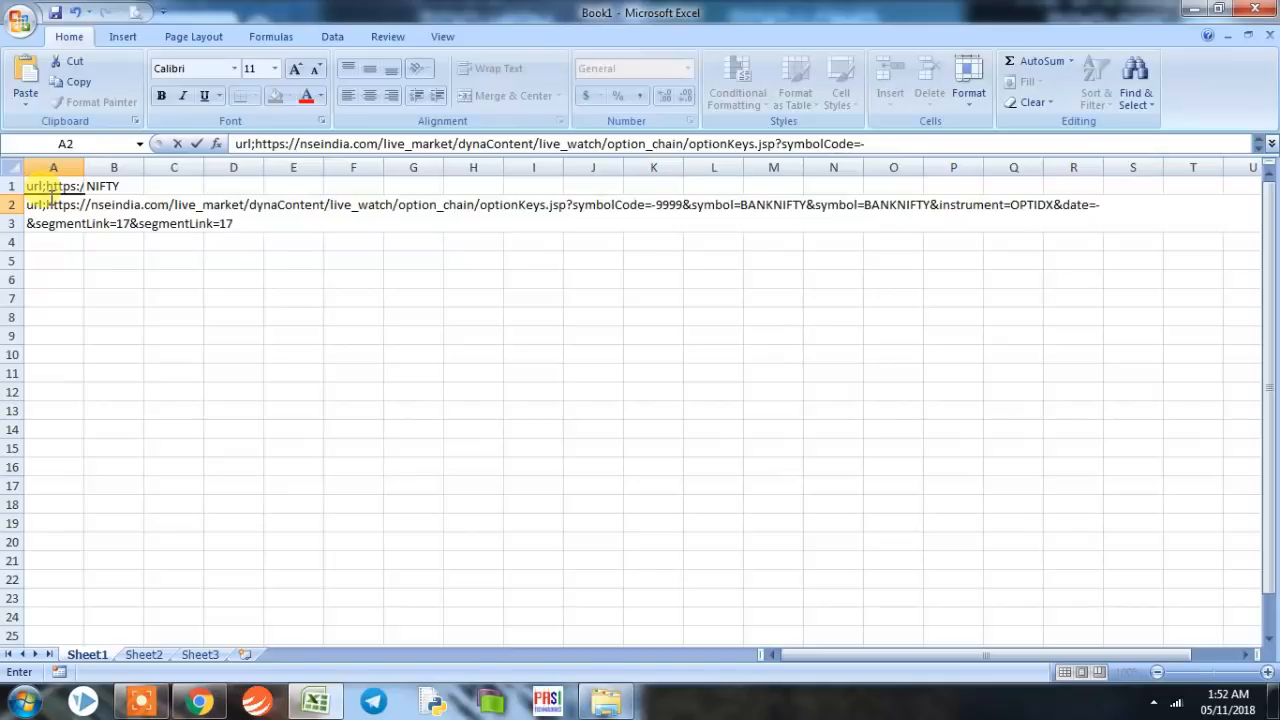
type("ban")
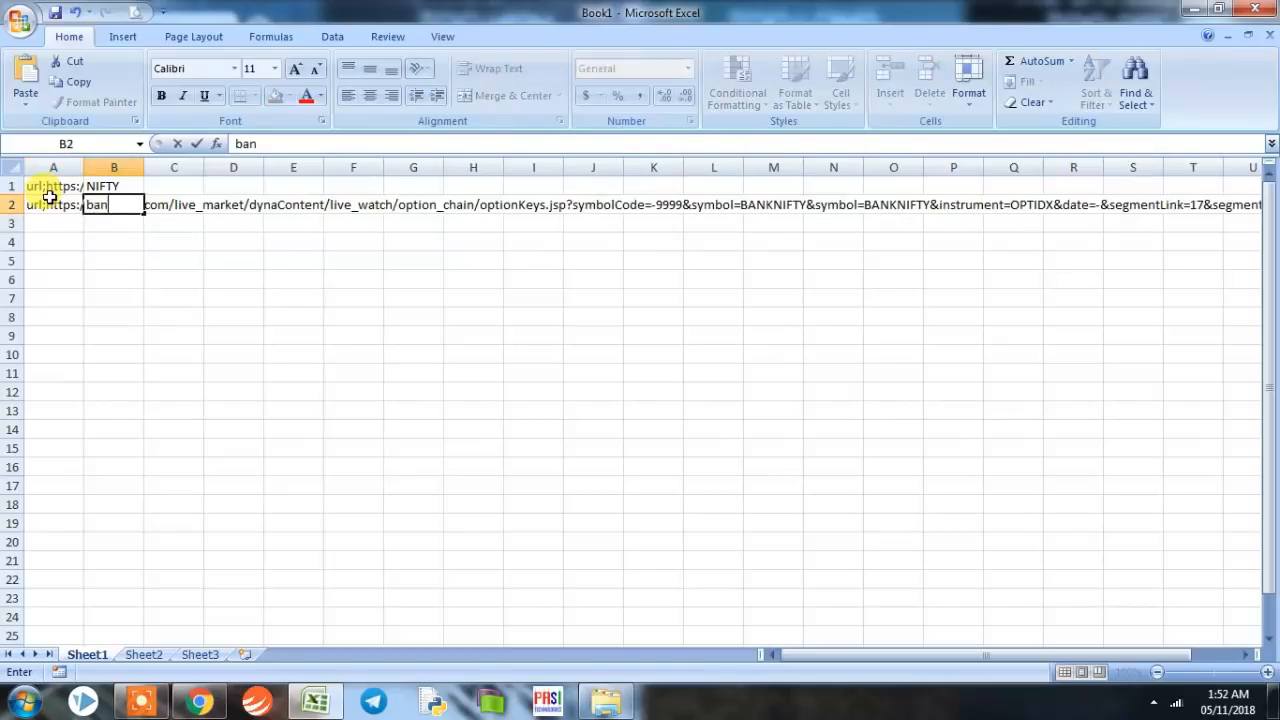
type("BANKNIFTY")
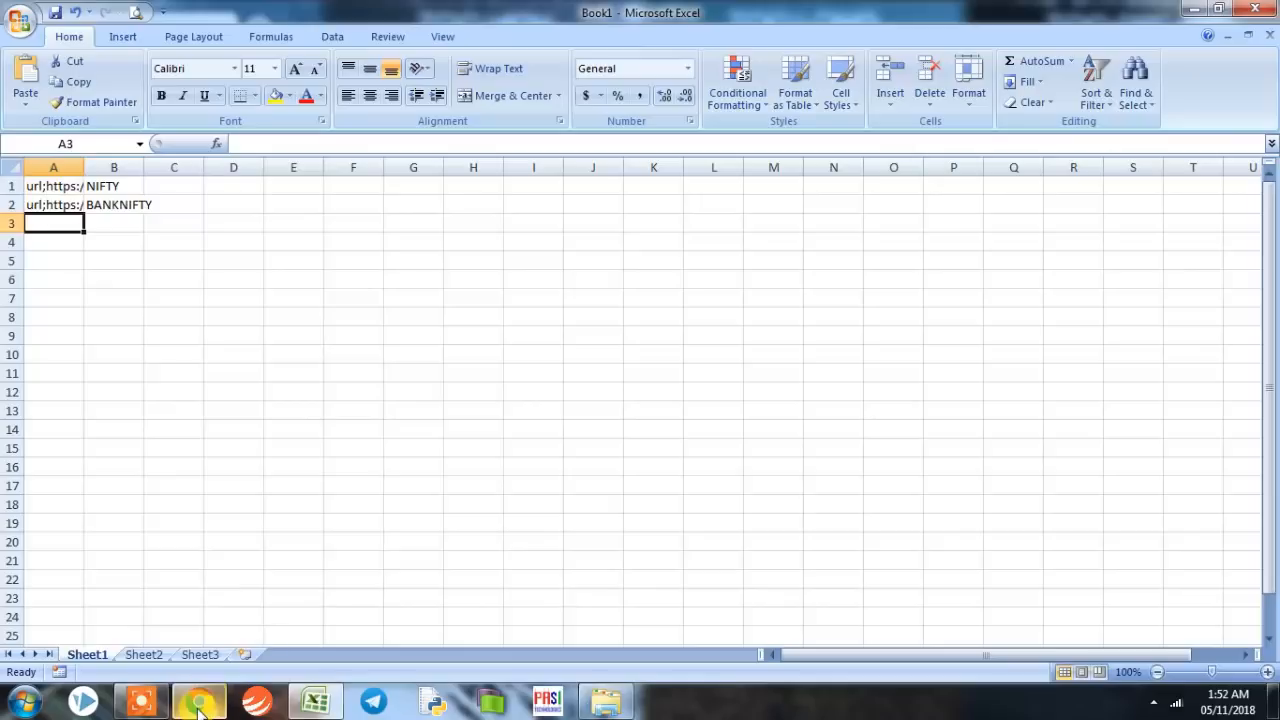
- Load the RELIANCE option chain and add its URL address and RELIANCE symbol in row 3
left_click(190, 699)
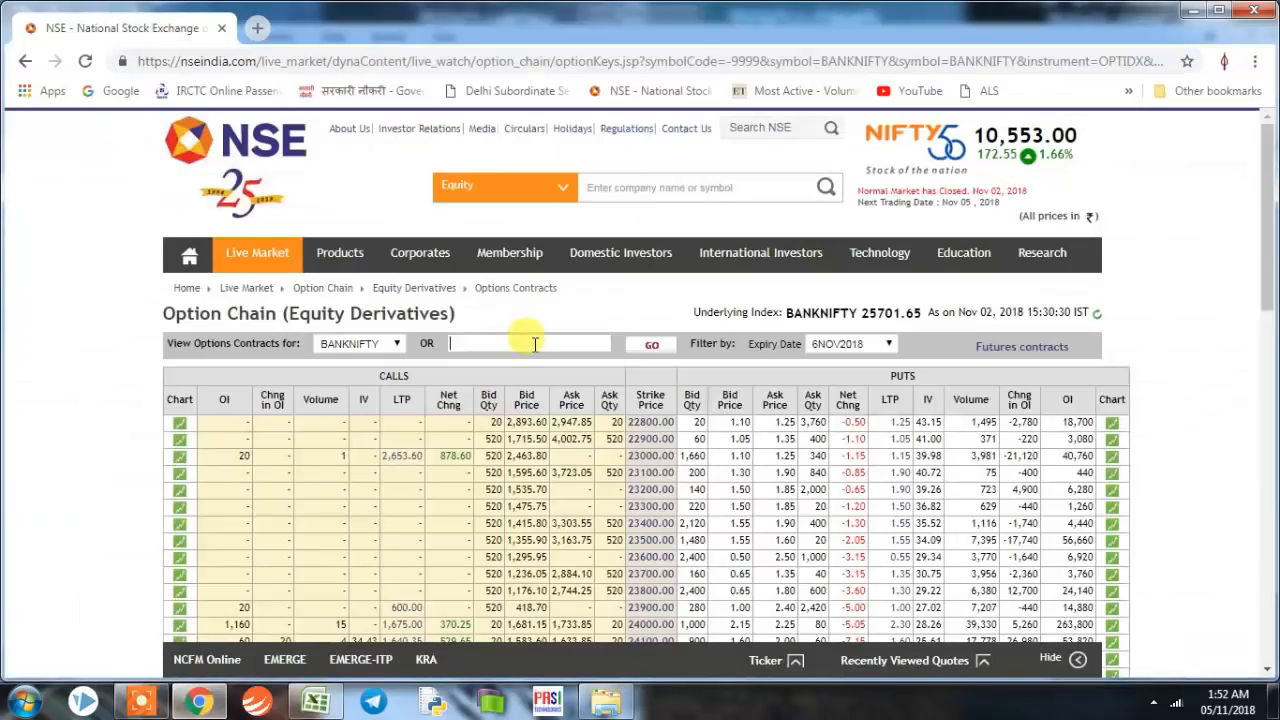
type("RELIANCE")
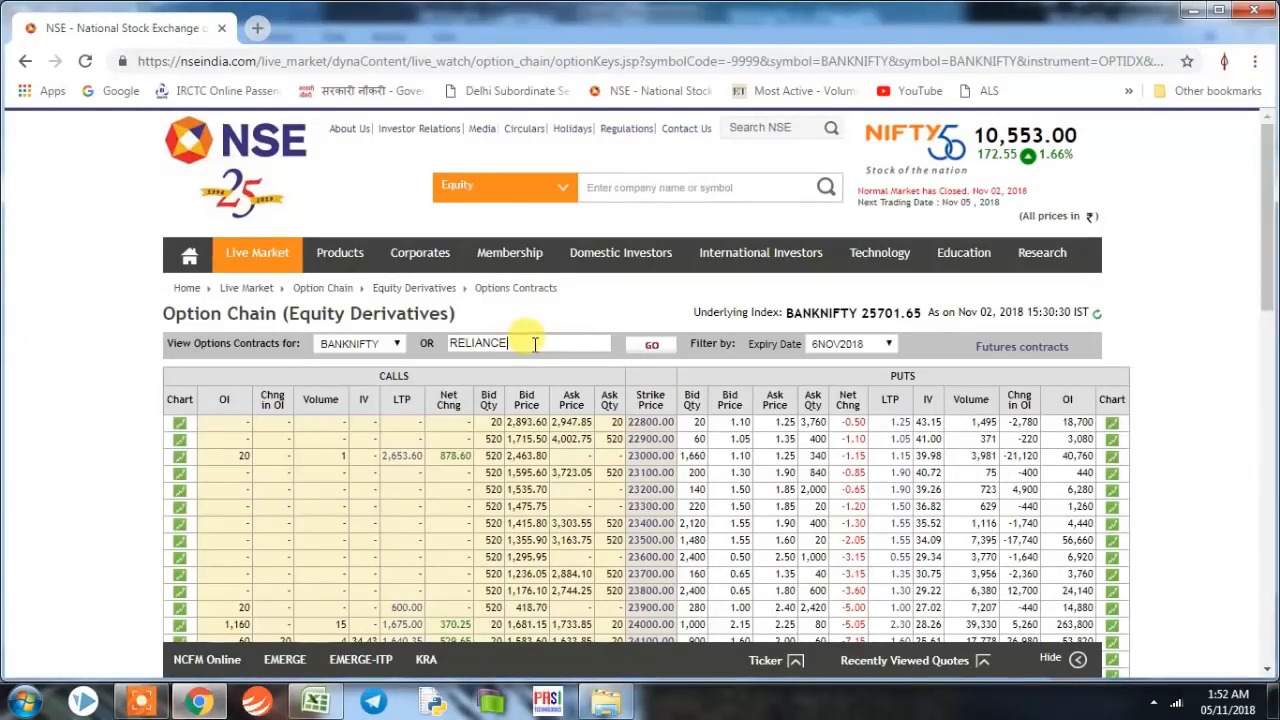
left_click(650, 344)
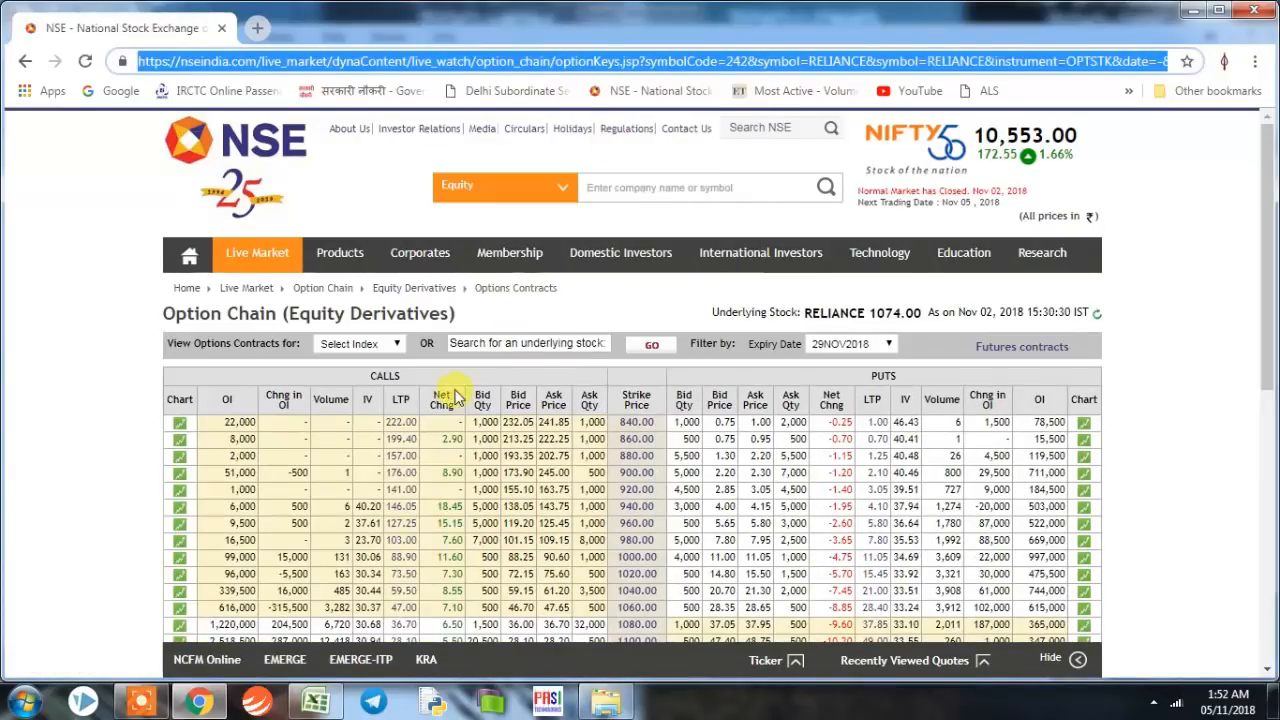
left_click(314, 700)
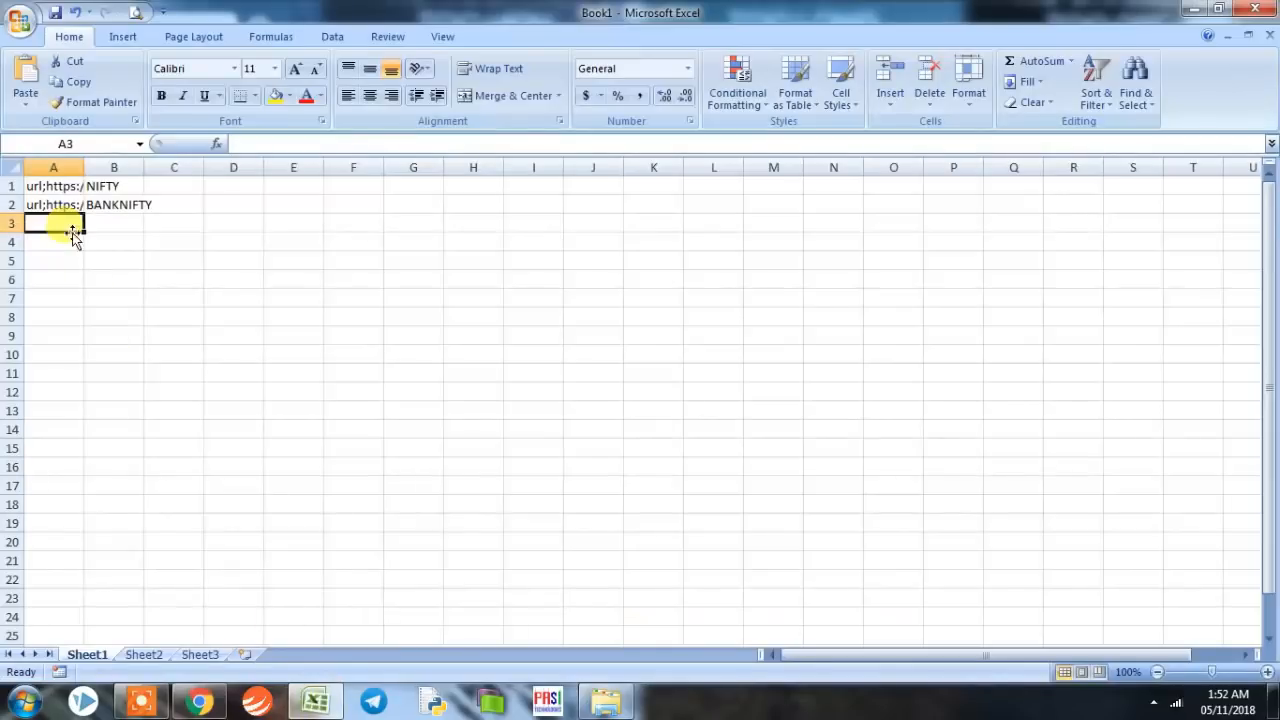
type("URL")
left_click(114, 223)
type("REL")
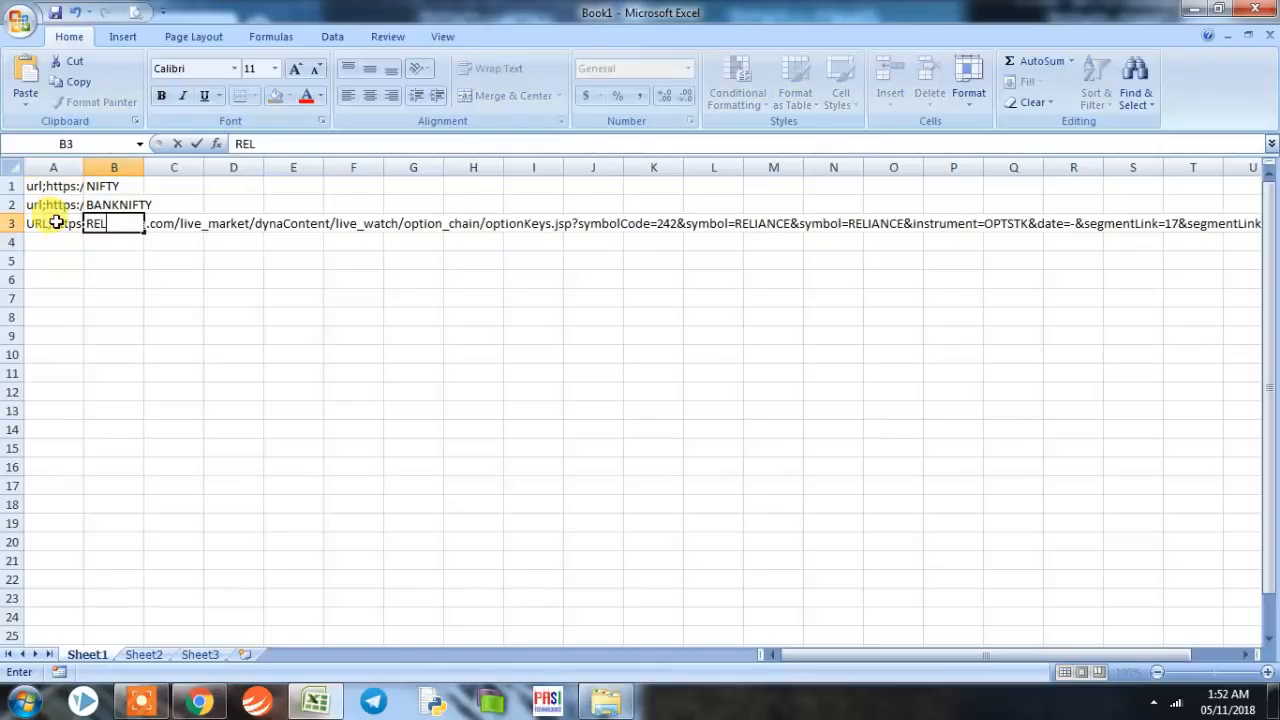
key("Enter")
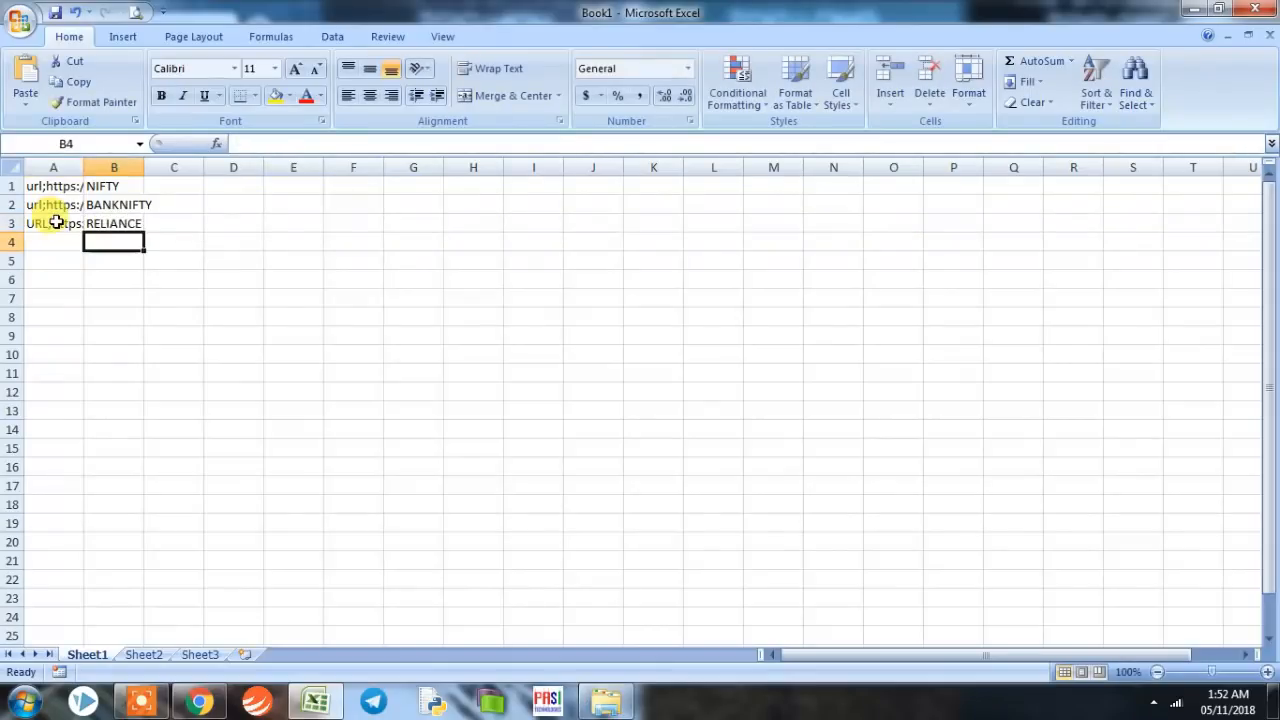
- Load the TECHM option chain and add its 'URL;' address in A4 and TECHM in B4
left_click(53, 241)
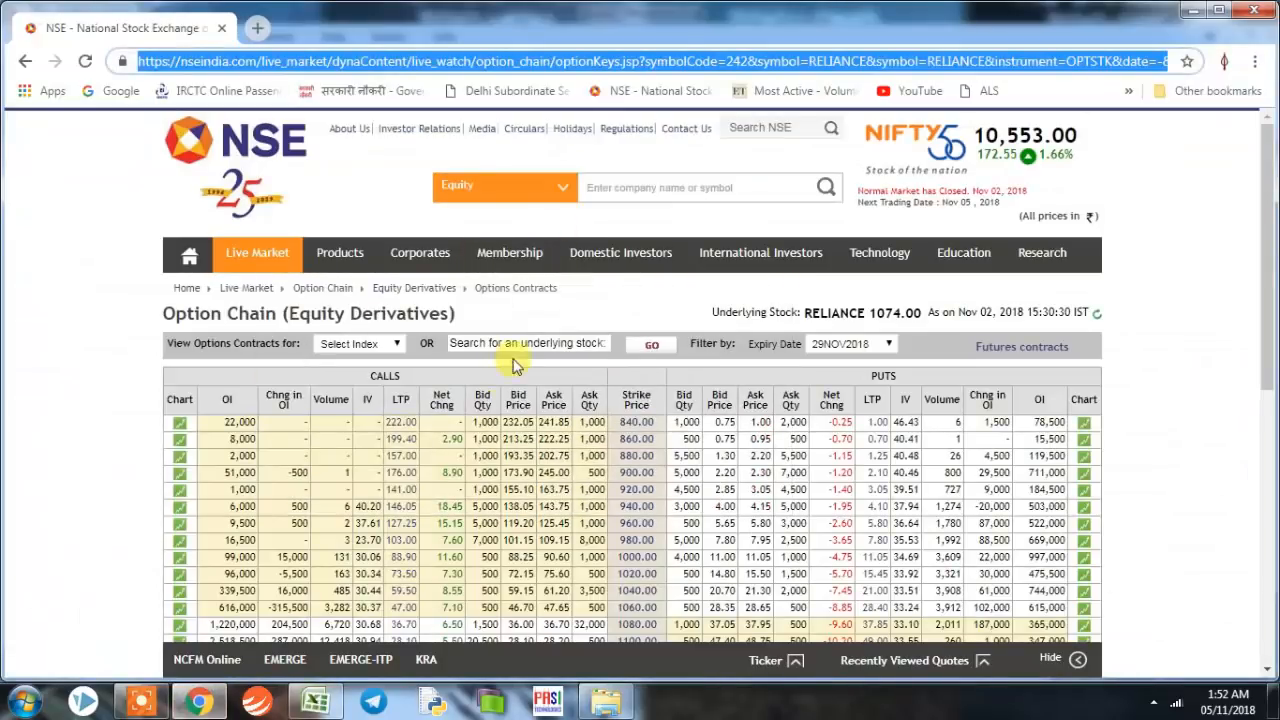
type("TE")
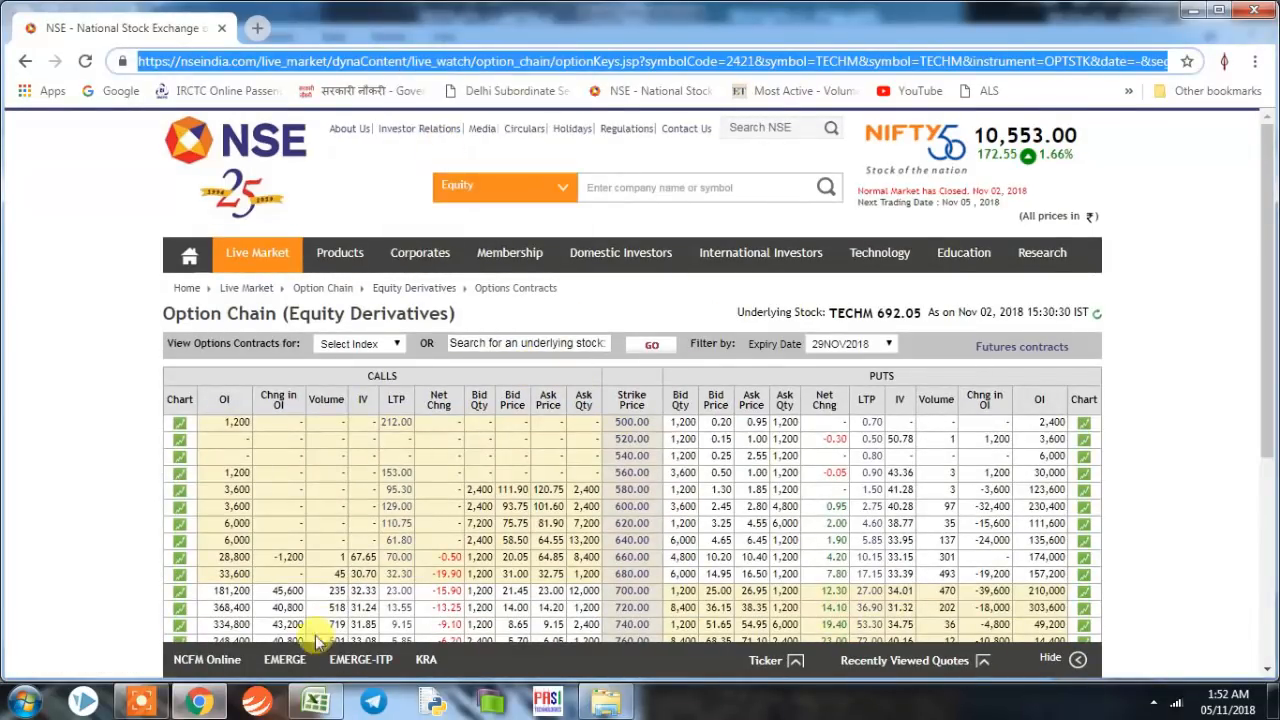
left_click(315, 700)
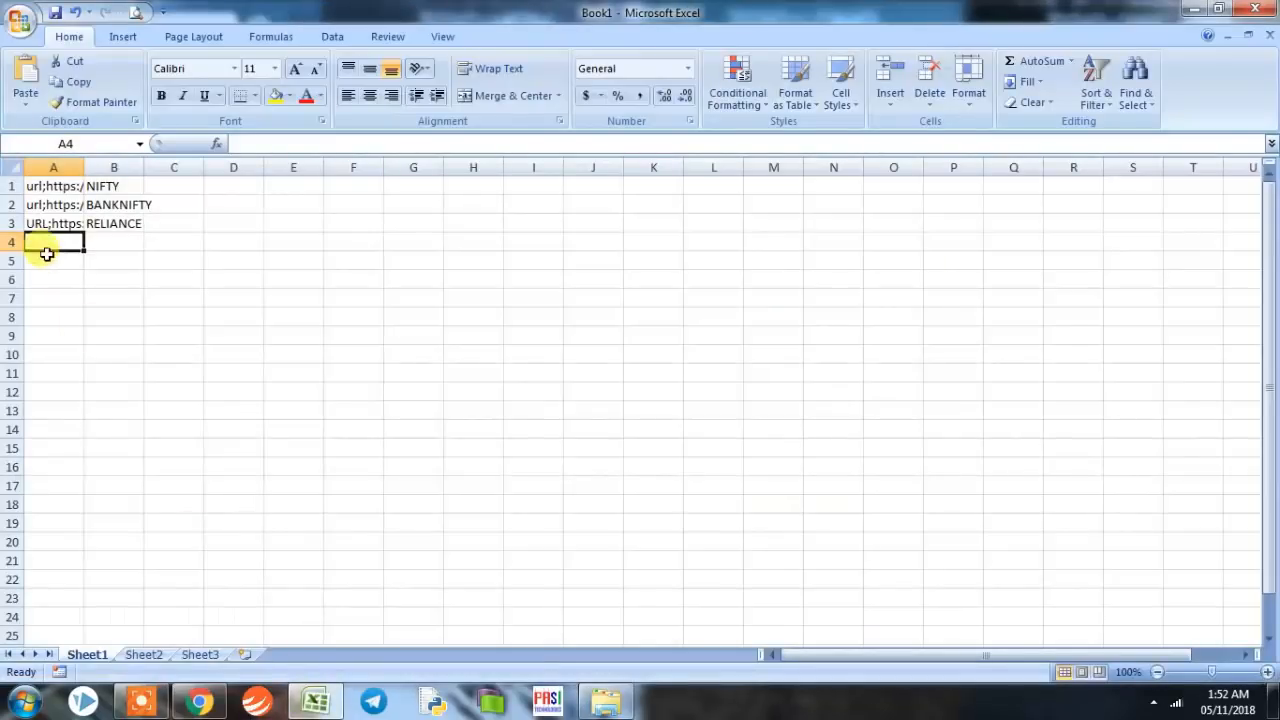
type("UR")
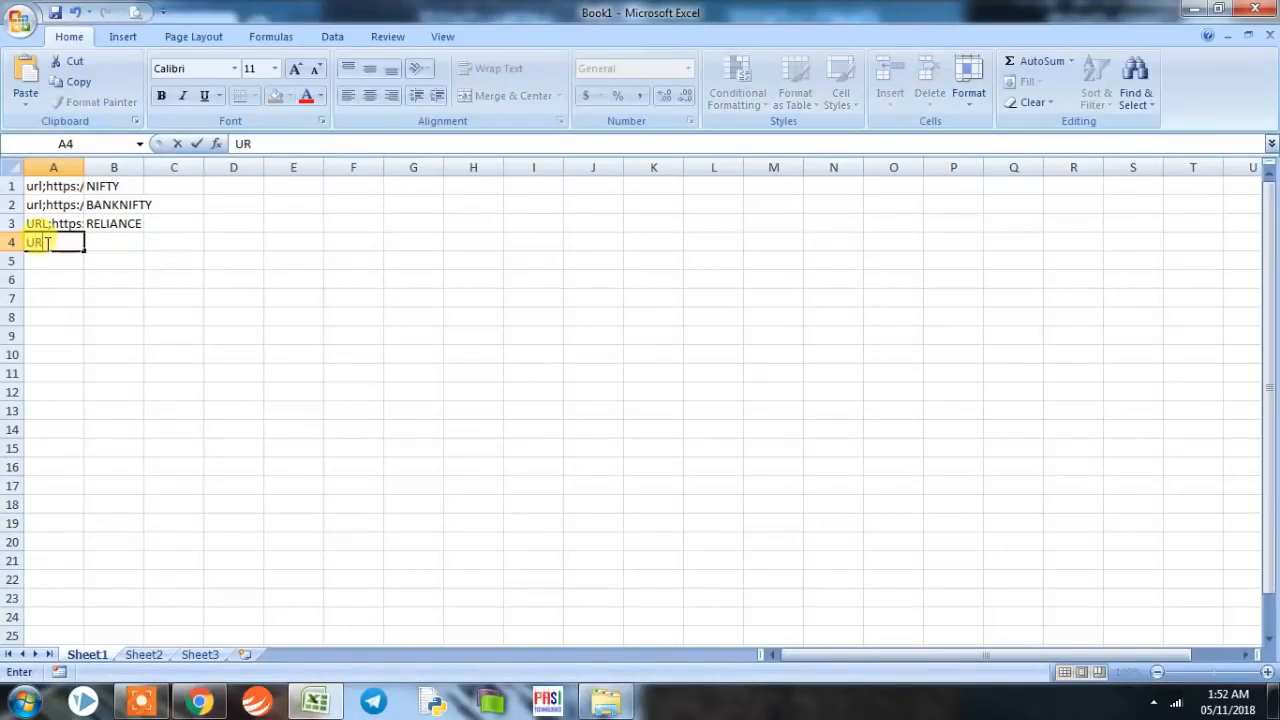
type("URL;https://nseindia.com/live_market/dynaContent/live_watch/option_chain/optionKeys.jsp?symbolCode=2421&symbol=TECHM&symbol=TECHM&instrument=OPTSTK&date=-&segmentLink=17&segmentLink=17")
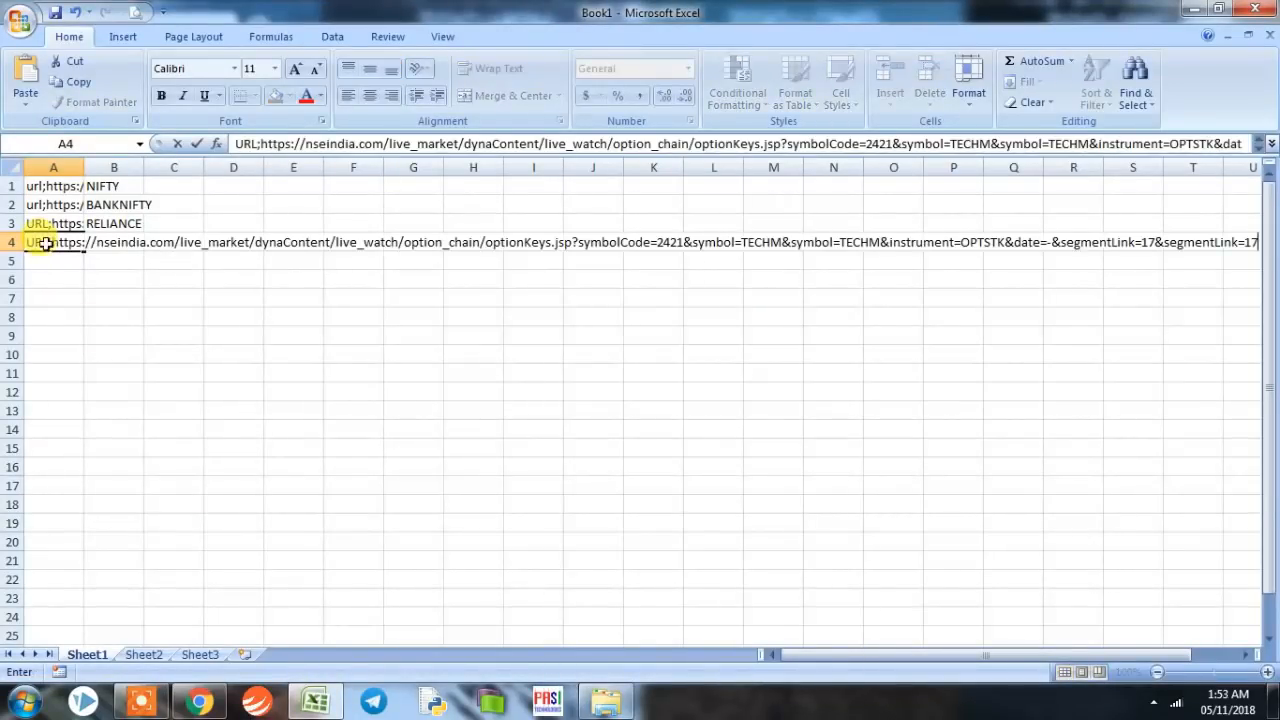
key("Enter")
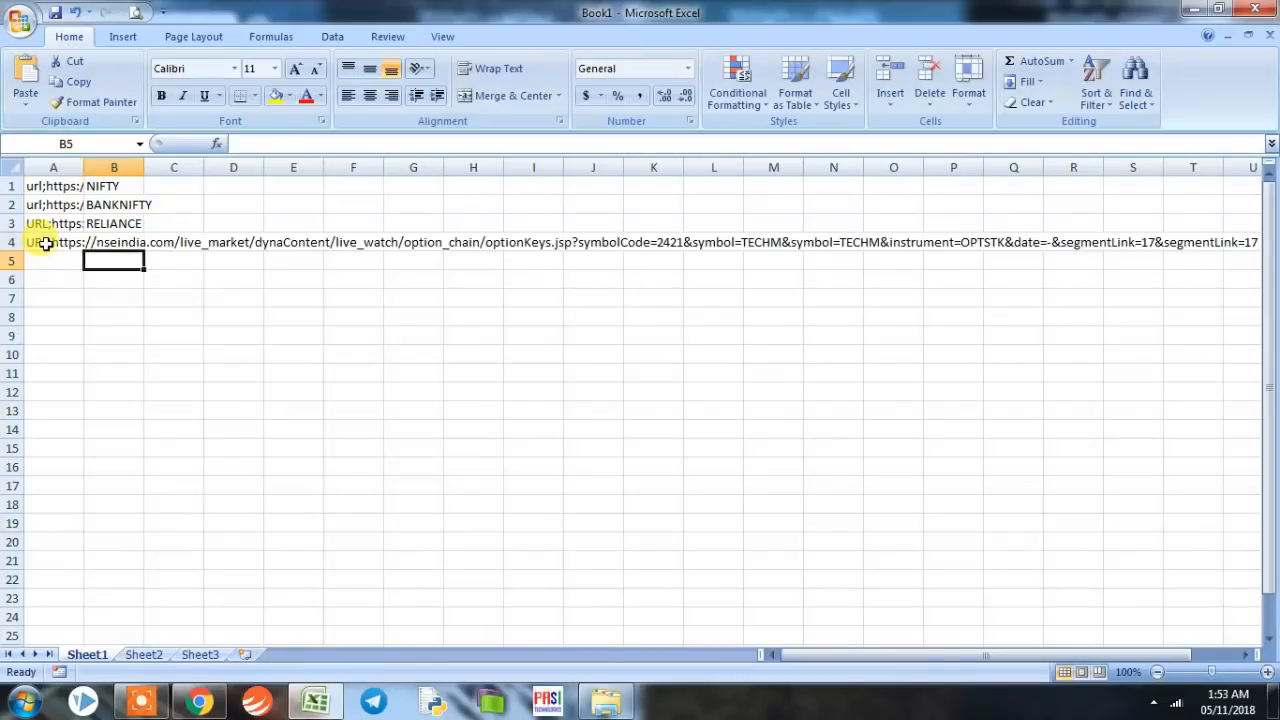
type("TECH")
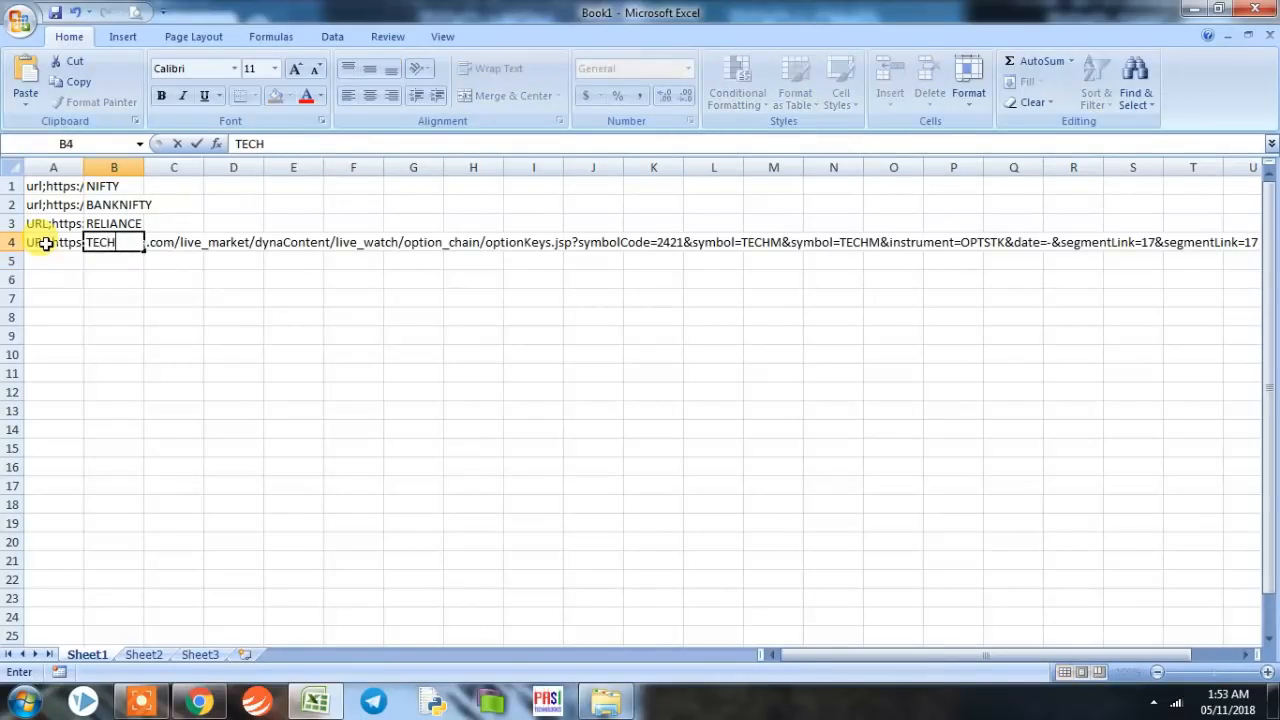
key("Enter")
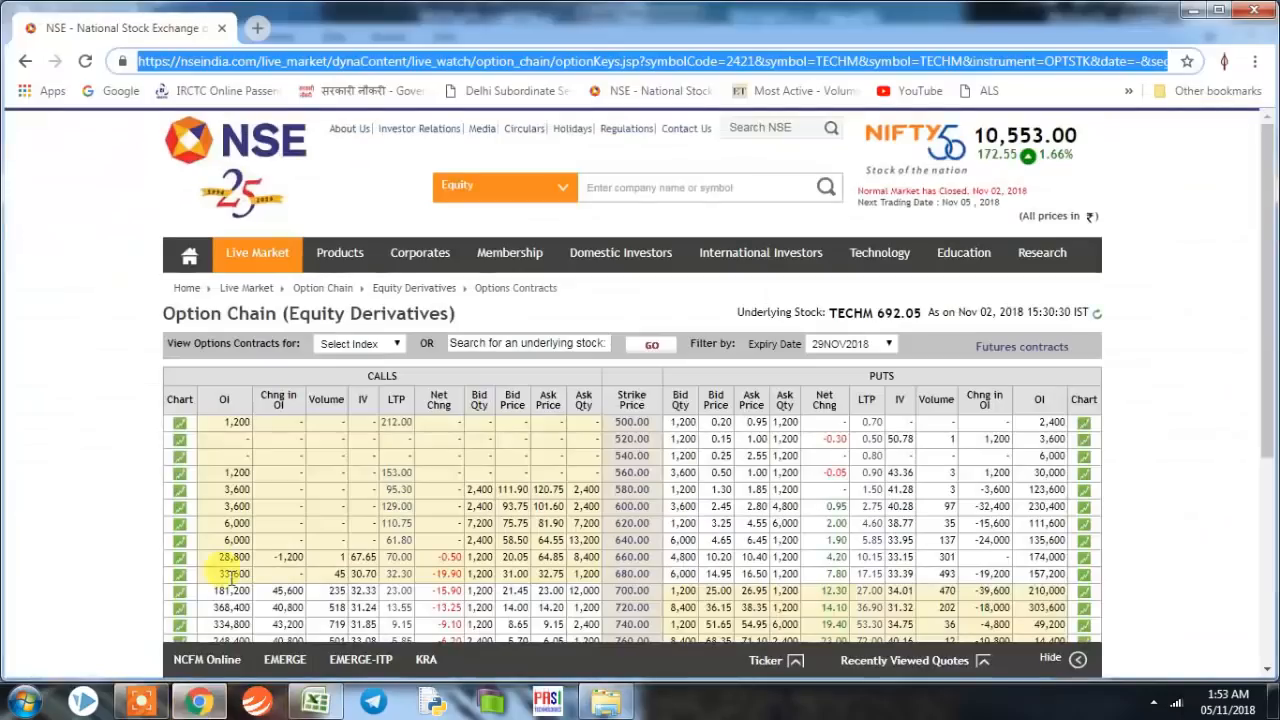
- Search SBIN on the option chain page, add its URL address and SBIN in row 5, and review column B
left_click(528, 343)
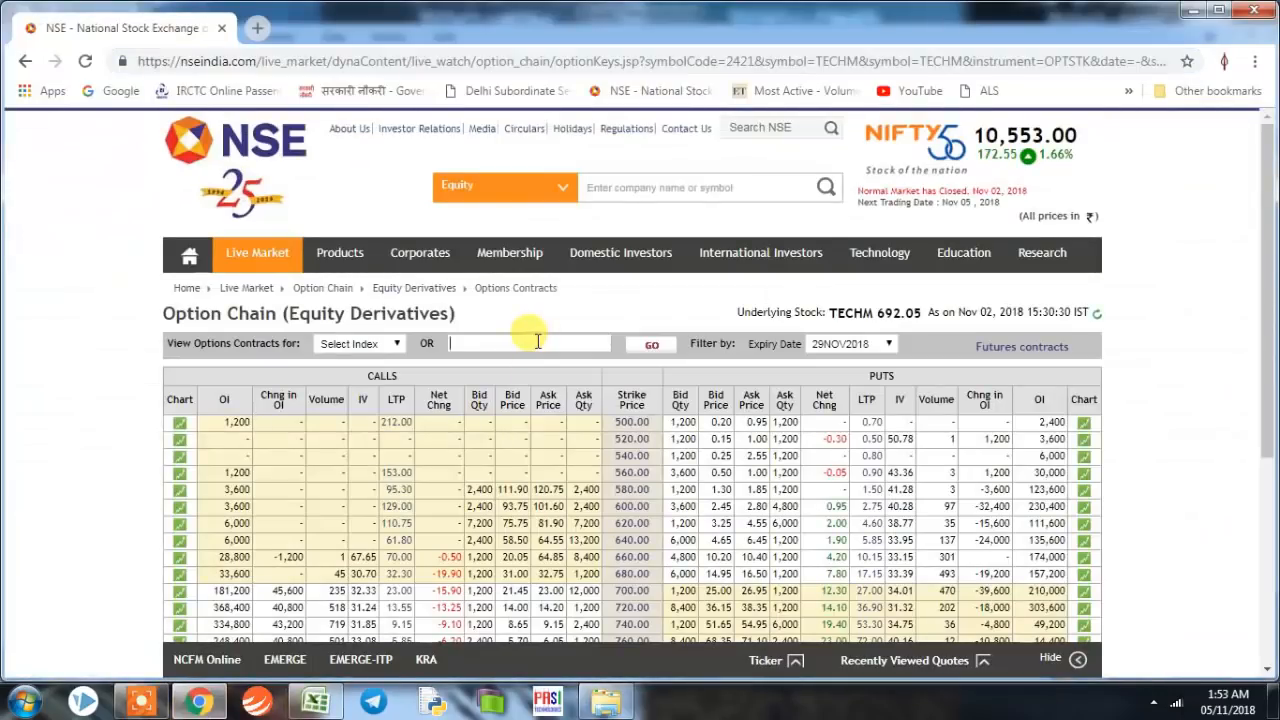
type("SBIN")
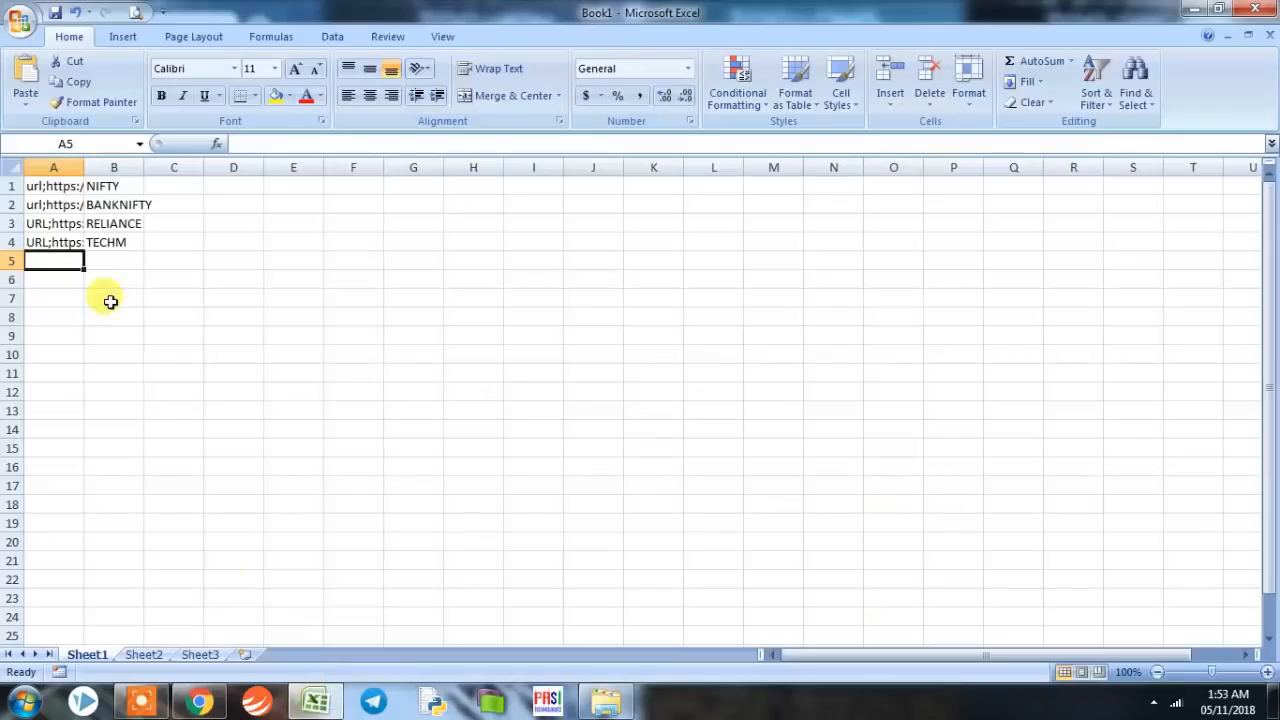
type("URL;https:")
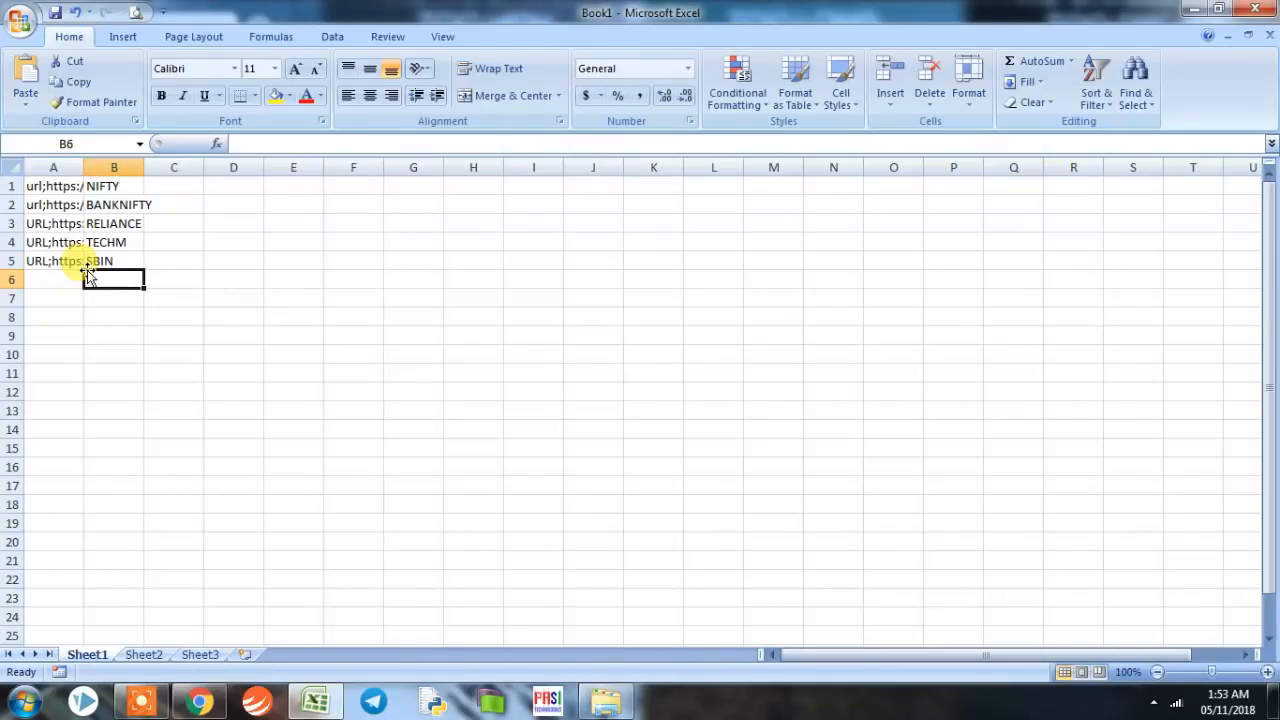
left_click_drag(113, 186, 113, 242)
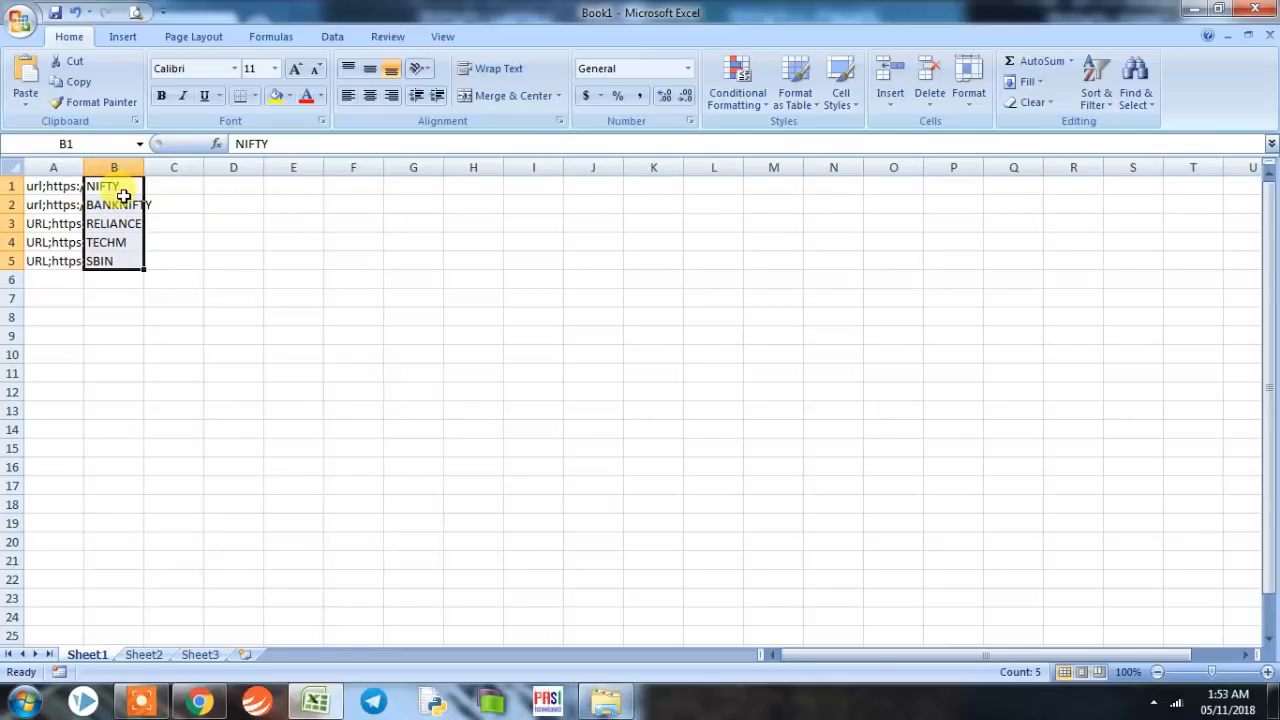
left_click(163, 372)
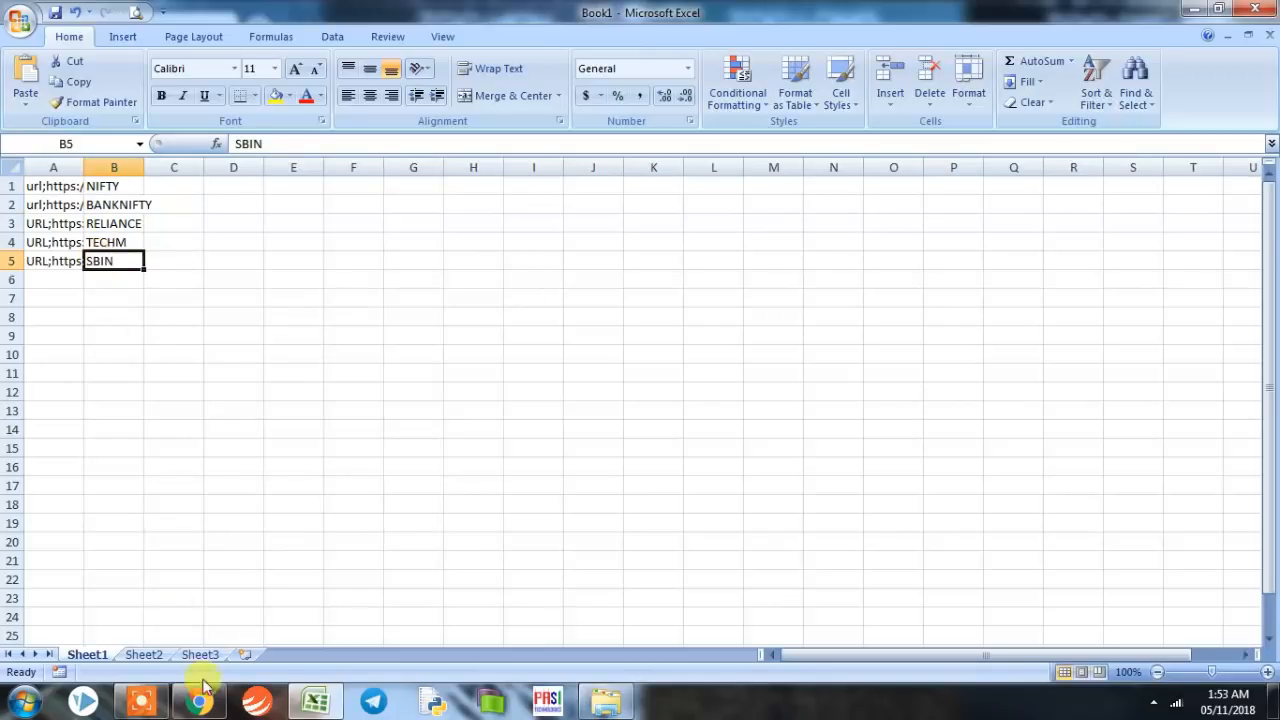
left_click(197, 699)
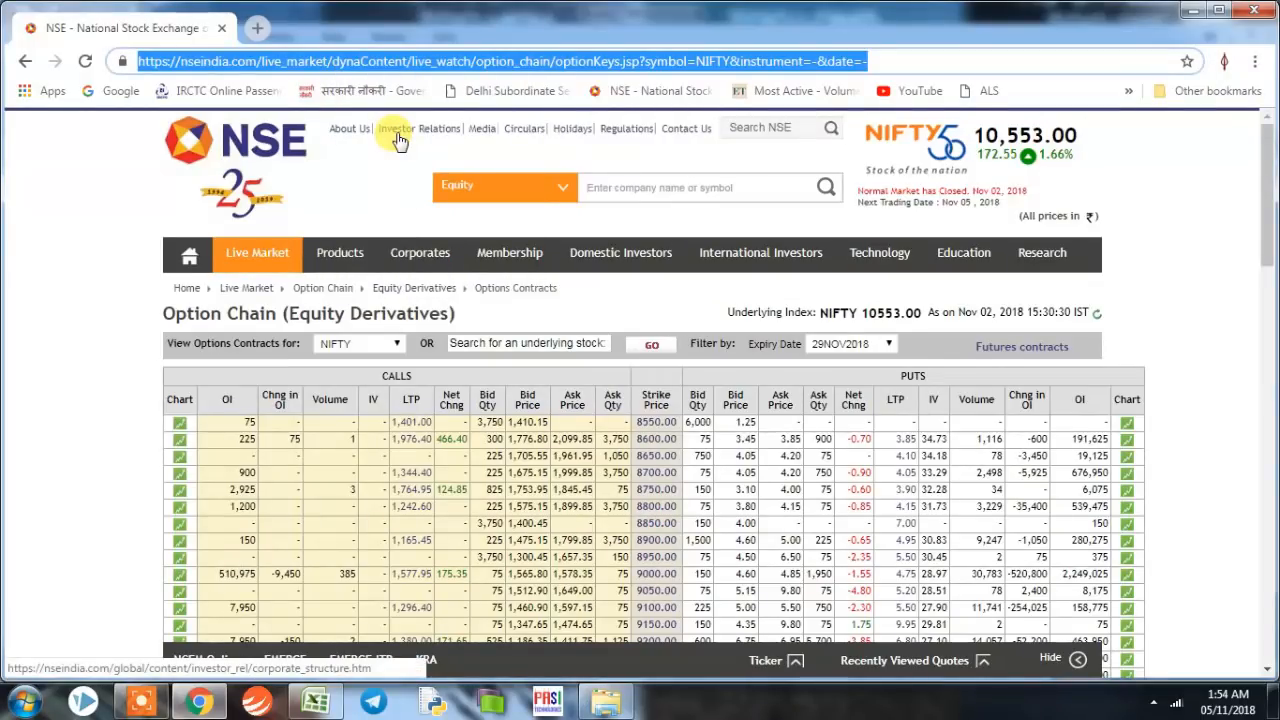
- Tick 'Show Developer tab in the Ribbon' in Excel Options and confirm
left_click(322, 701)
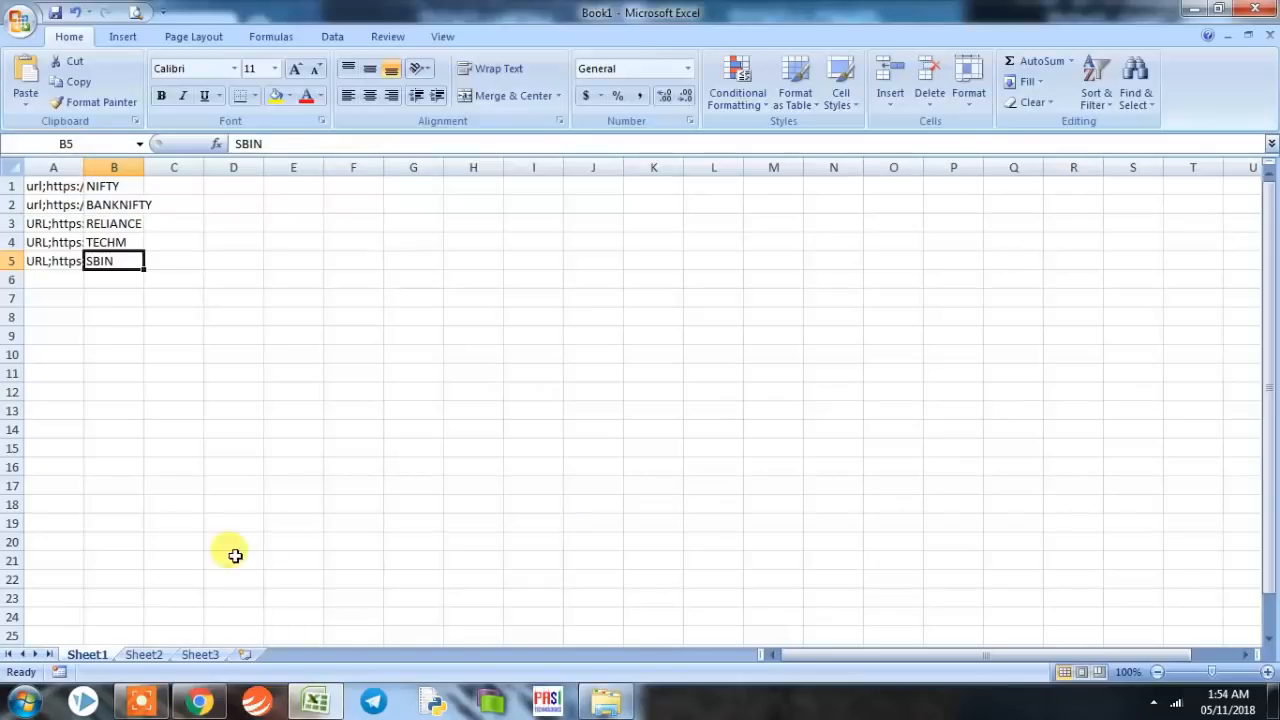
mouse_move(487, 57)
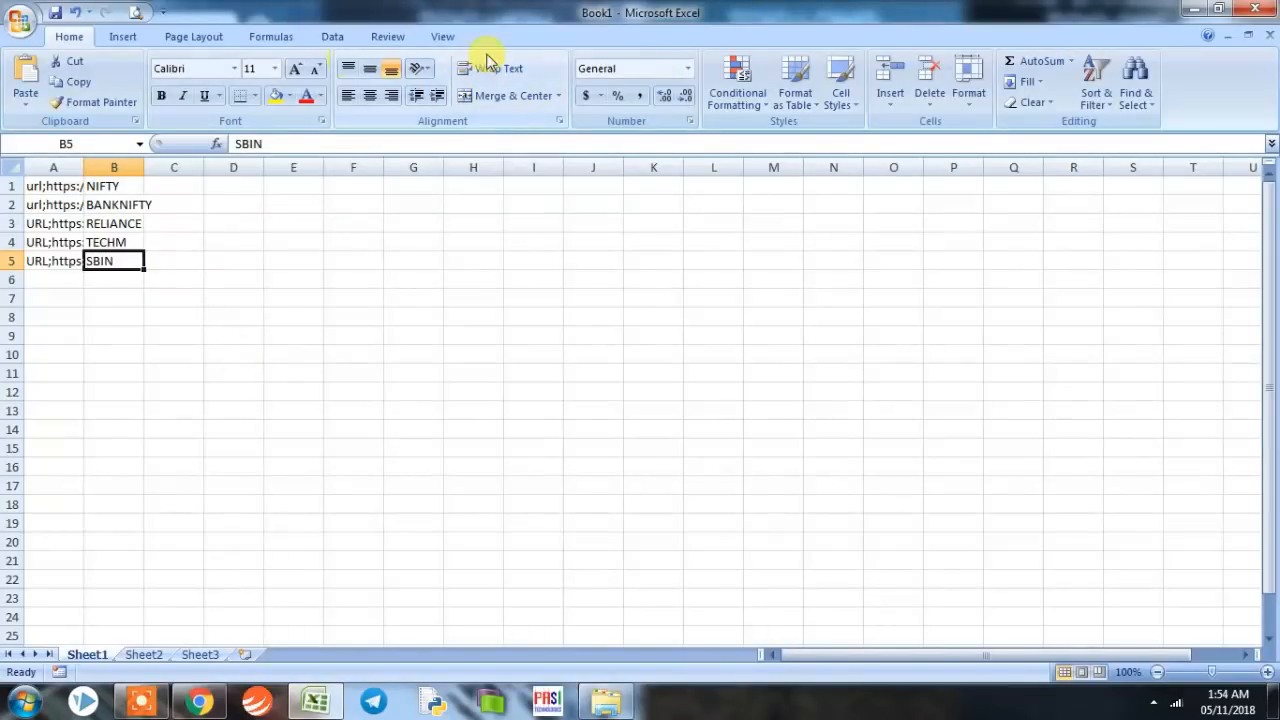
mouse_move(500, 50)
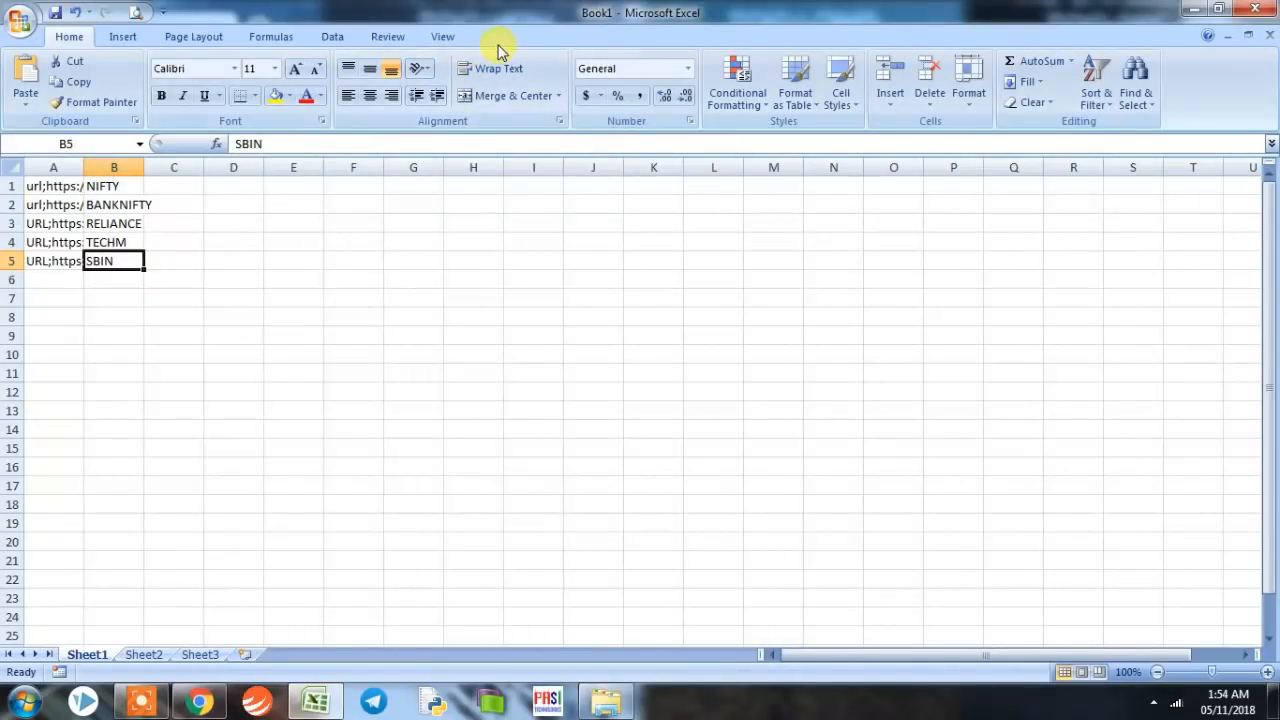
left_click(20, 17)
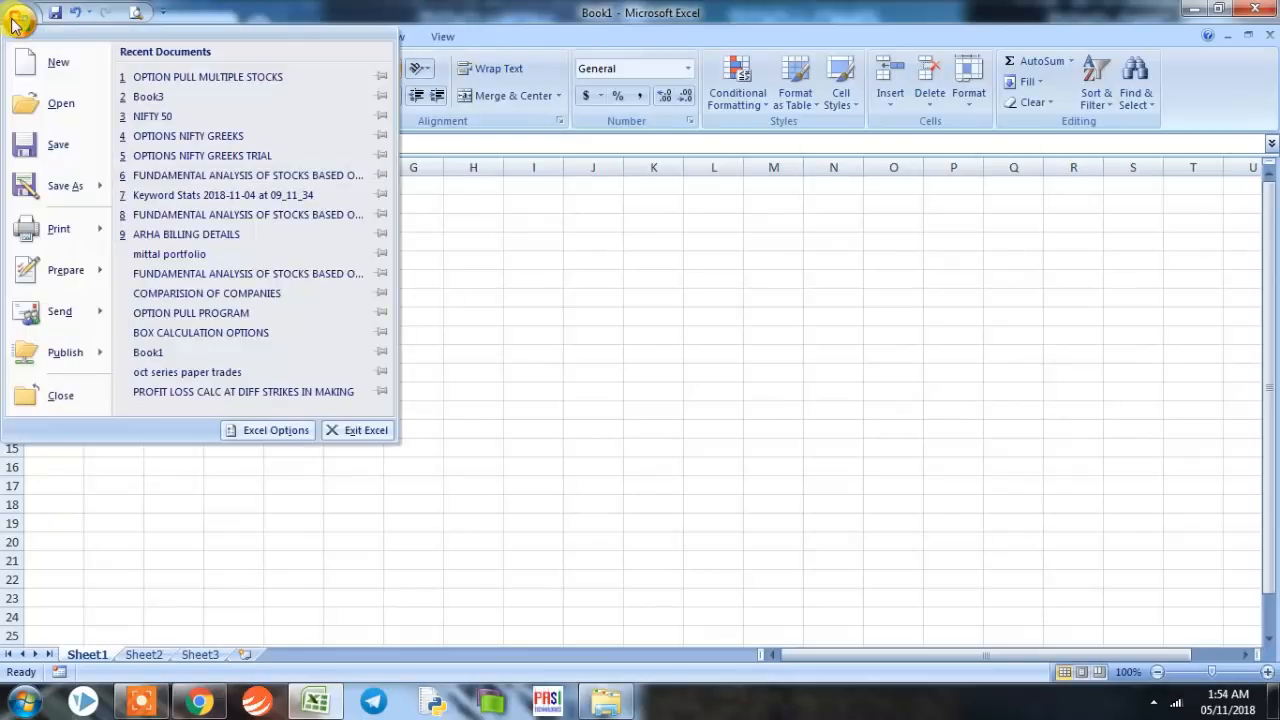
left_click(275, 430)
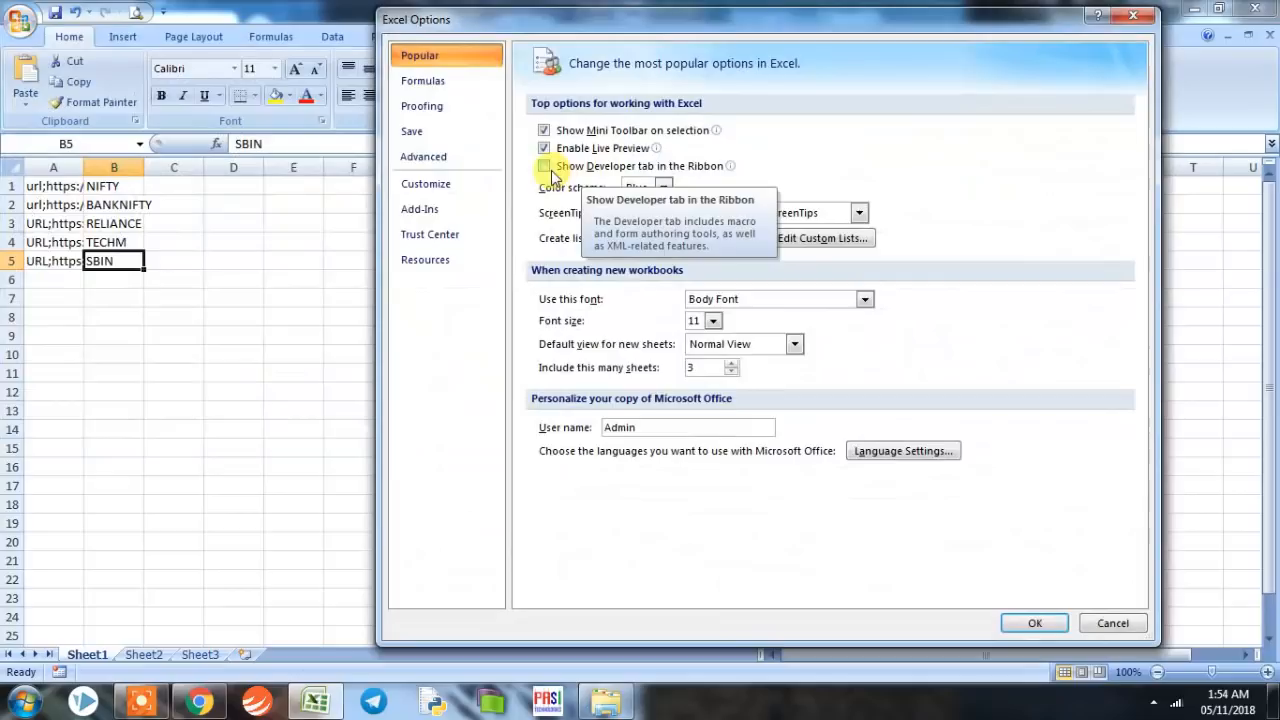
left_click(544, 166)
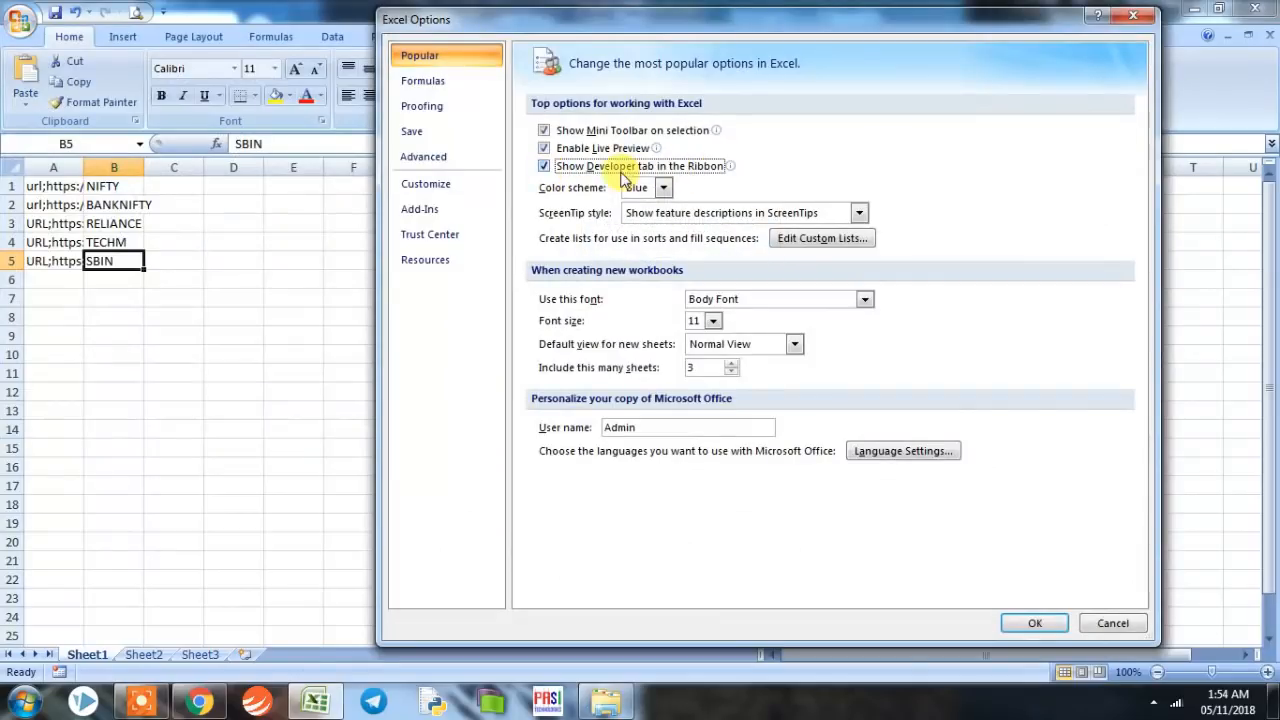
mouse_move(636, 177)
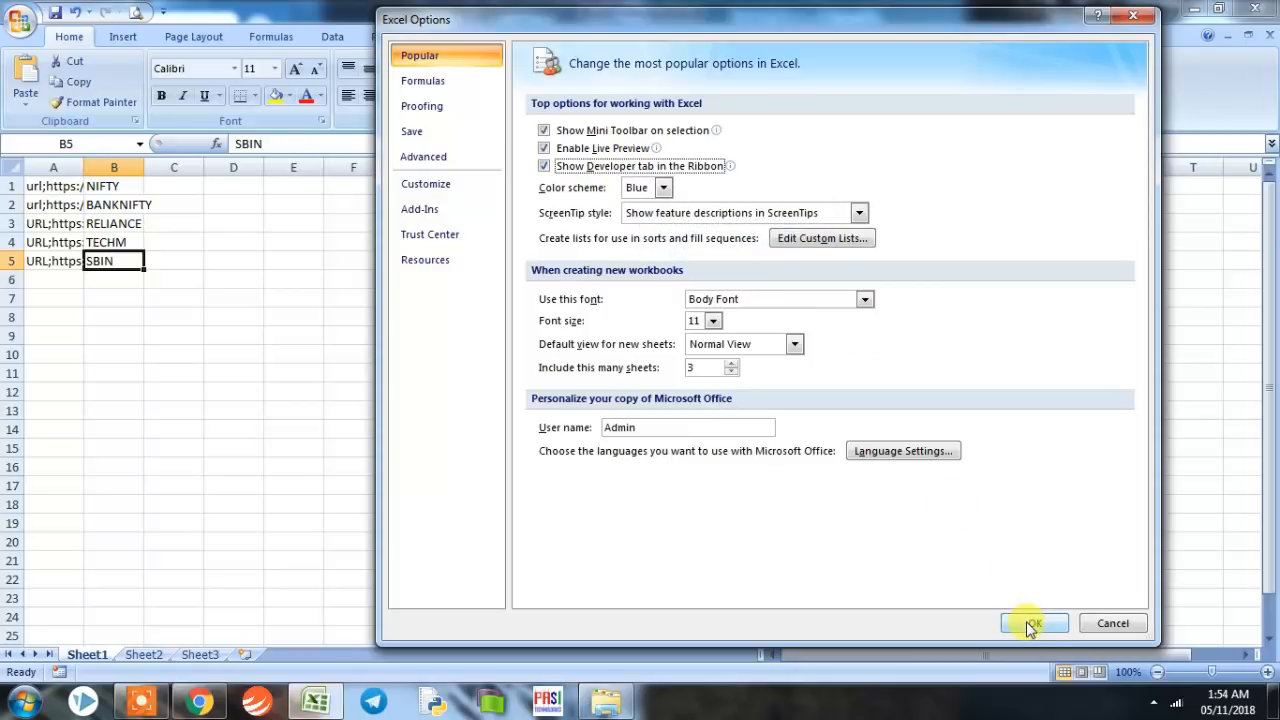
left_click(1029, 623)
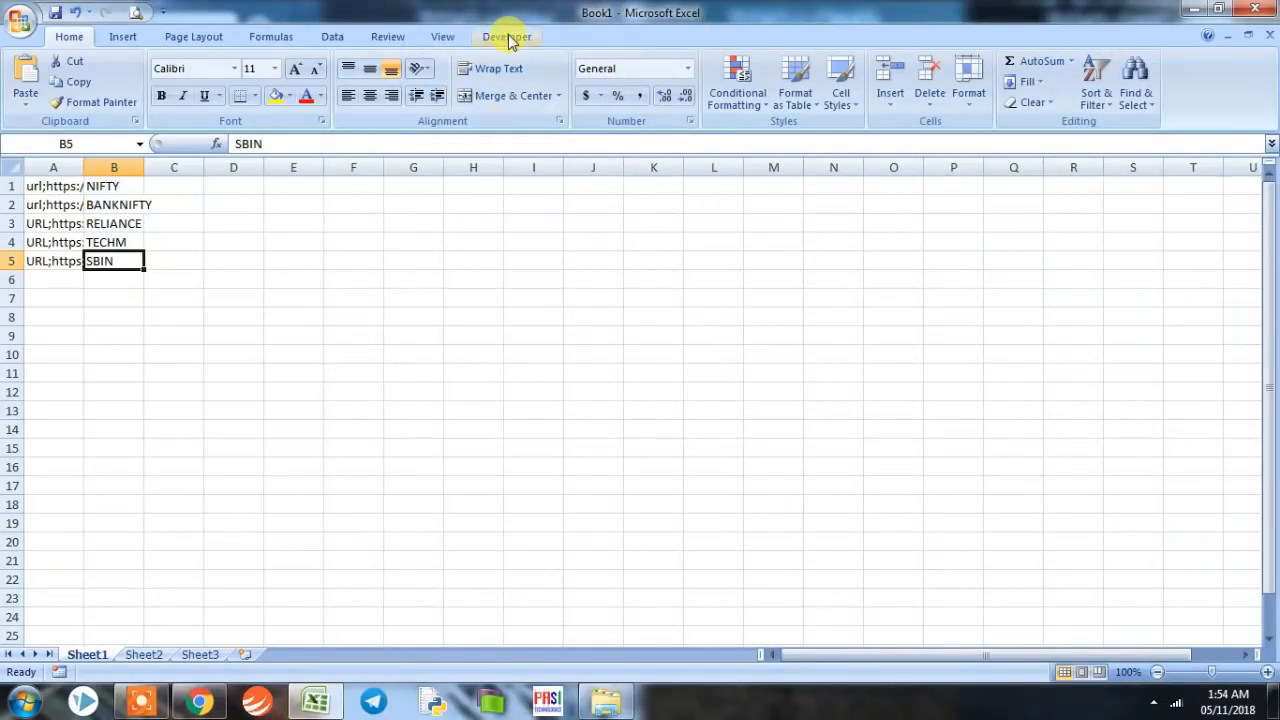
- Record a new macro named OPTIONPULL from the Developer tab, starting at cell D2
left_click(505, 37)
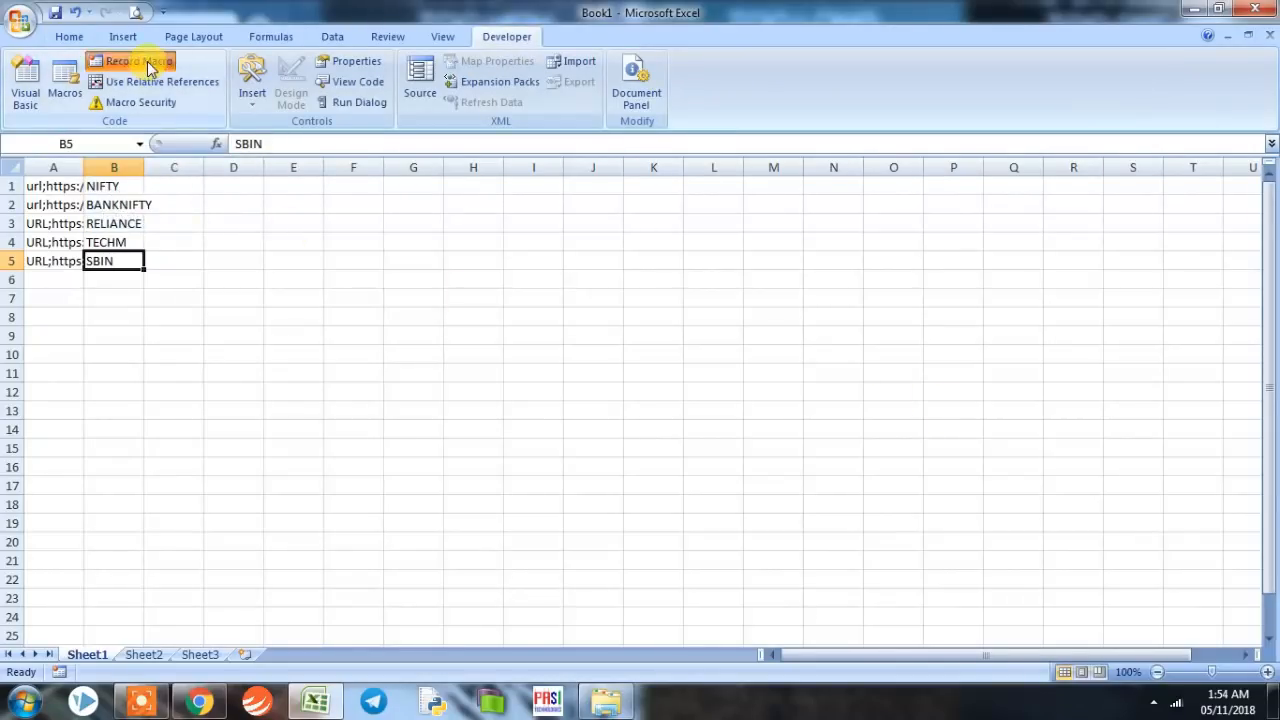
left_click(138, 61)
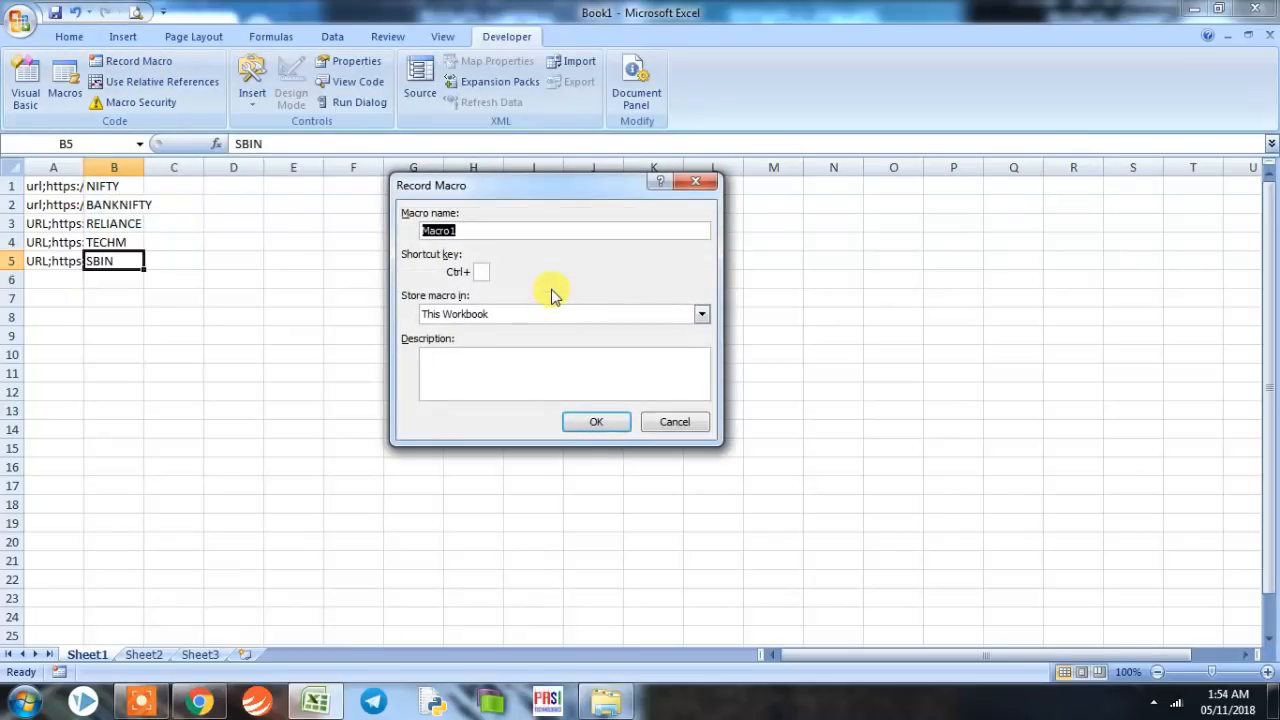
type("OPTIONPULL")
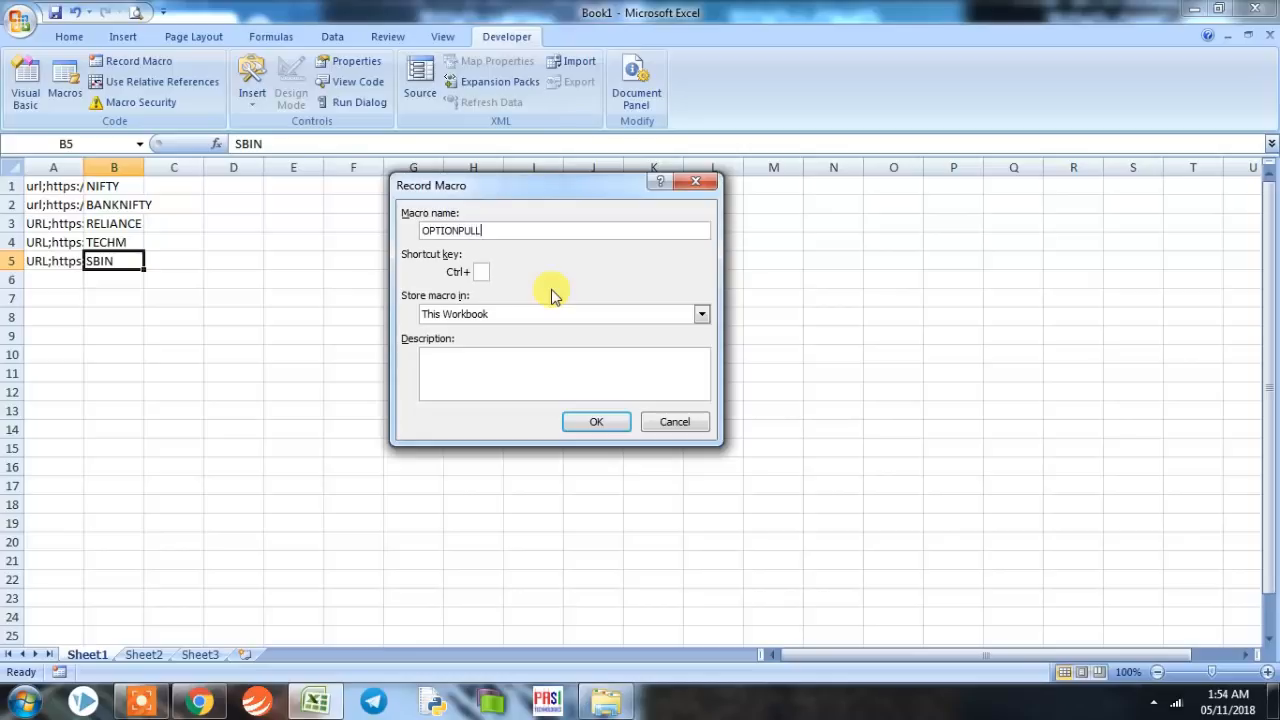
mouse_move(596, 422)
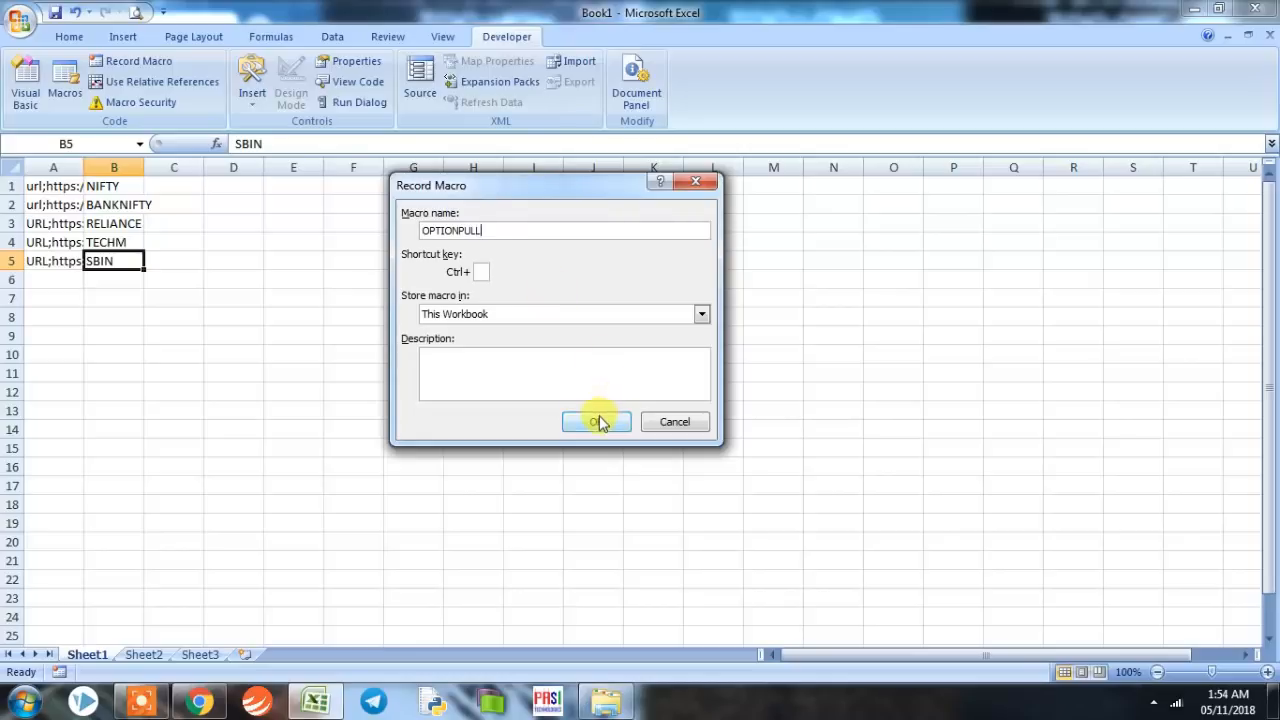
left_click(595, 422)
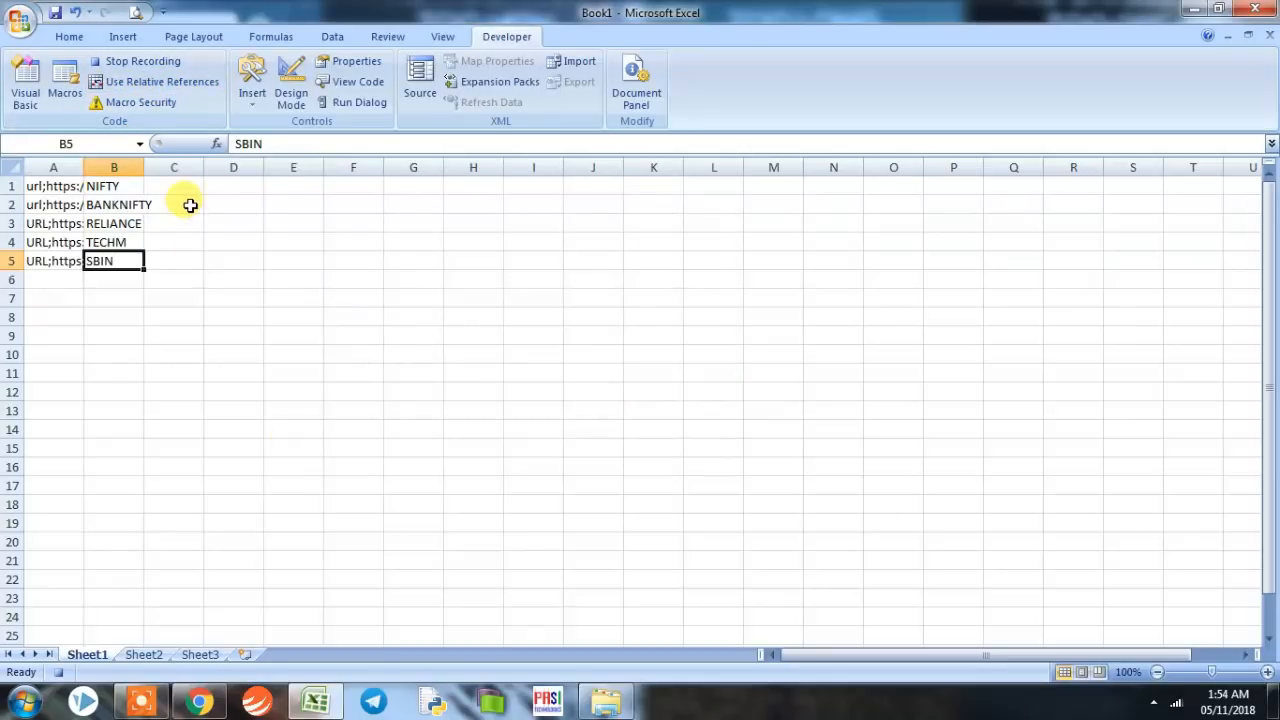
left_click(233, 204)
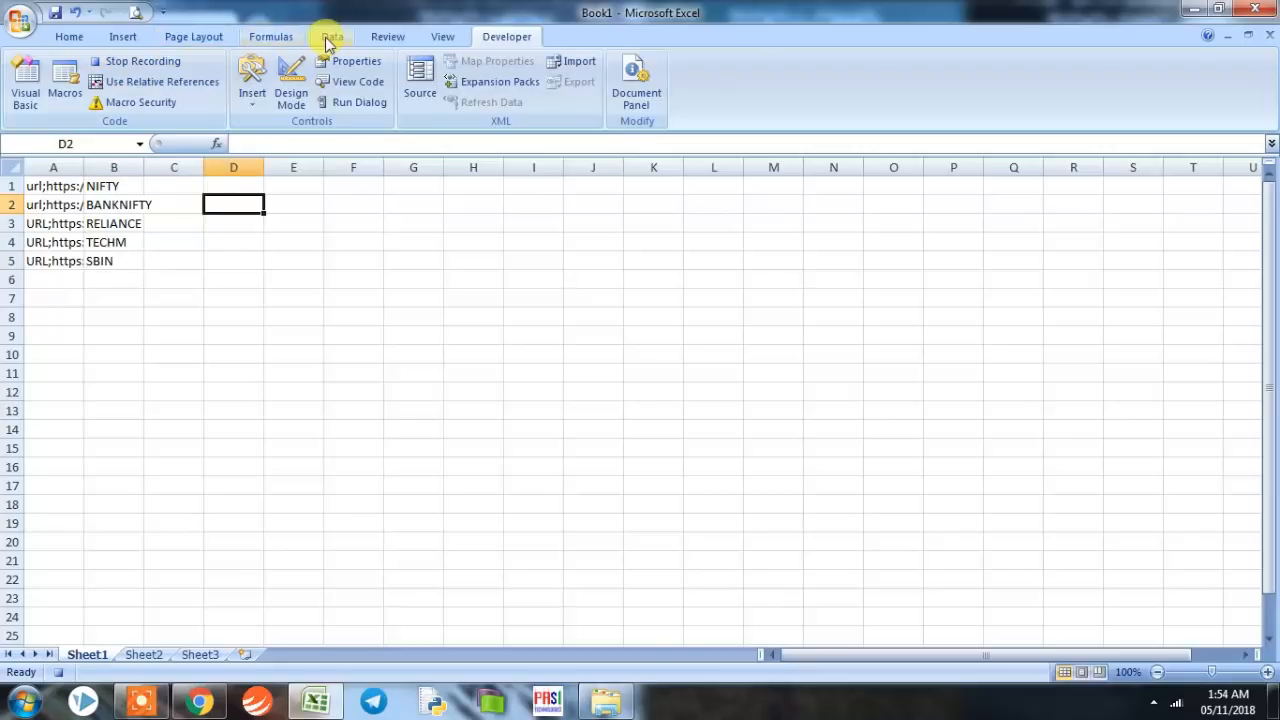
- Create a From Web query, load the NSE option chain URL, and select the entire page
left_click(332, 37)
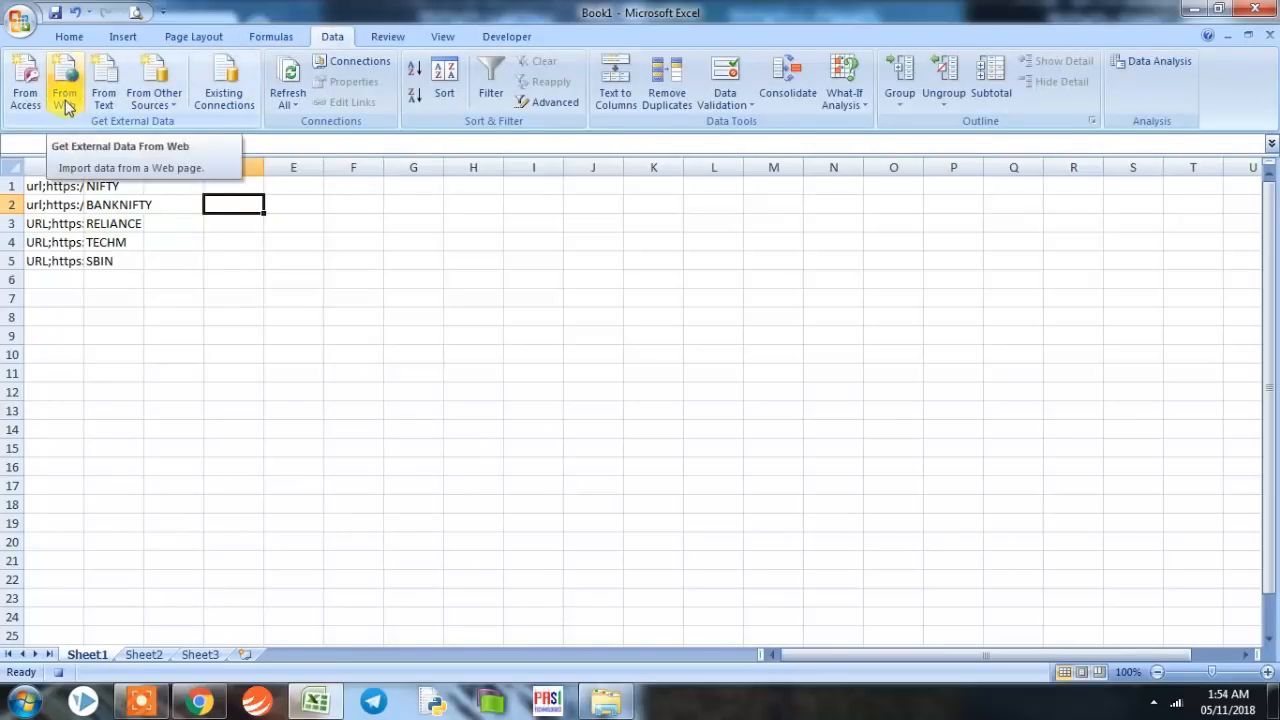
left_click(64, 75)
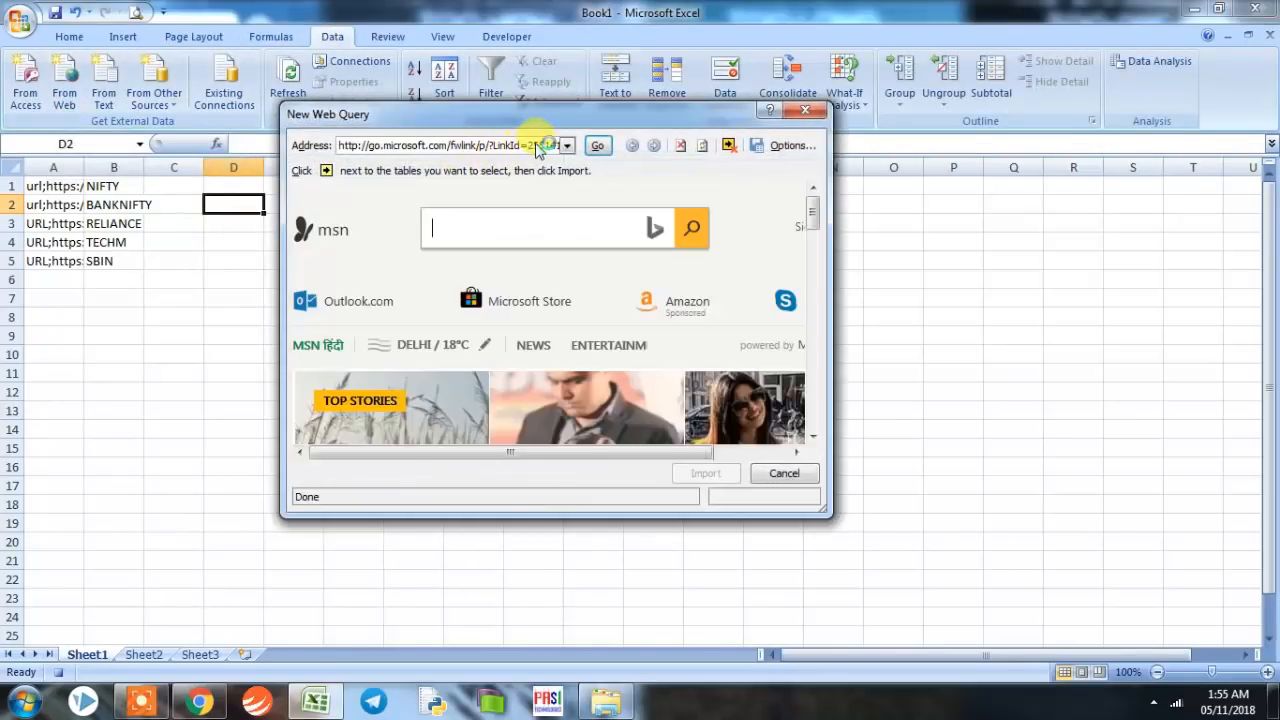
left_click(597, 145)
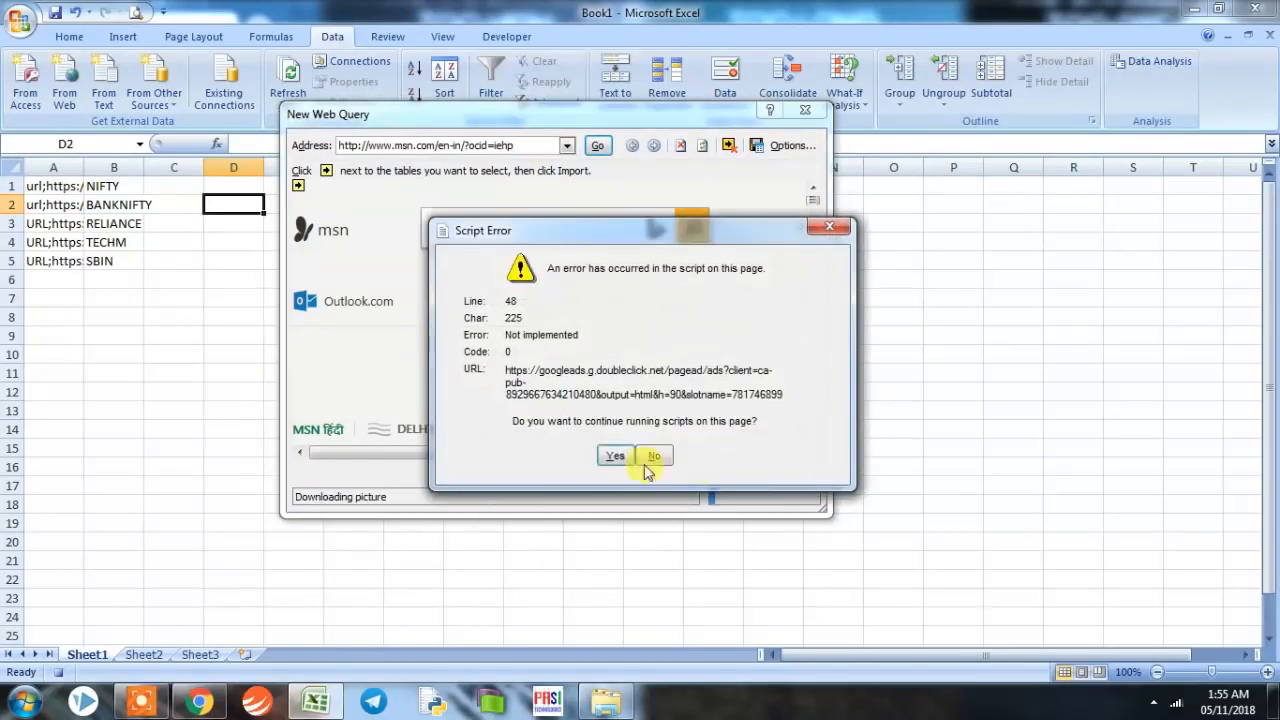
left_click(653, 455)
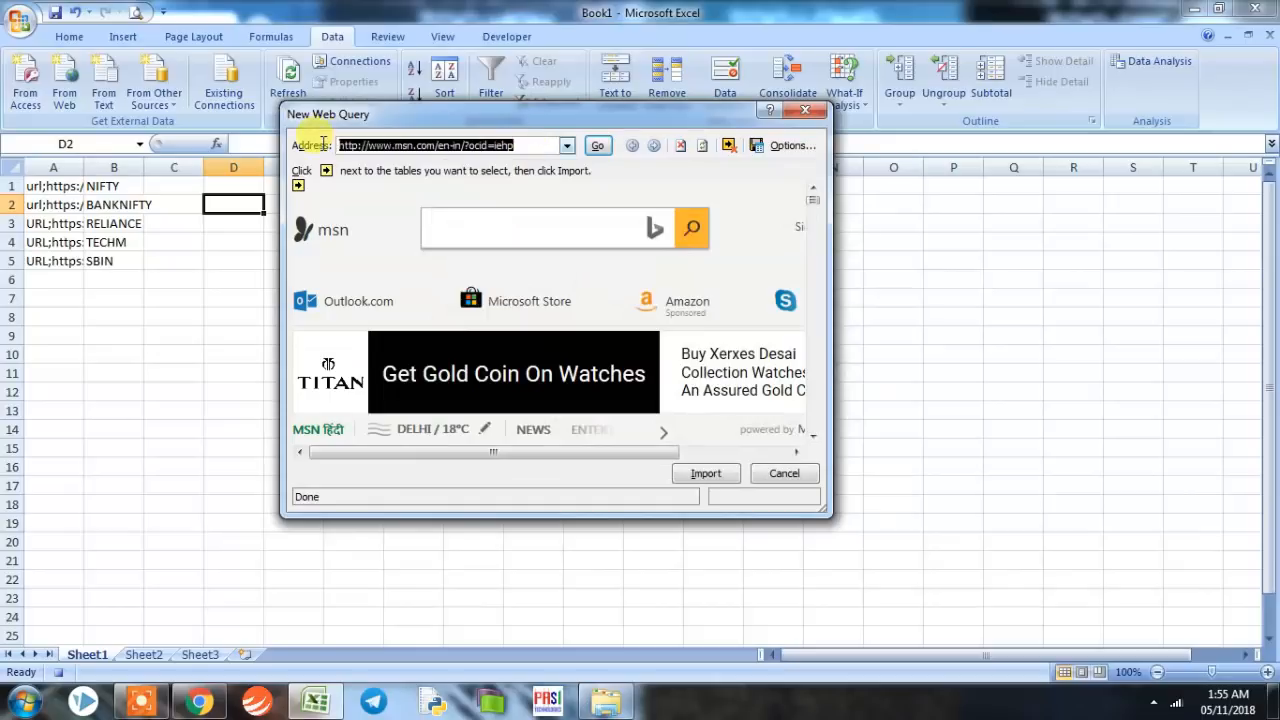
left_click(598, 145)
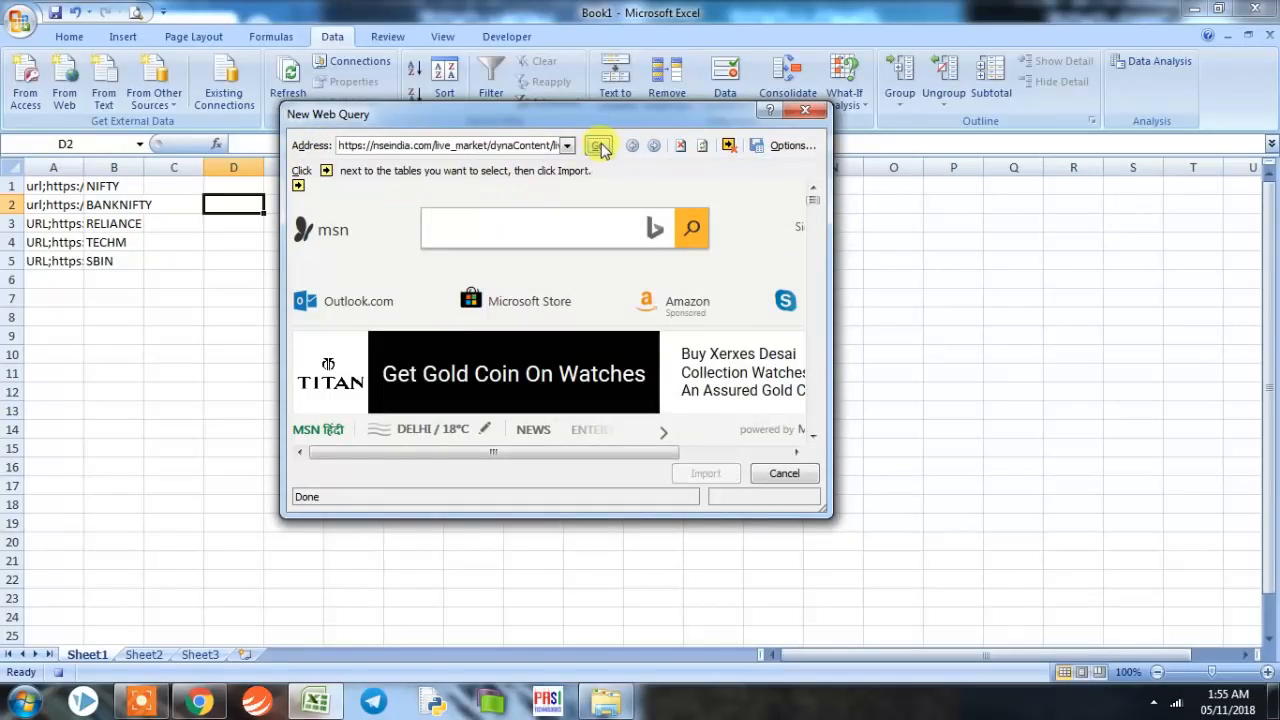
left_click(597, 145)
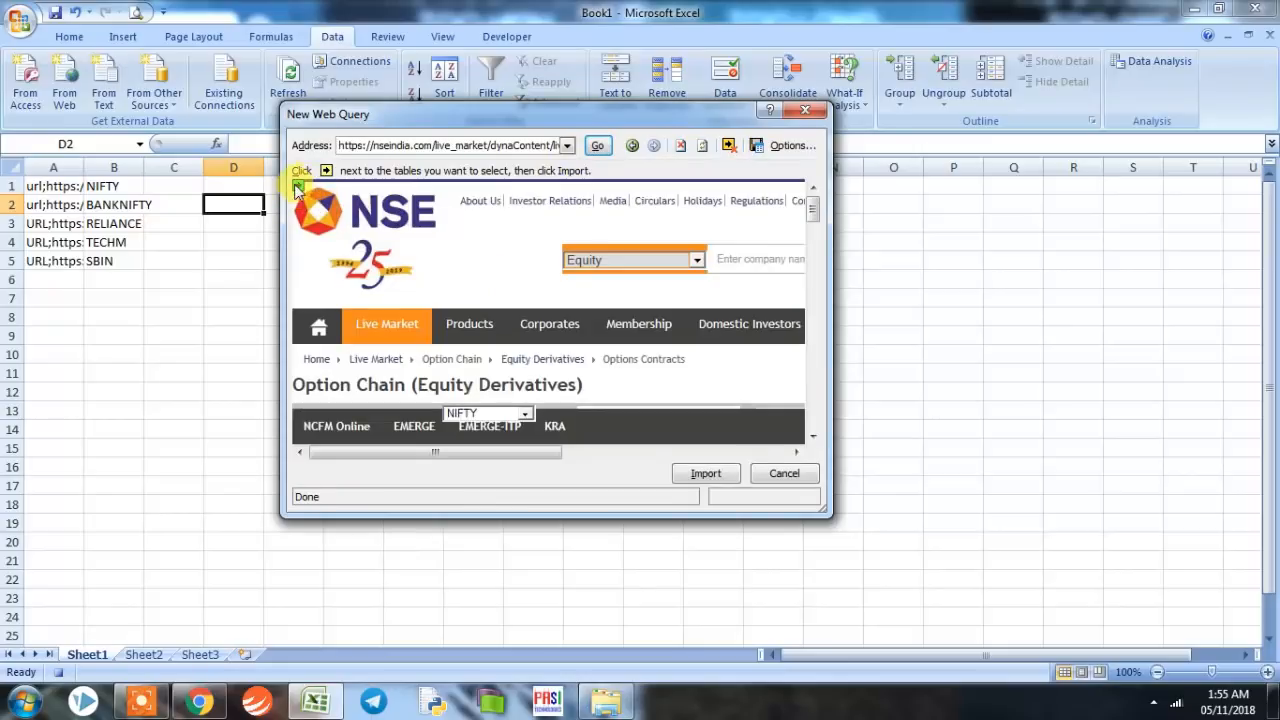
mouse_move(300, 190)
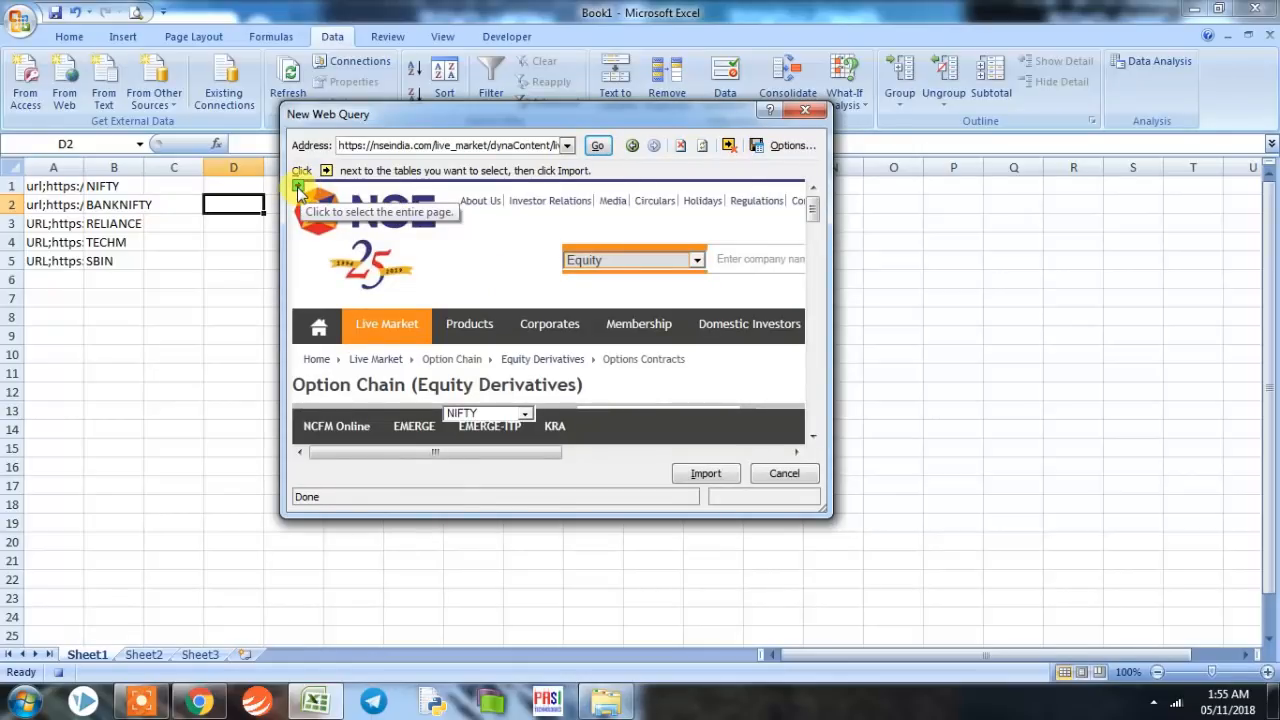
left_click(299, 189)
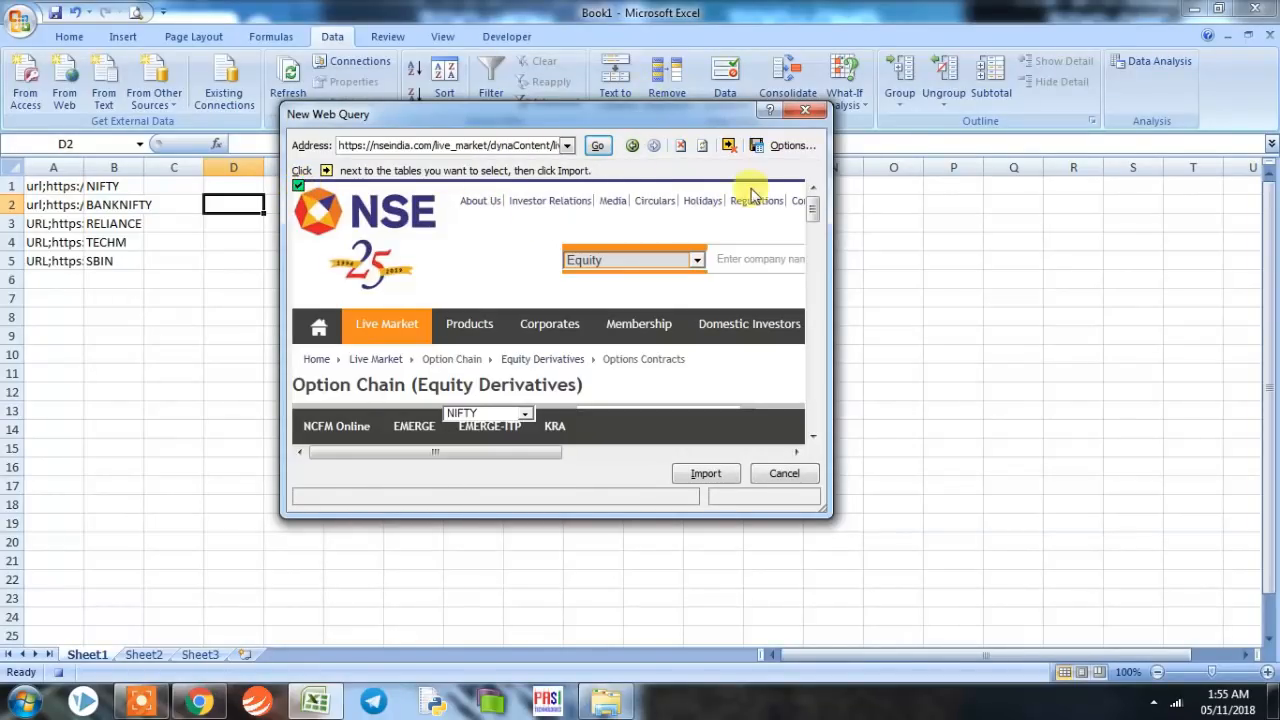
- In Web Query Options, choose Rich text formatting only and tick Disable date recognition and Disable Web query redirections
left_click(792, 145)
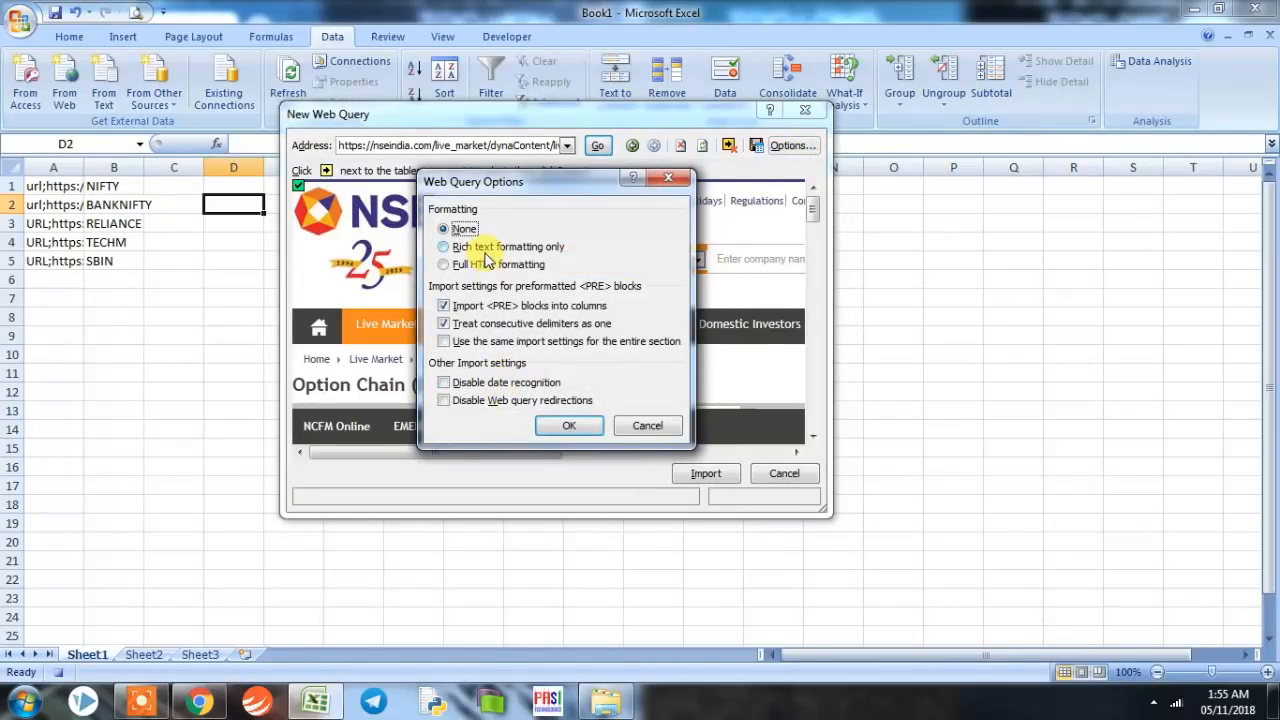
left_click(444, 247)
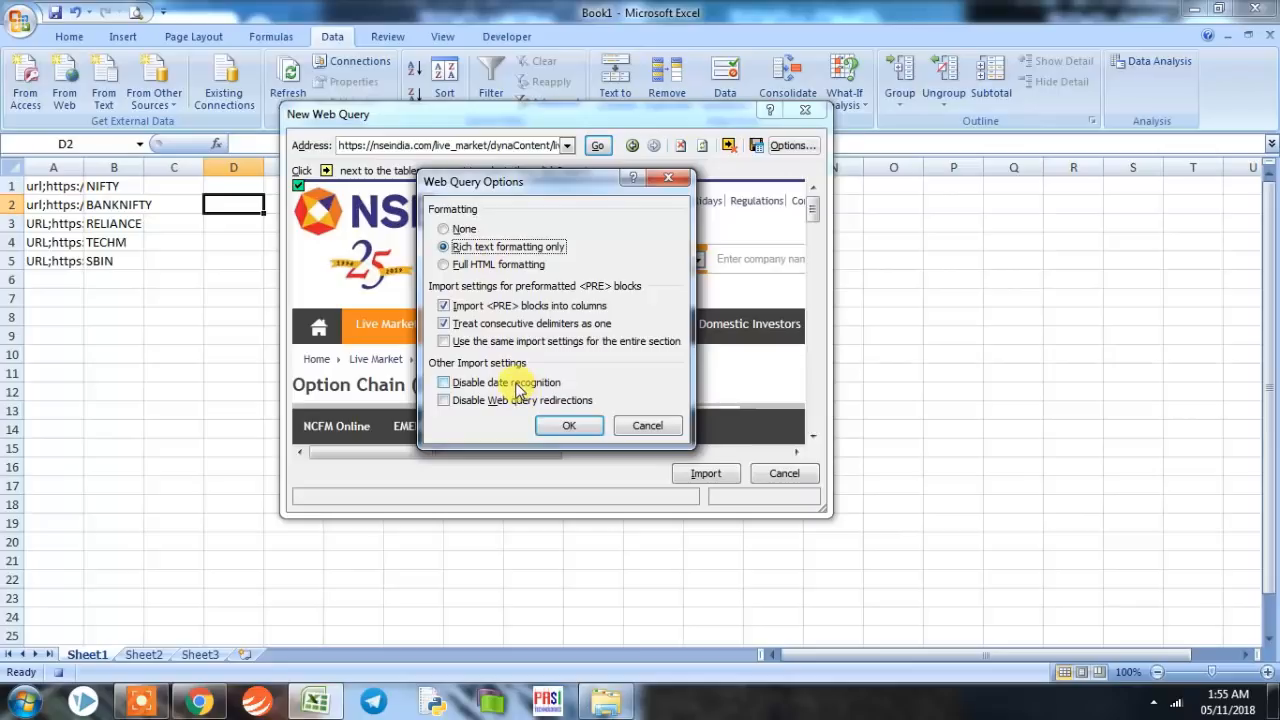
left_click(443, 382)
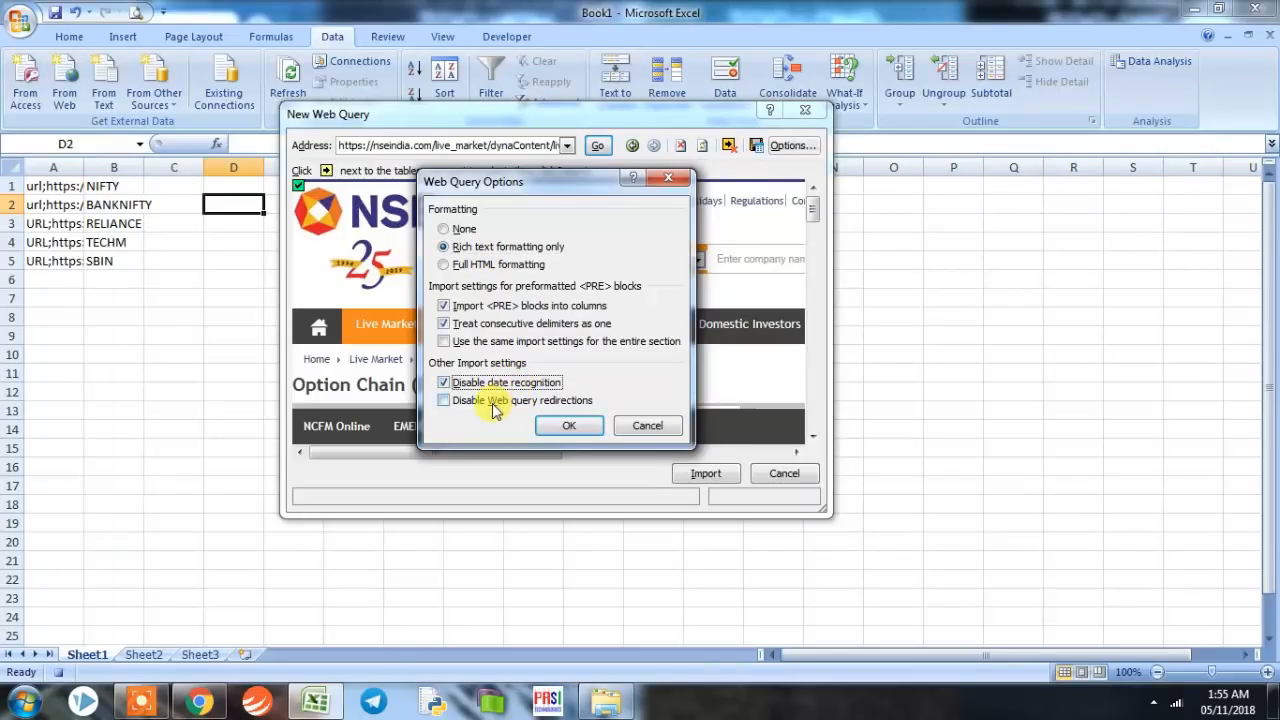
left_click(444, 400)
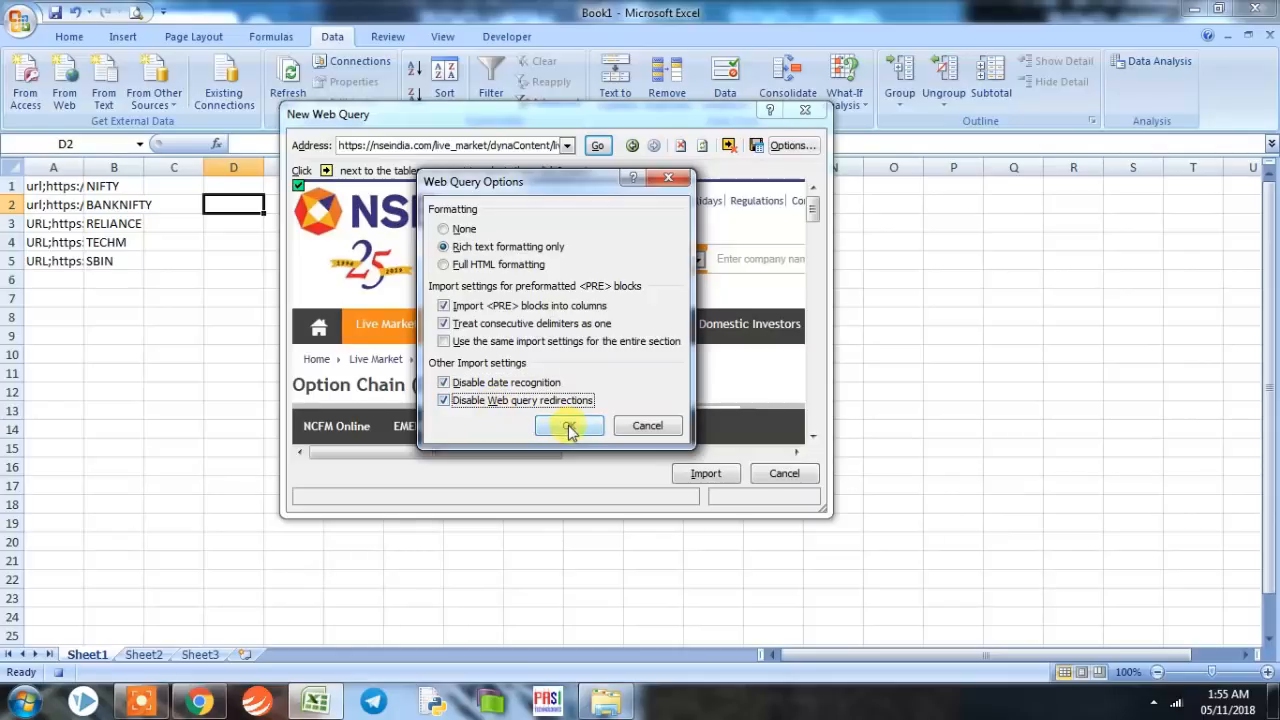
left_click(568, 426)
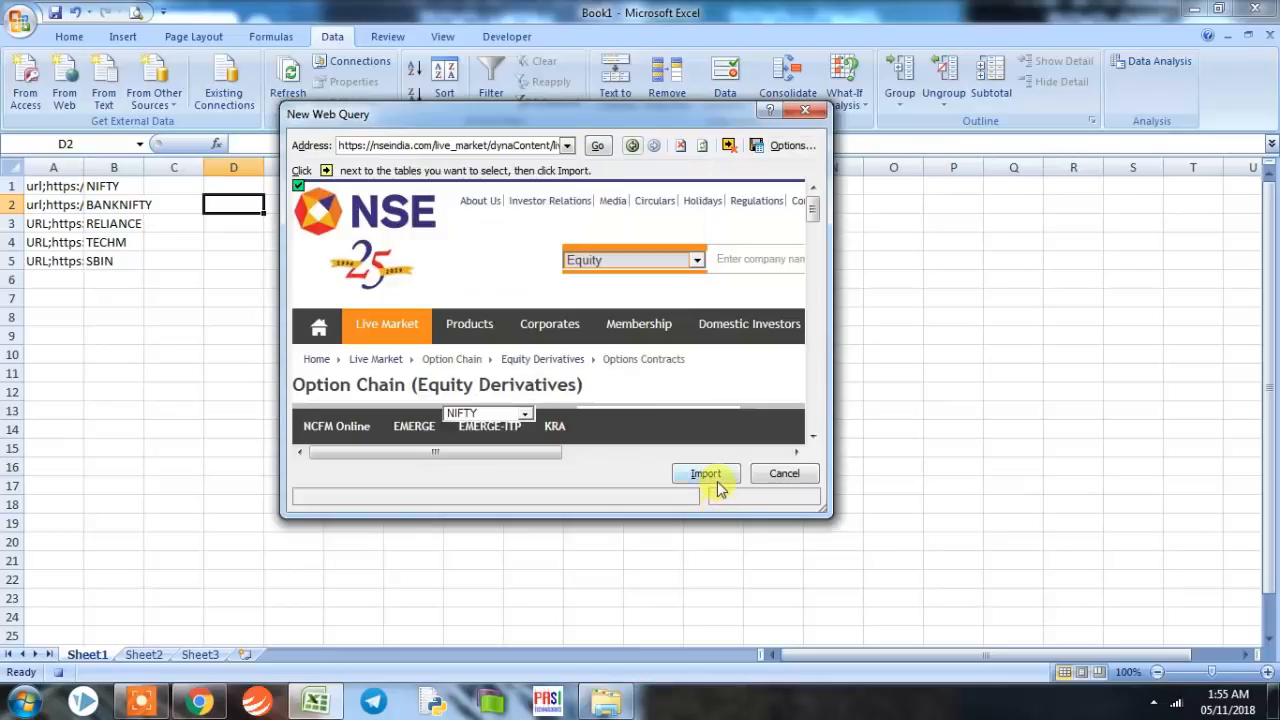
- Import the page into Sheet2 cell A1, turning off automatic column width adjustment in Properties
left_click(706, 473)
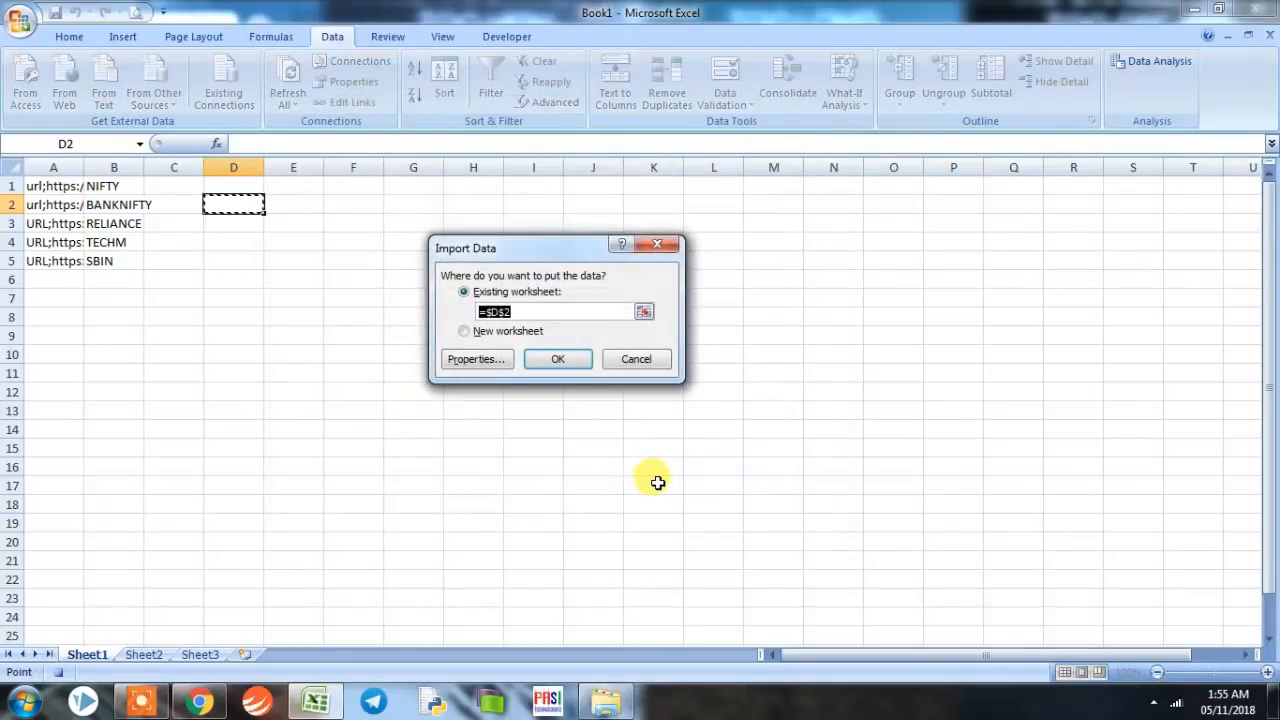
left_click(476, 359)
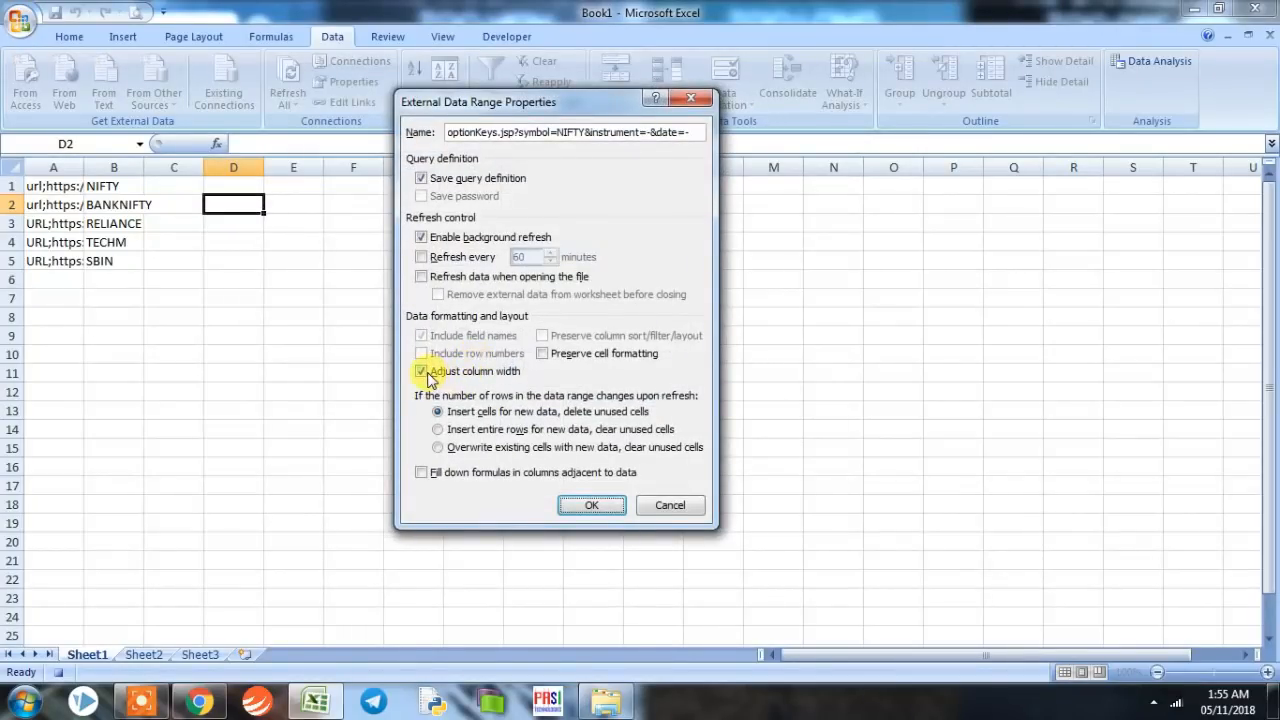
left_click(591, 505)
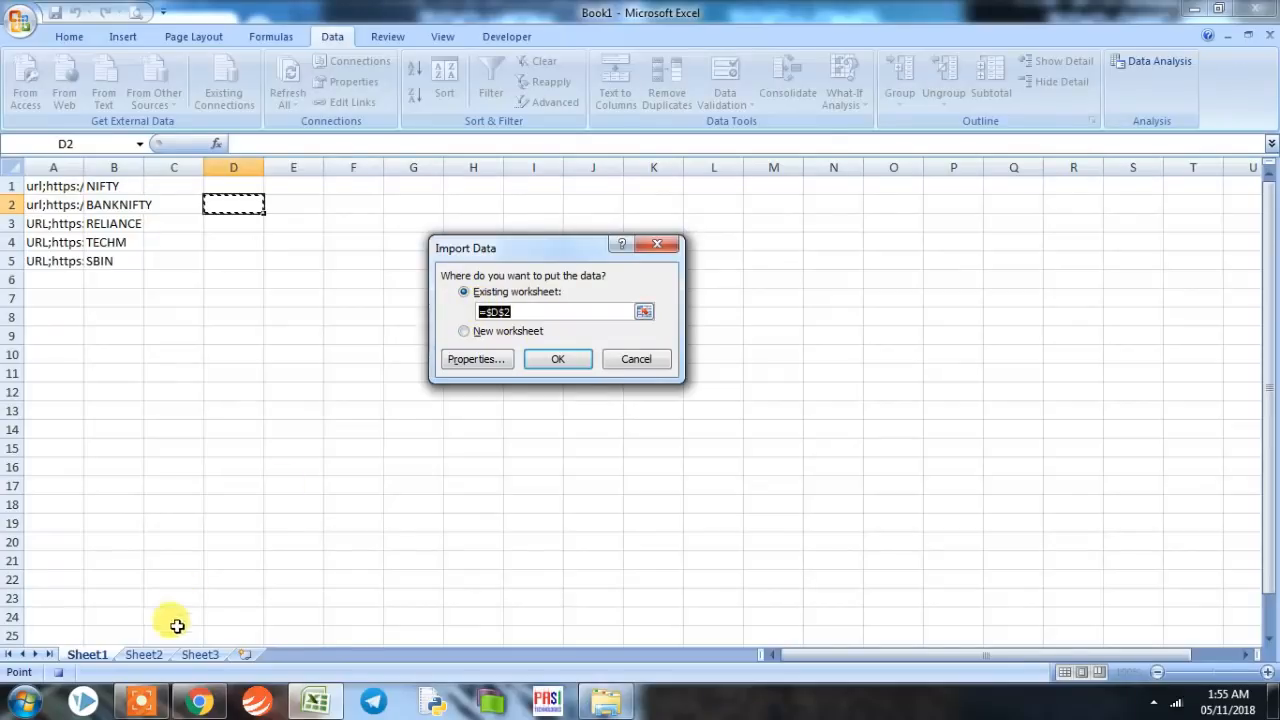
left_click(143, 655)
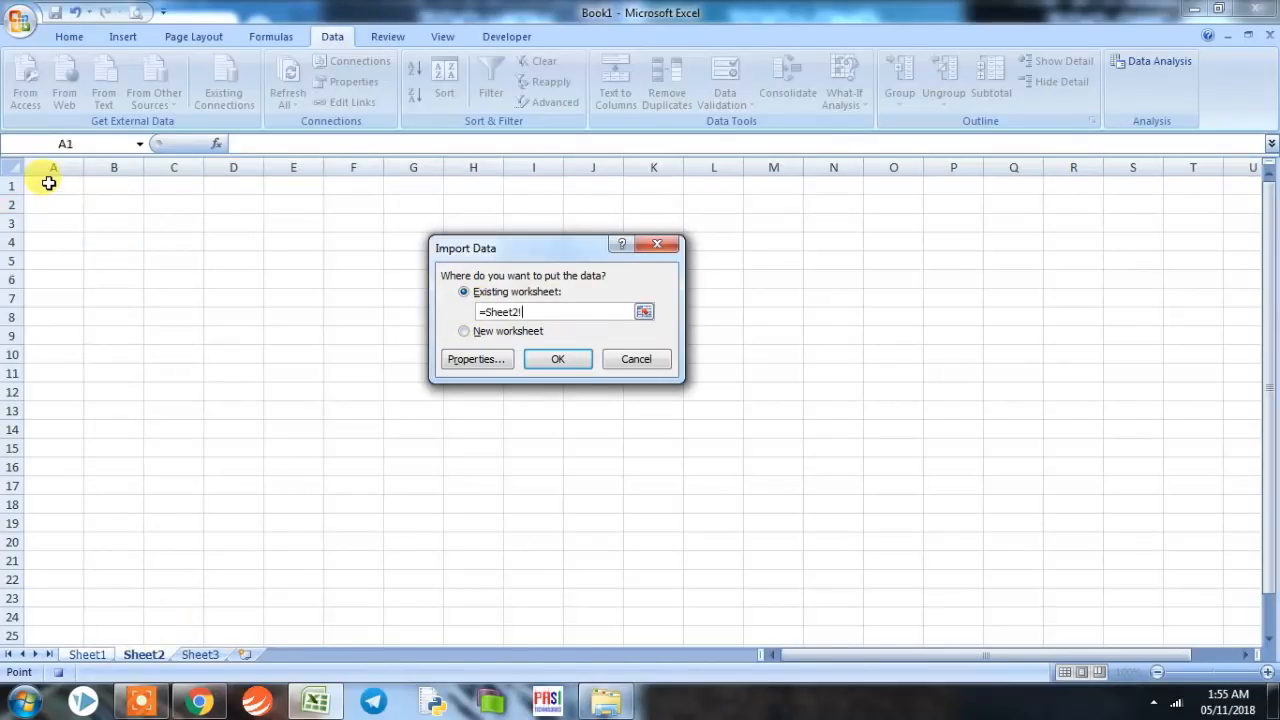
left_click(48, 186)
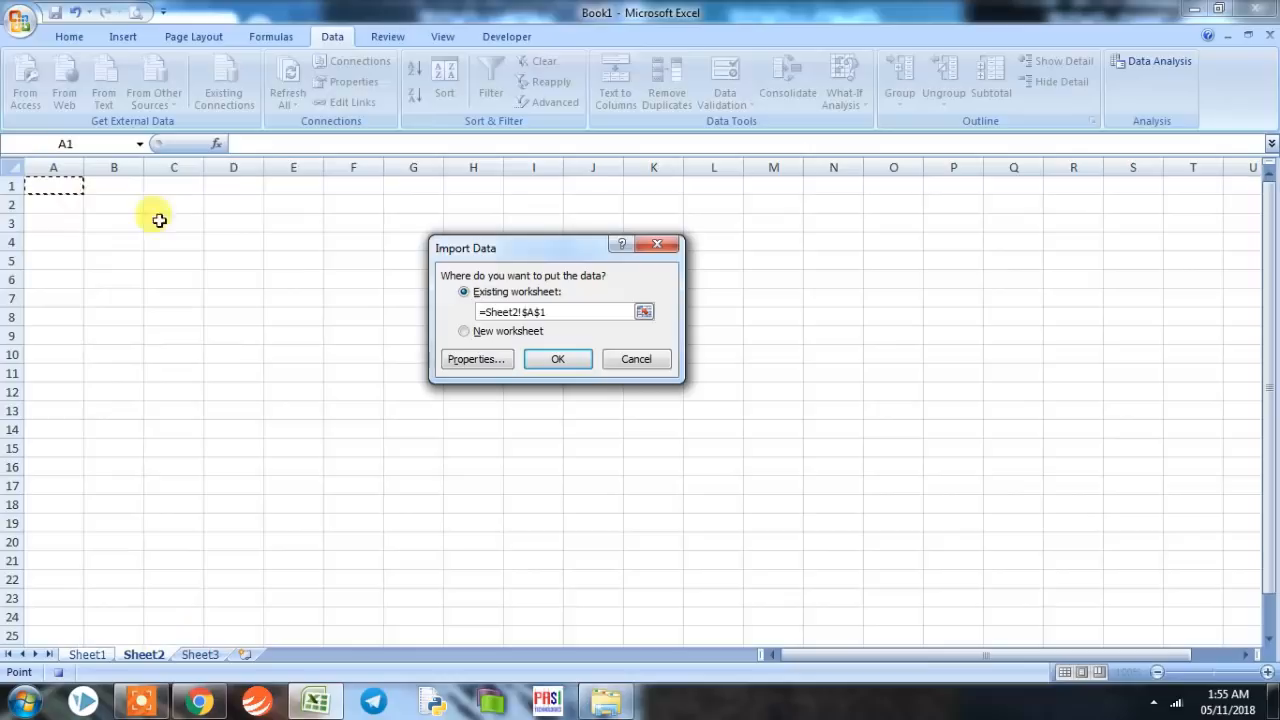
mouse_move(62, 191)
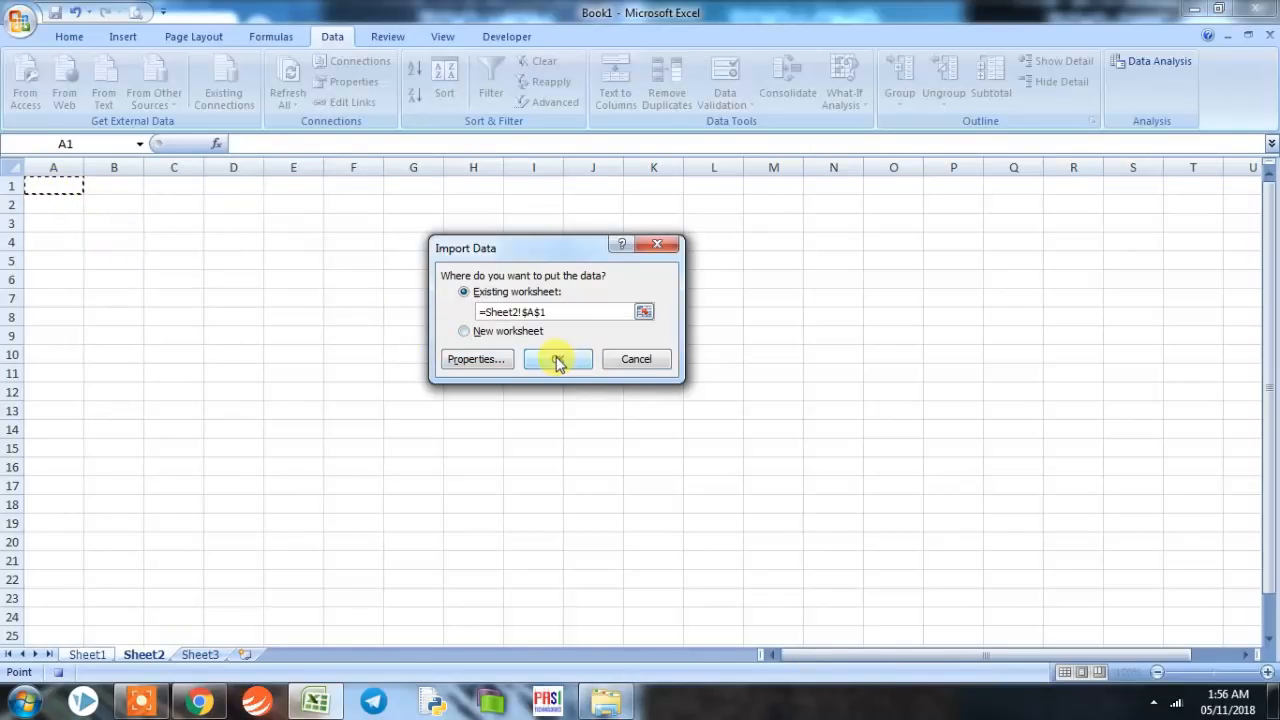
left_click(558, 359)
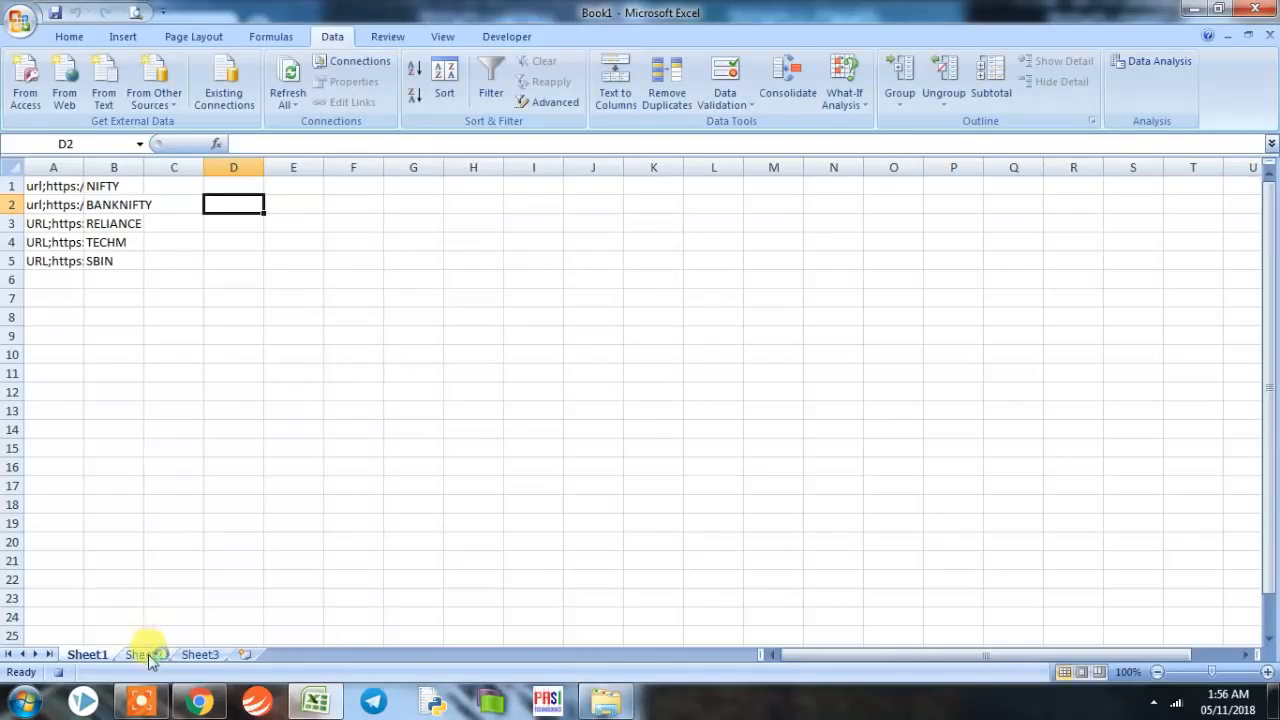
- Switch to Sheet2 to view the imported NIFTY option chain data
left_click(143, 654)
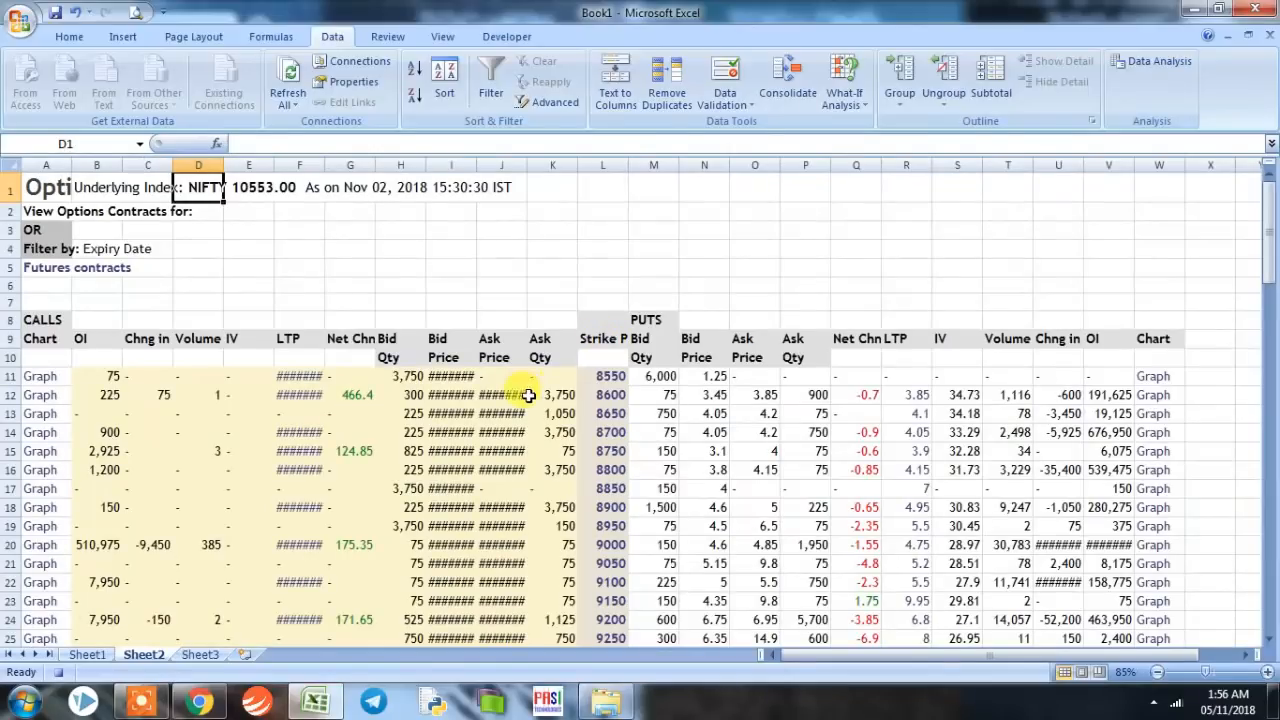
mouse_move(622, 395)
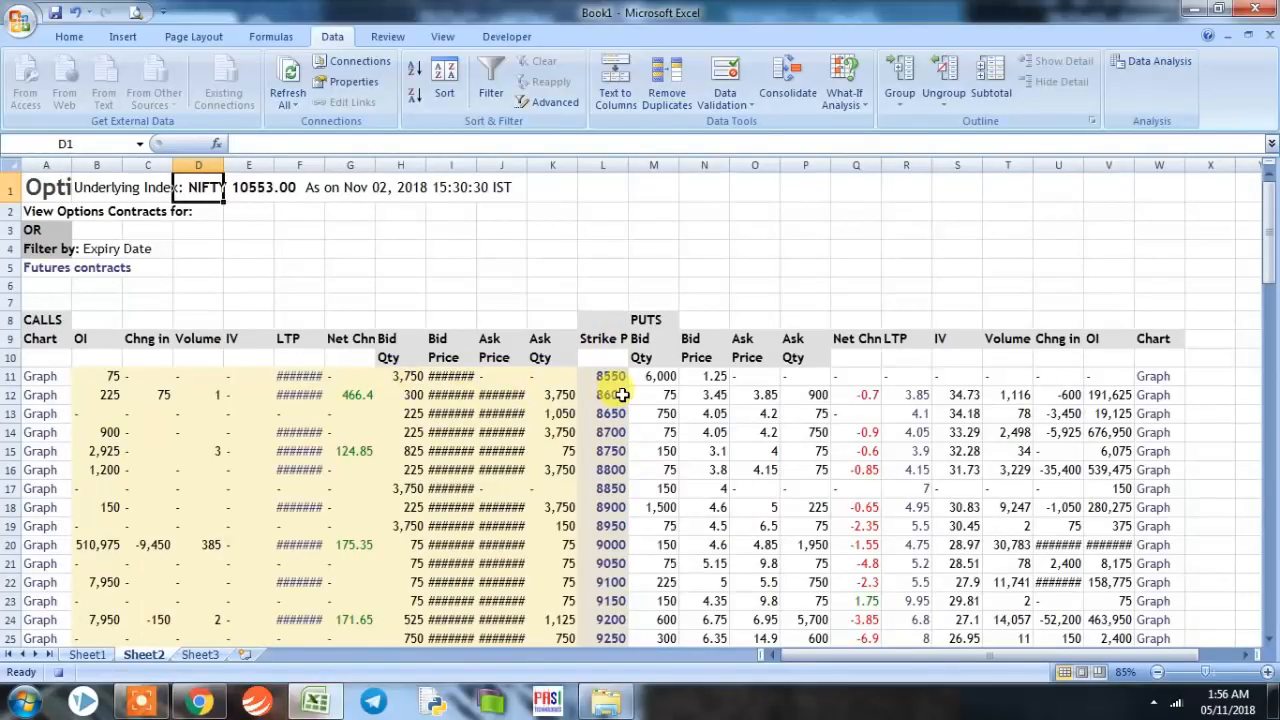
mouse_move(516, 491)
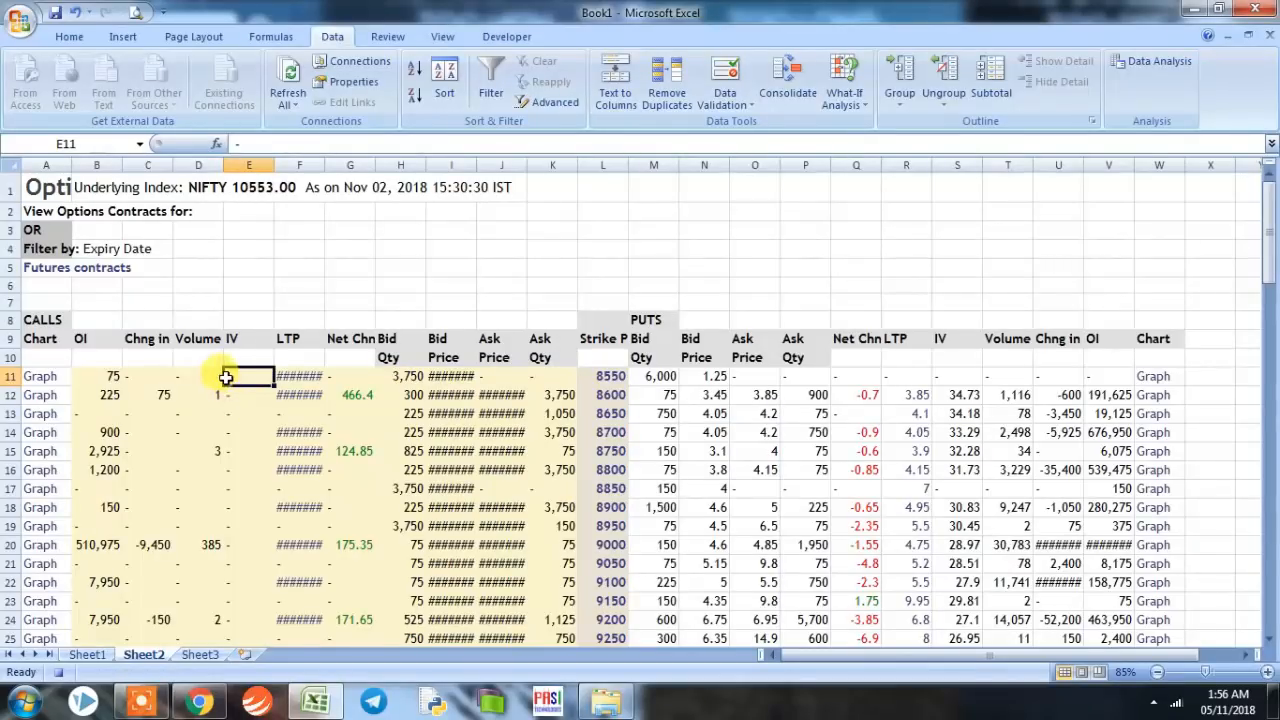
mouse_move(231, 378)
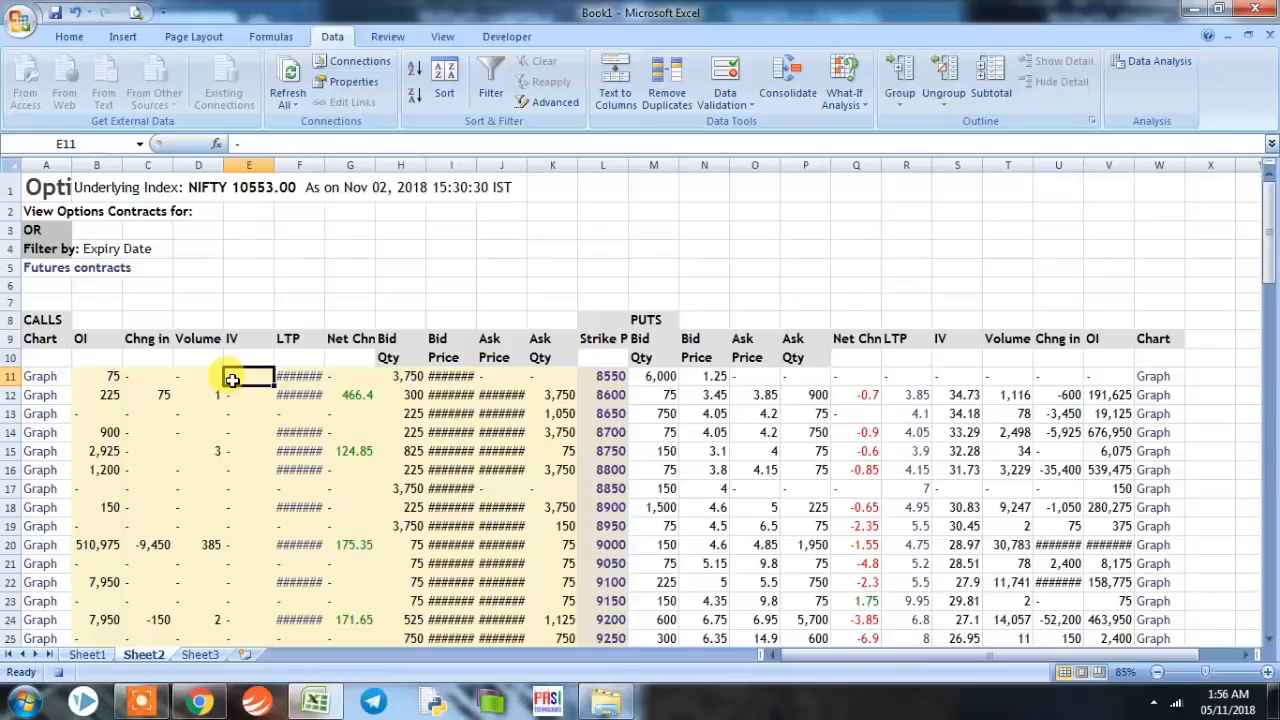
mouse_move(258, 377)
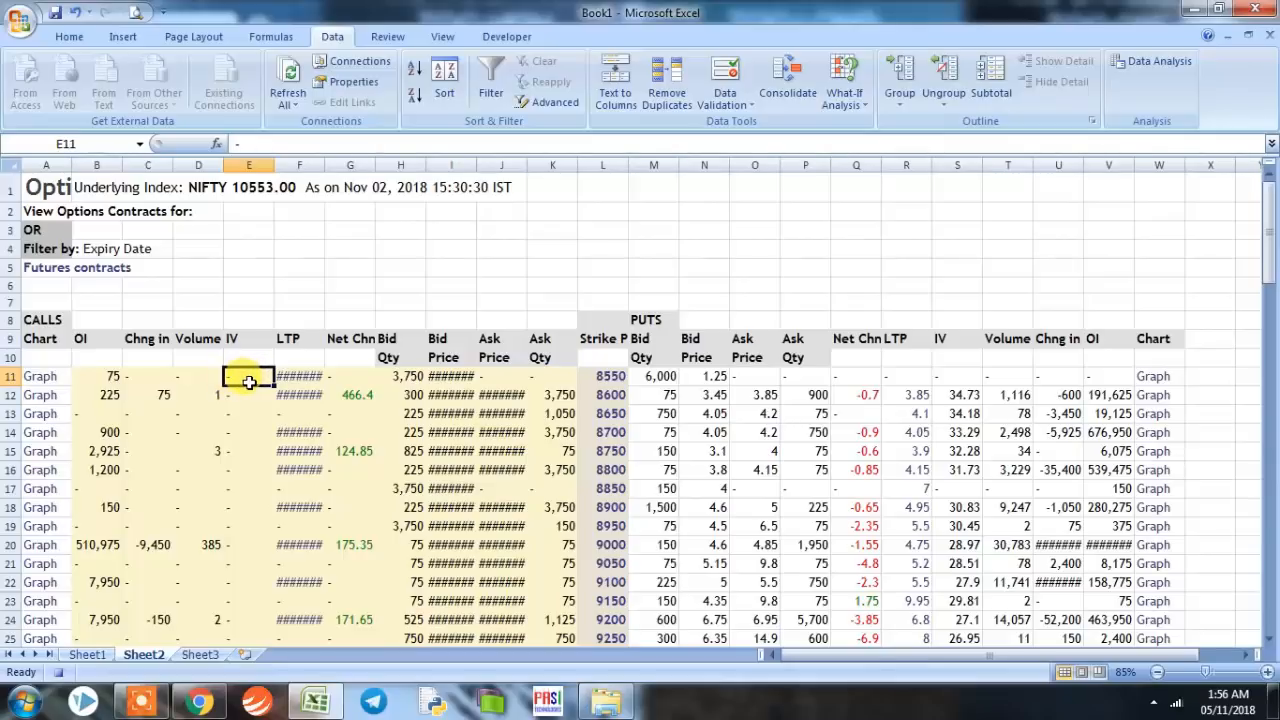
mouse_move(940, 189)
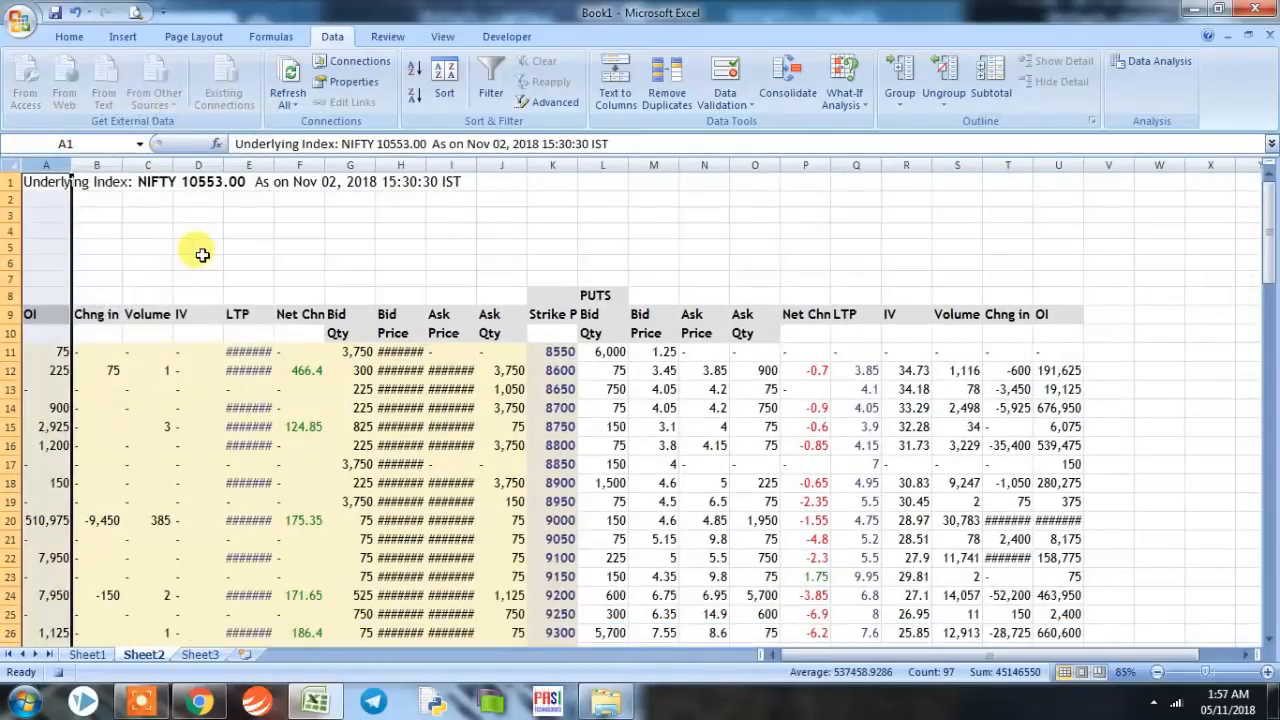
- Merge and center the Underlying Index title across cells A1 to U1
left_click(57, 182)
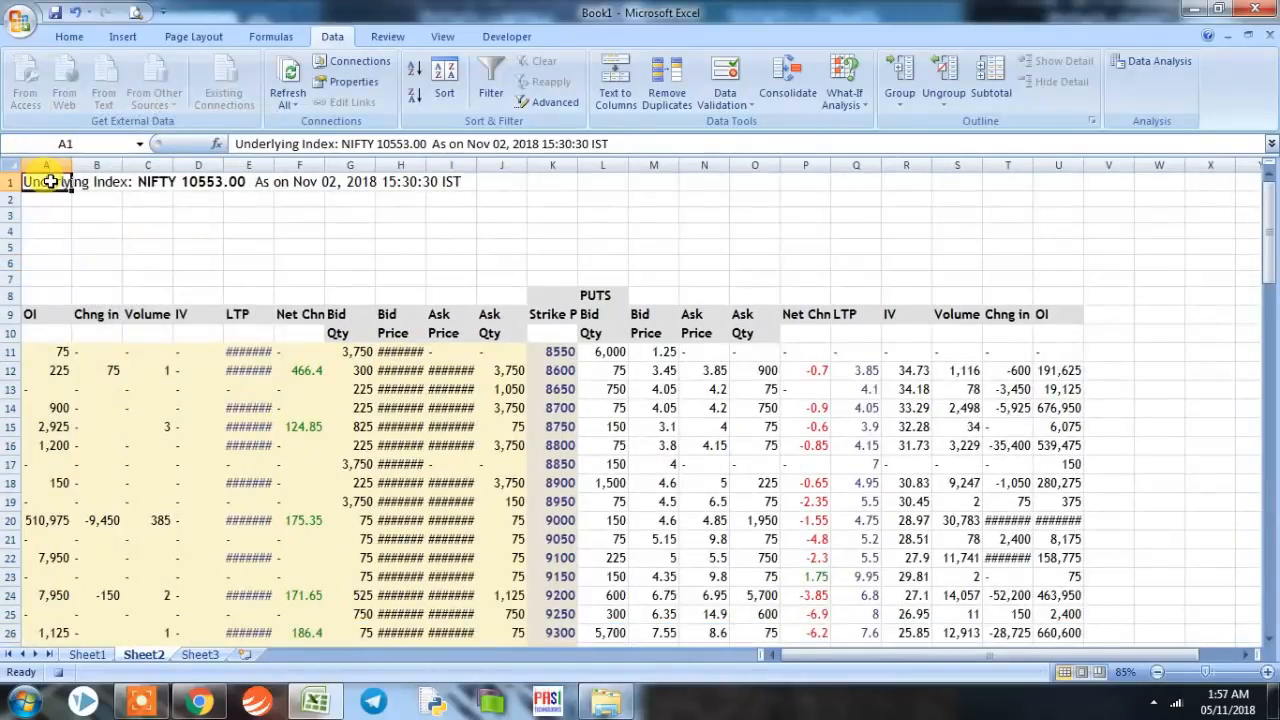
left_click_drag(45, 181, 670, 187)
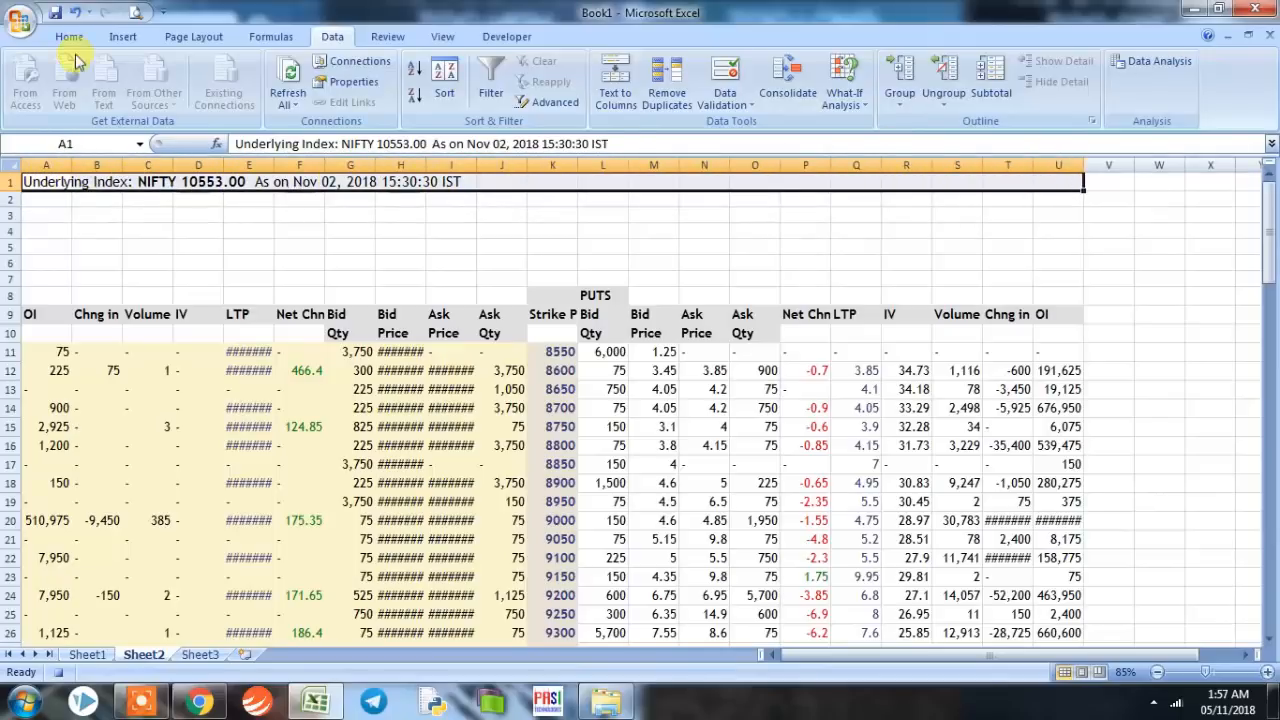
left_click(68, 37)
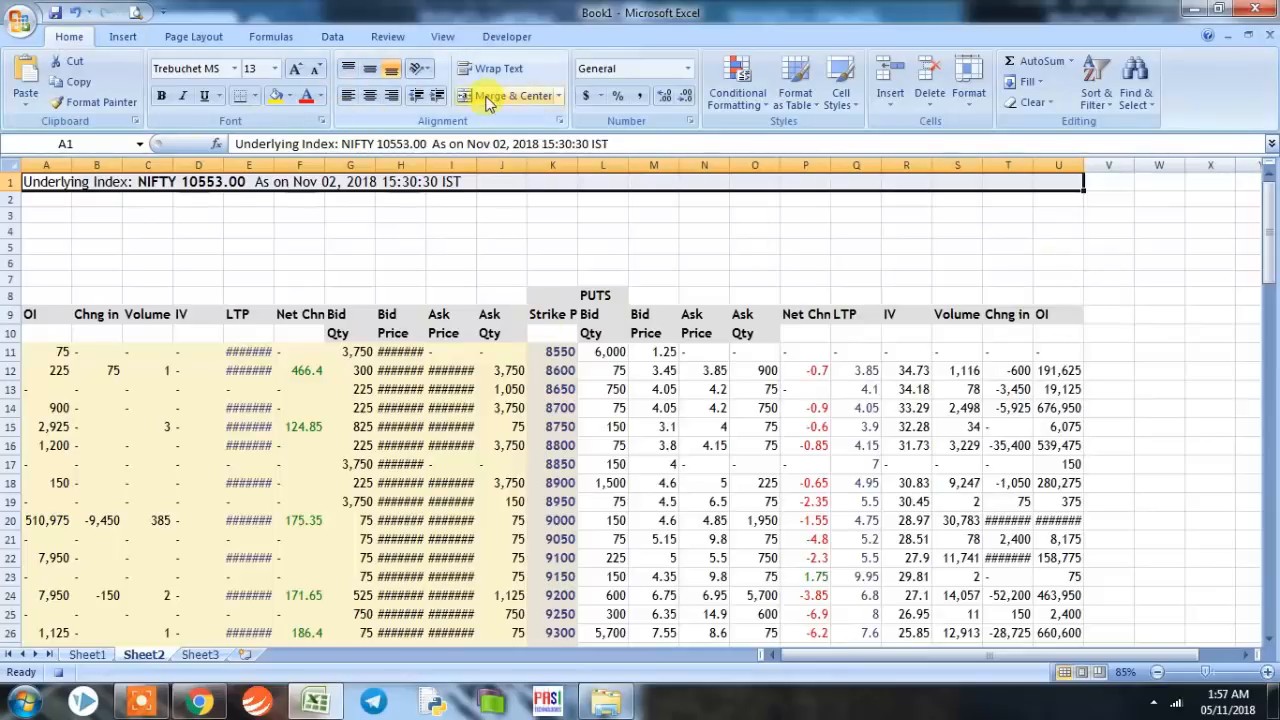
left_click(505, 94)
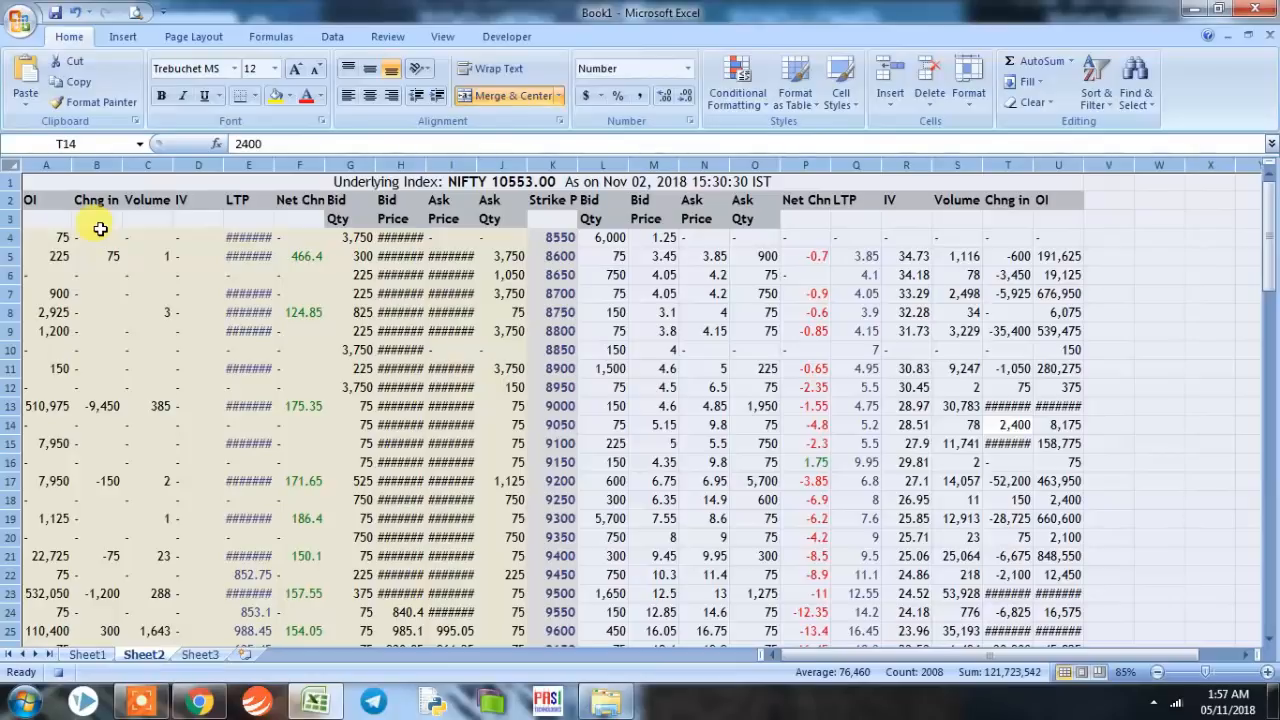
- Replace all dashes in the NIFTY option chain with 0 (513 replacements)
key("ctrl+f")
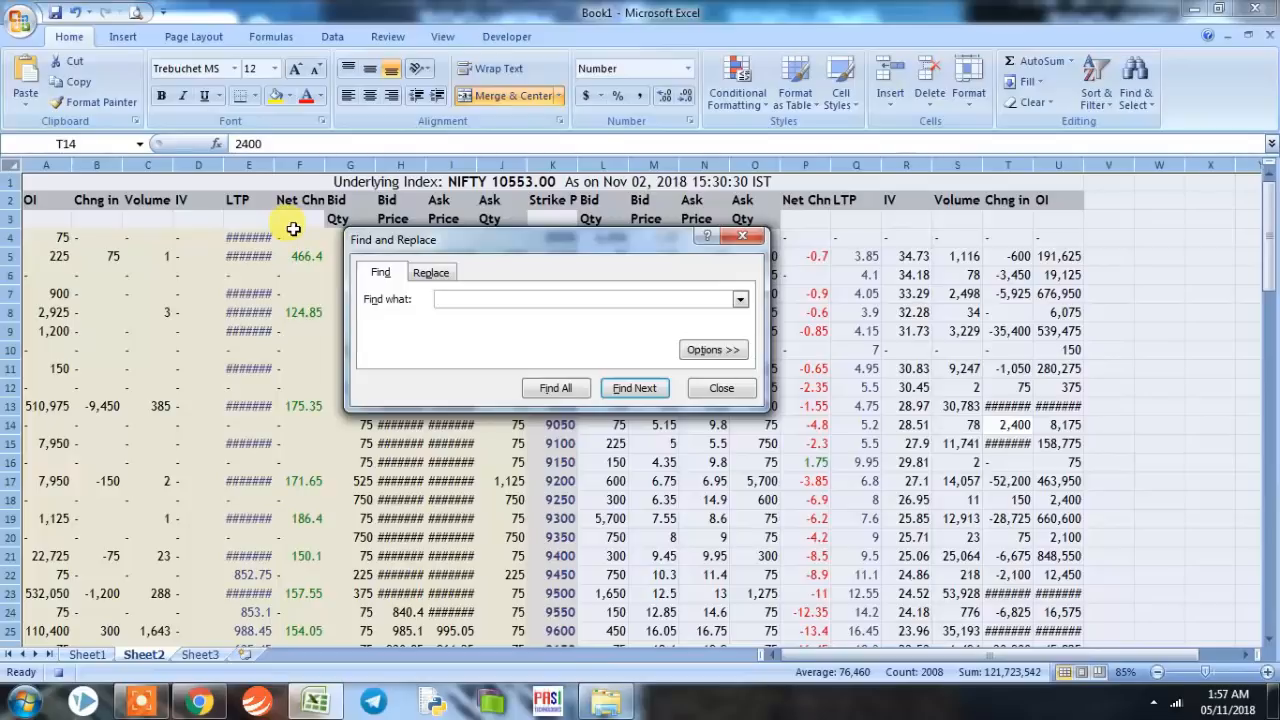
left_click(431, 271)
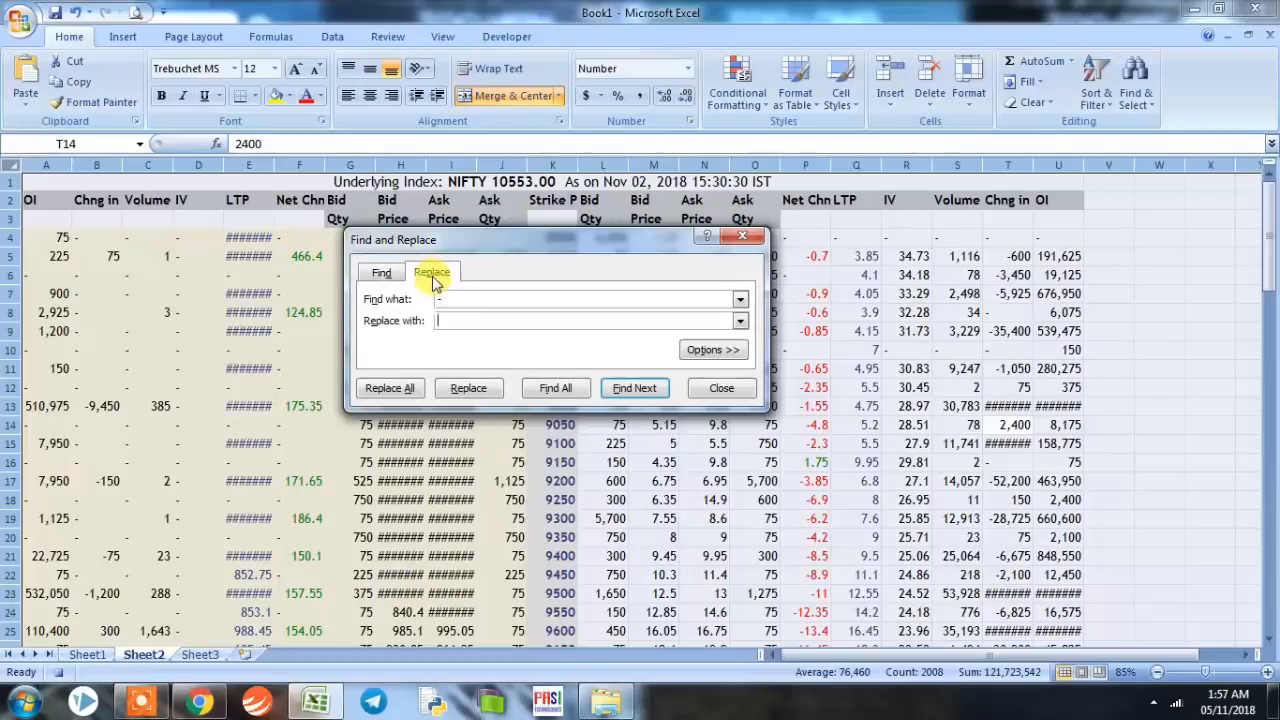
type("0")
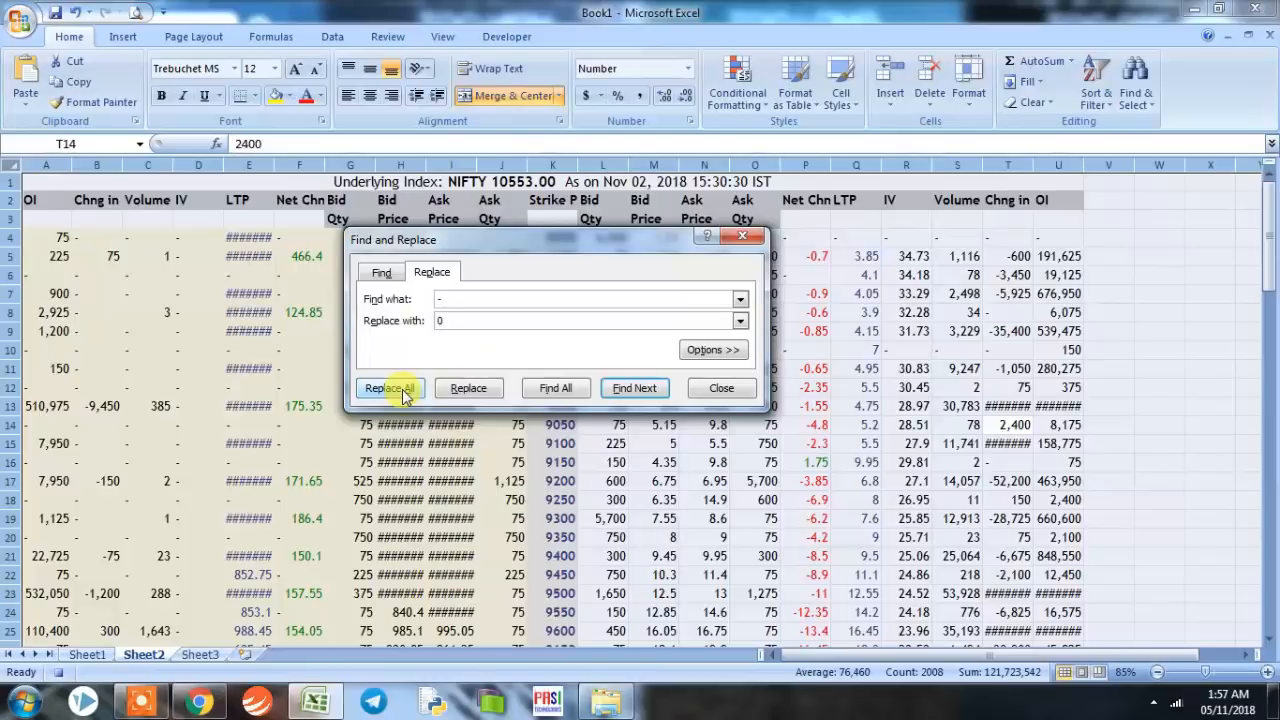
left_click(390, 388)
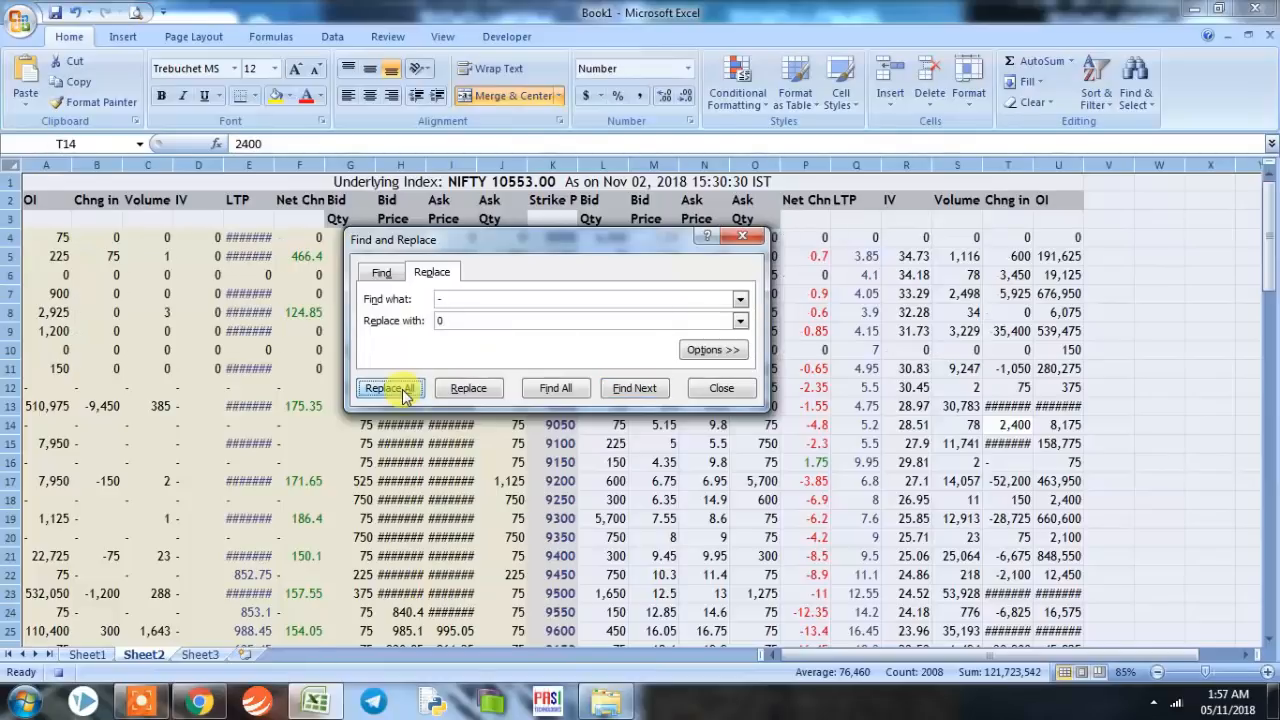
left_click(390, 388)
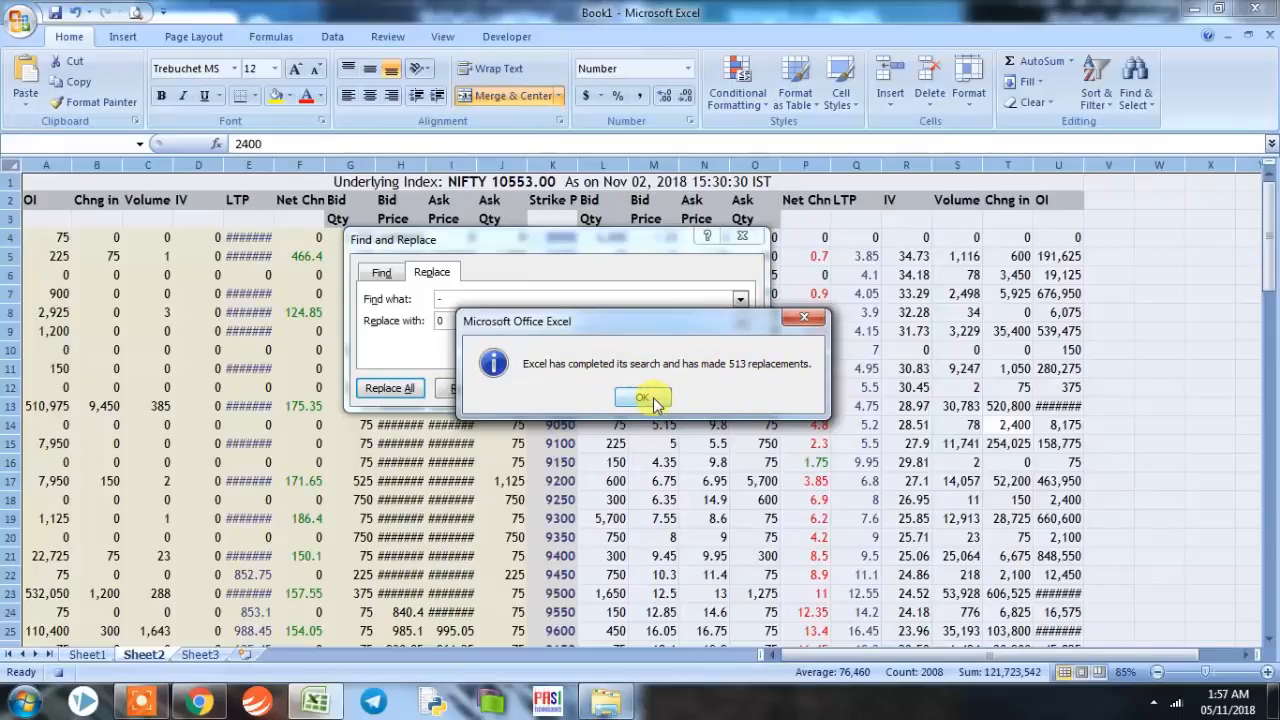
left_click(642, 397)
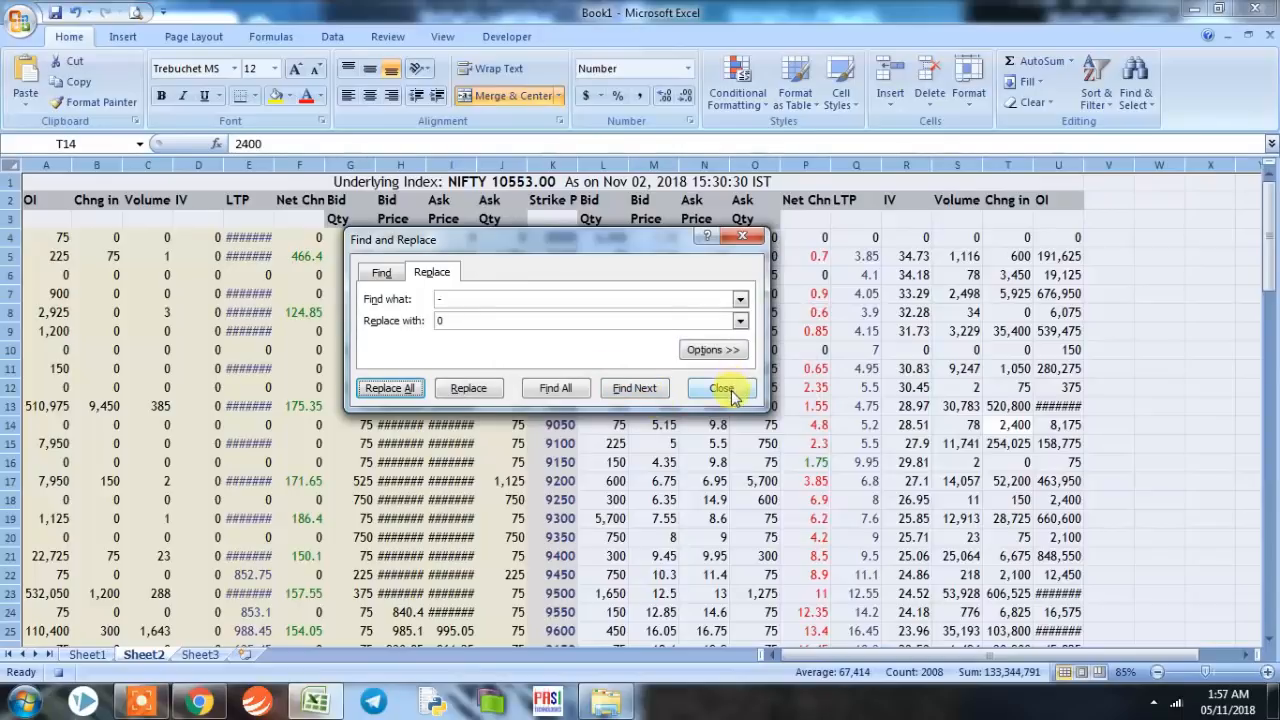
left_click(720, 388)
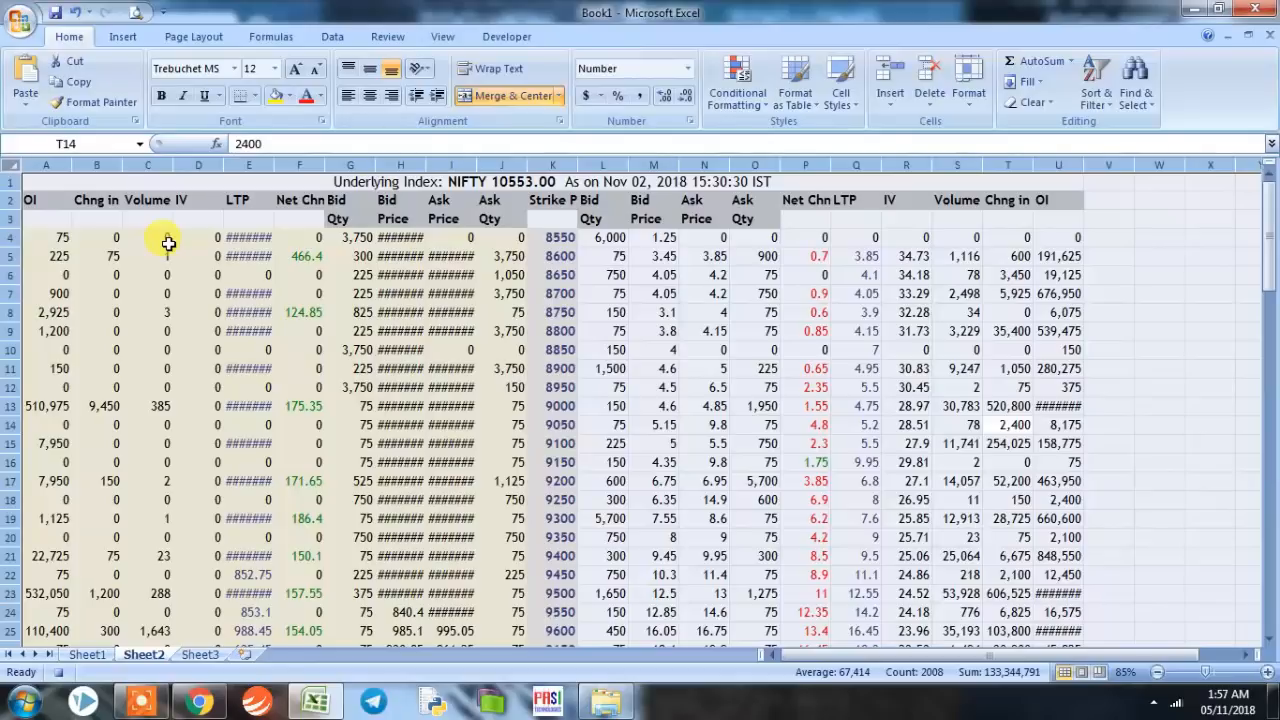
left_click(148, 256)
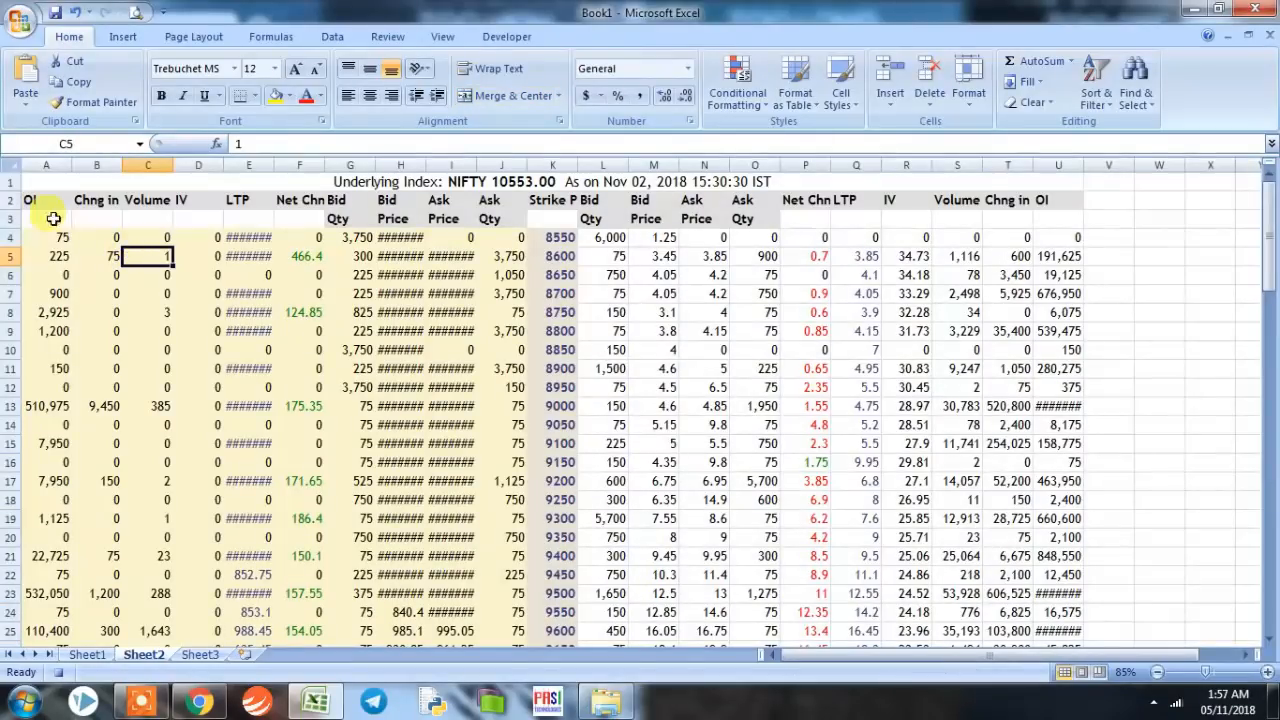
- Center heading rows 2–3 and apply Comma Style to the option chain figures
left_click_drag(30, 199, 888, 218)
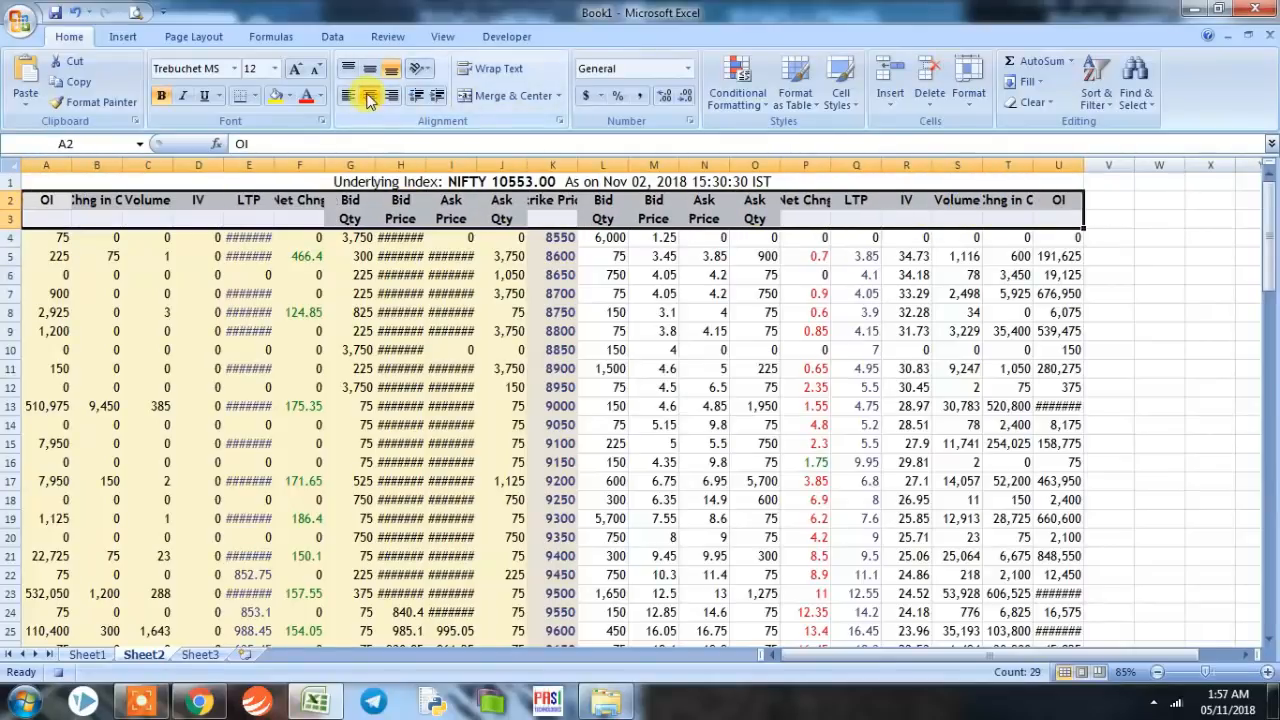
left_click(47, 237)
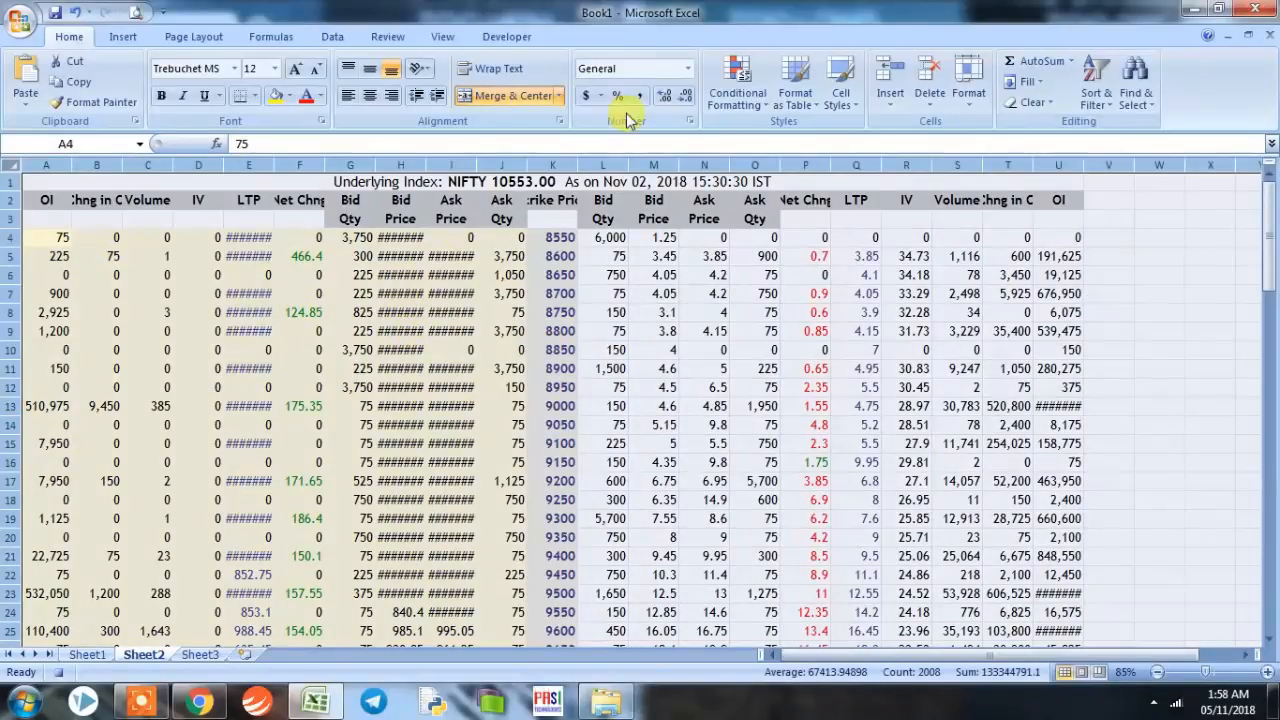
mouse_move(632, 95)
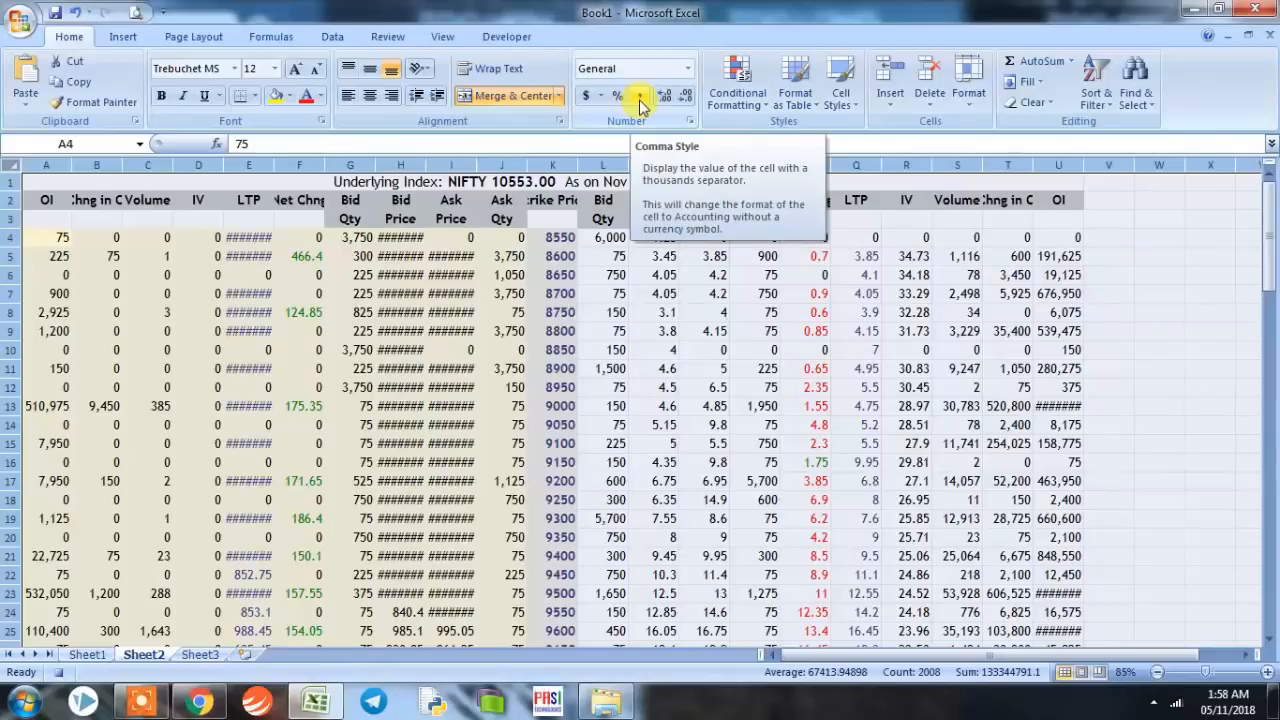
left_click(641, 95)
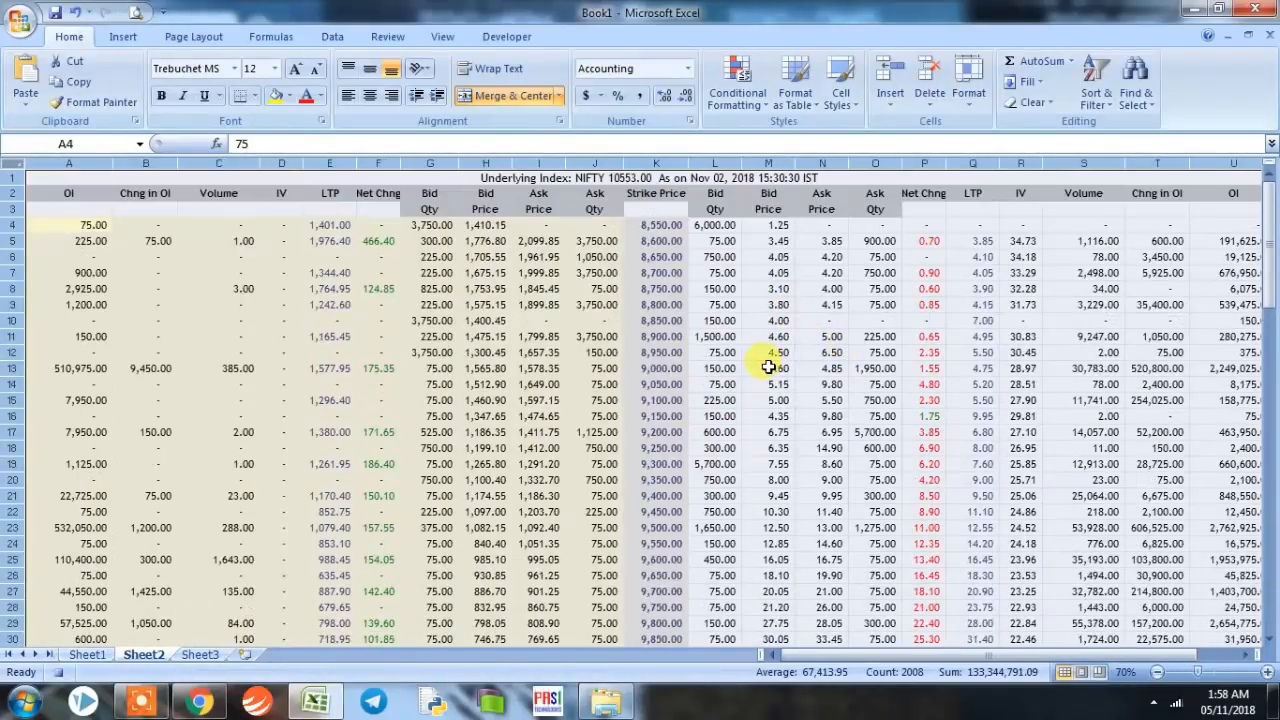
scroll("down", 3)
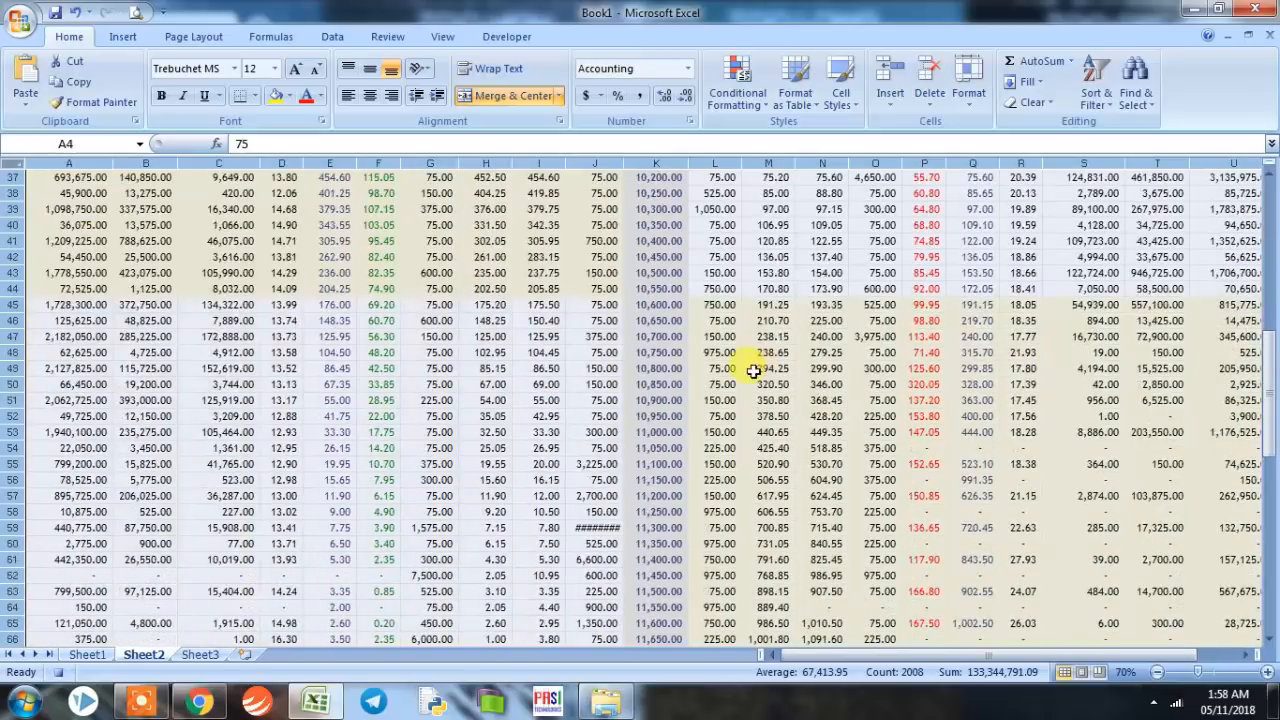
left_click(537, 352)
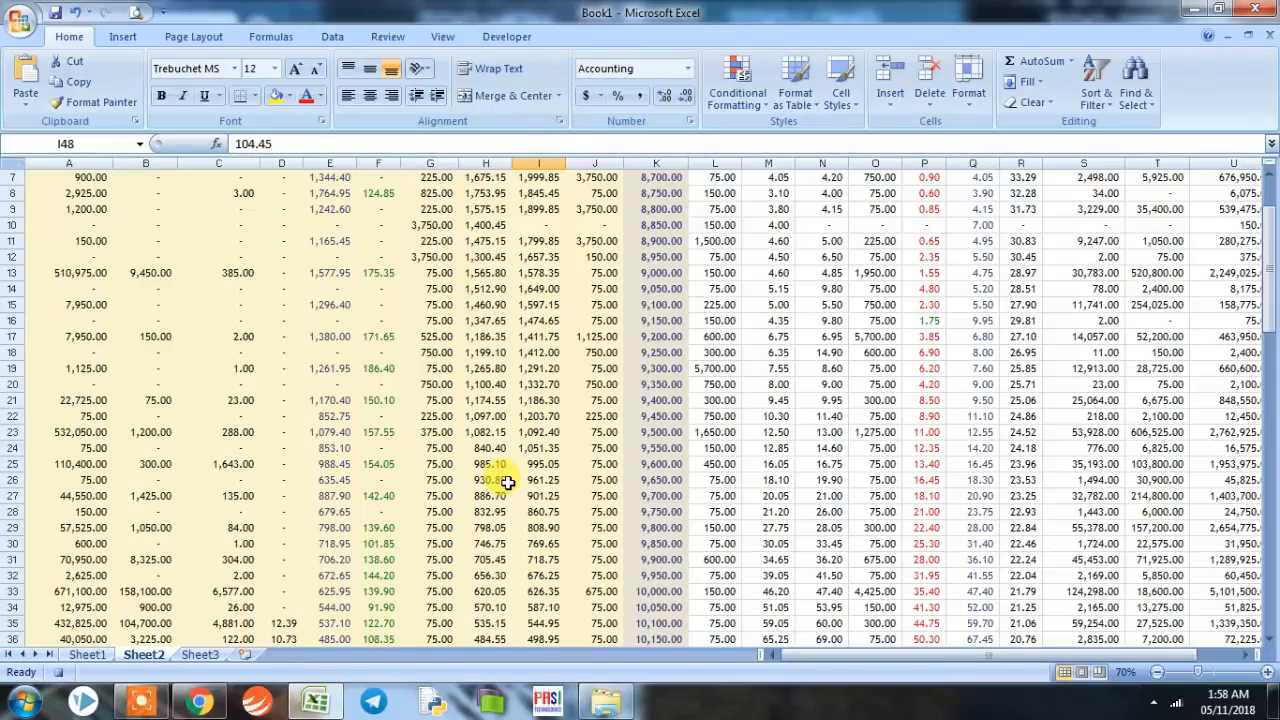
scroll("up", 3)
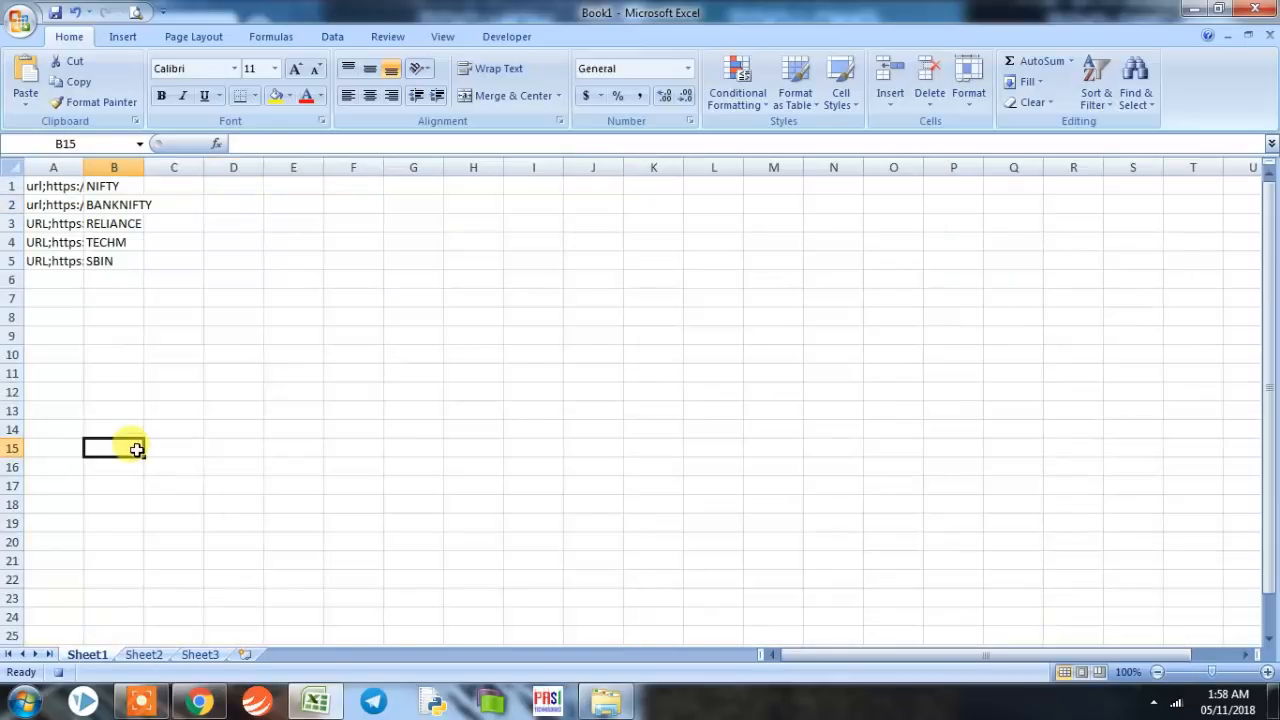
mouse_move(224, 423)
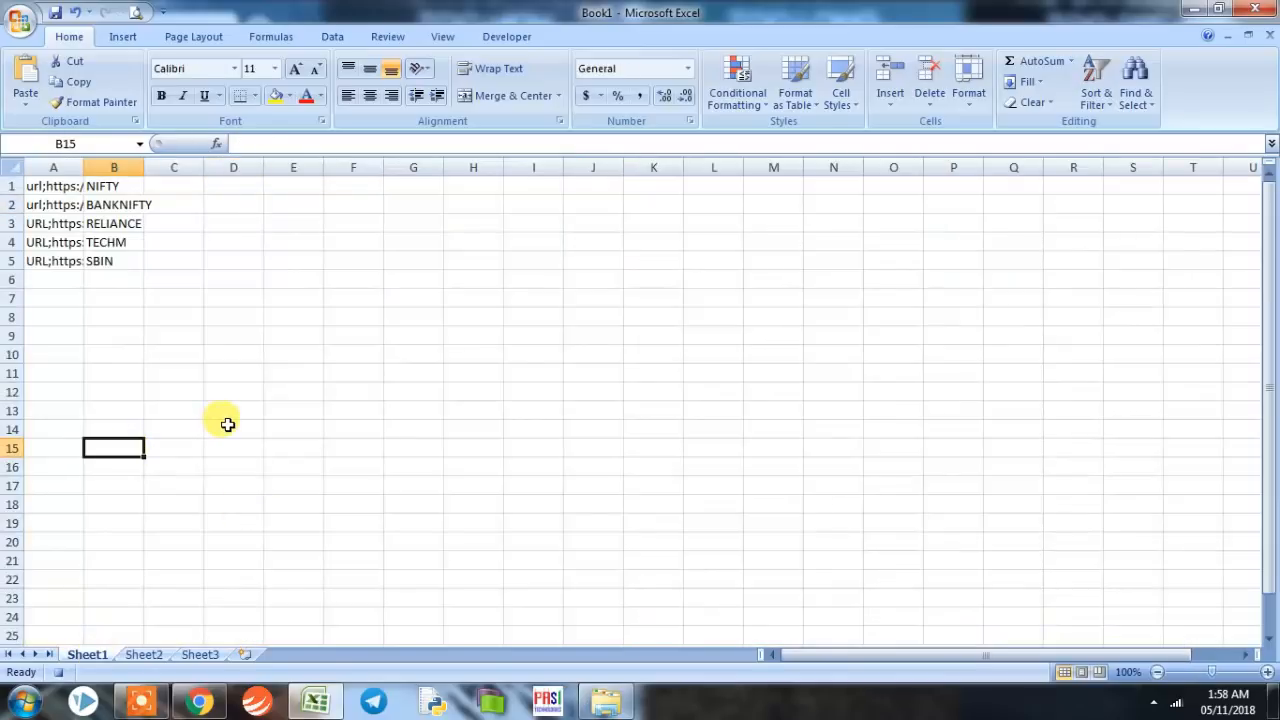
mouse_move(363, 322)
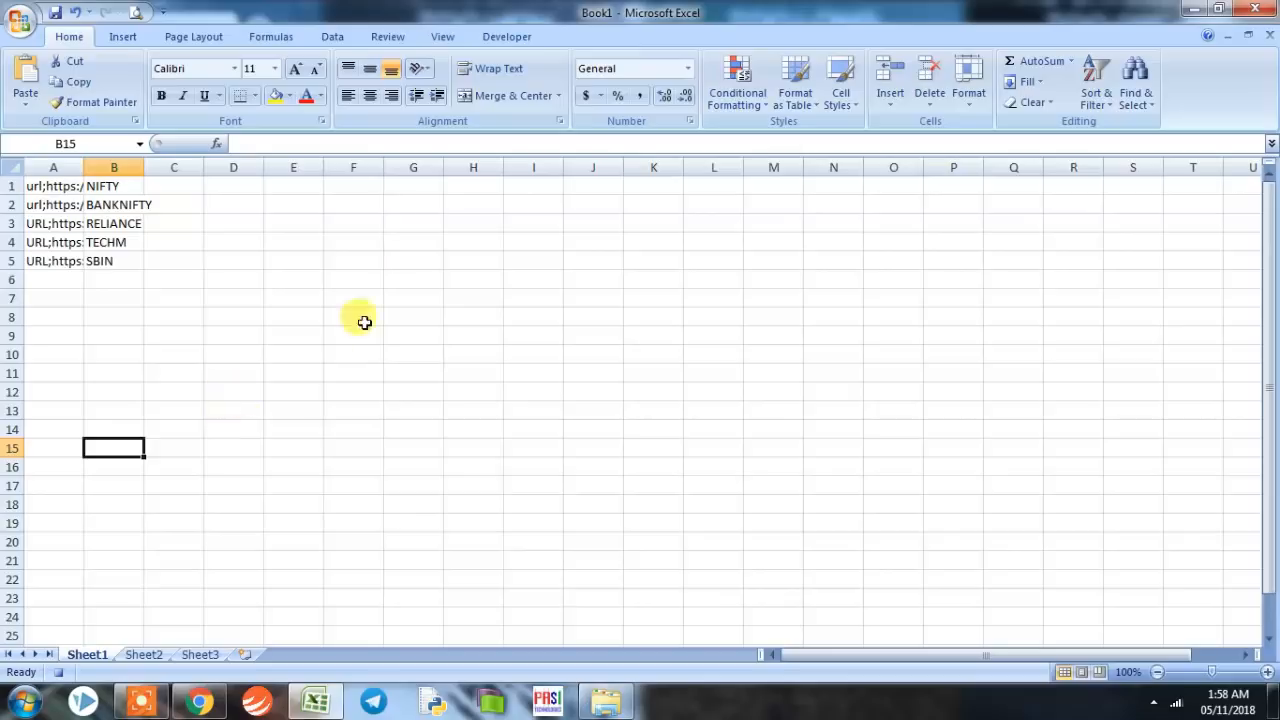
- Stop recording the OPTIONPULL macro from the Developer tab
left_click(505, 36)
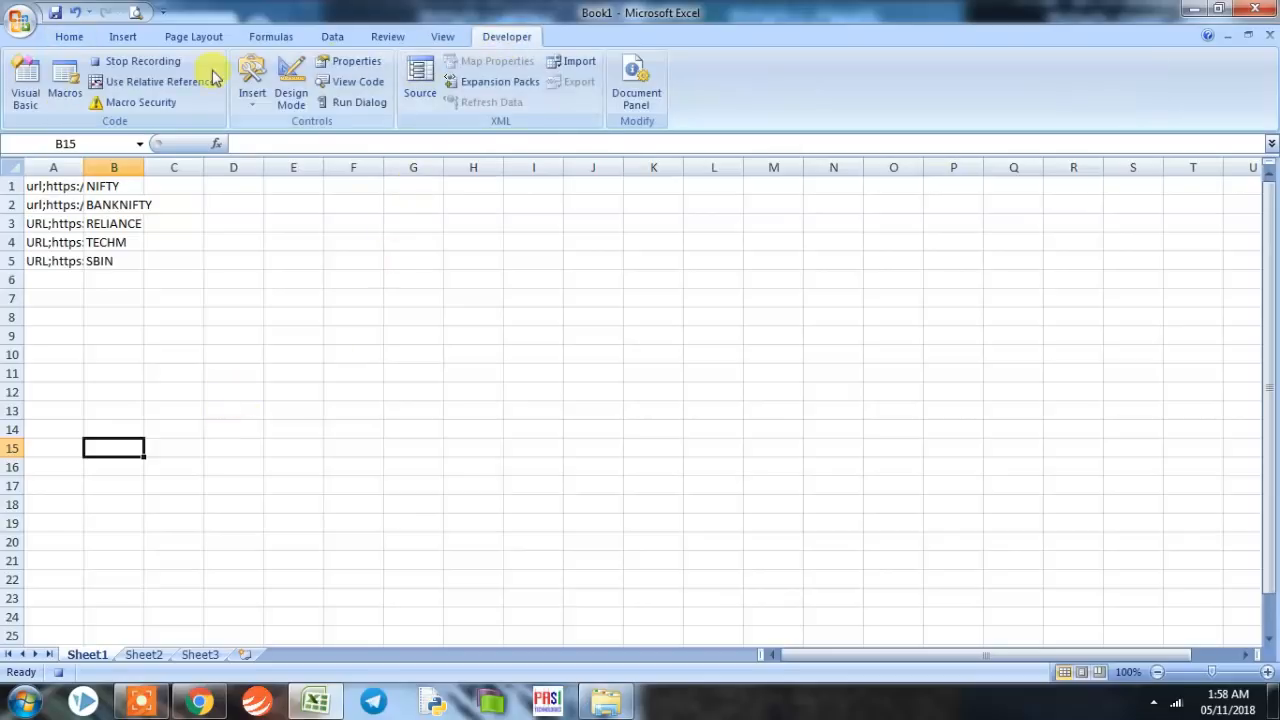
left_click(140, 61)
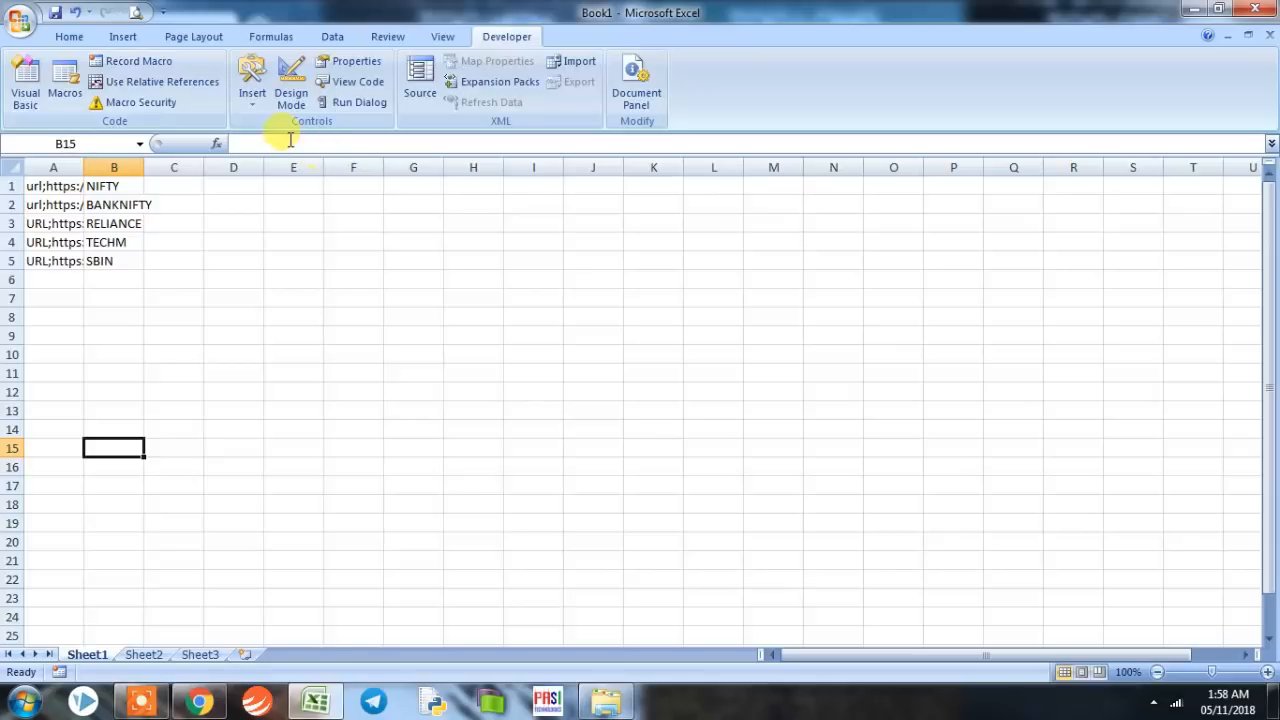
mouse_move(289, 140)
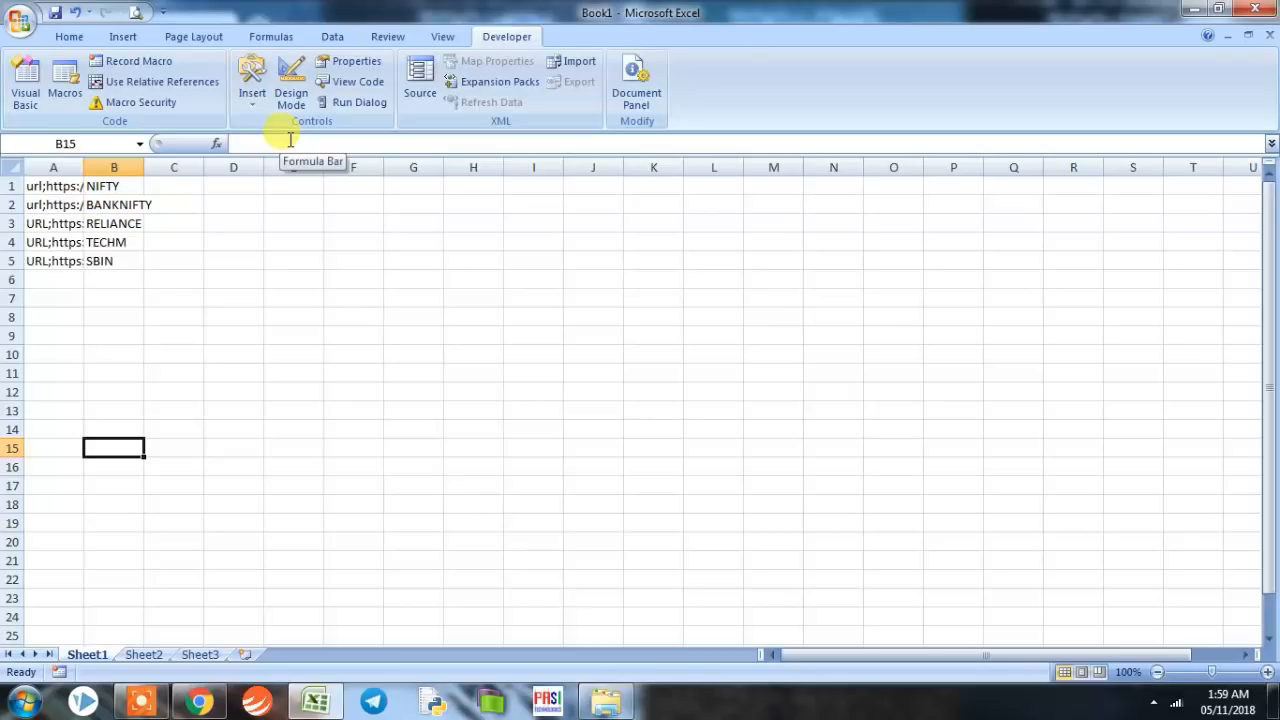
mouse_move(310, 276)
type("OPTIONS")
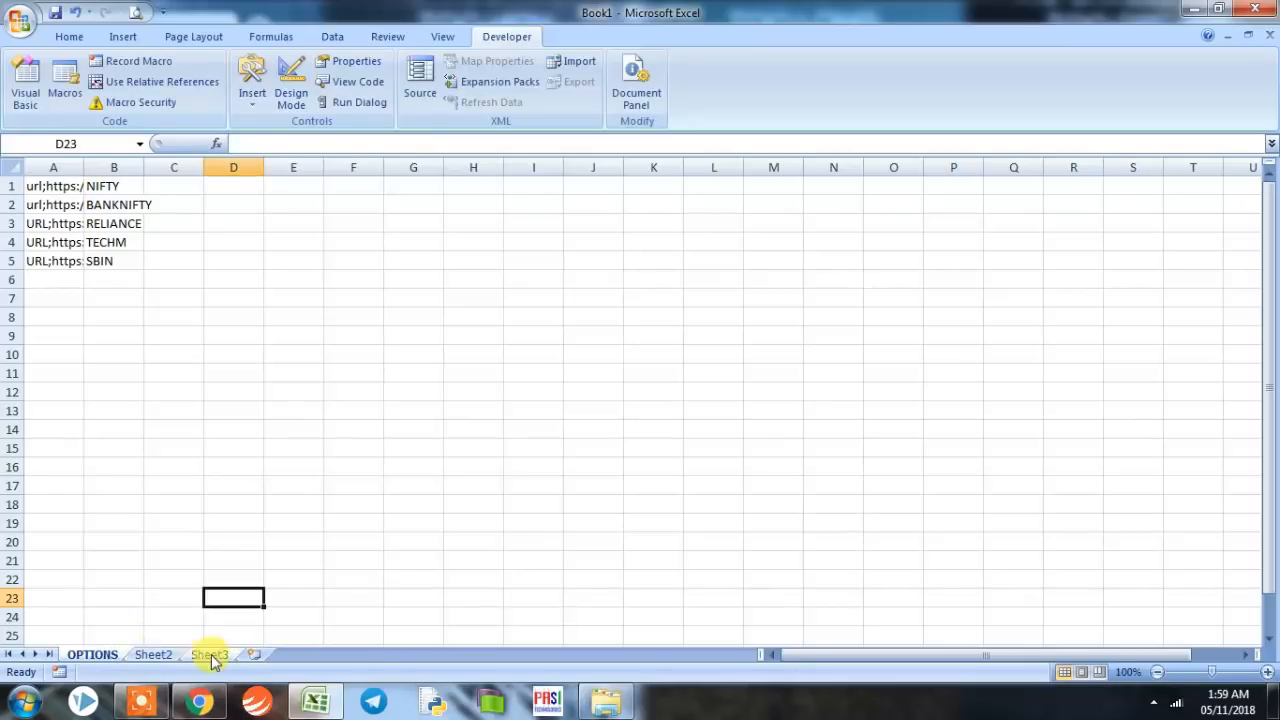
- Delete Sheet2 and Sheet3, then display the list of recorded macros
left_click(153, 655)
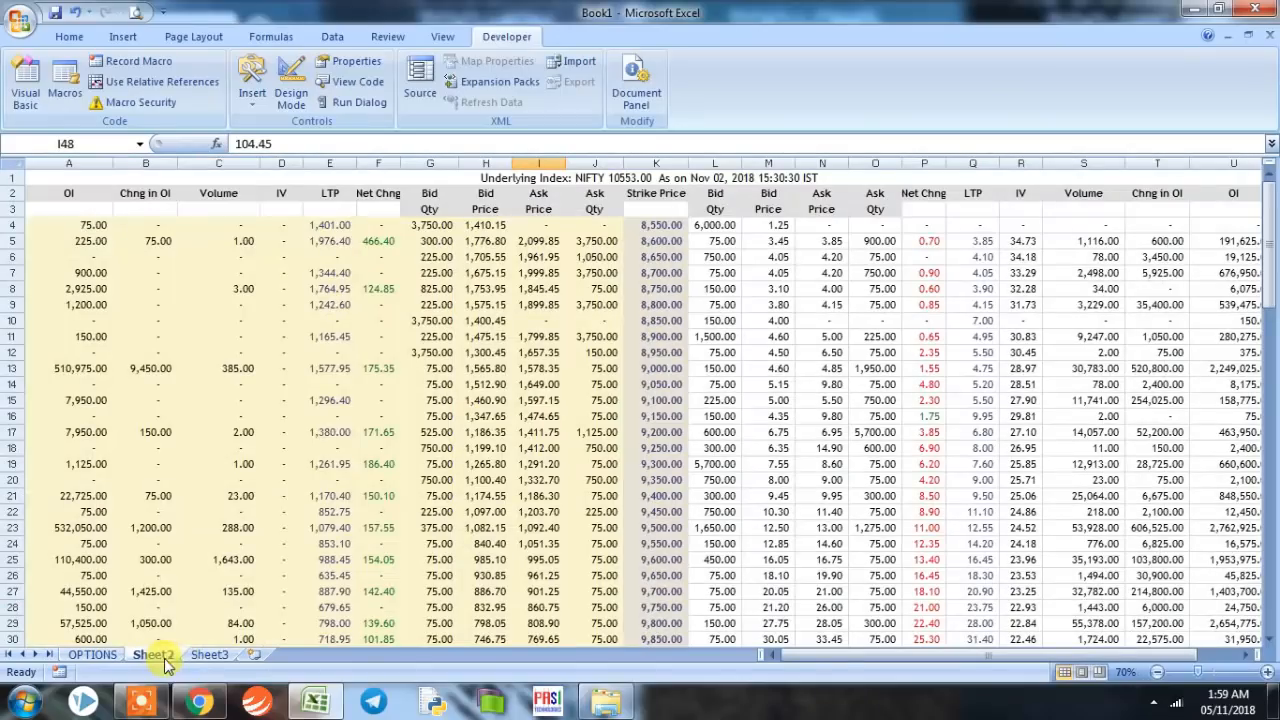
right_click(153, 655)
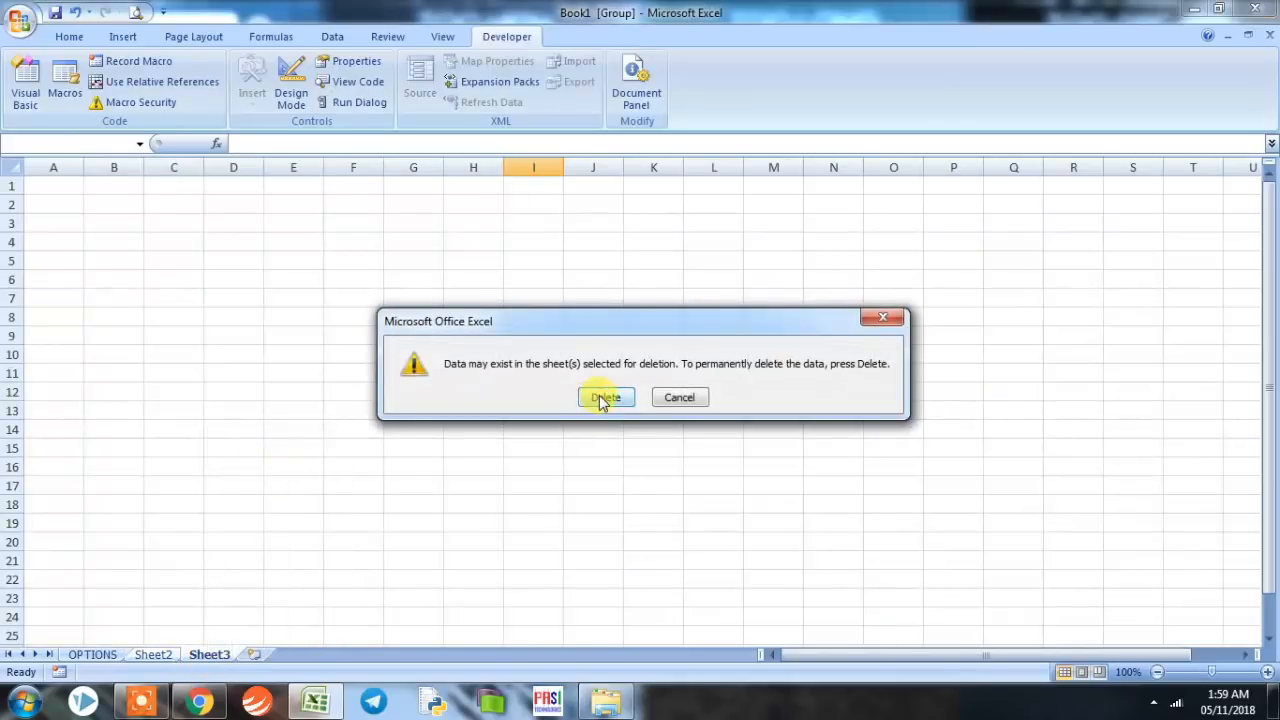
left_click(606, 397)
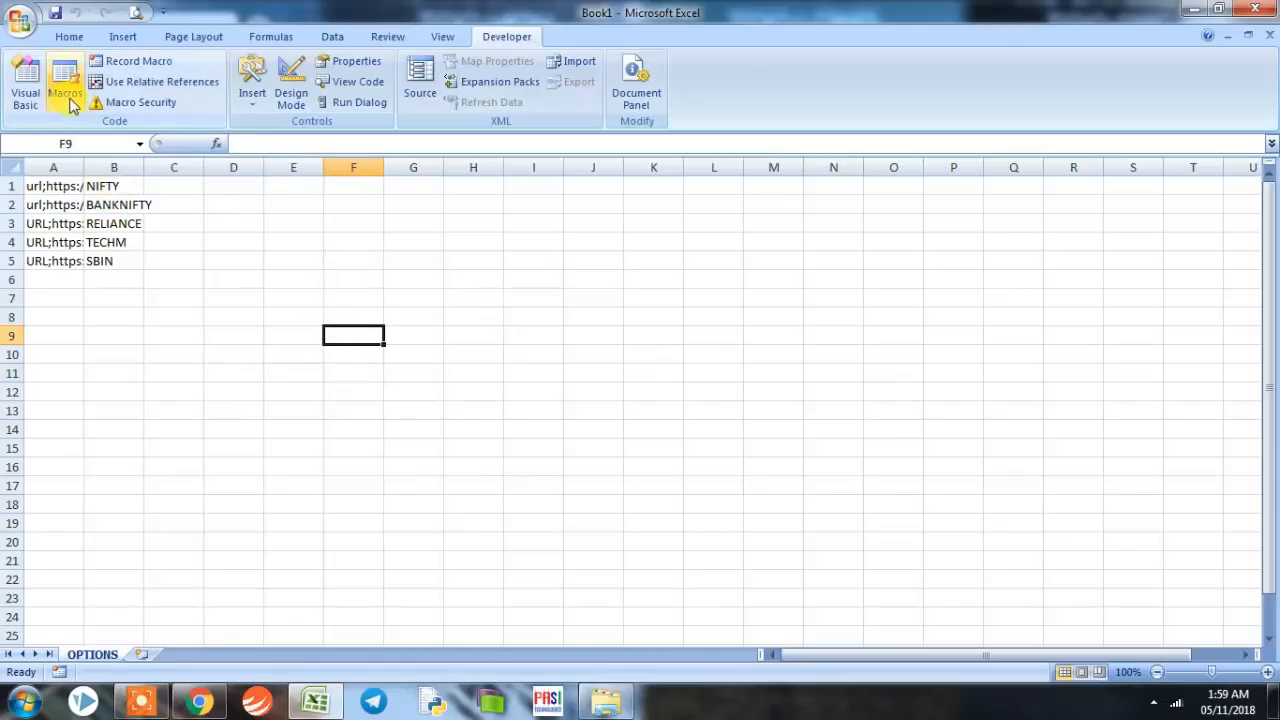
left_click(63, 78)
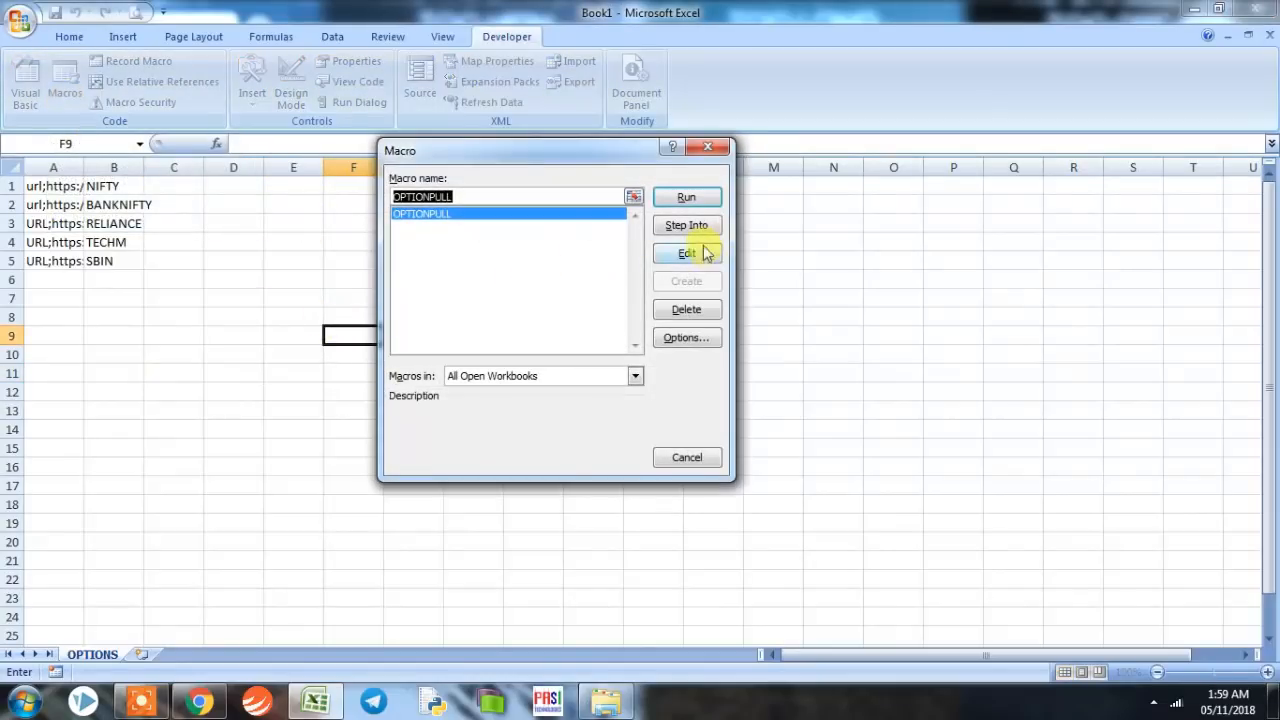
- Open the OPTIONPULL code and remove its Range("D2").Select line
left_click(686, 252)
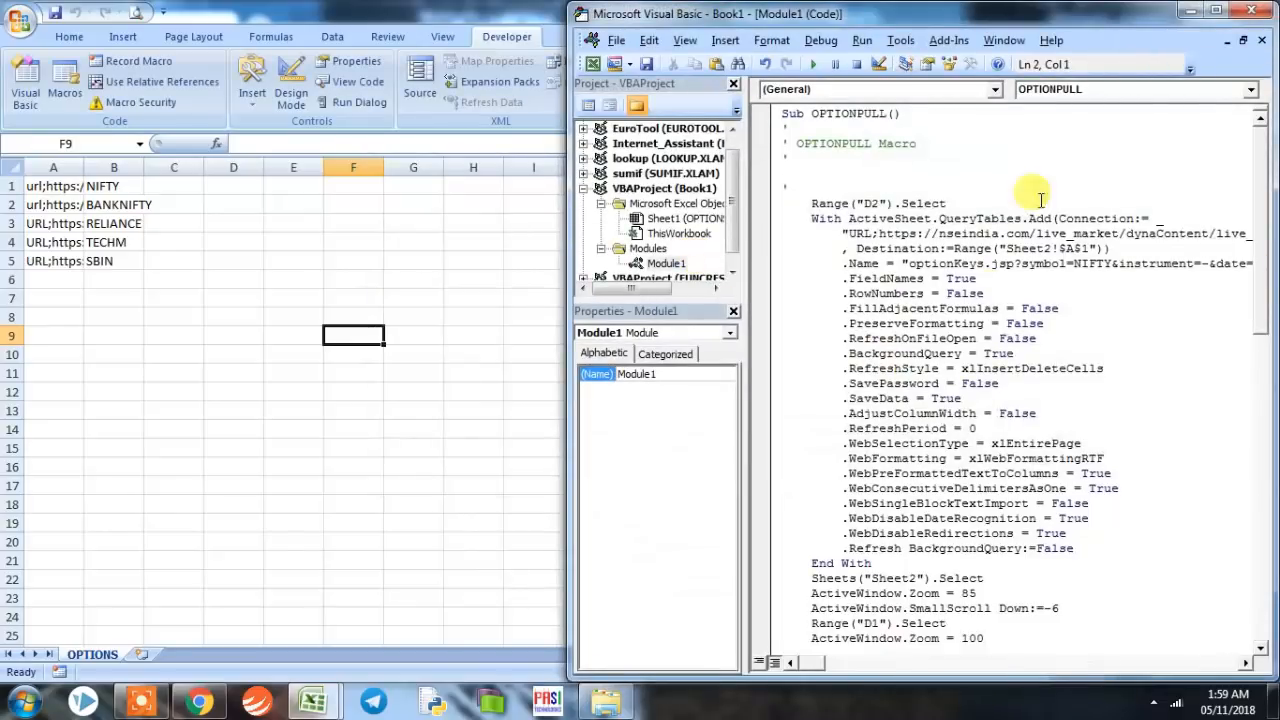
mouse_move(1196, 73)
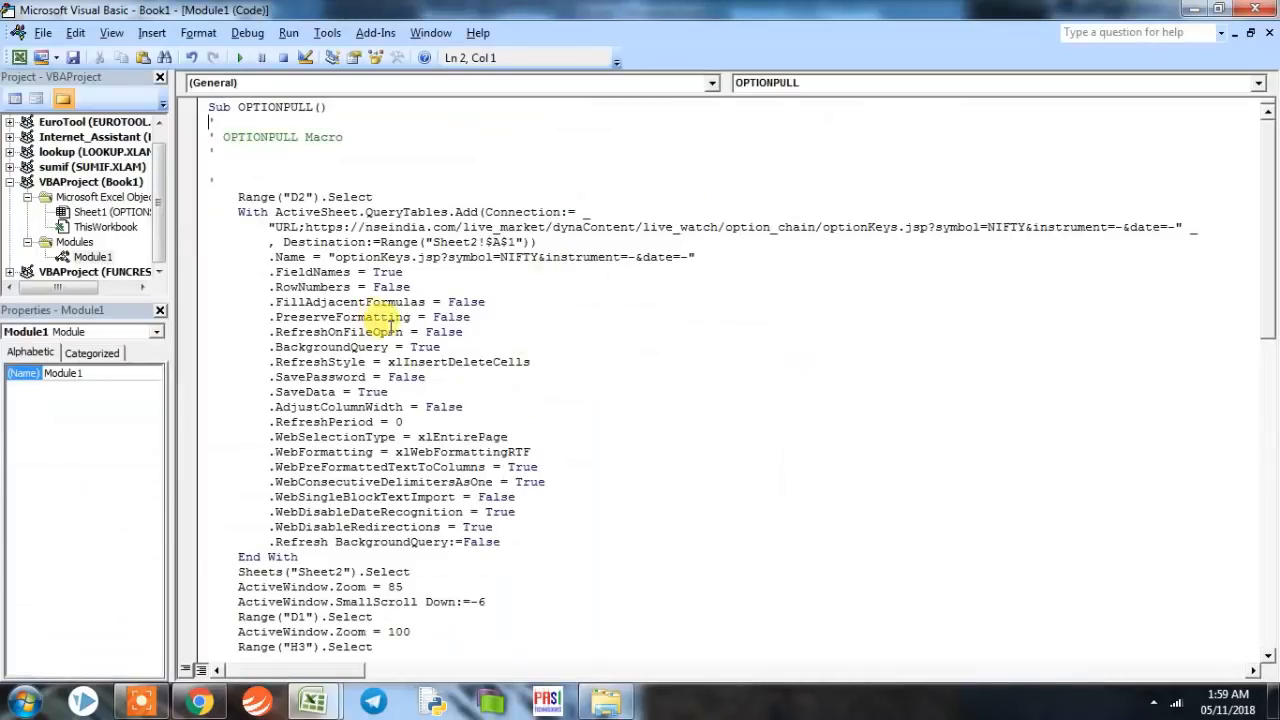
left_click(737, 227)
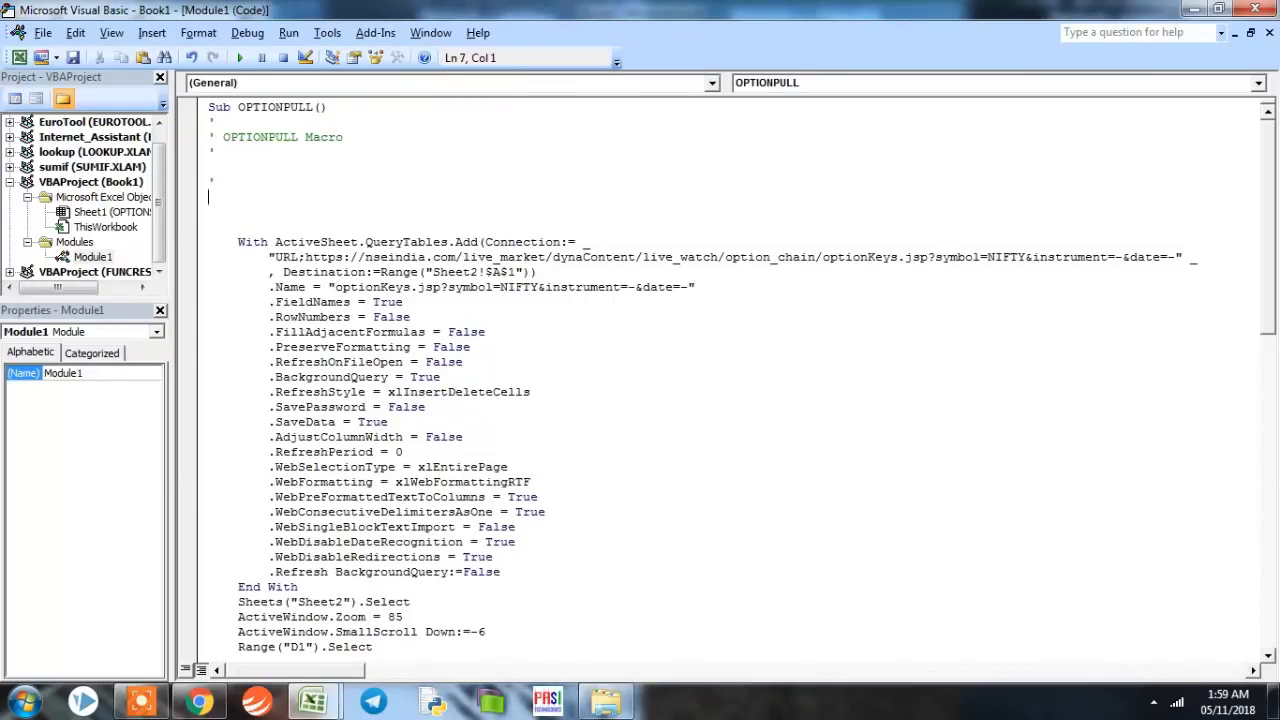
- Add a 'For x = 1 To 5' line at the top of OPTIONPULL and begin a Worksheets line
type("For")
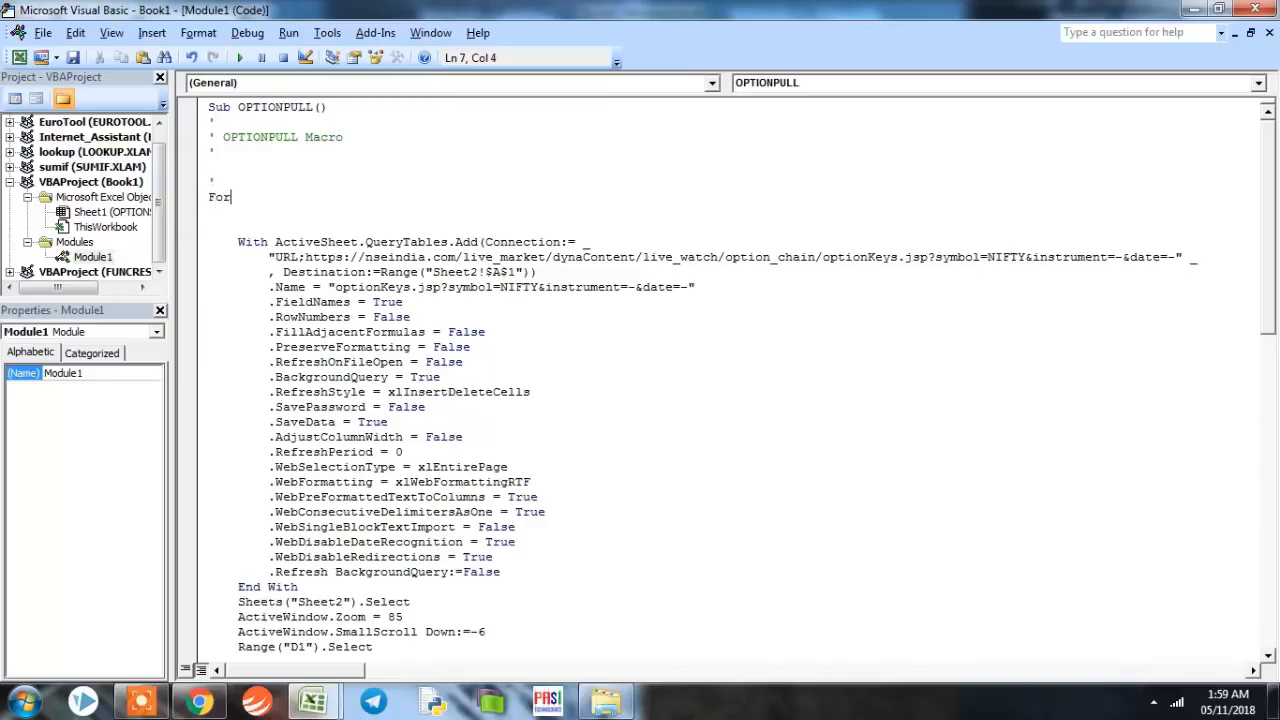
type("x =")
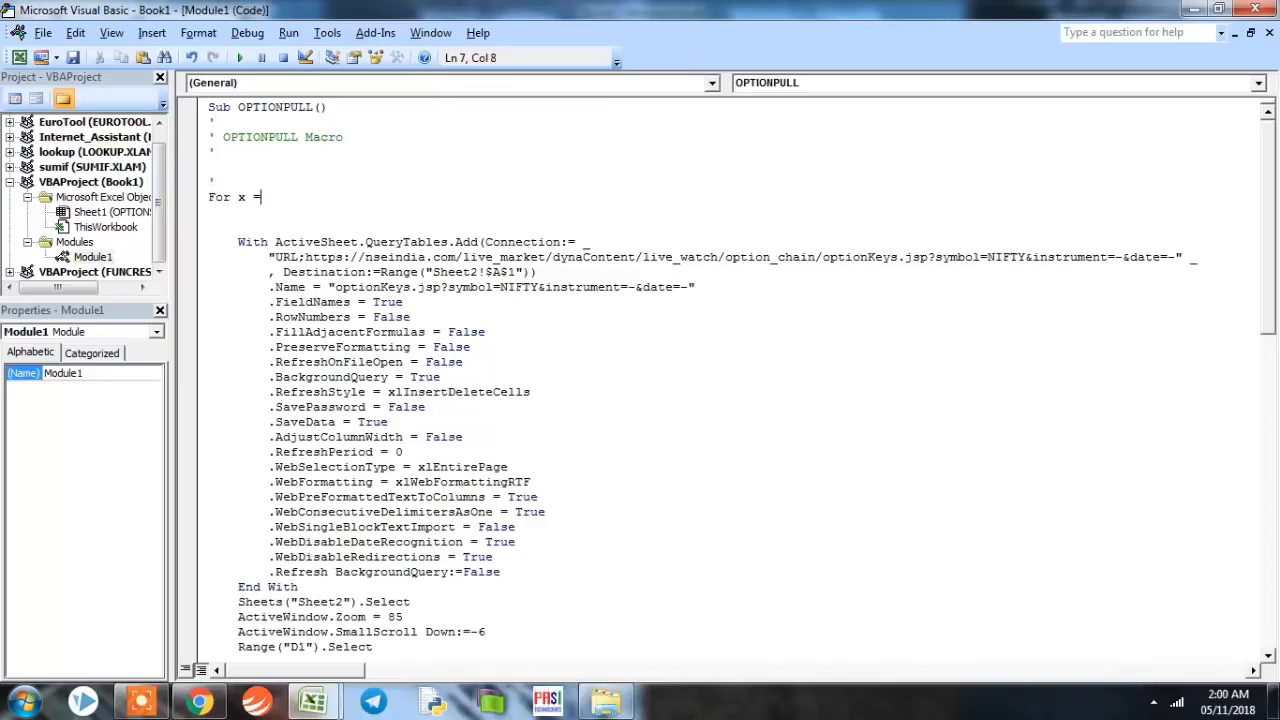
type("1 to")
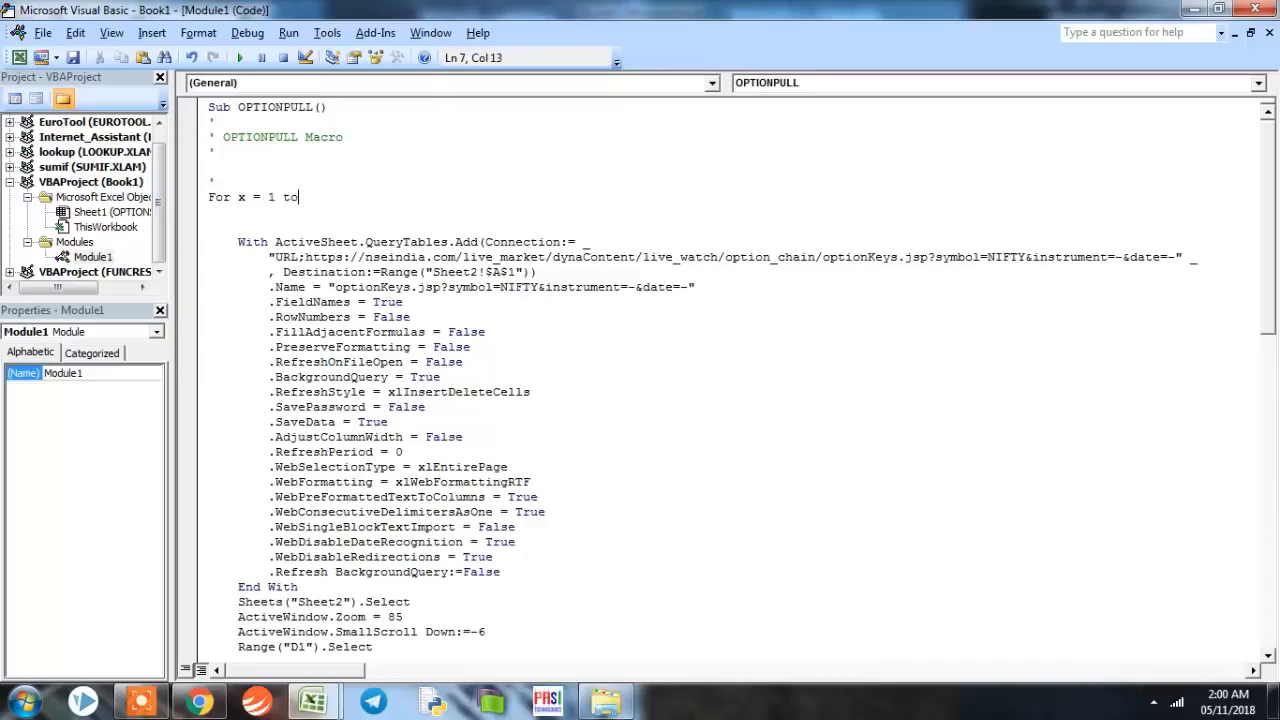
type("5")
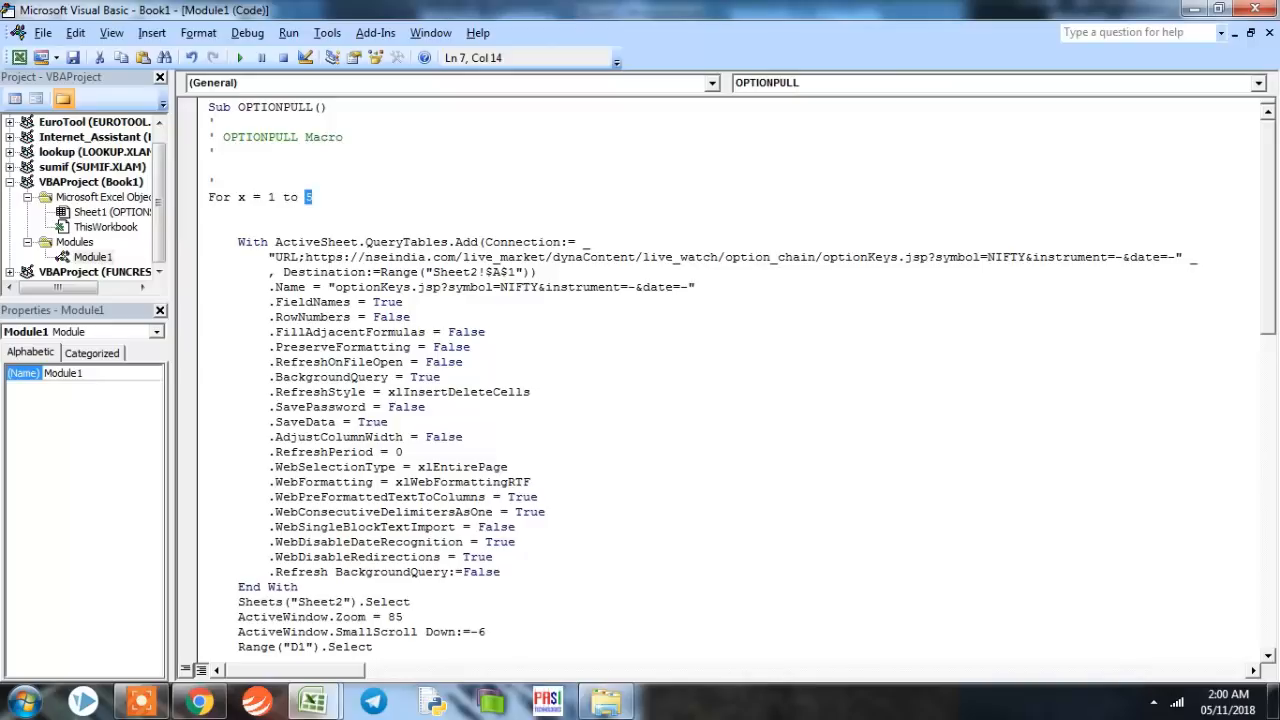
type("5")
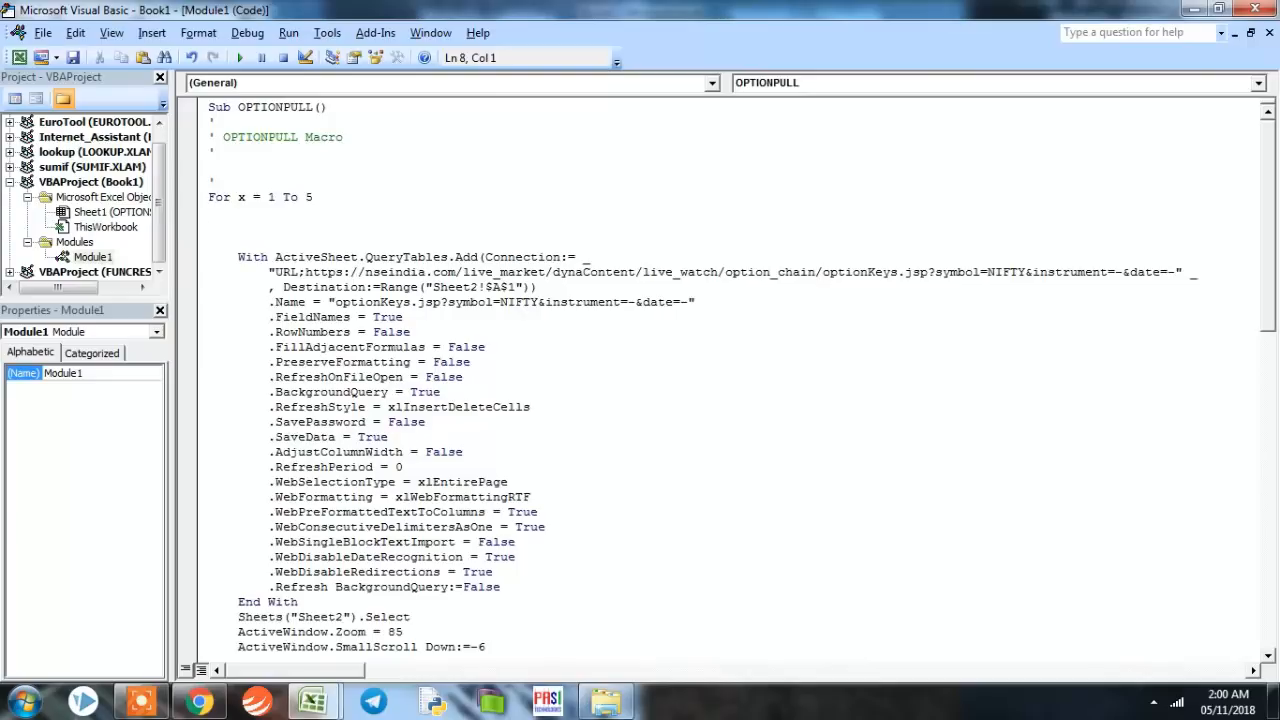
type("worksheets")
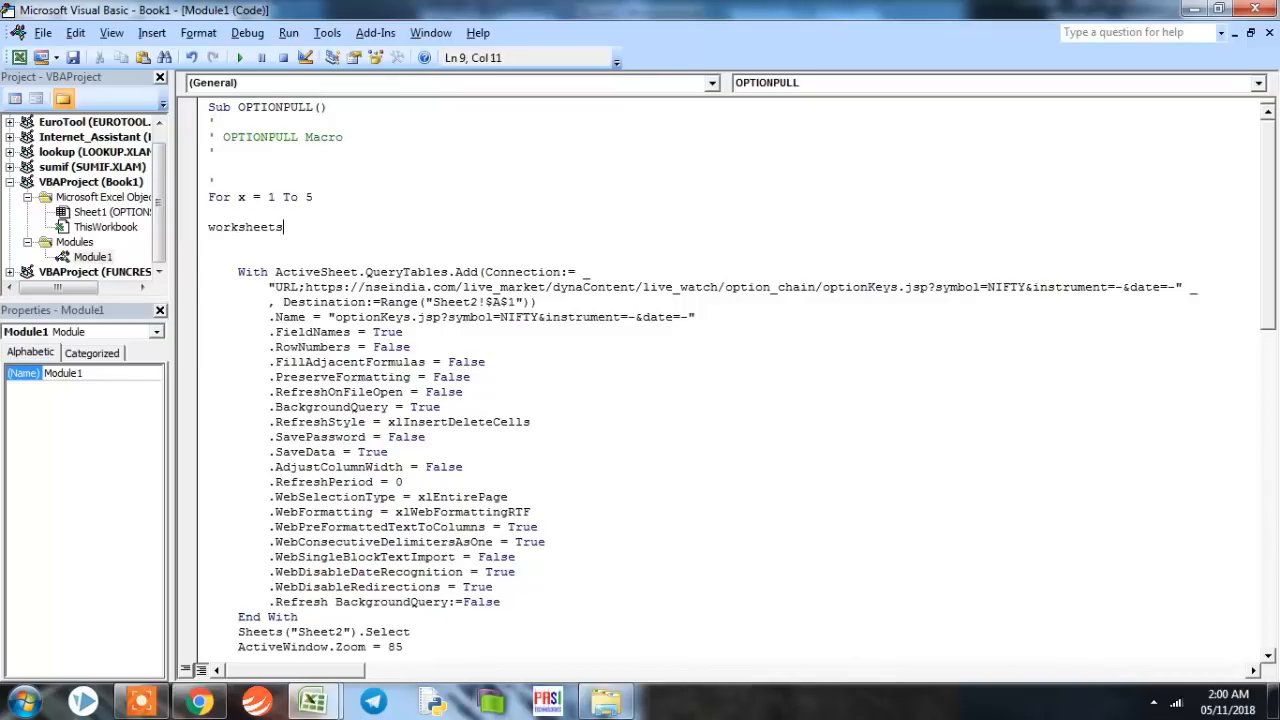
- Add Worksheets("OPTIONS").Select and Worksheets("OPTIONS").Activate lines to the loop
type("(")
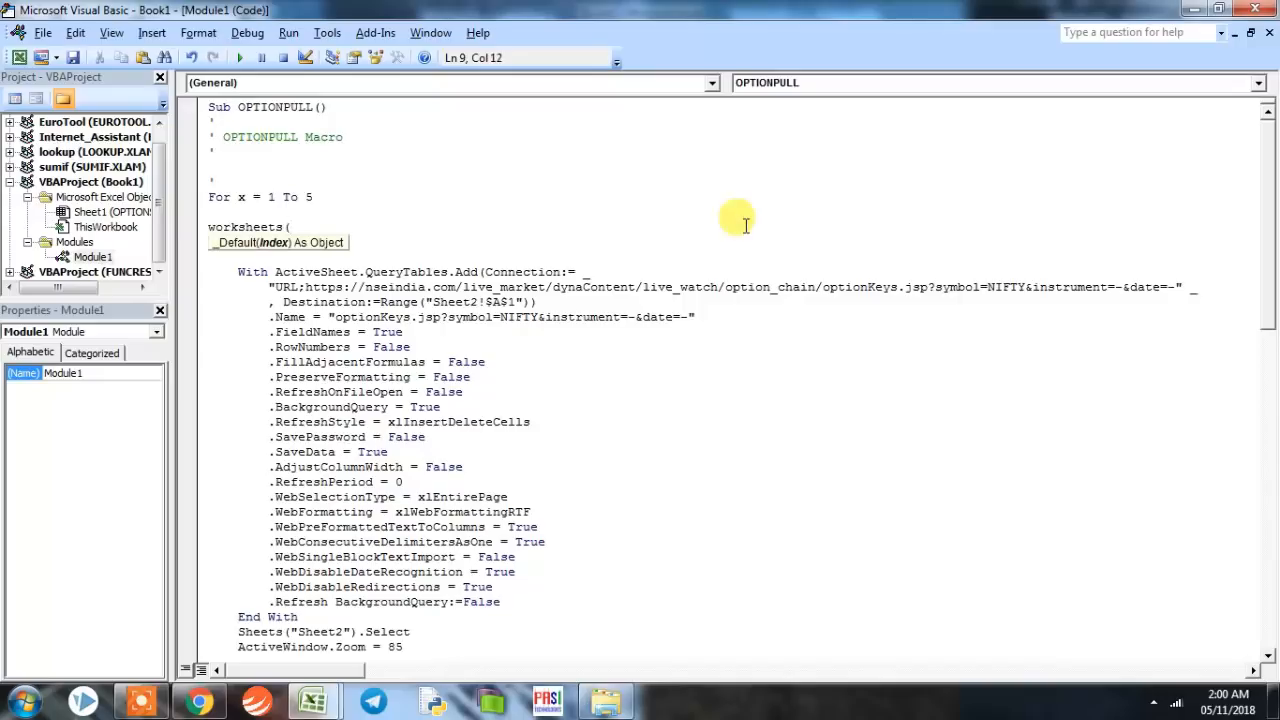
type("\"")
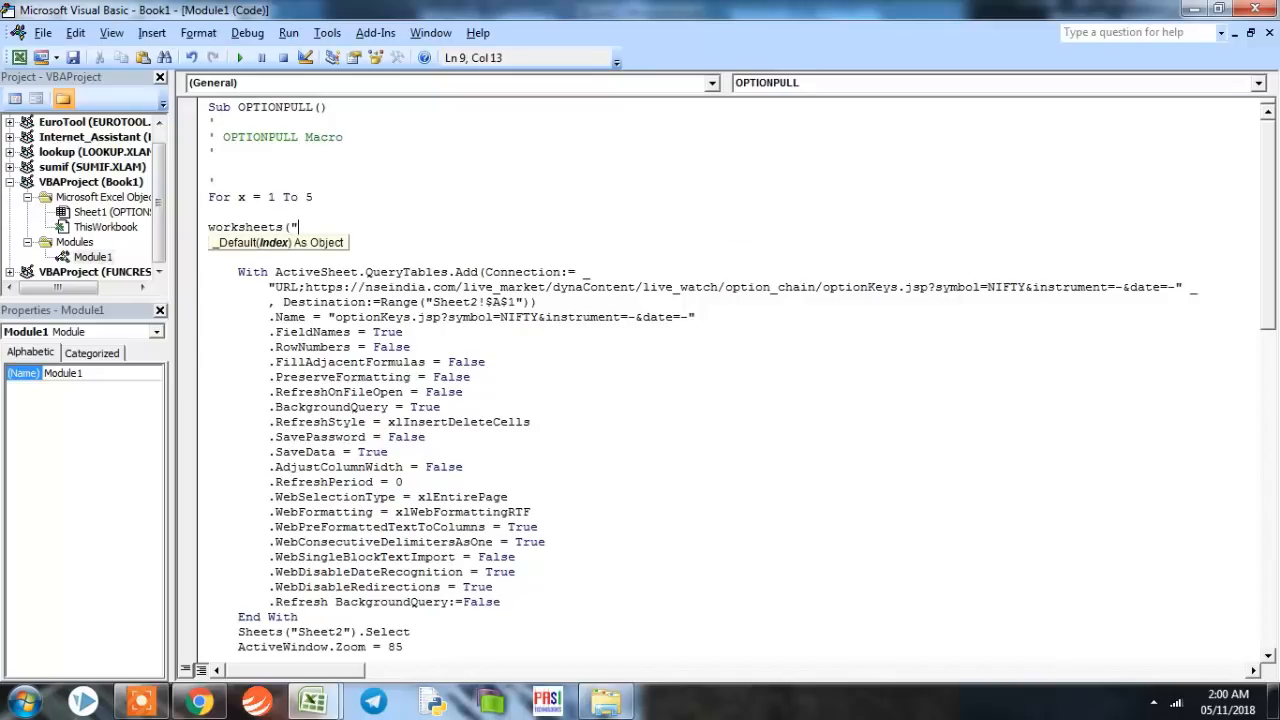
type("OPTIONS\").")
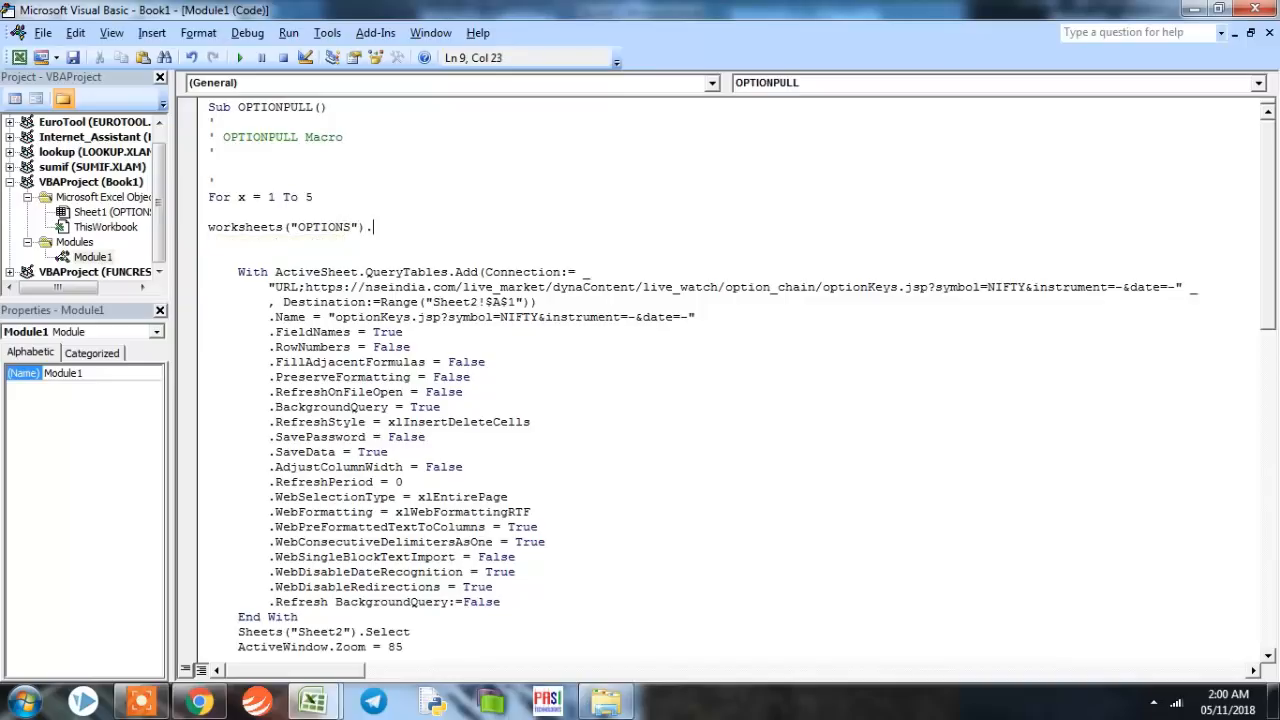
type("sele")
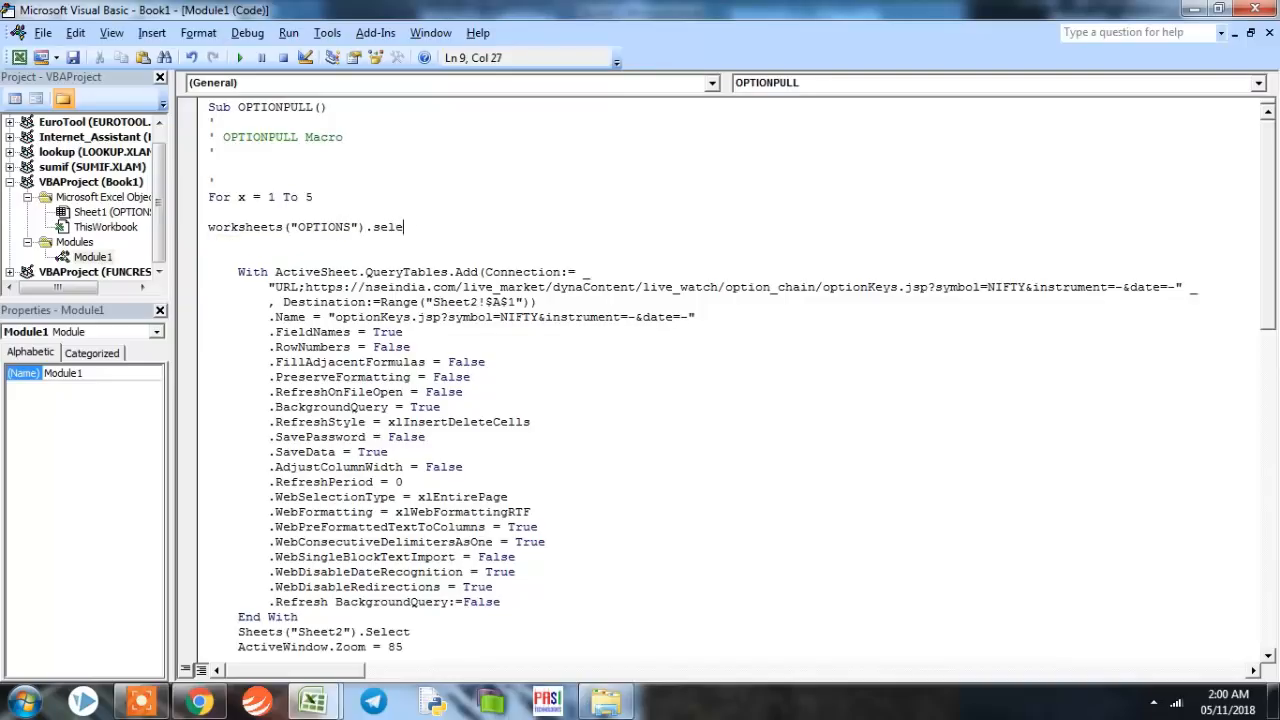
type("ct")
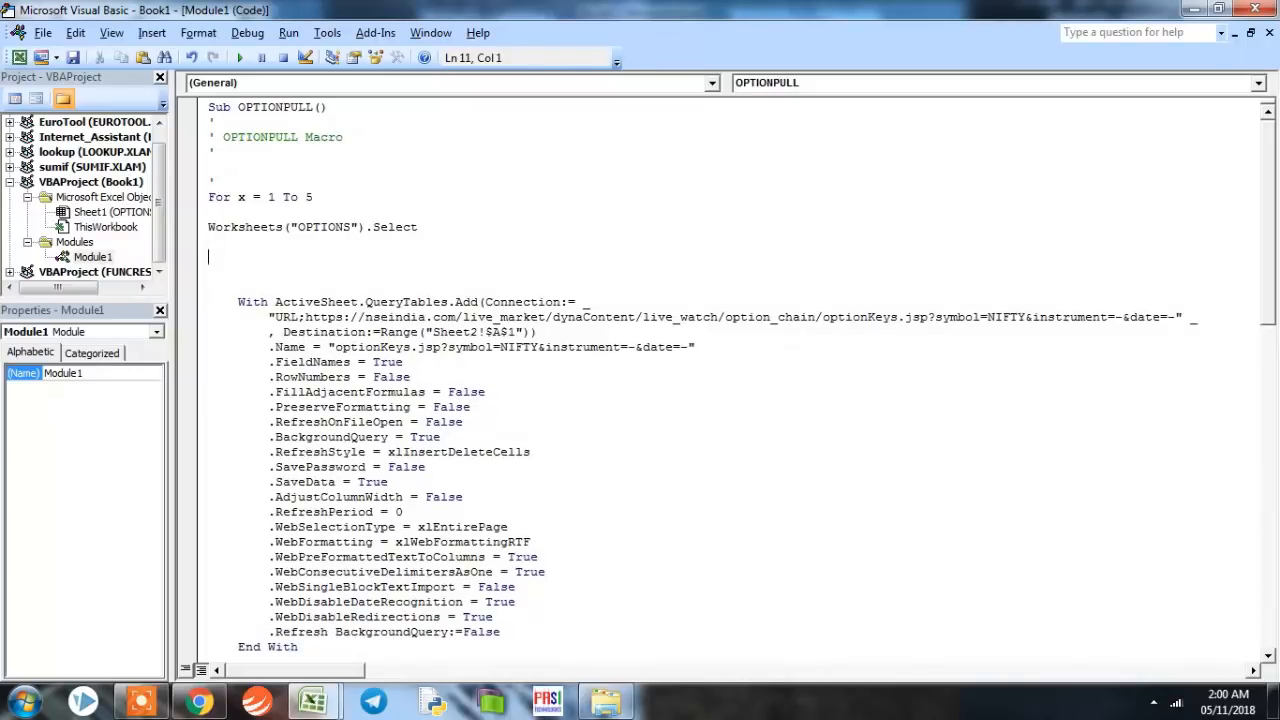
type("Works")
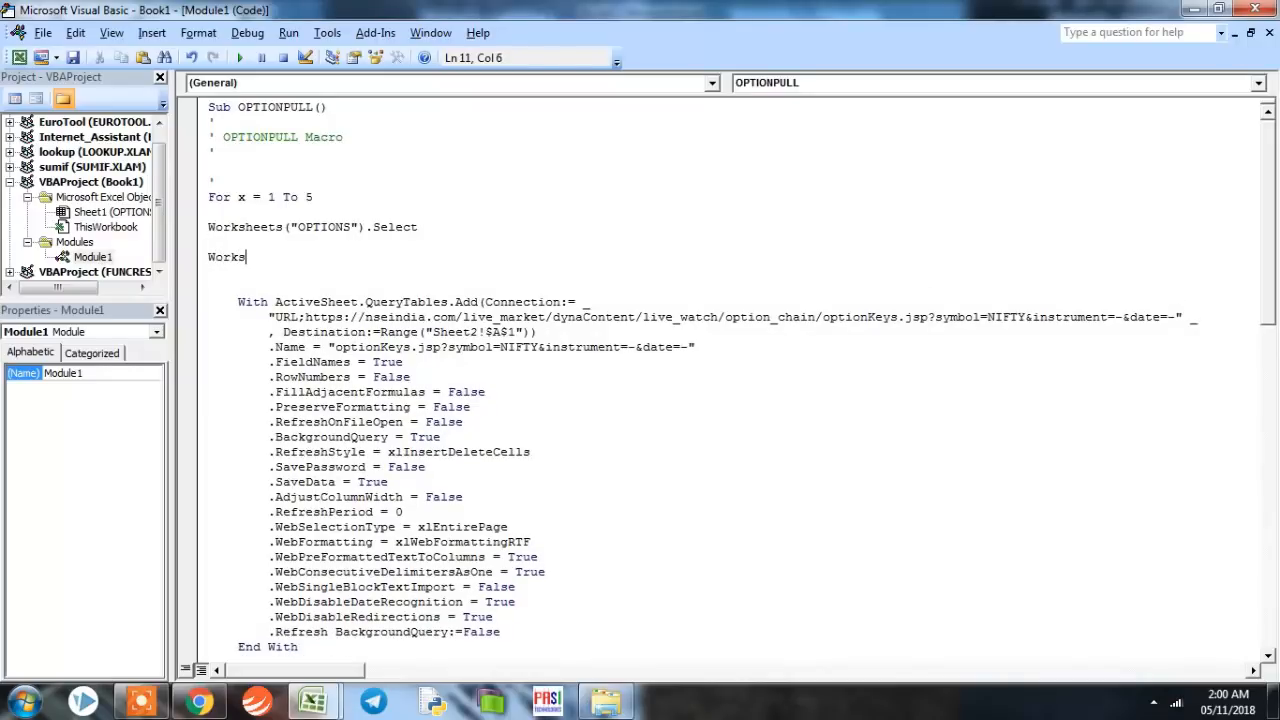
type("heets(")
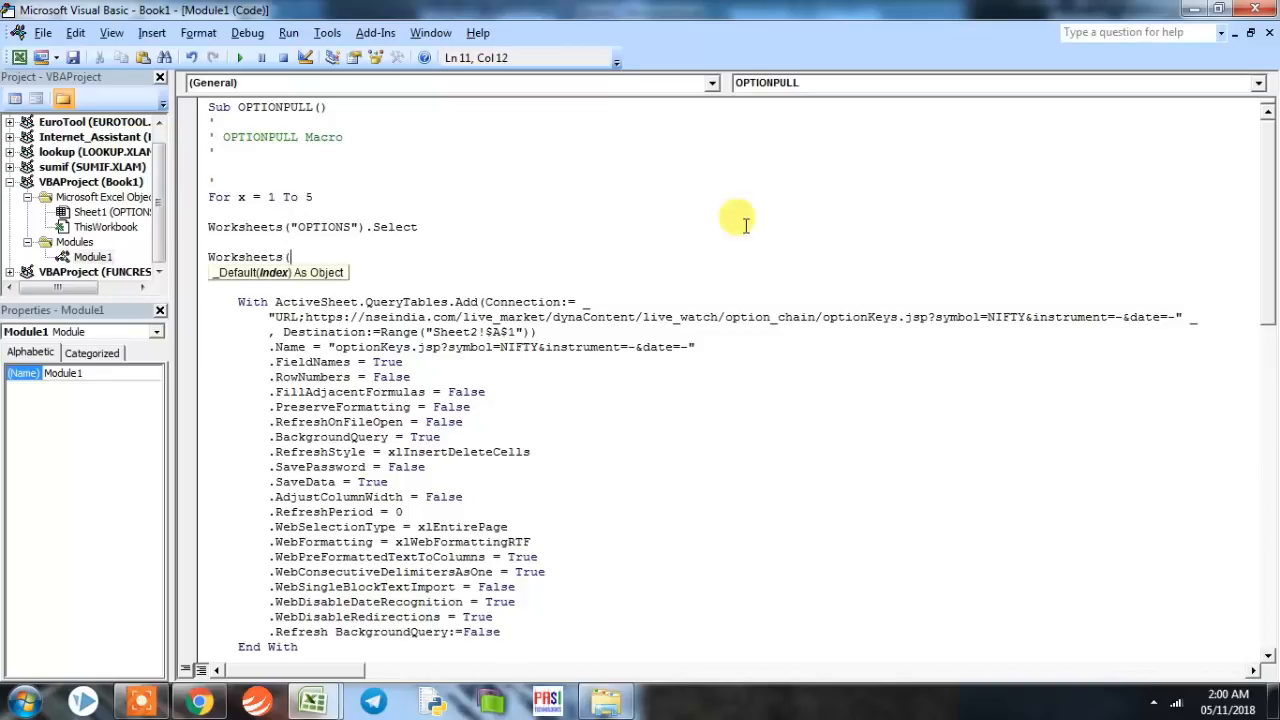
type("\"OP")
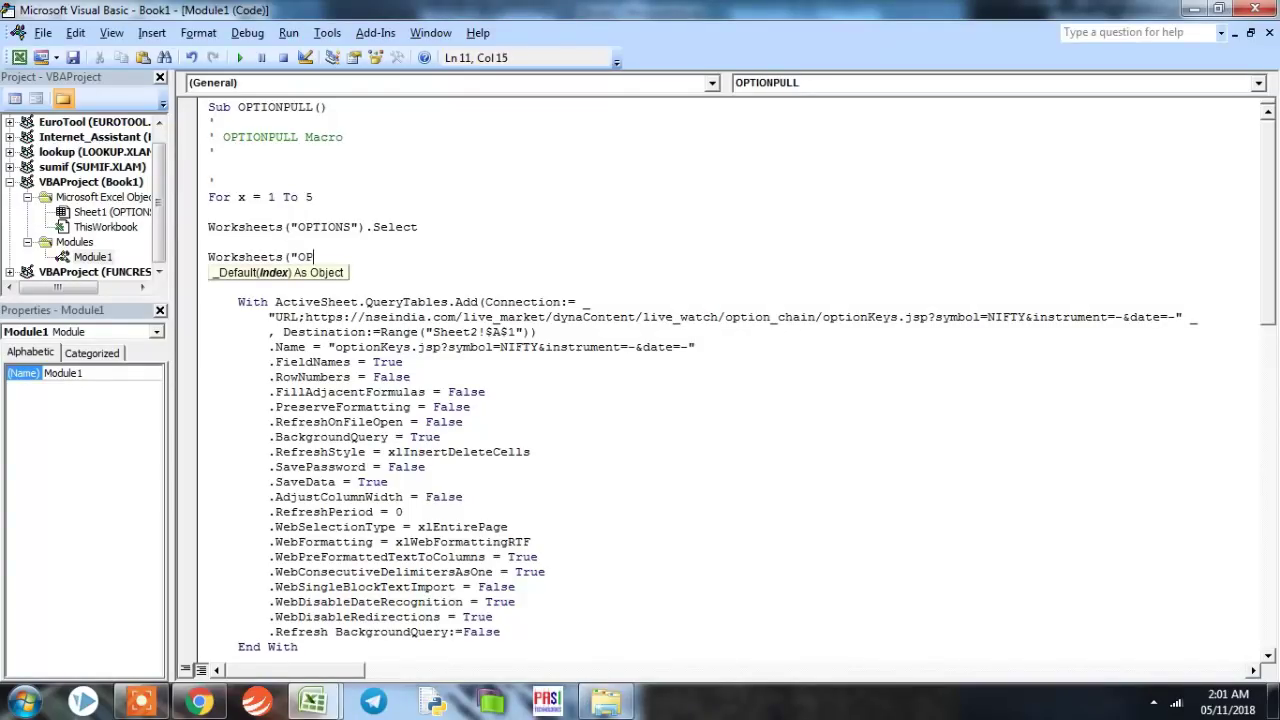
key("BackSpace")
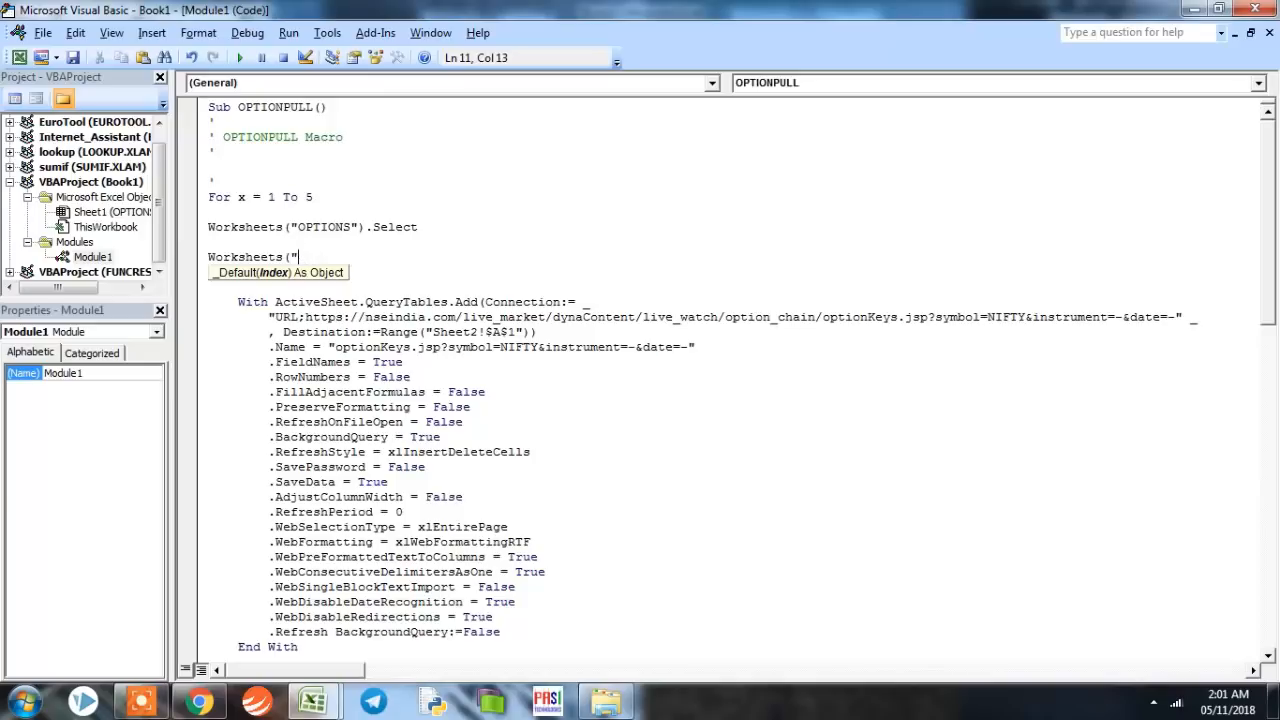
type("OPTIO")
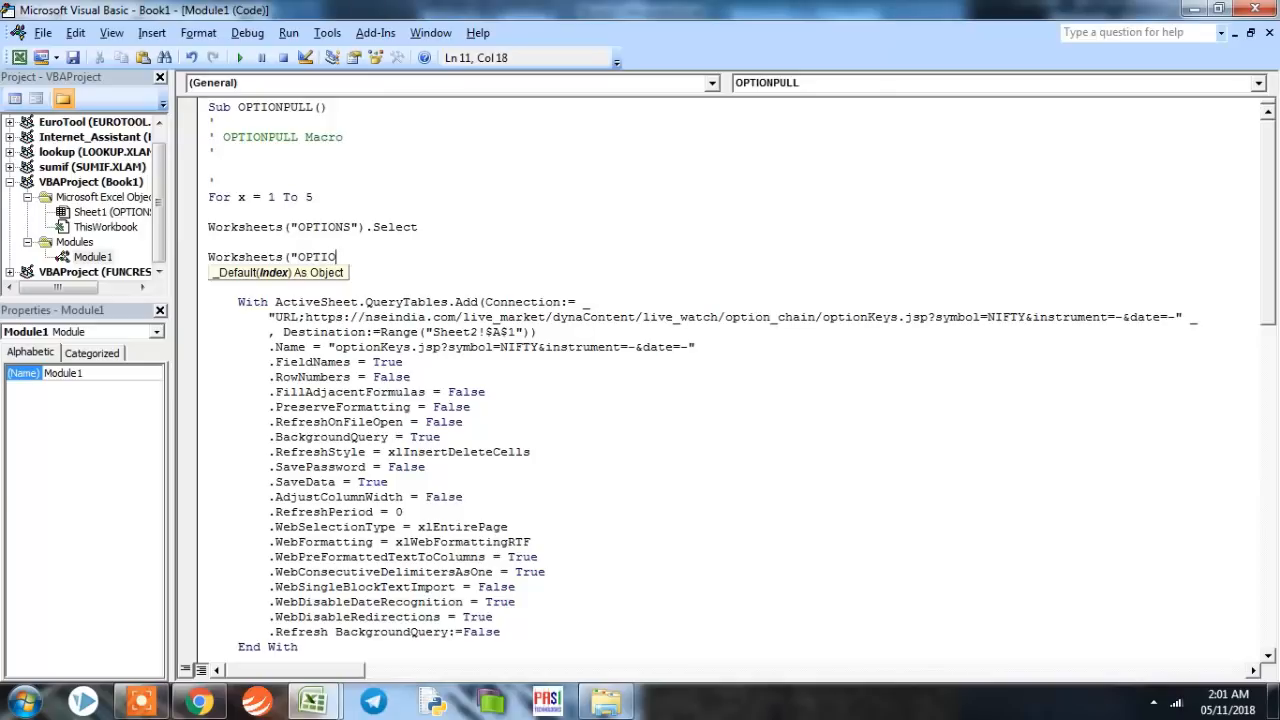
type("S")
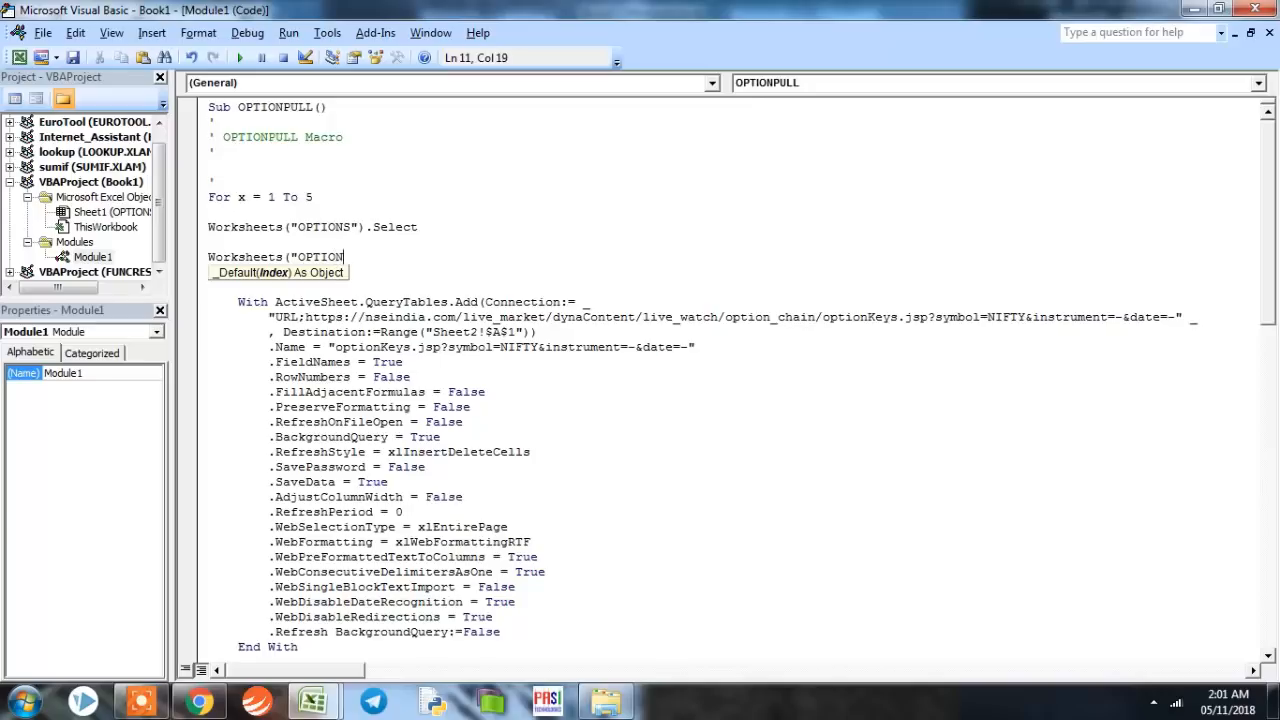
type("S\").")
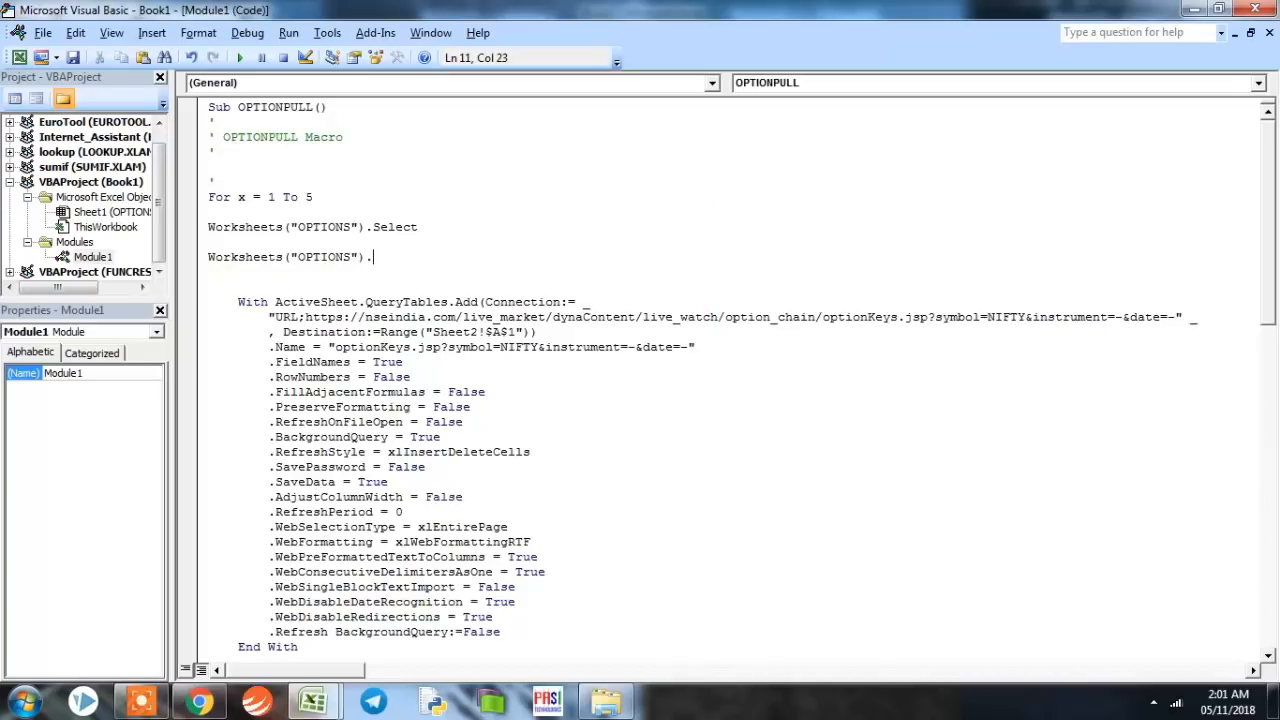
type("Activate")
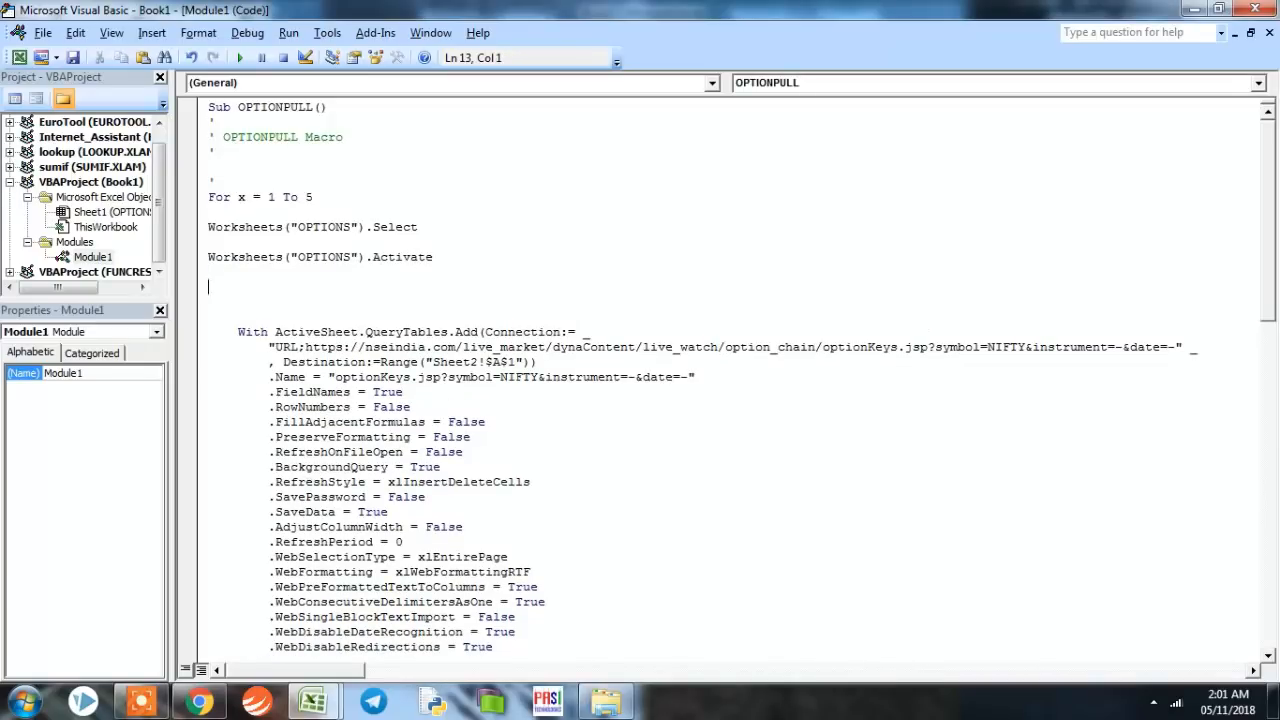
type("my")
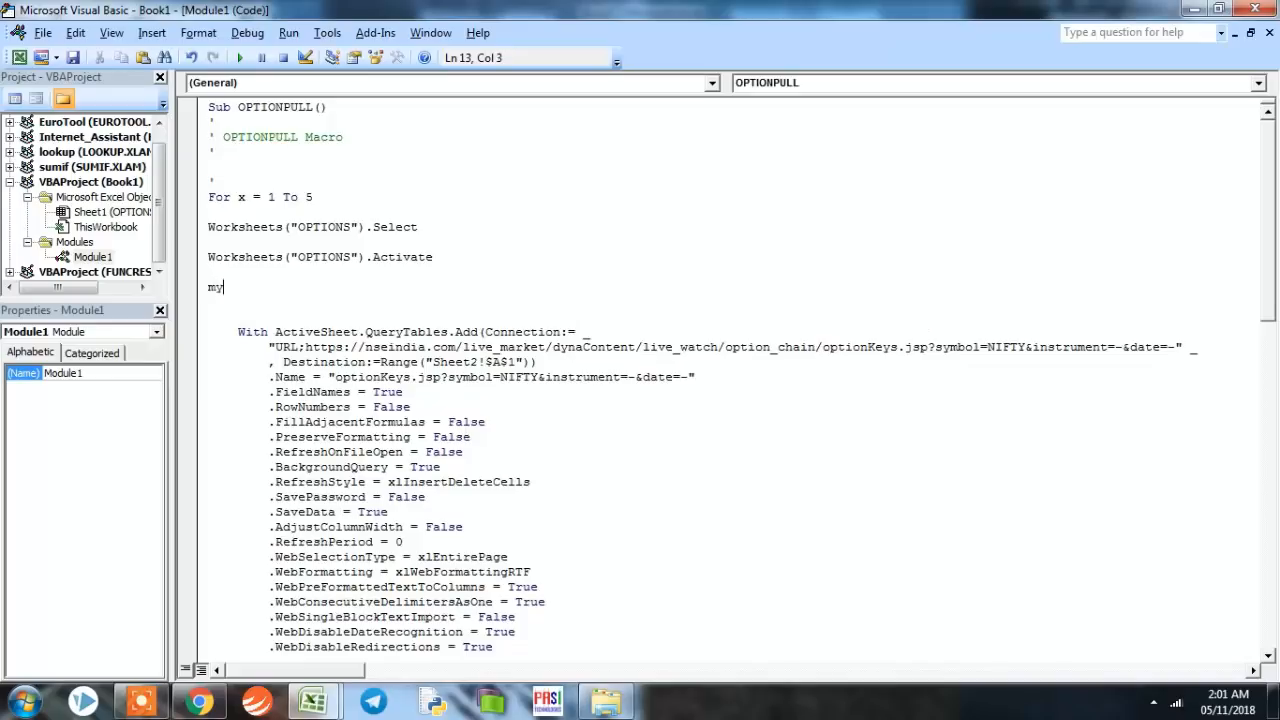
type("str")
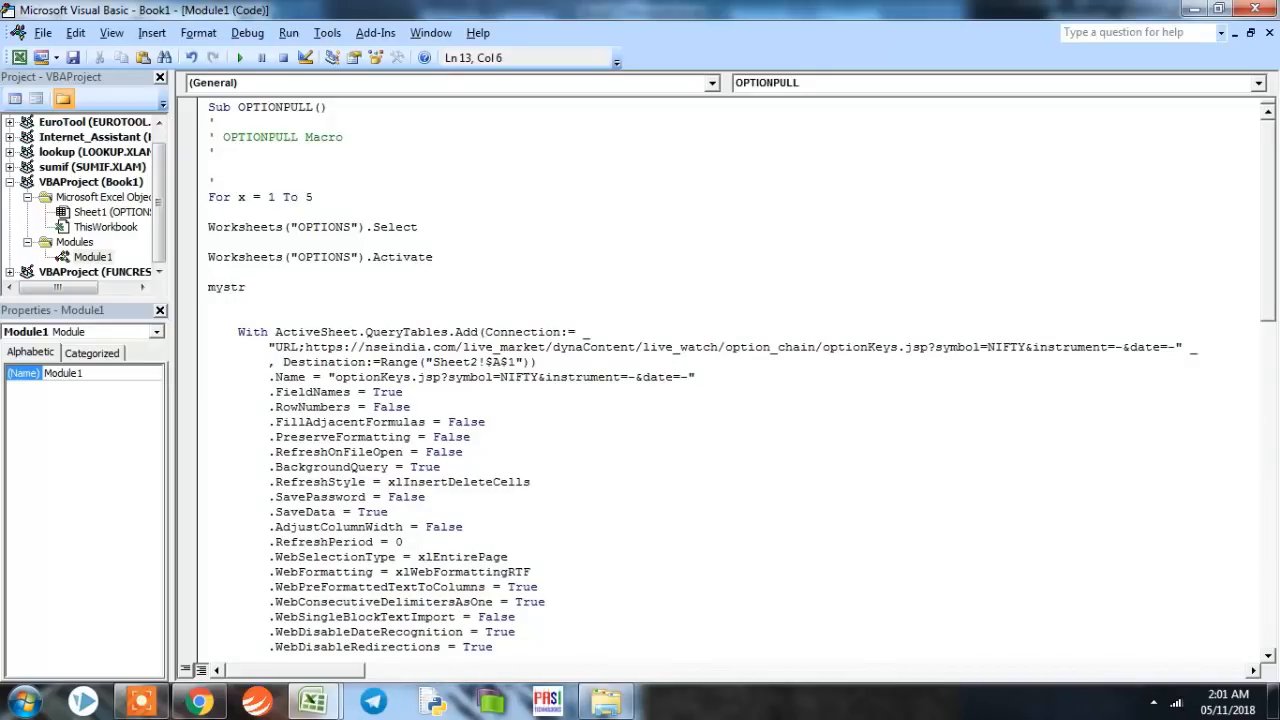
type("=")
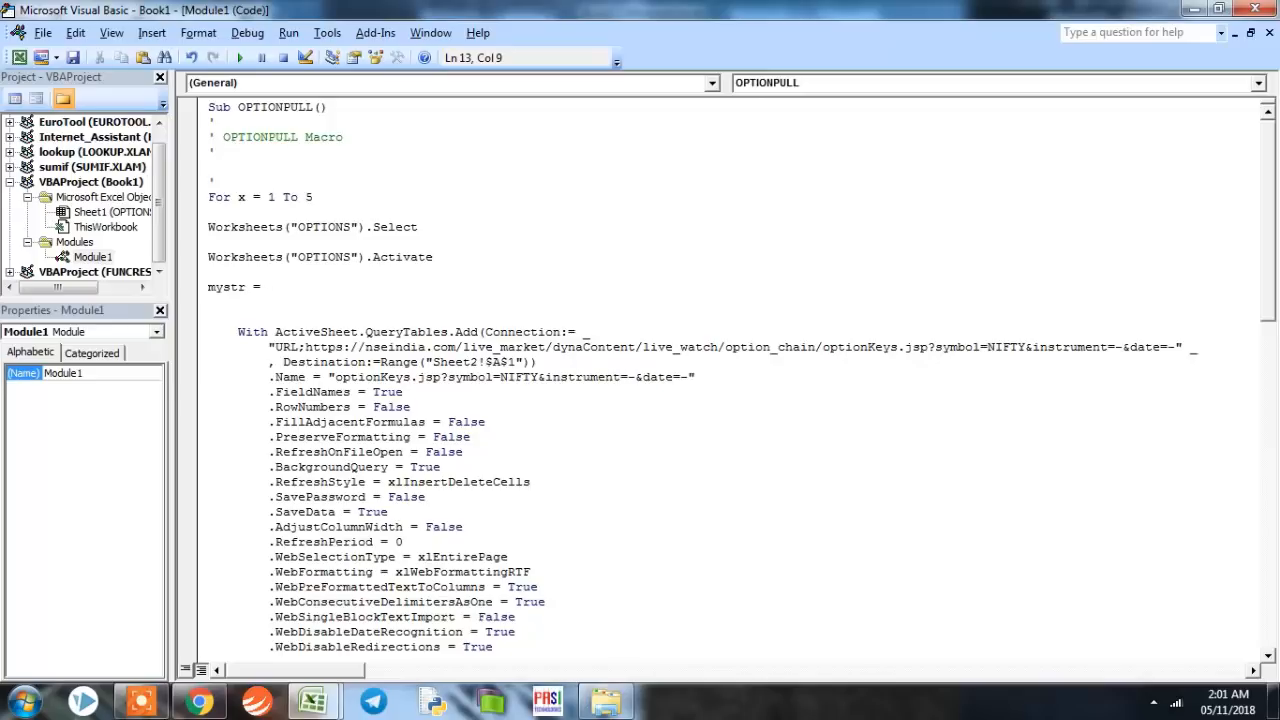
type("\"url")
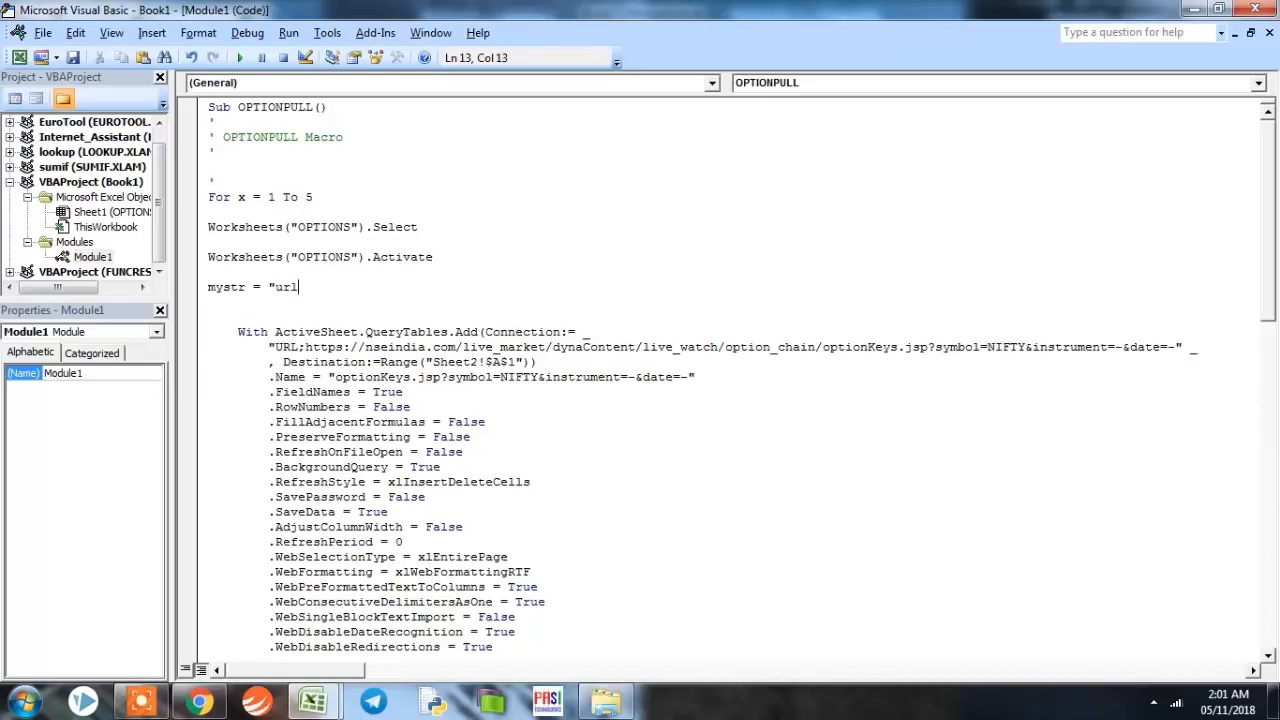
type(";https://nseindia.com/live_market/dynaContent/live_watch/option_chain/optionKeys.jsp?symbol=NIFTY&instrument=-&date=-")
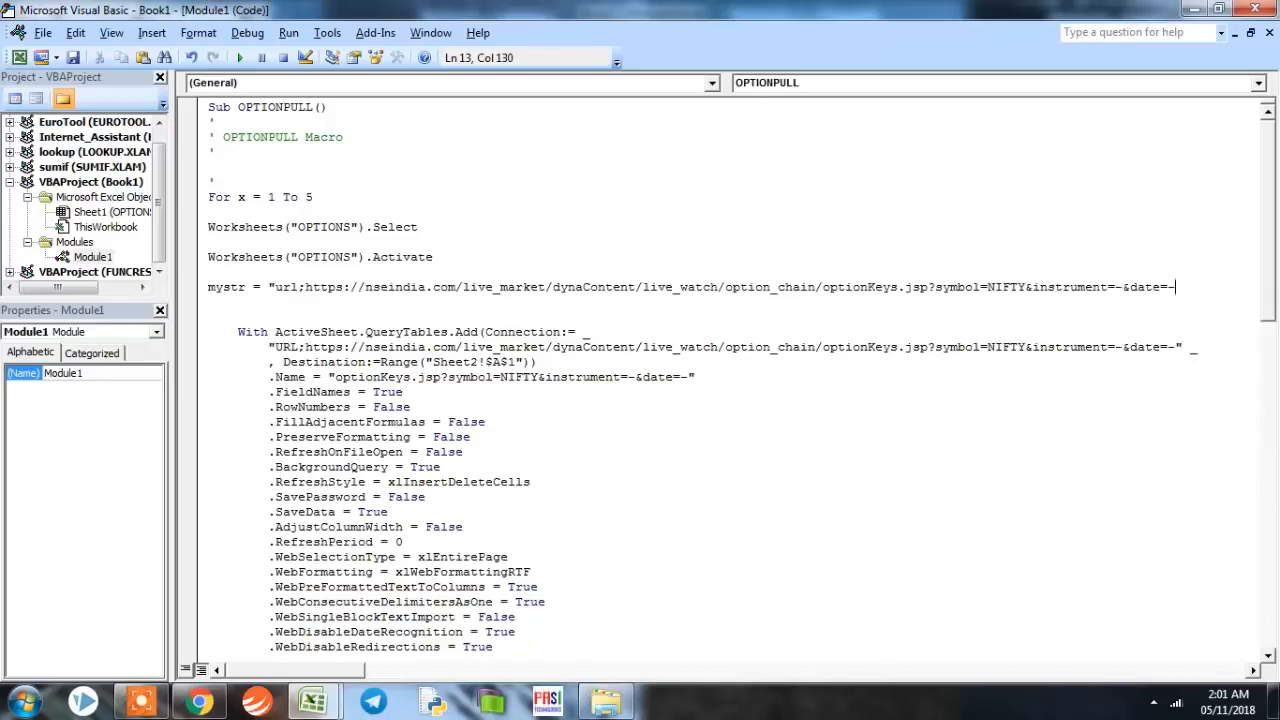
type("\"")
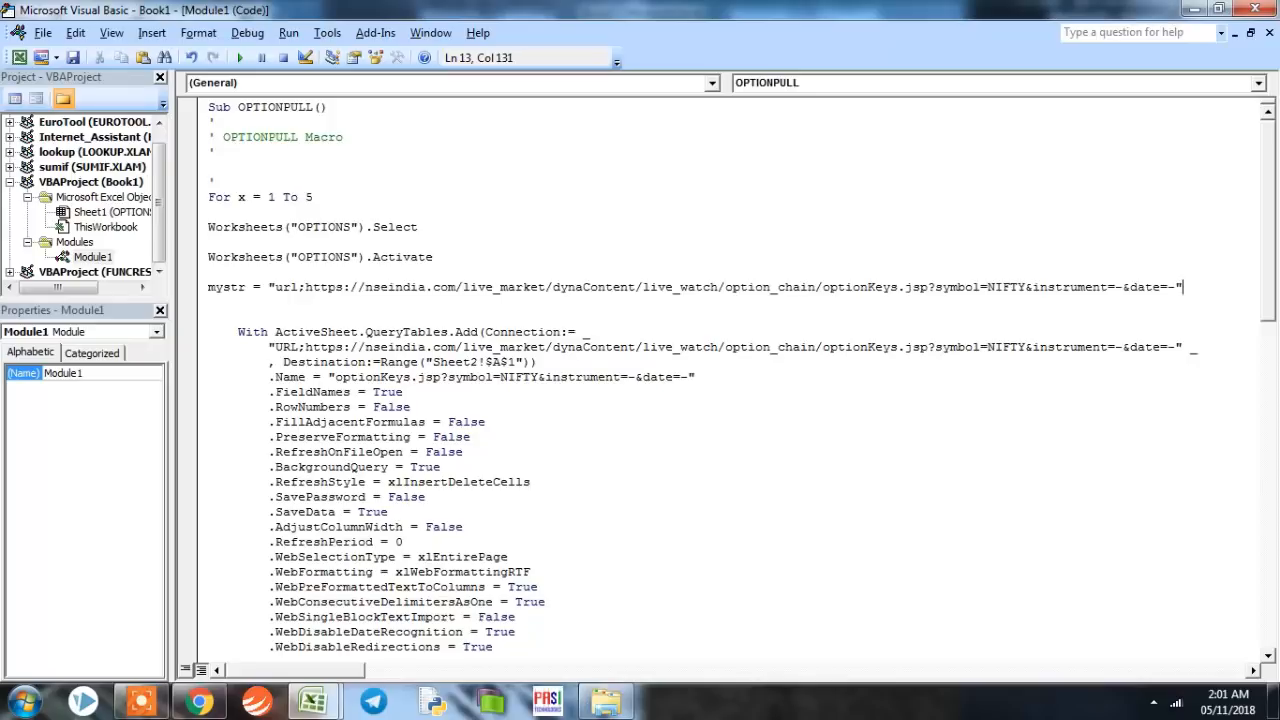
key("Enter")
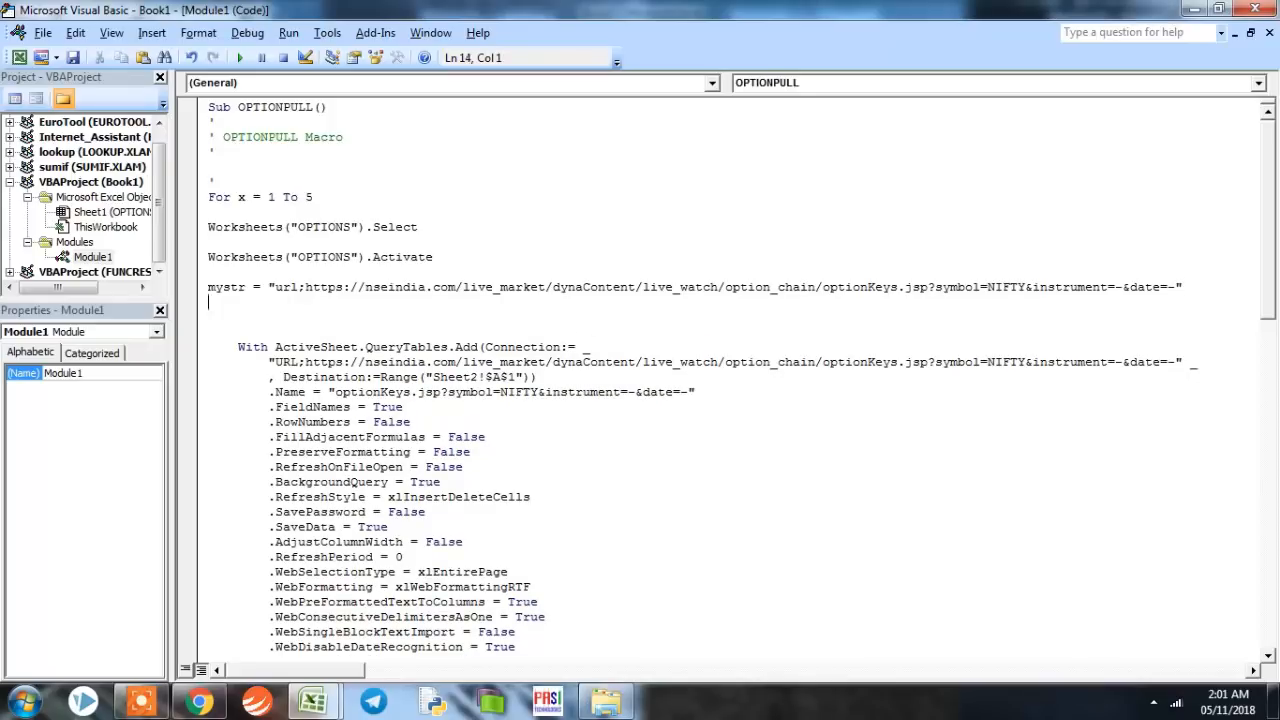
- Add a second assignment setting mystr = Cells(x, 1)
type("my")
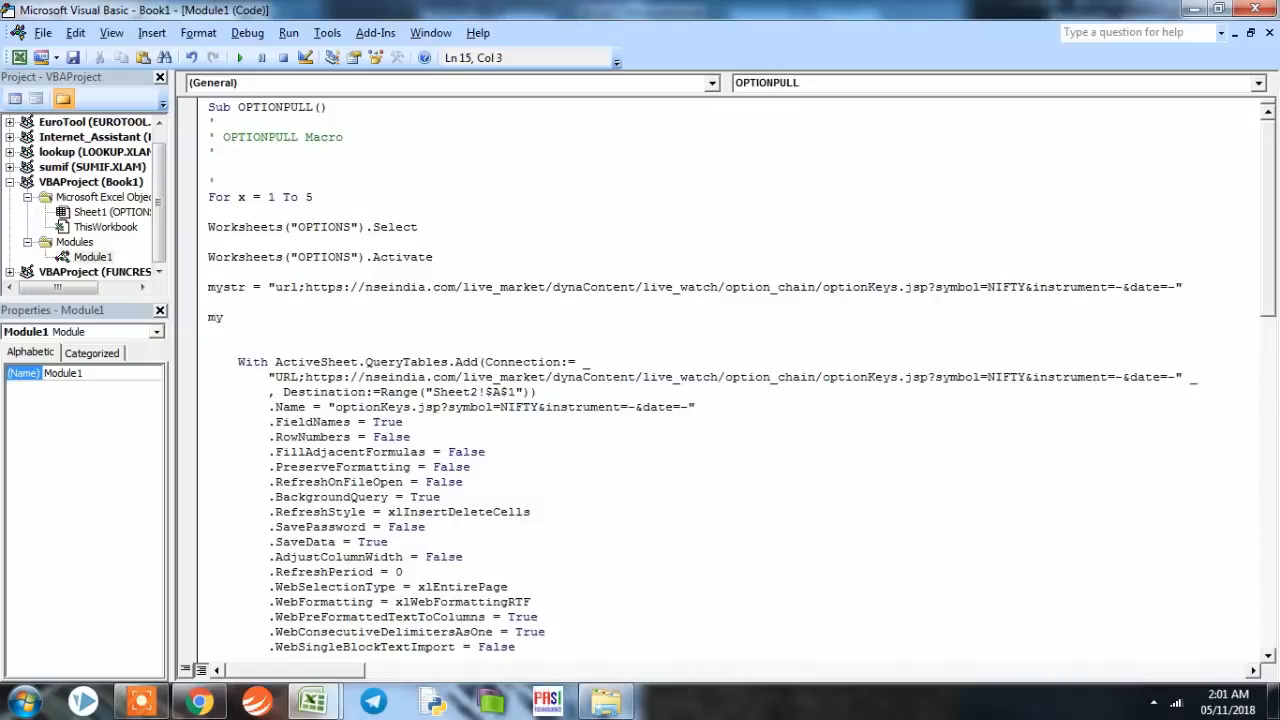
type("tr")
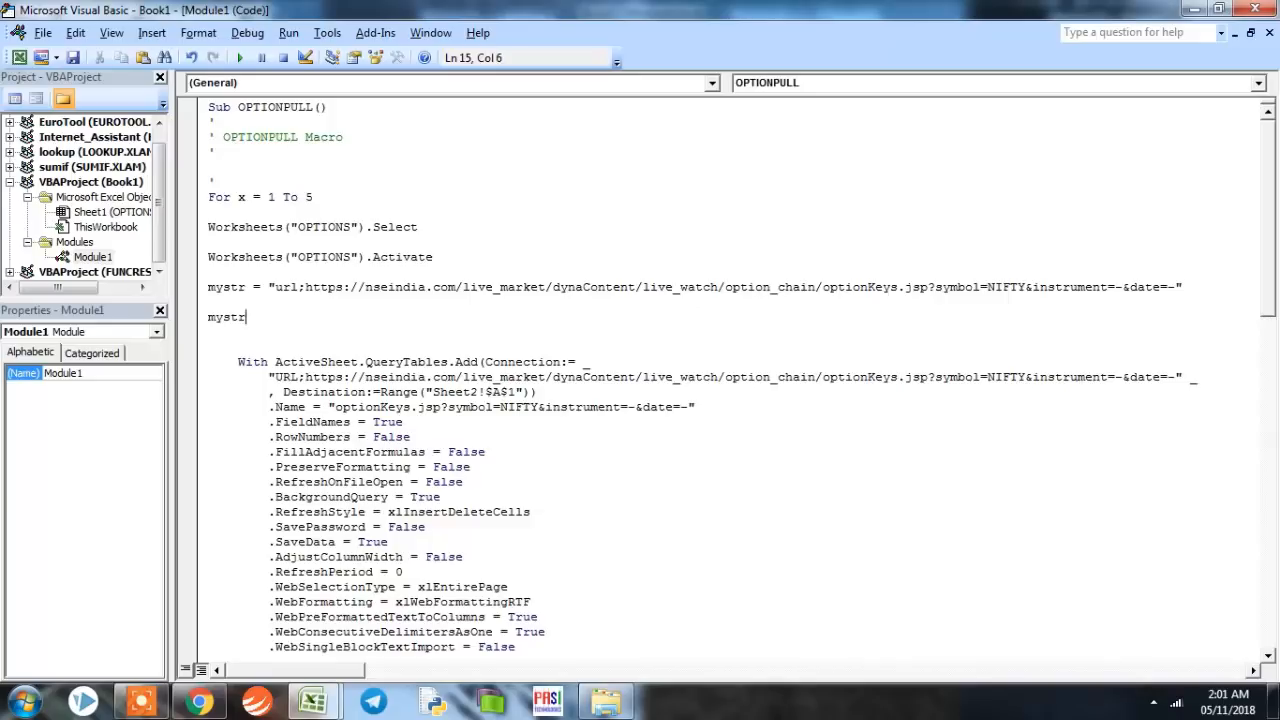
type("=")
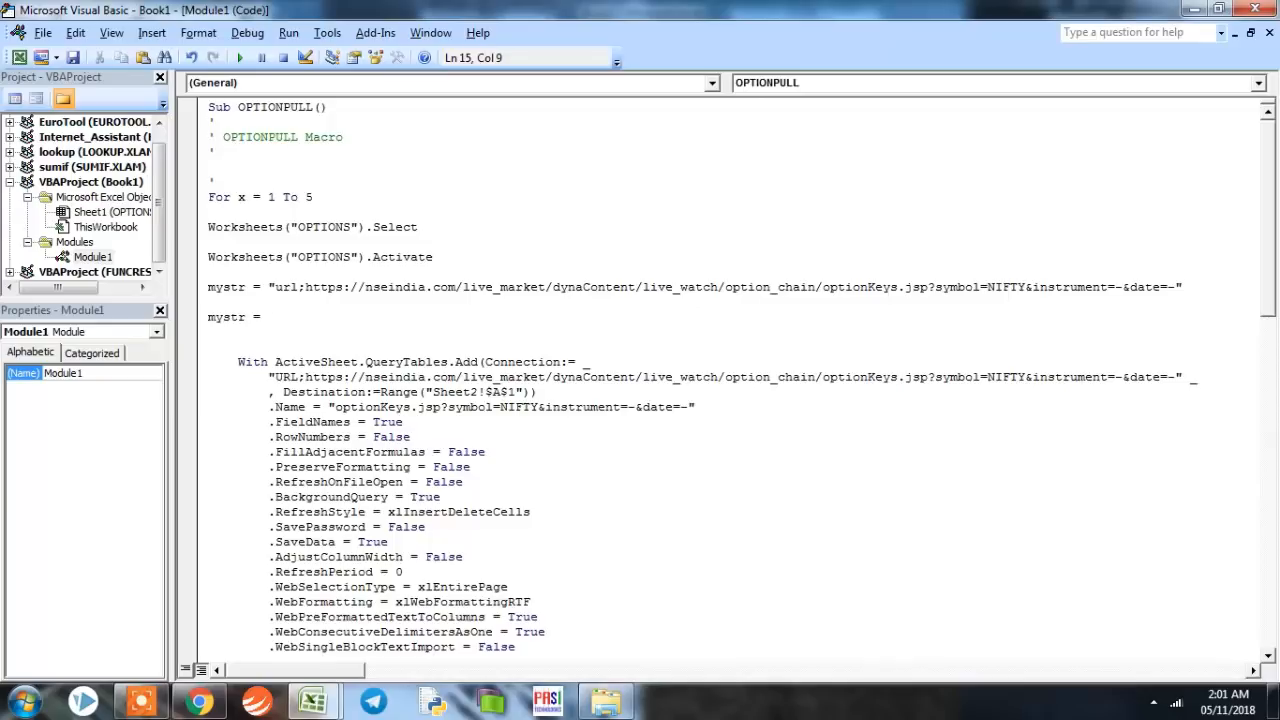
left_click(266, 317)
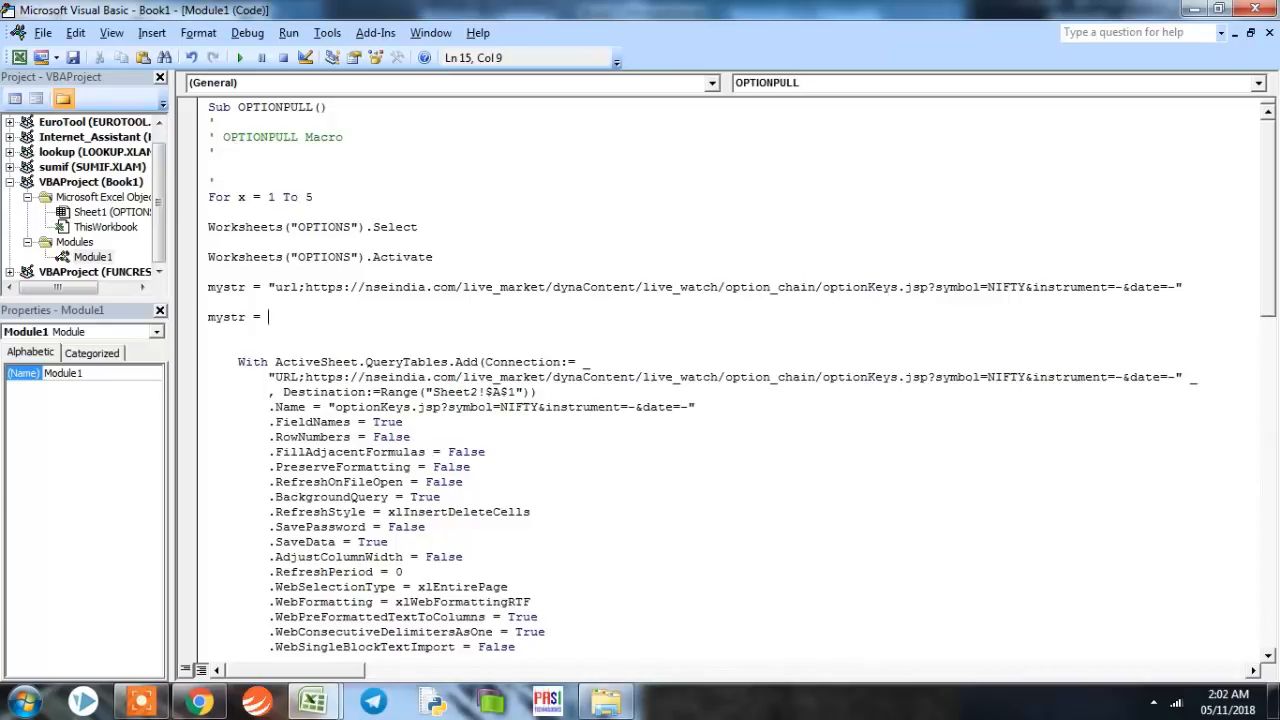
type("cells")
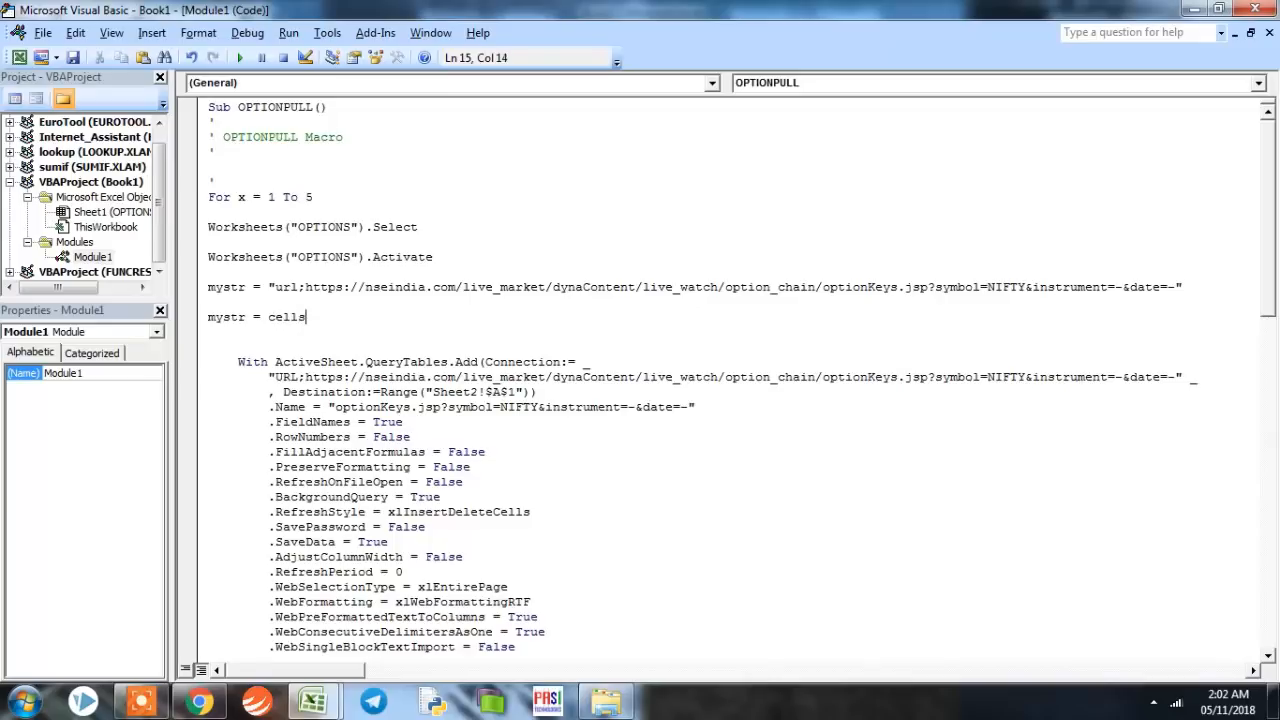
type("(x, 1")
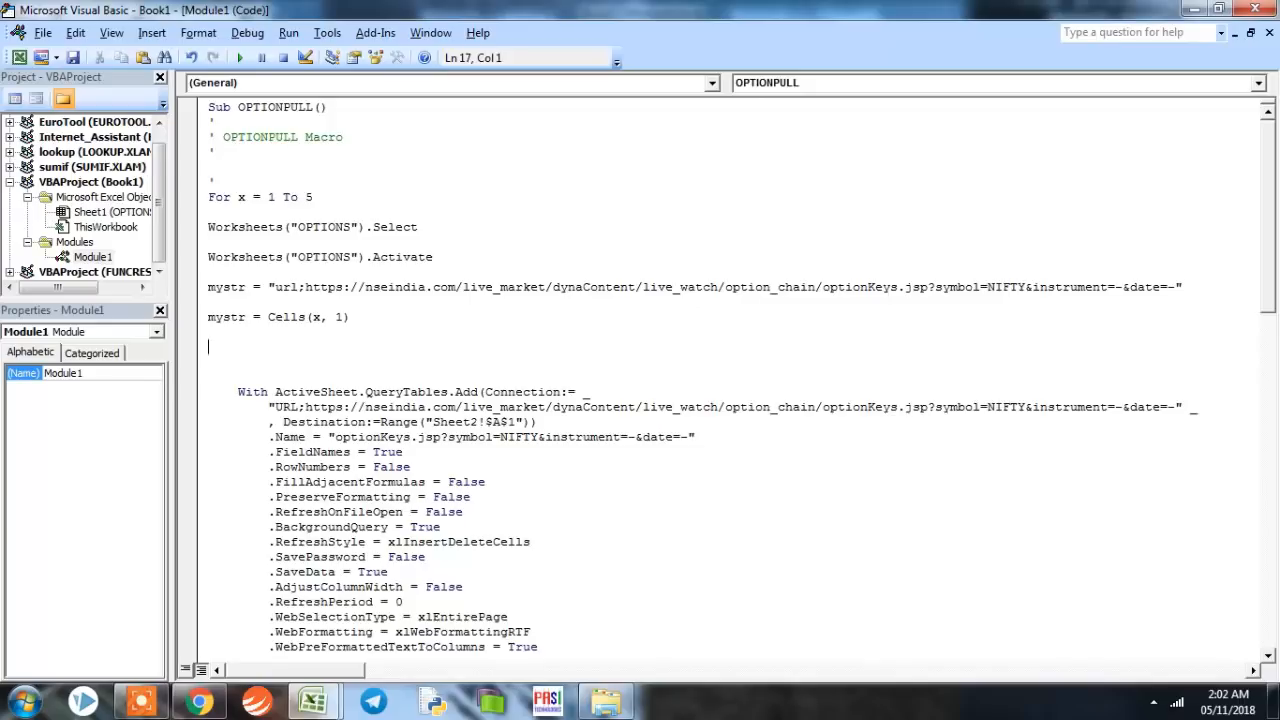
- Declare Dim str As String, i As Integer
type("dim s")
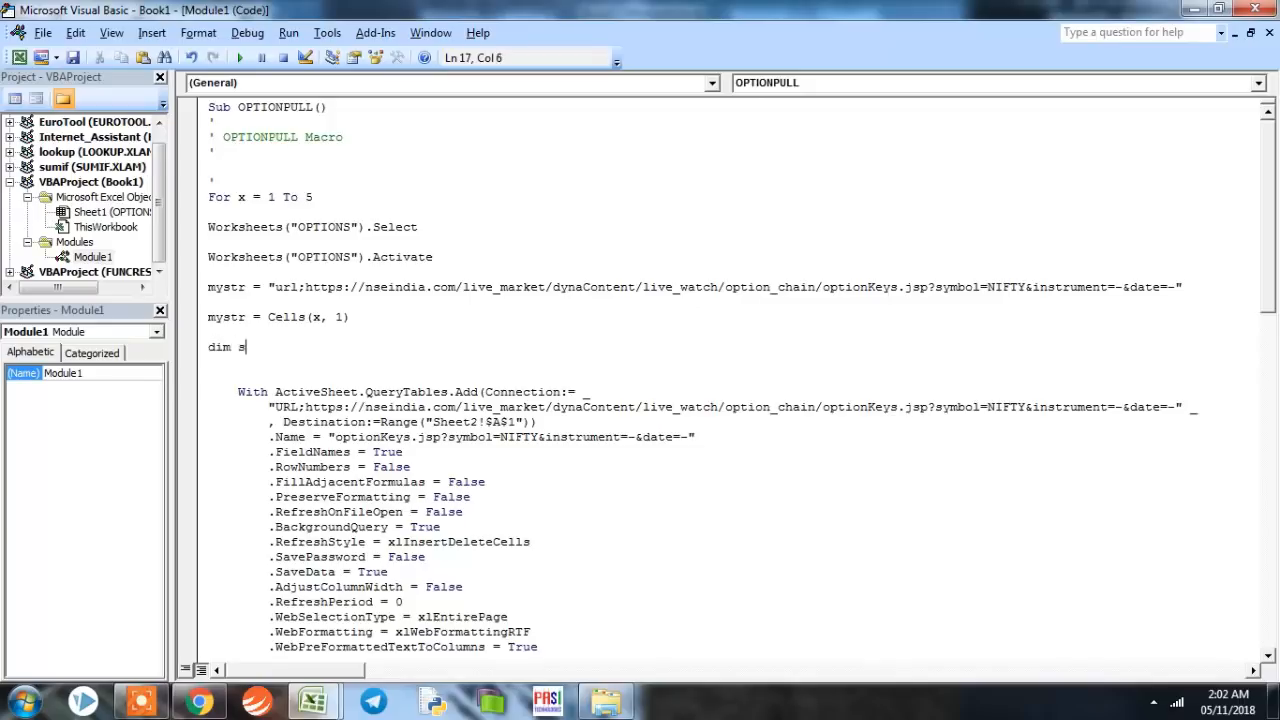
type("tr as")
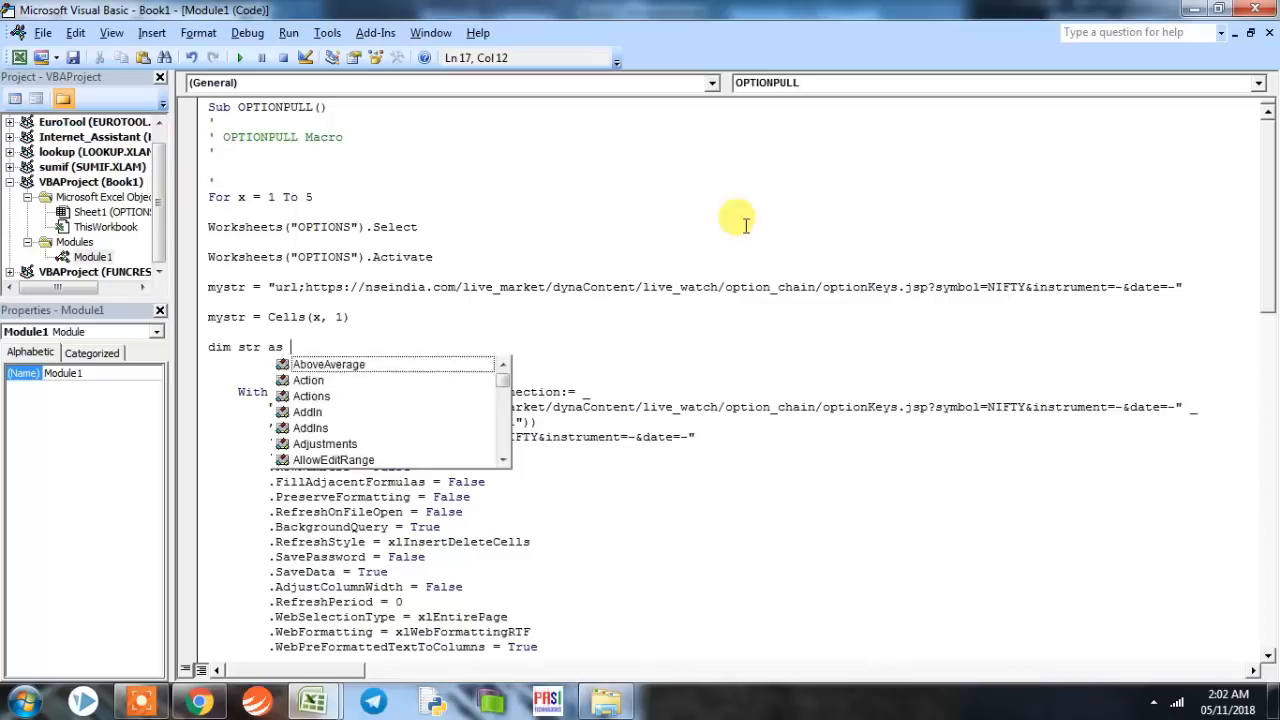
type("String,")
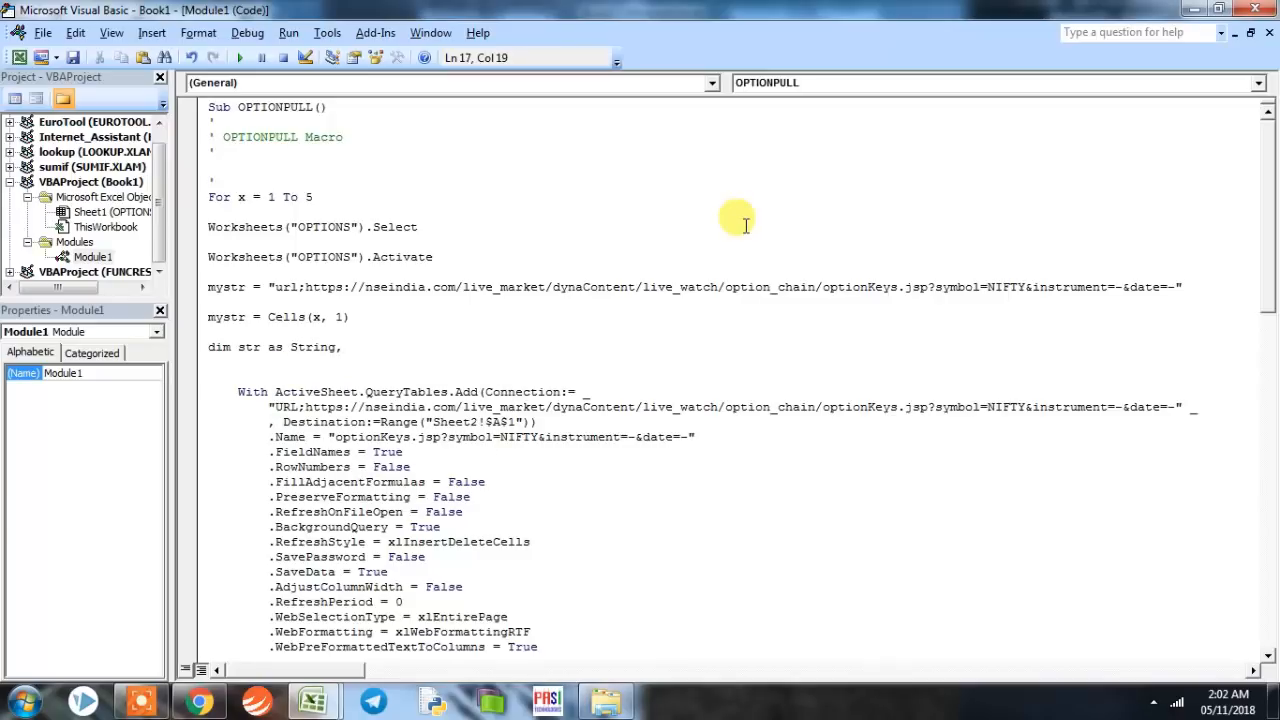
type(",i as in")
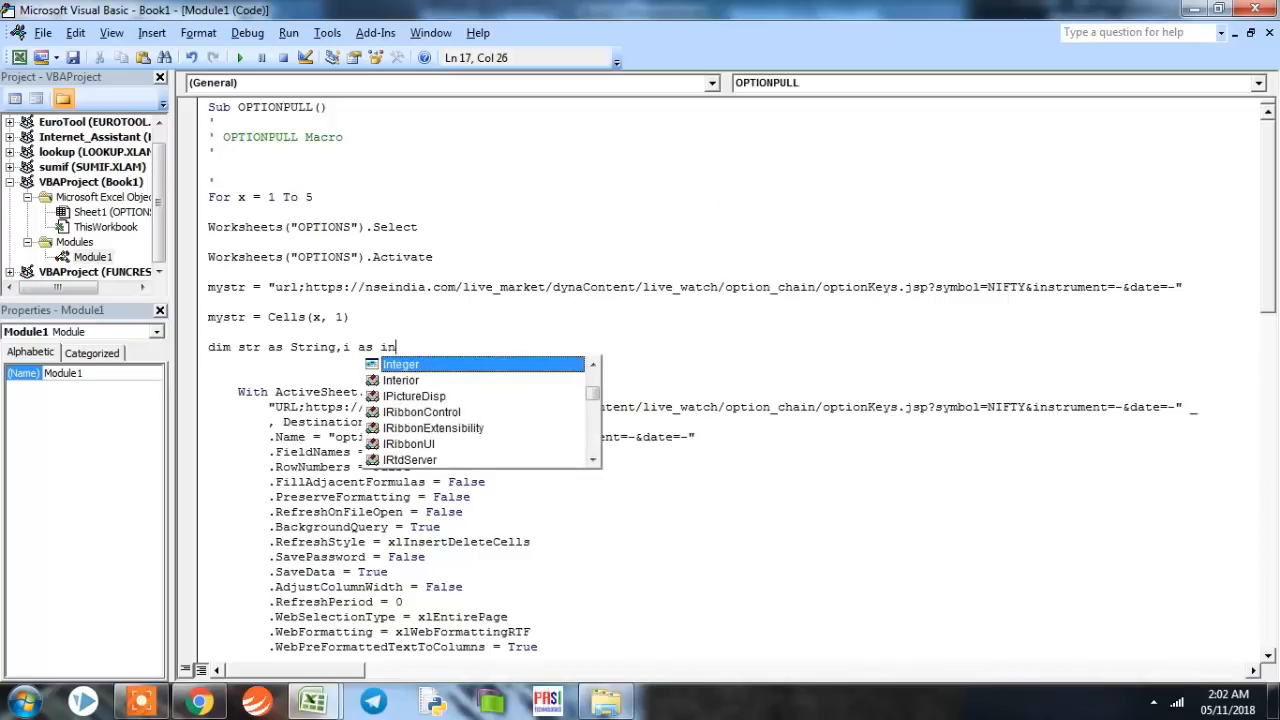
key("Enter")
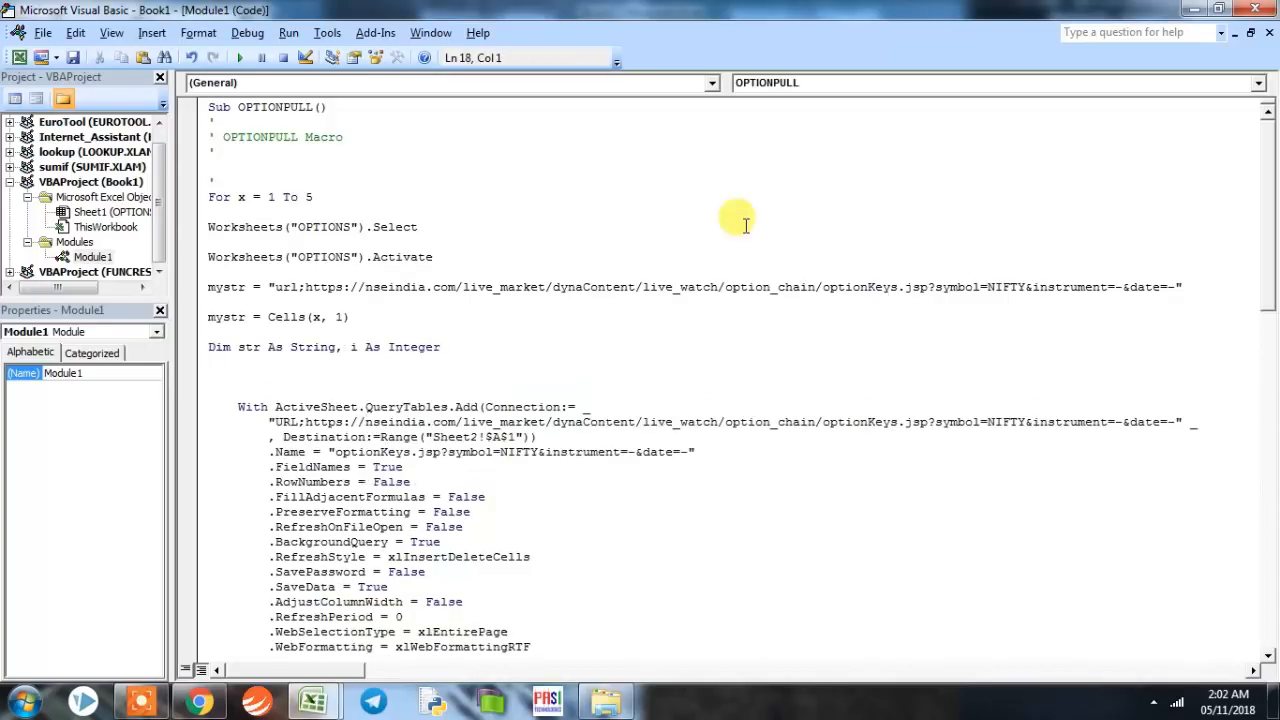
- Add a For i = x To x loop setting str = Cells(i, 2).Value, closed with Next
type("fort")
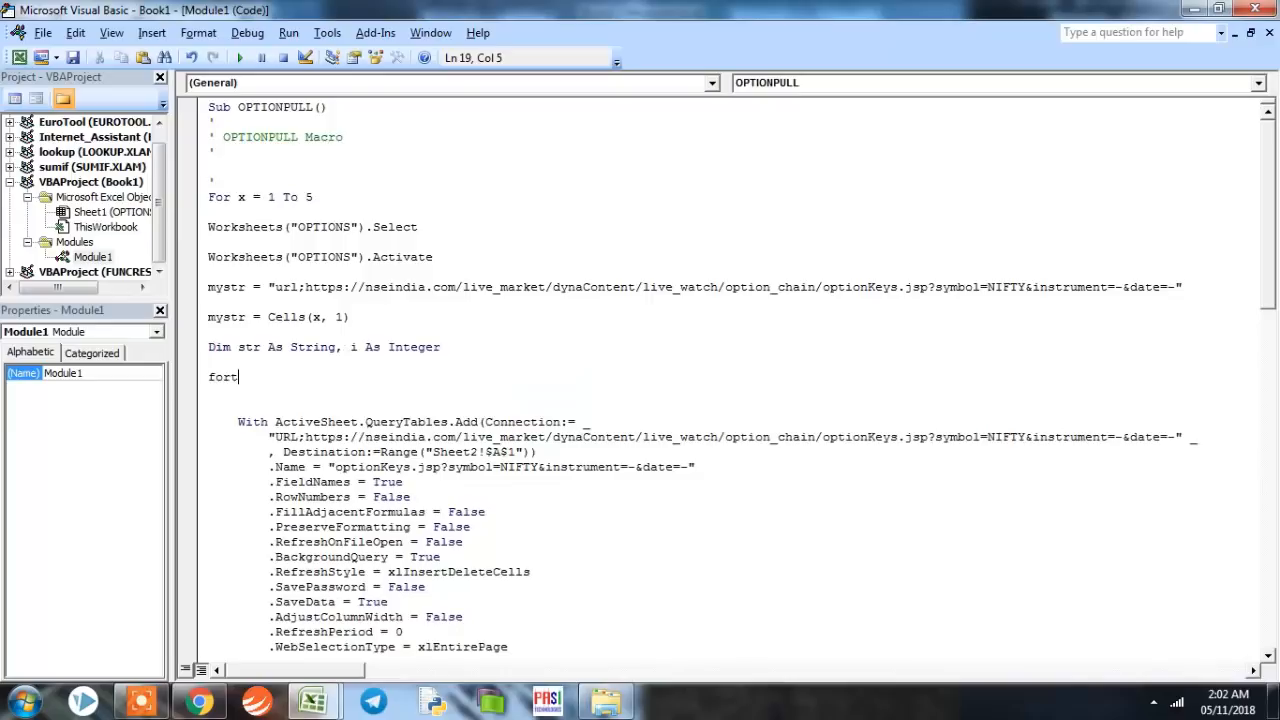
key("Backspace")
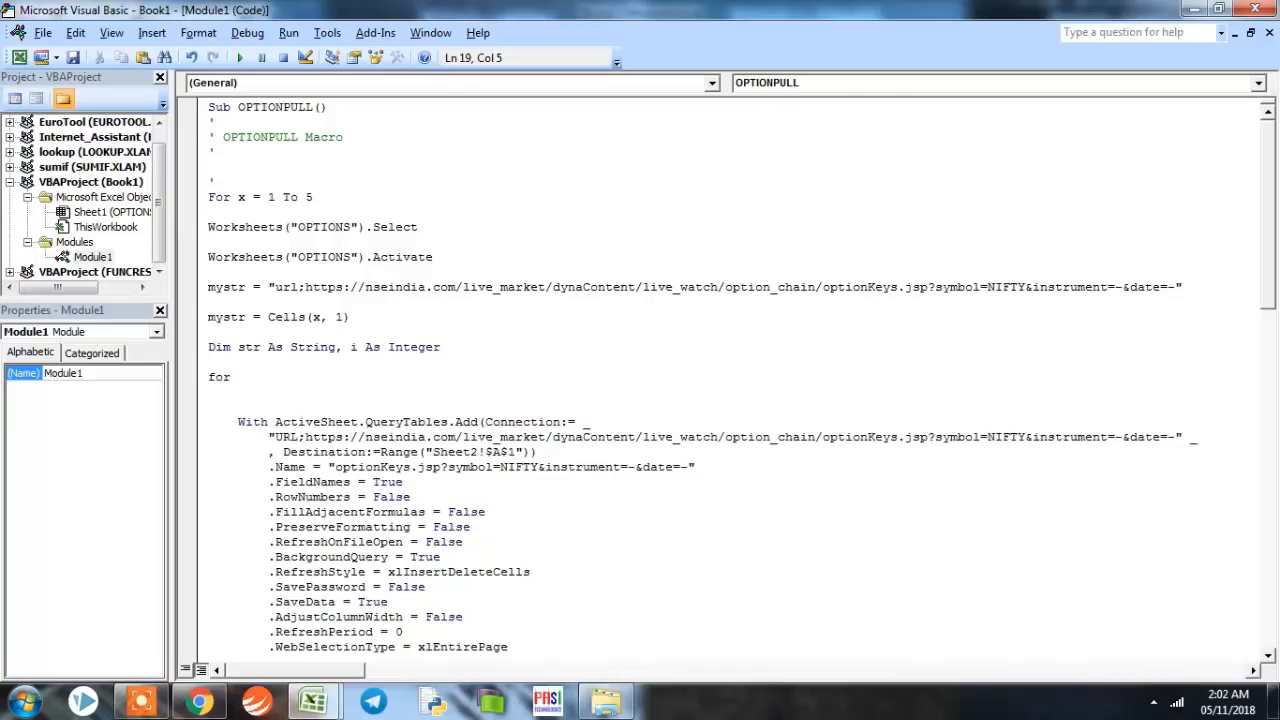
type("i")
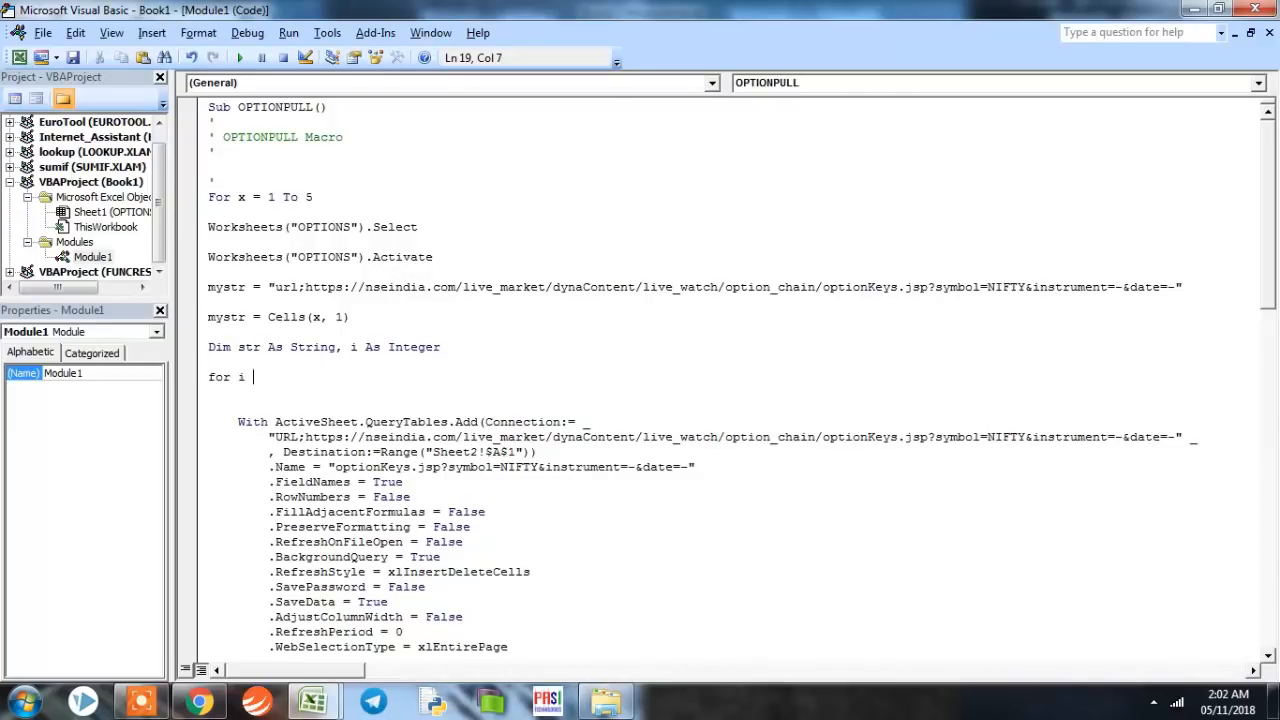
type("= x o")
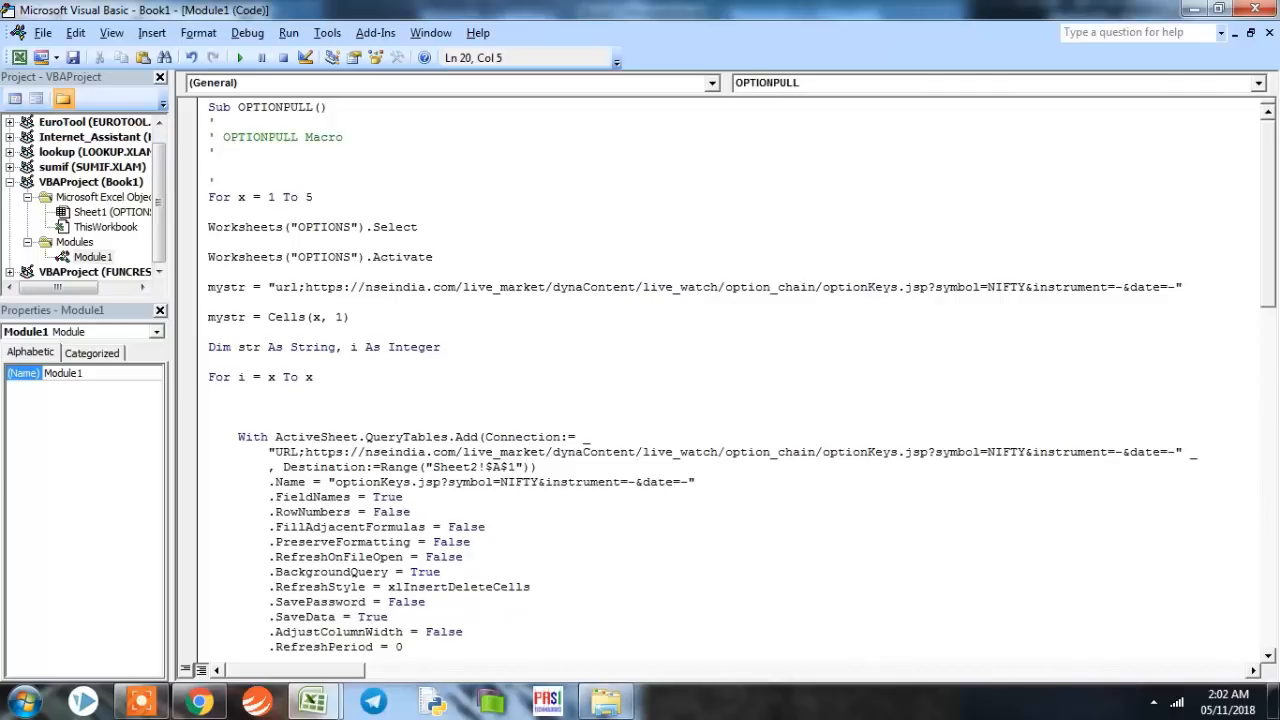
type("str =")
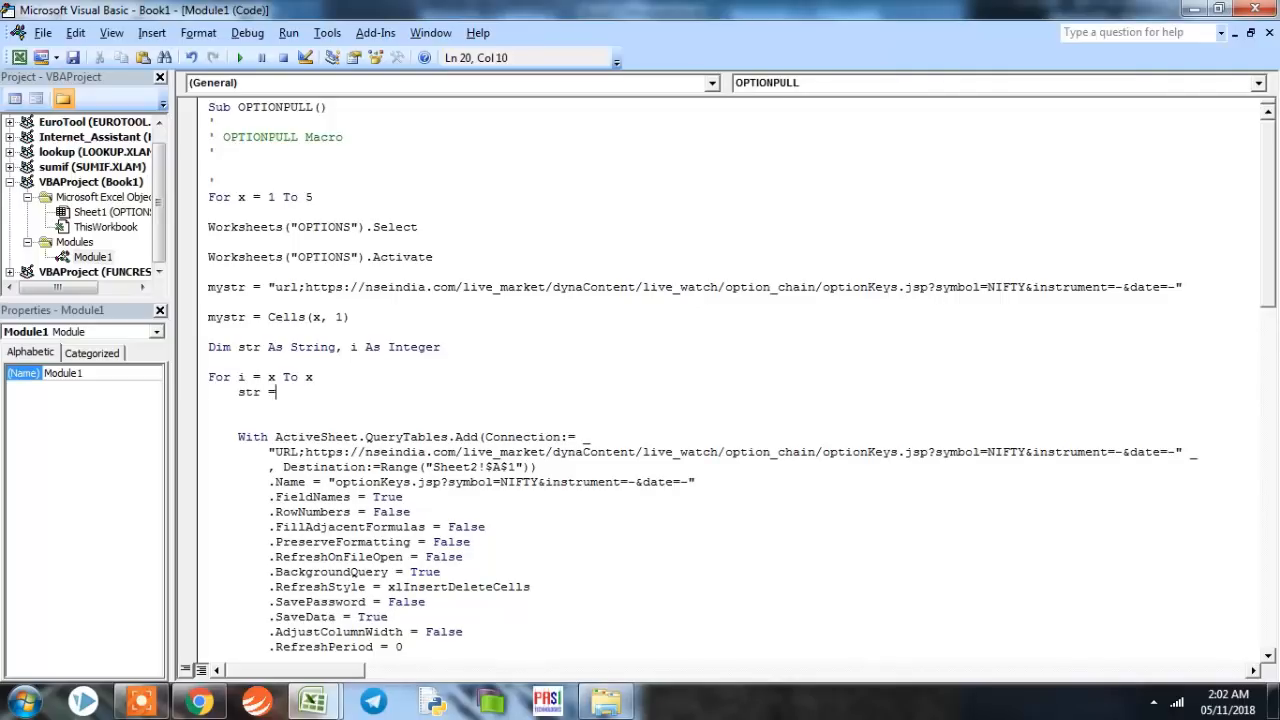
type("ce")
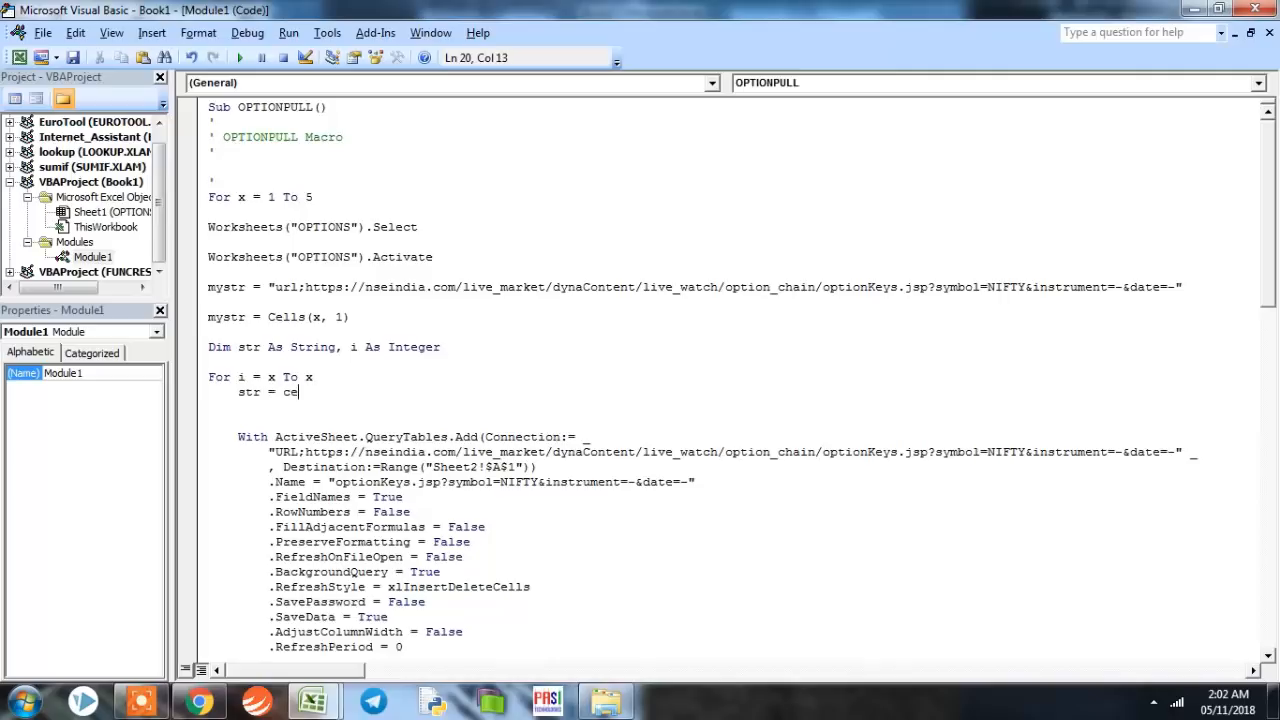
type("lls(i,")
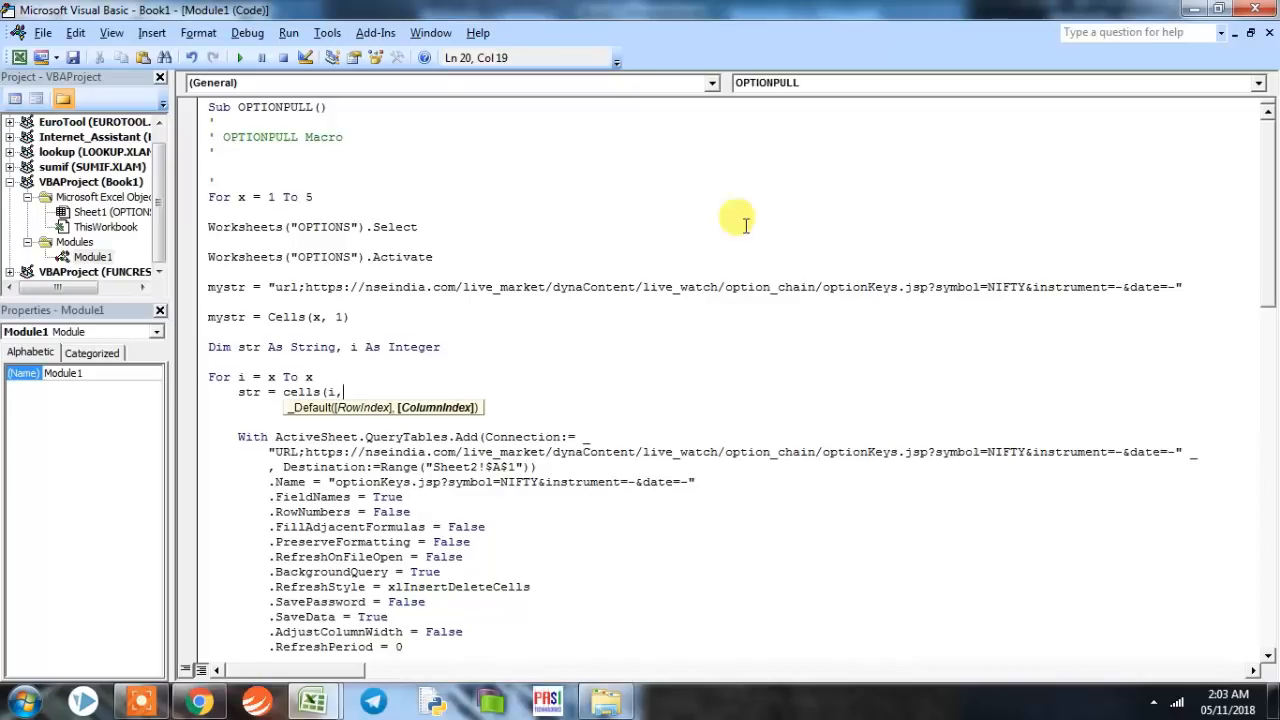
type("2")
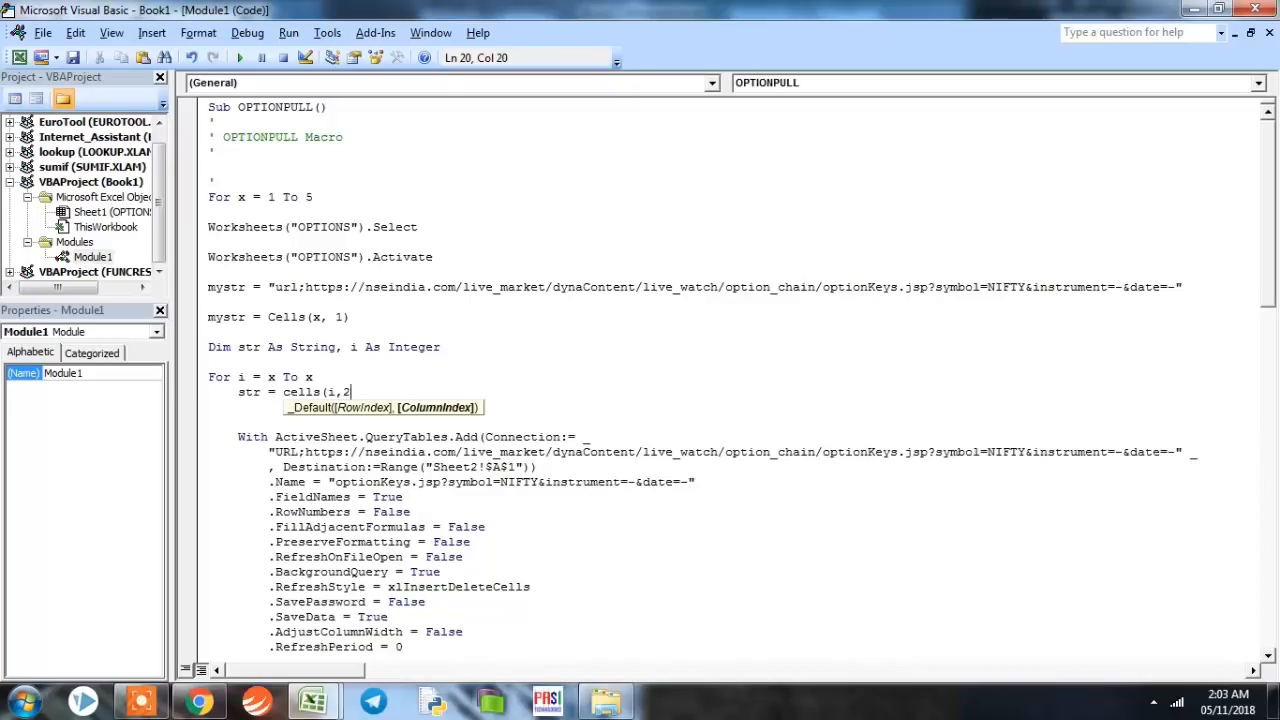
type(").")
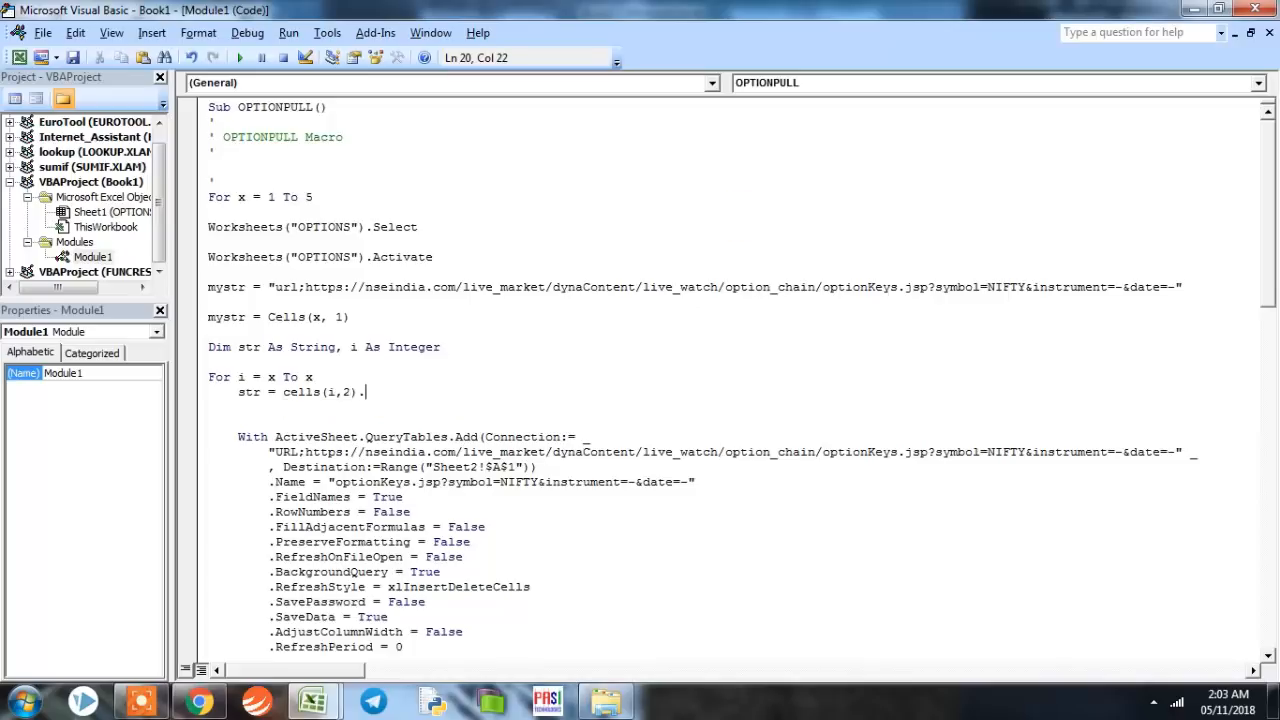
type("value")
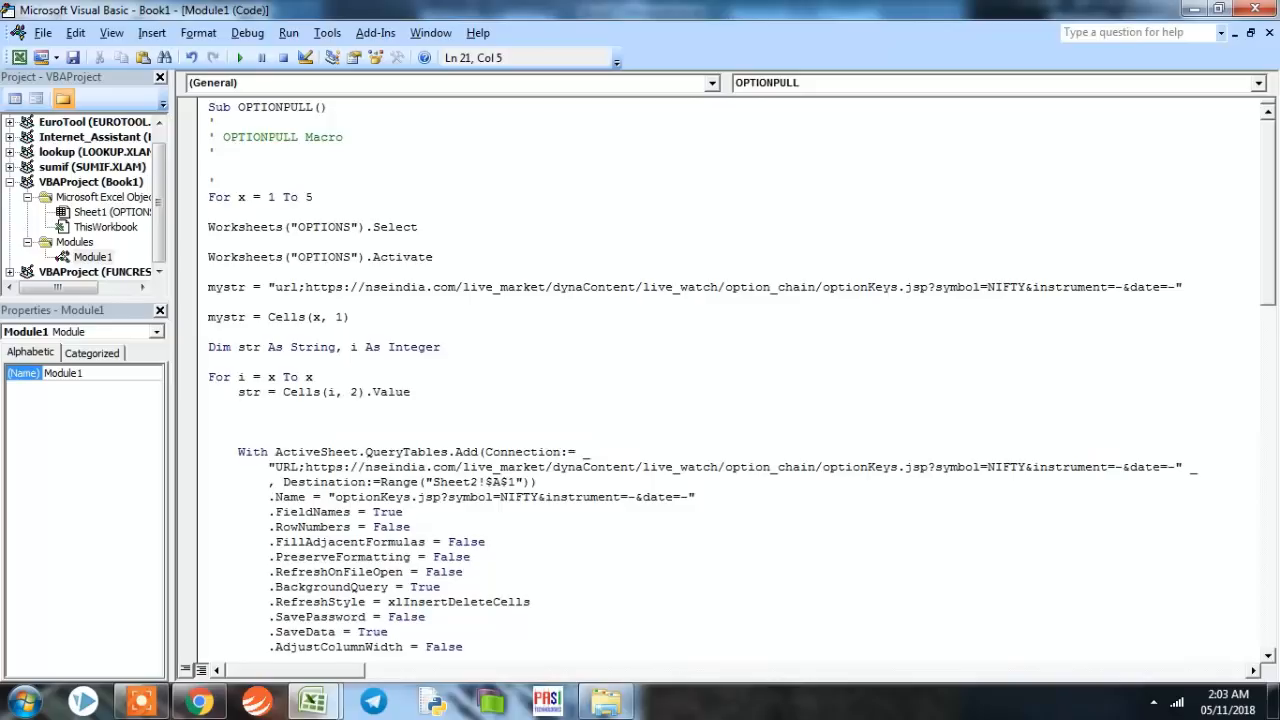
type("ne")
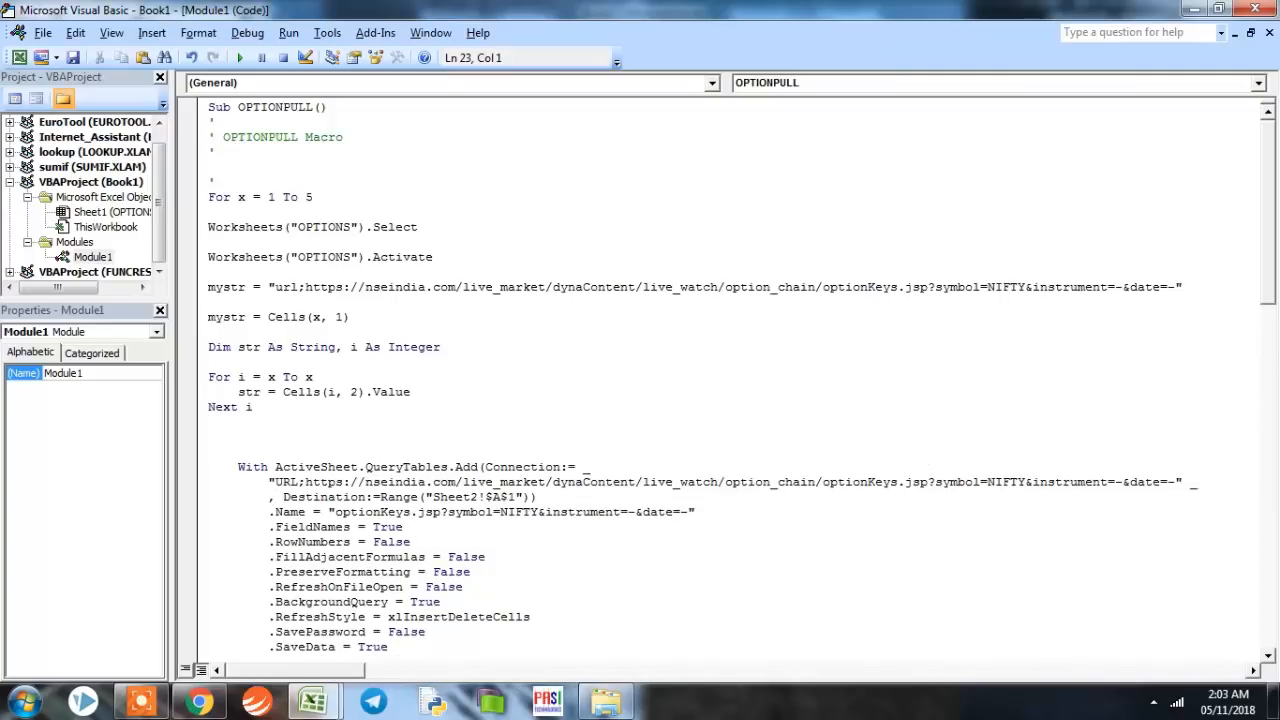
- Type Worksheets.Add(after:=Worksheets(Worksheets.Count)).Name = str above the QueryTables block
scroll("down", 3)
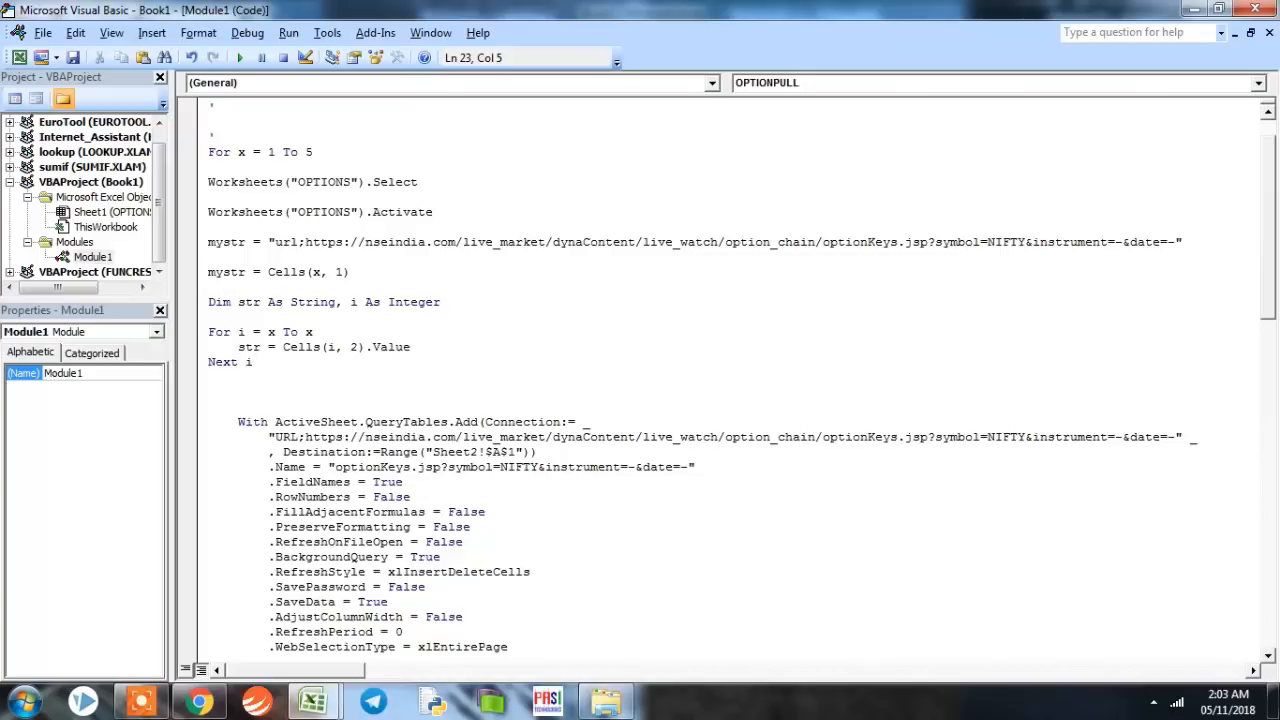
type("worksheet")
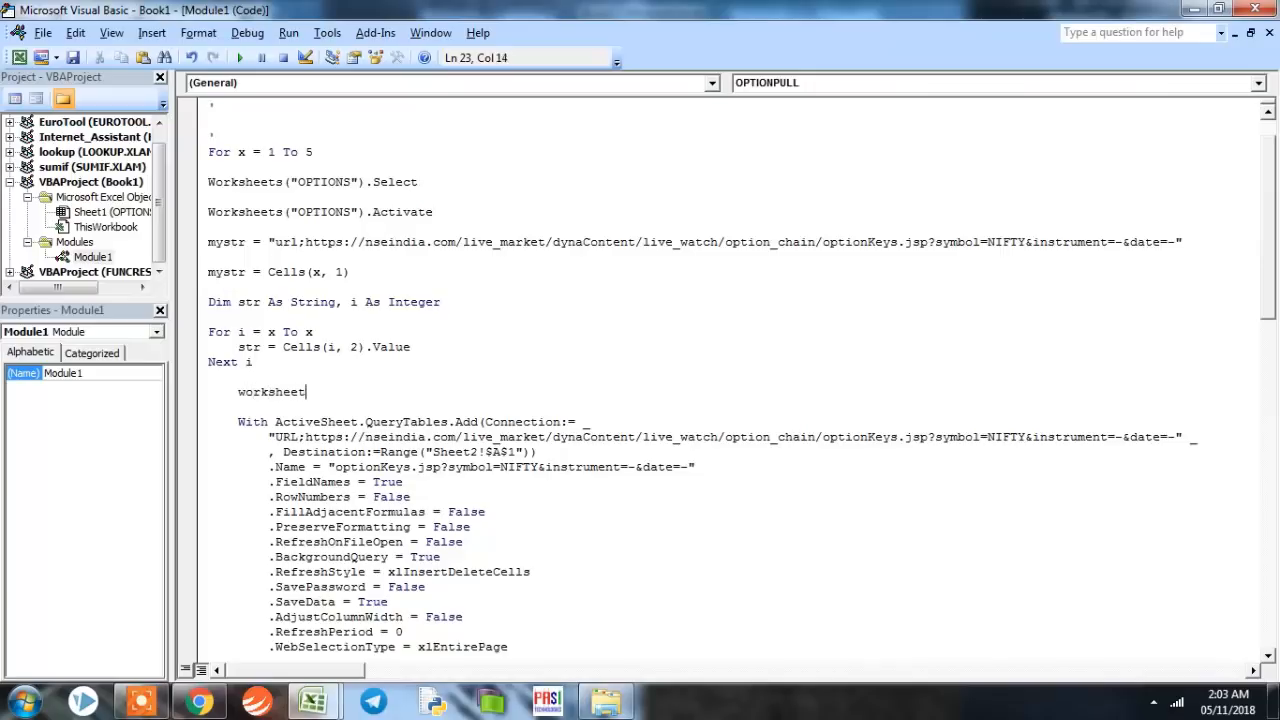
type("s.Add(")
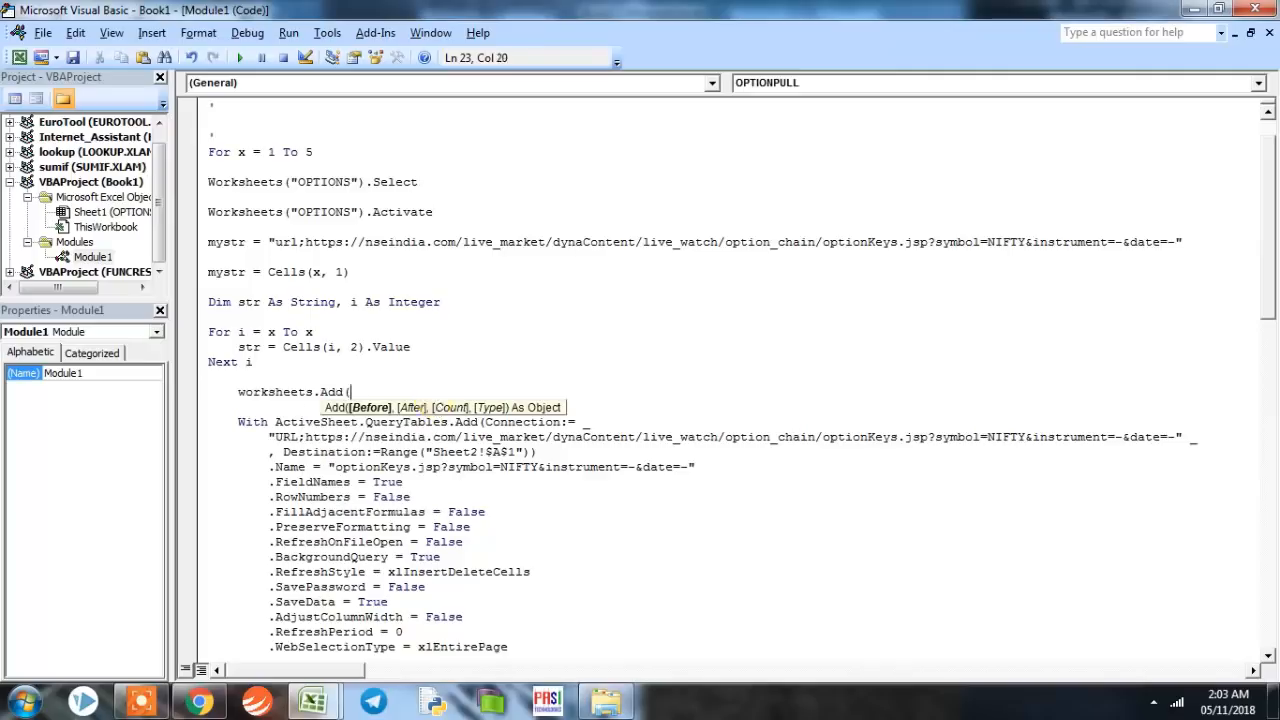
type("after:")
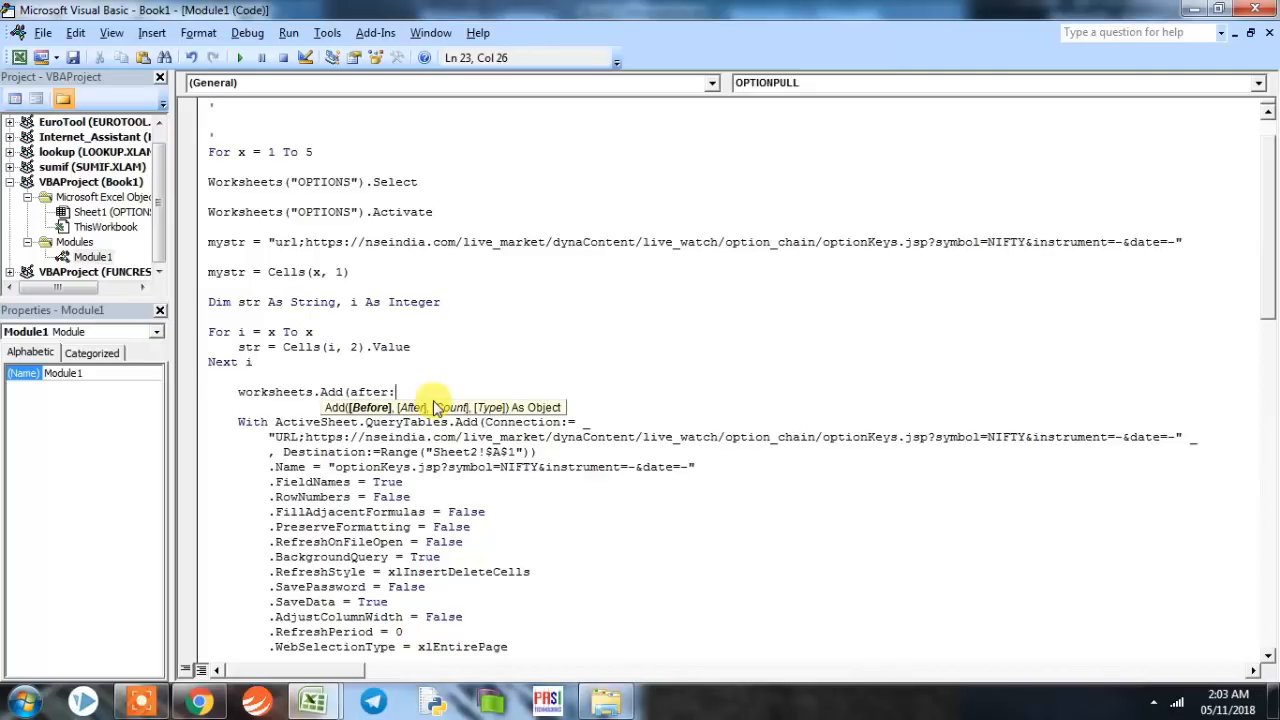
type("=workshe")
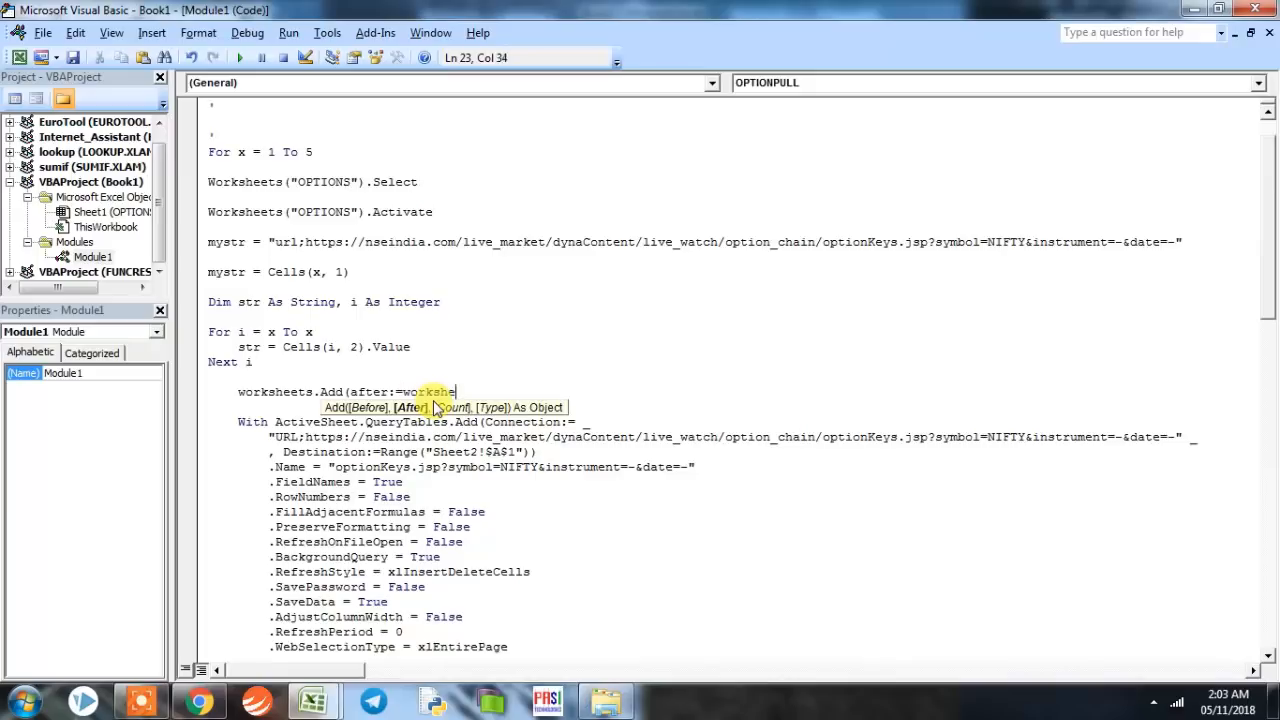
type("s(")
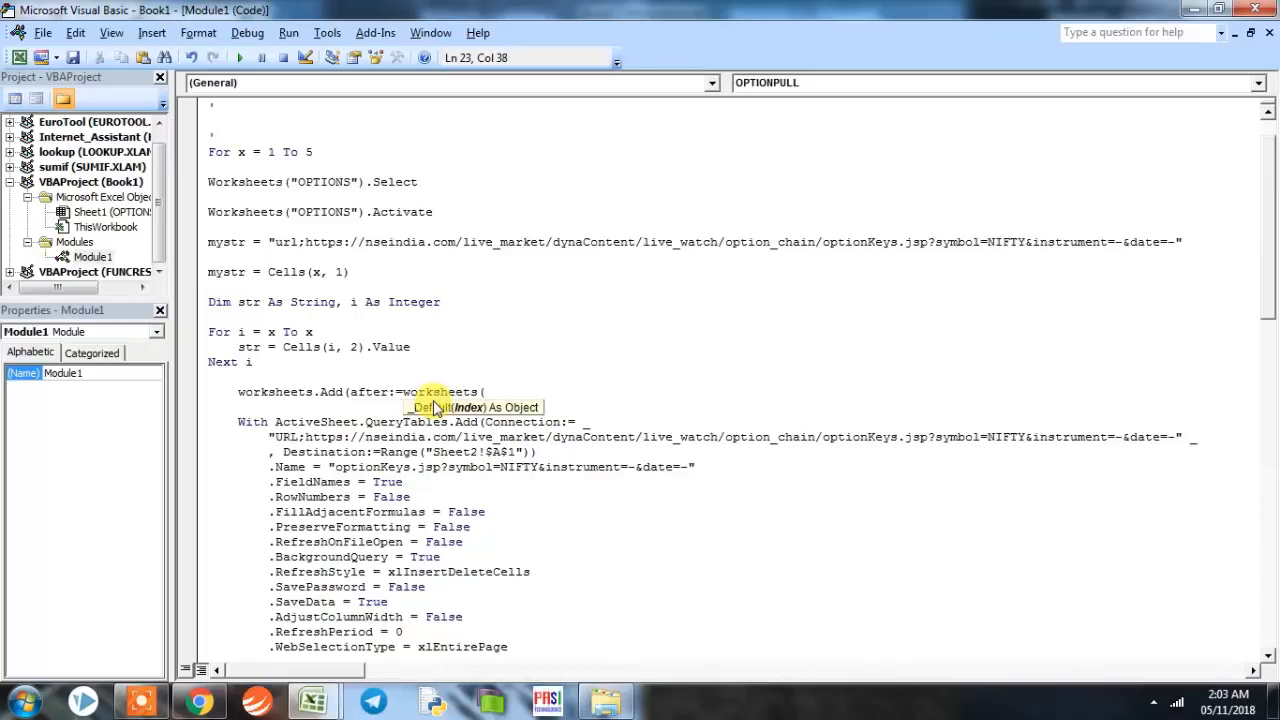
type("(worksheets")
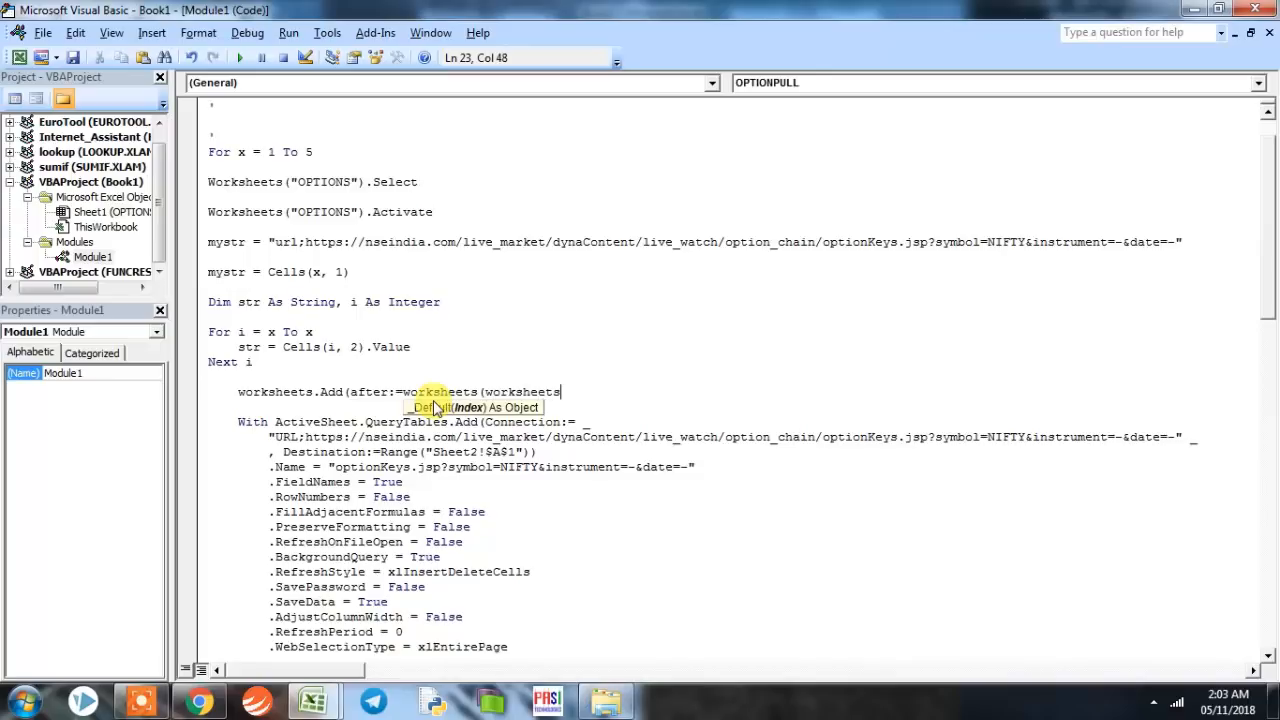
type(".coun")
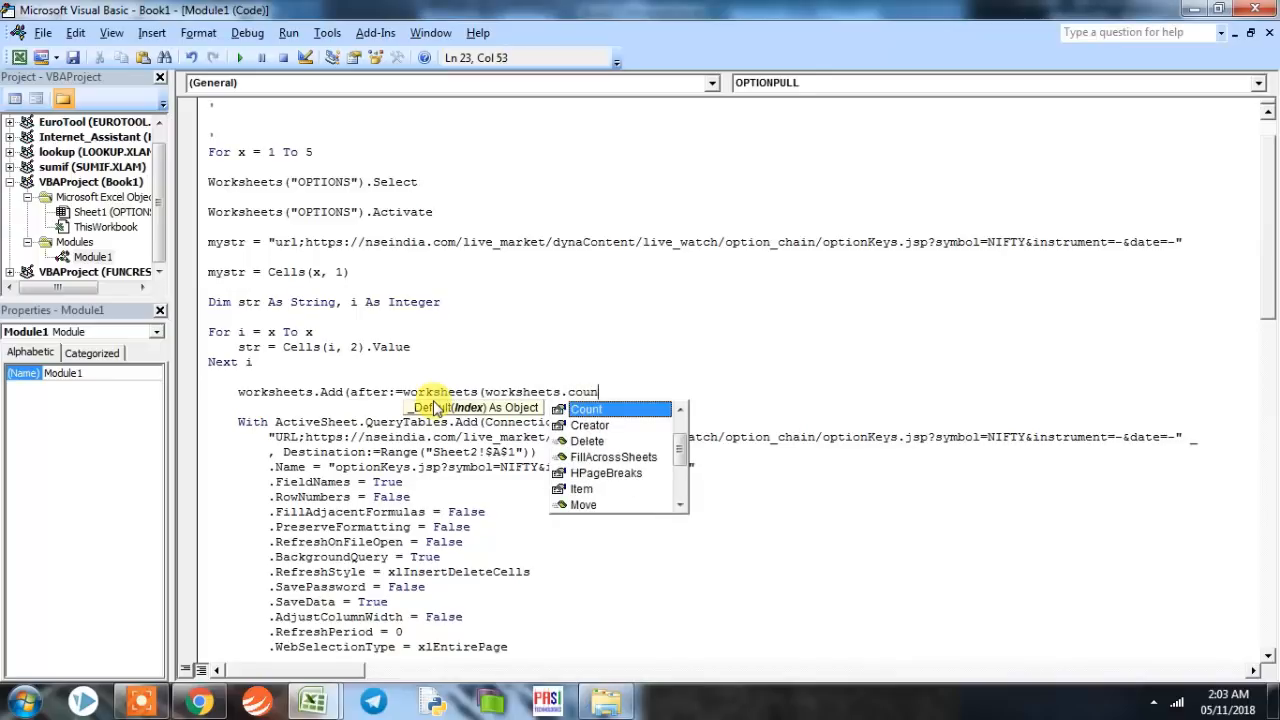
type("Count))")
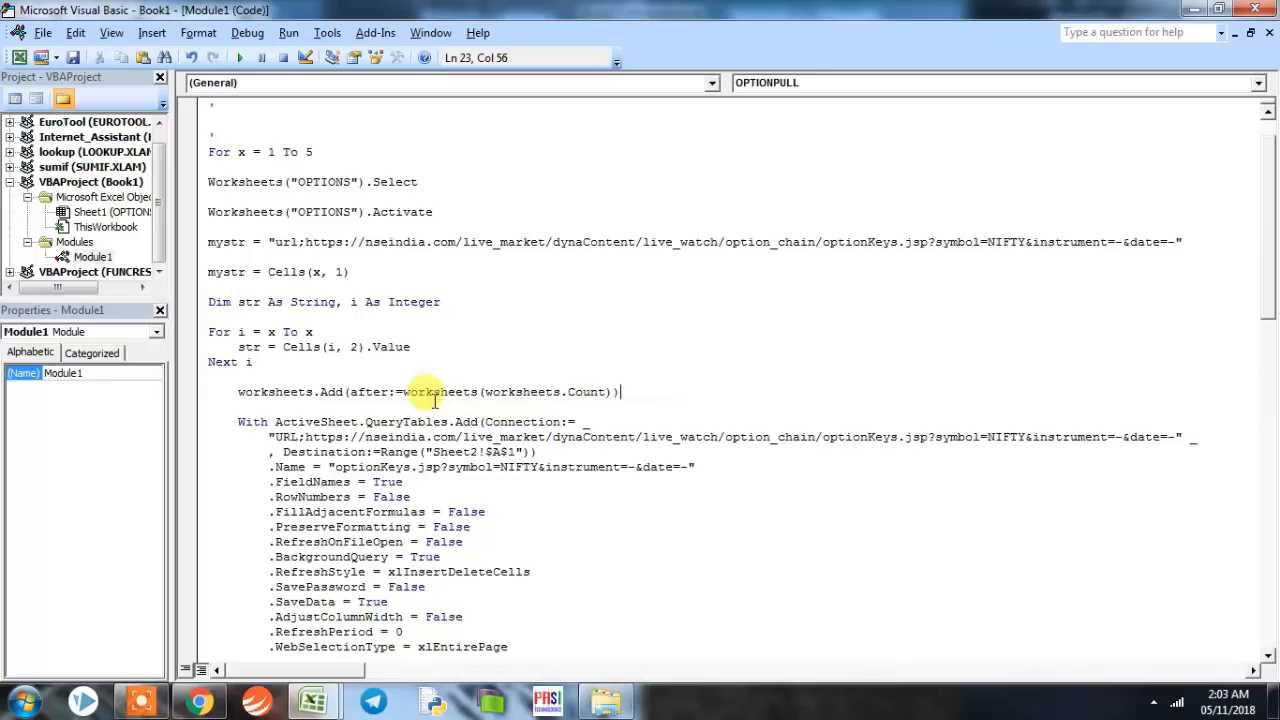
type(".name")
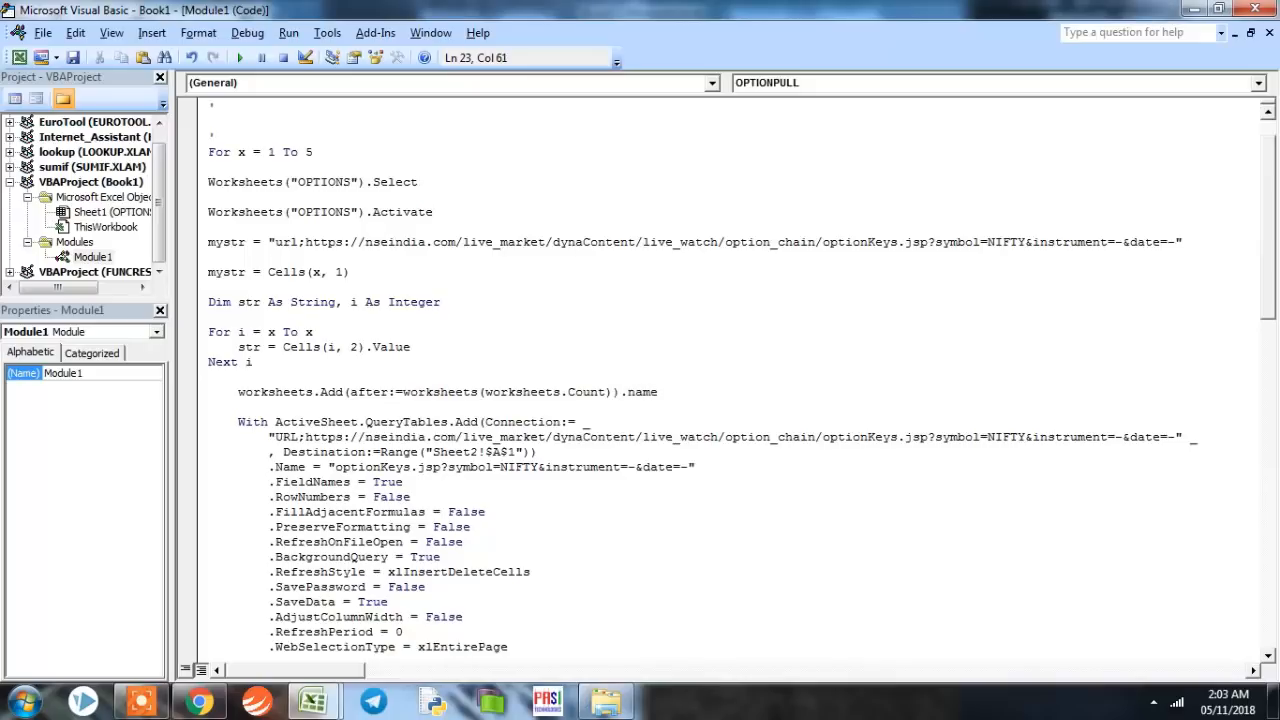
type("= str")
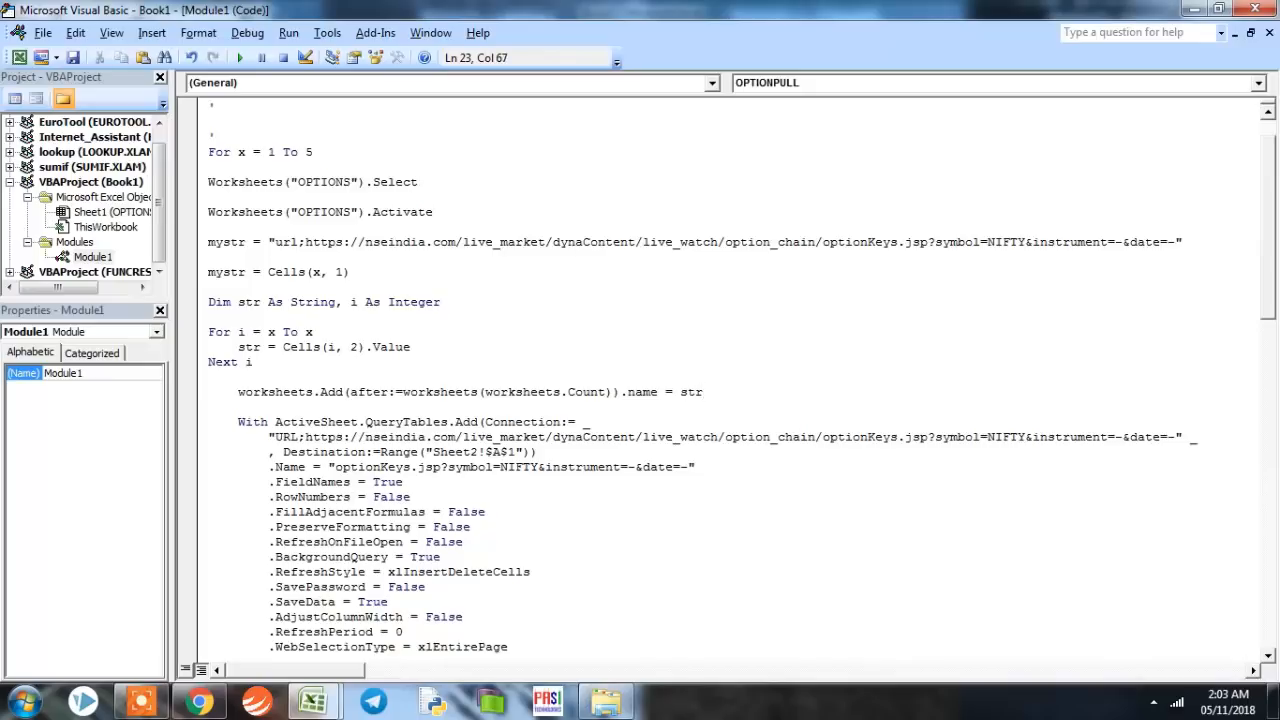
left_click(701, 392)
type("mystr")
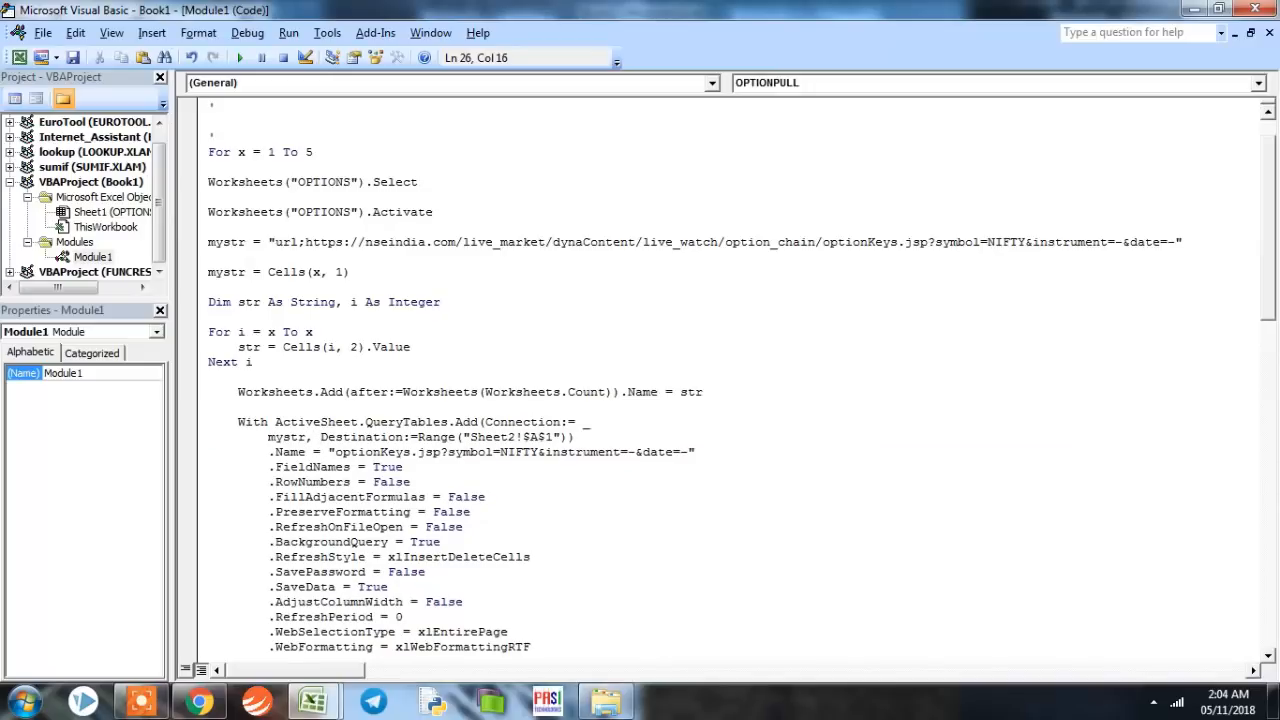
double_click(483, 436)
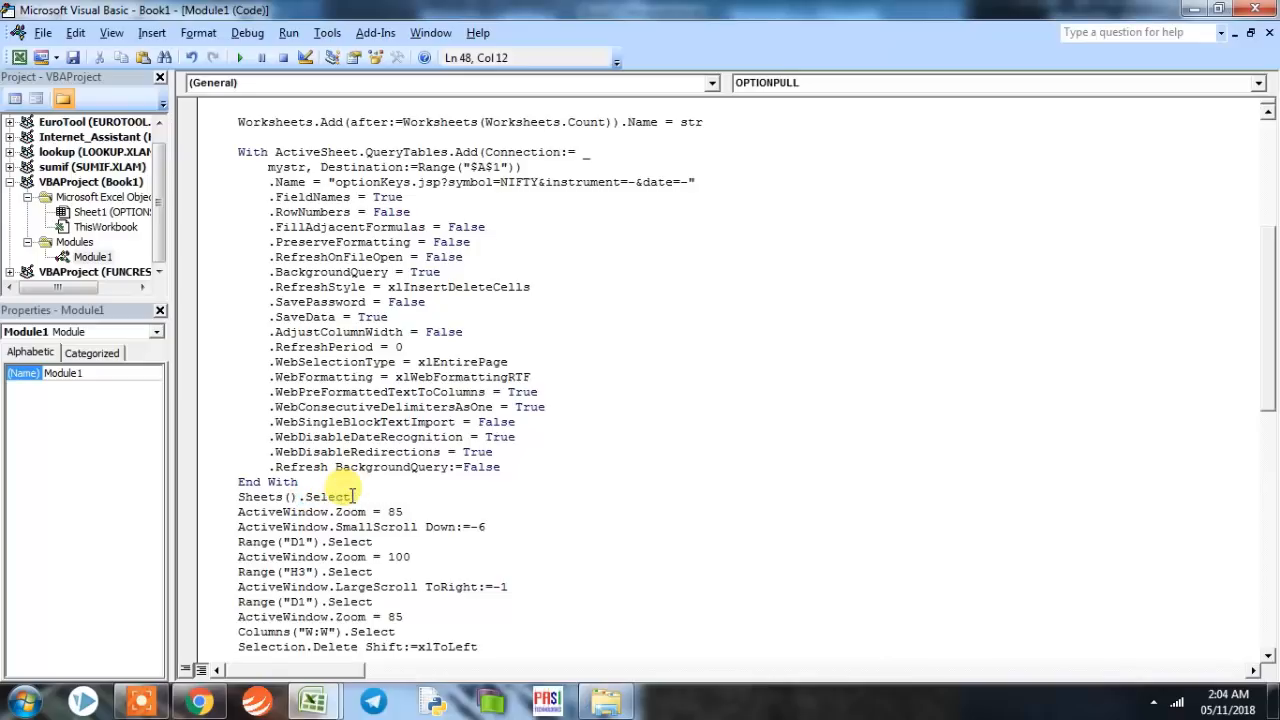
type("str")
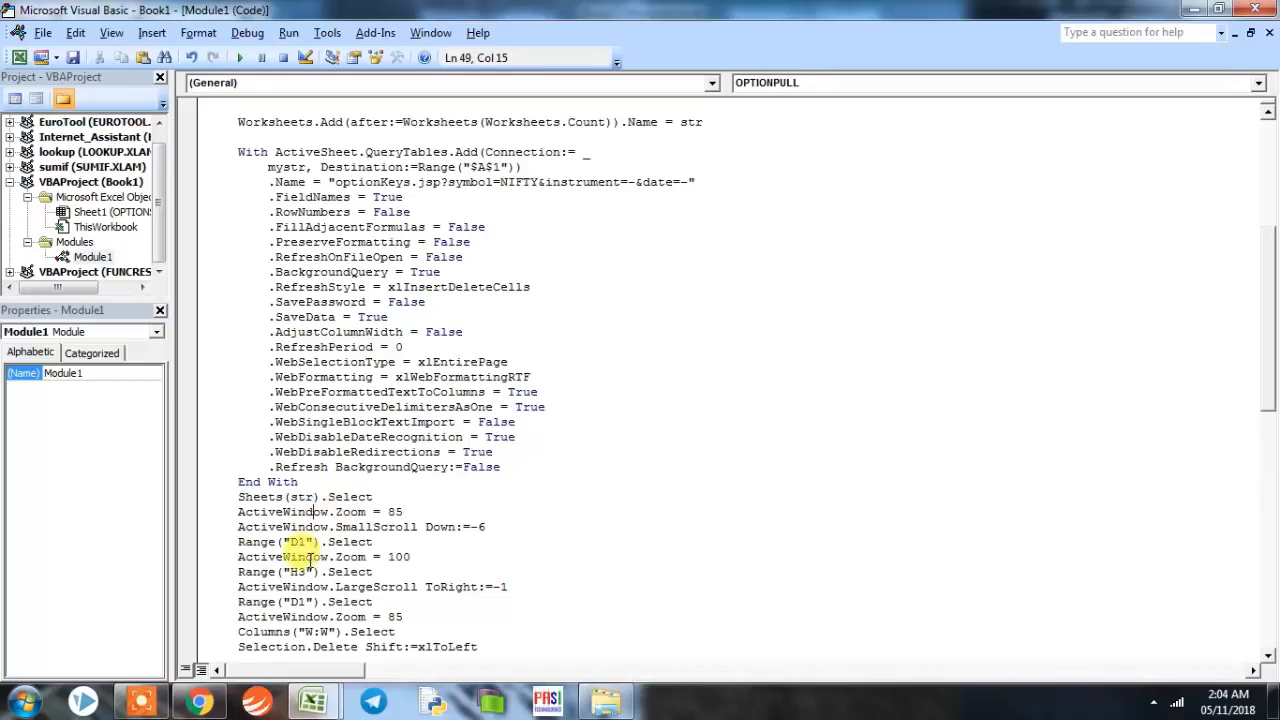
scroll("down", 3)
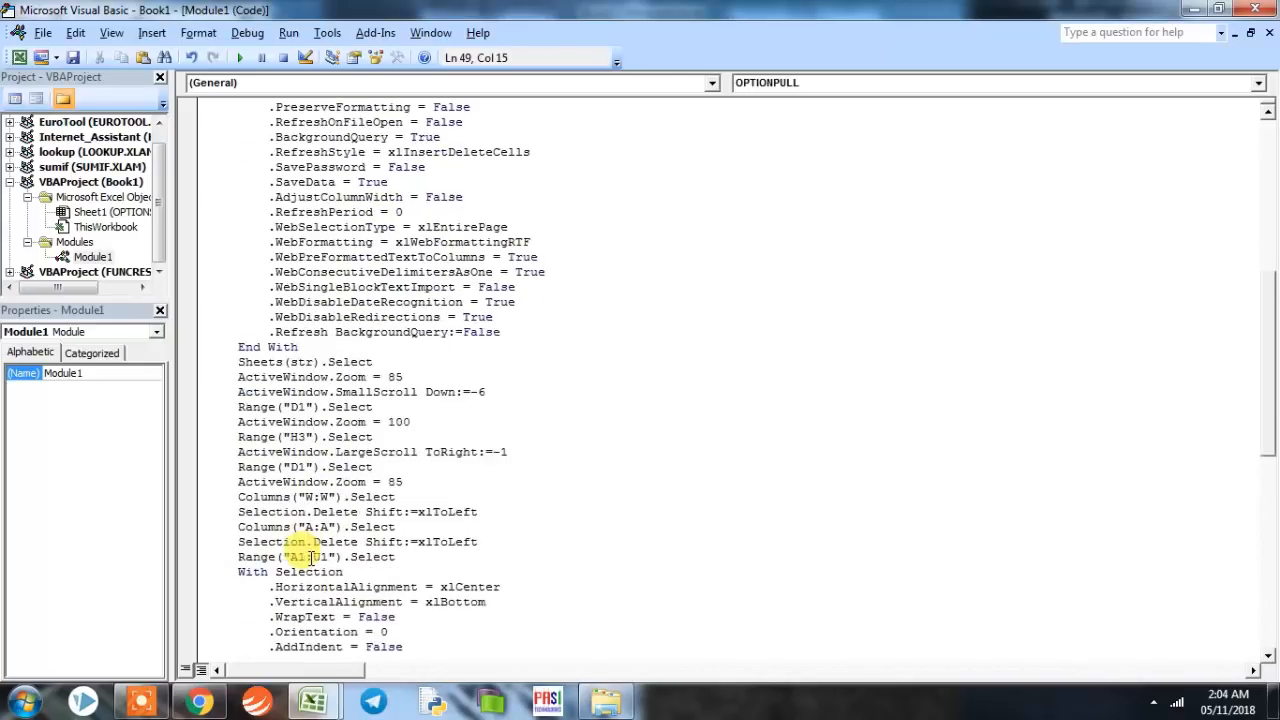
scroll("down", 3)
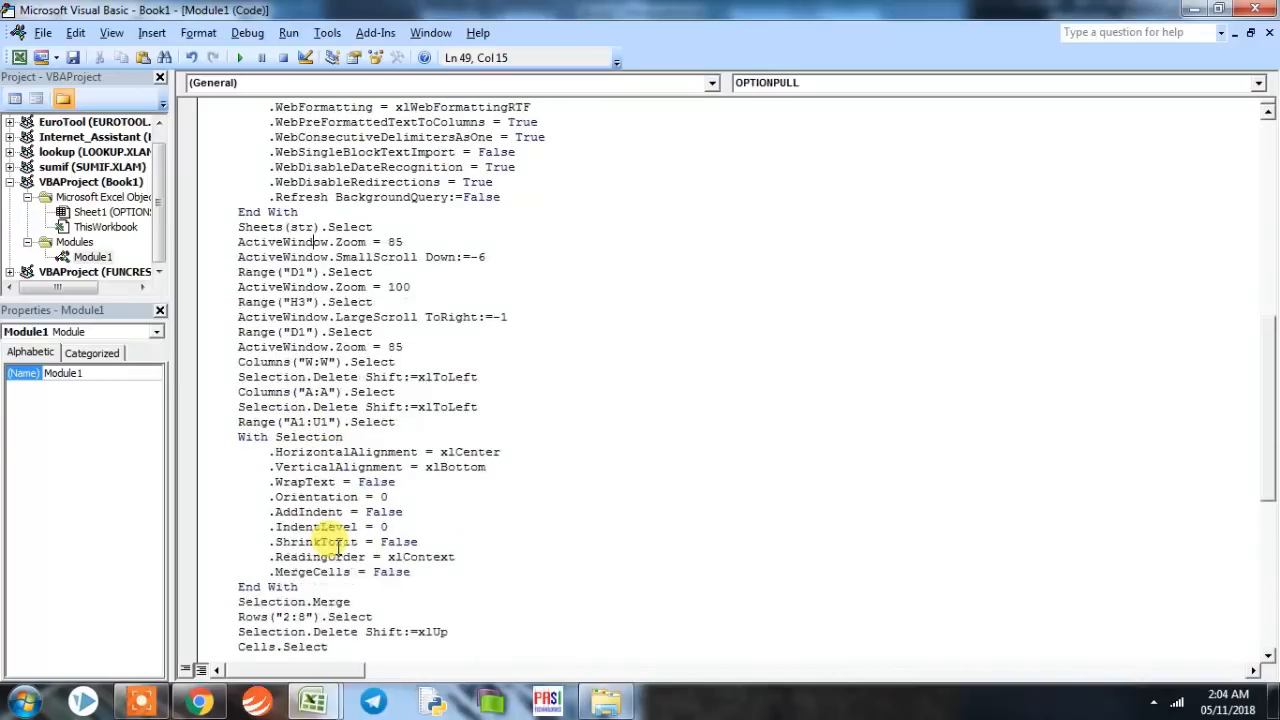
scroll("down", 3)
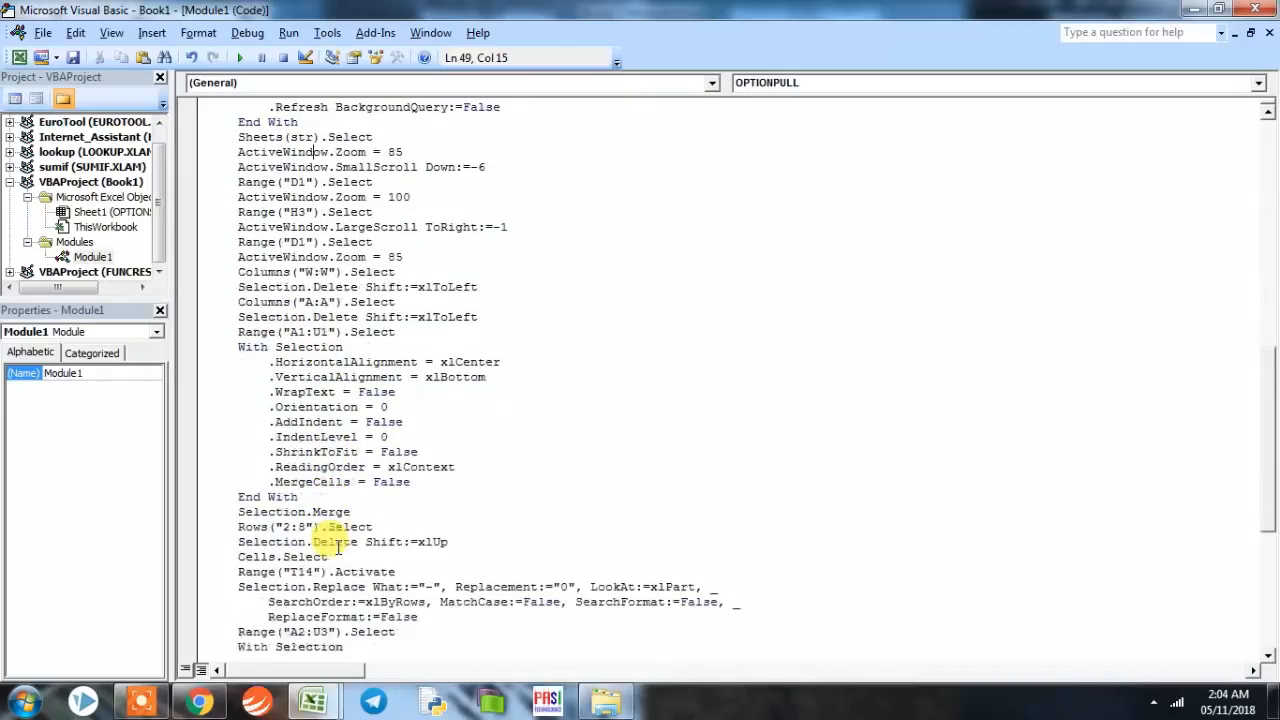
scroll("down", 3)
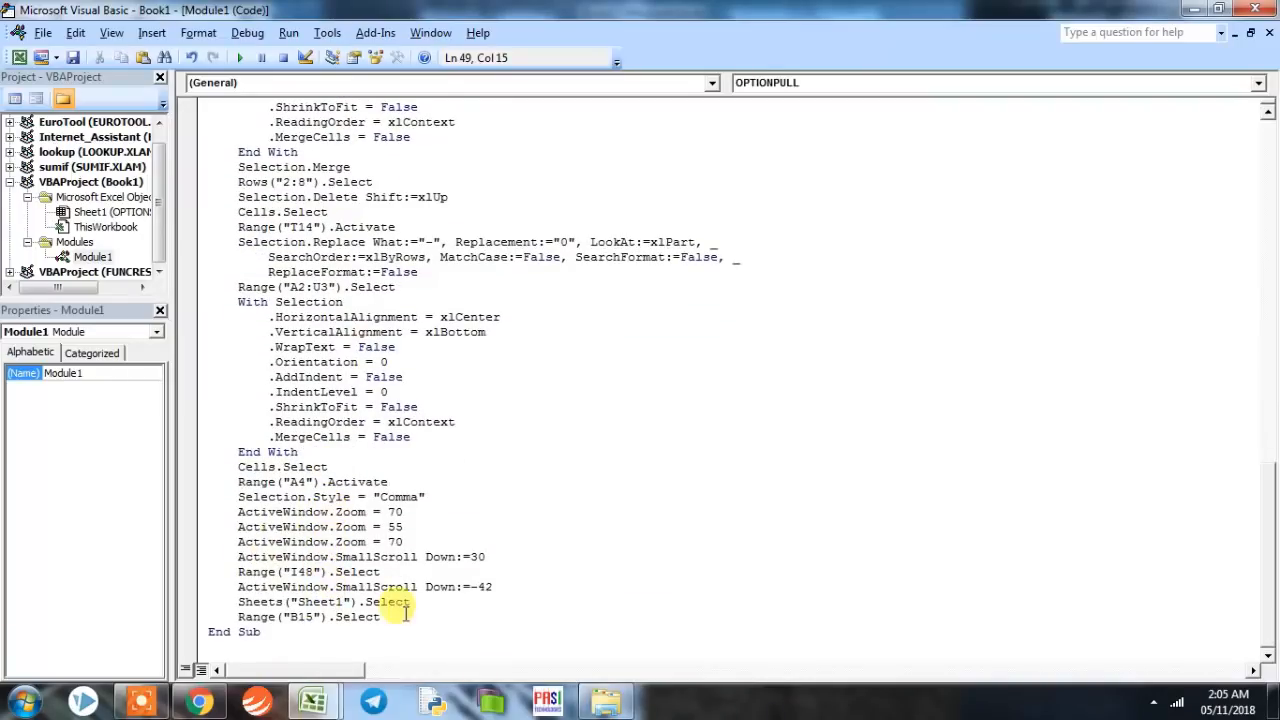
- Add a 'Next x' line after the recorded steps, before End Sub
left_click(382, 616)
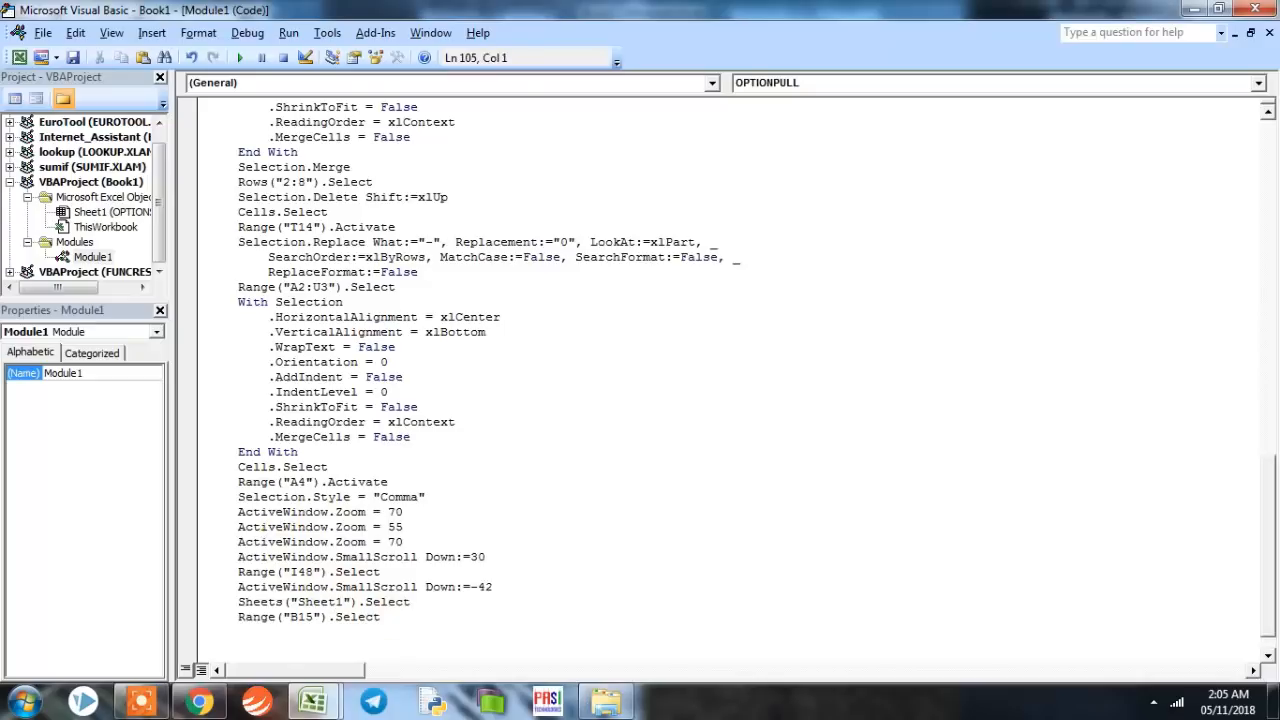
scroll("down", 3)
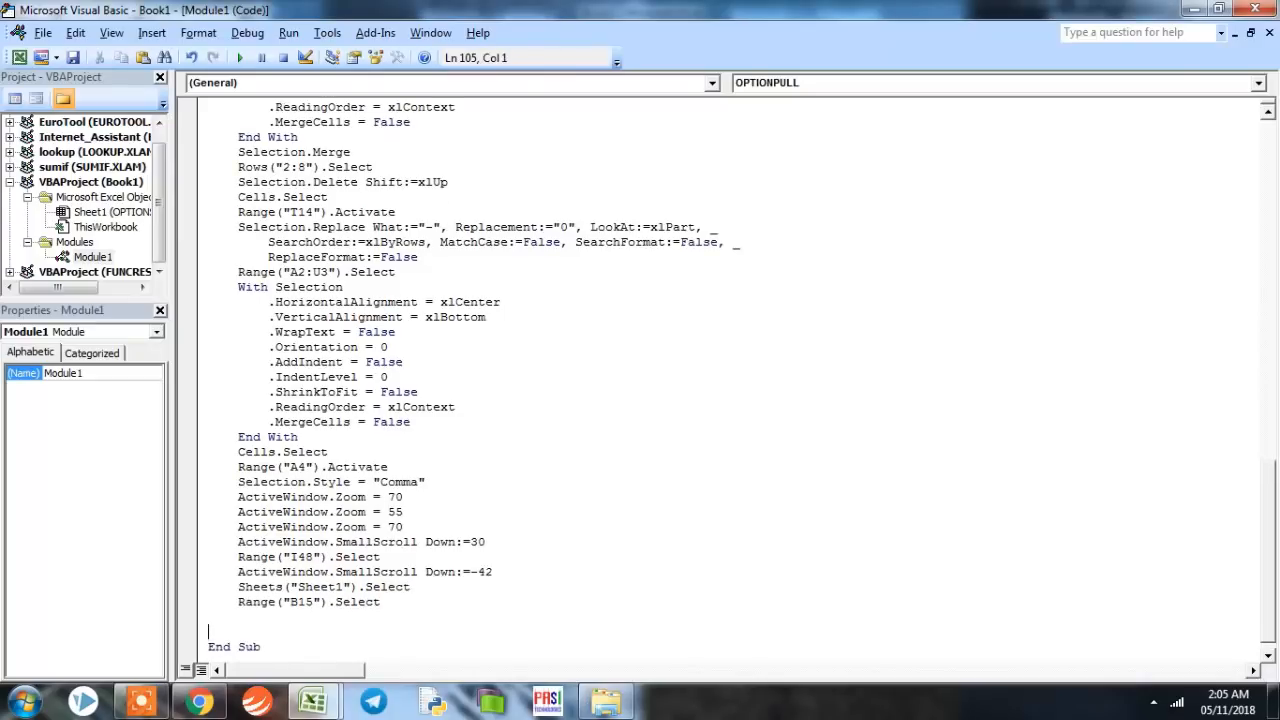
type("next x")
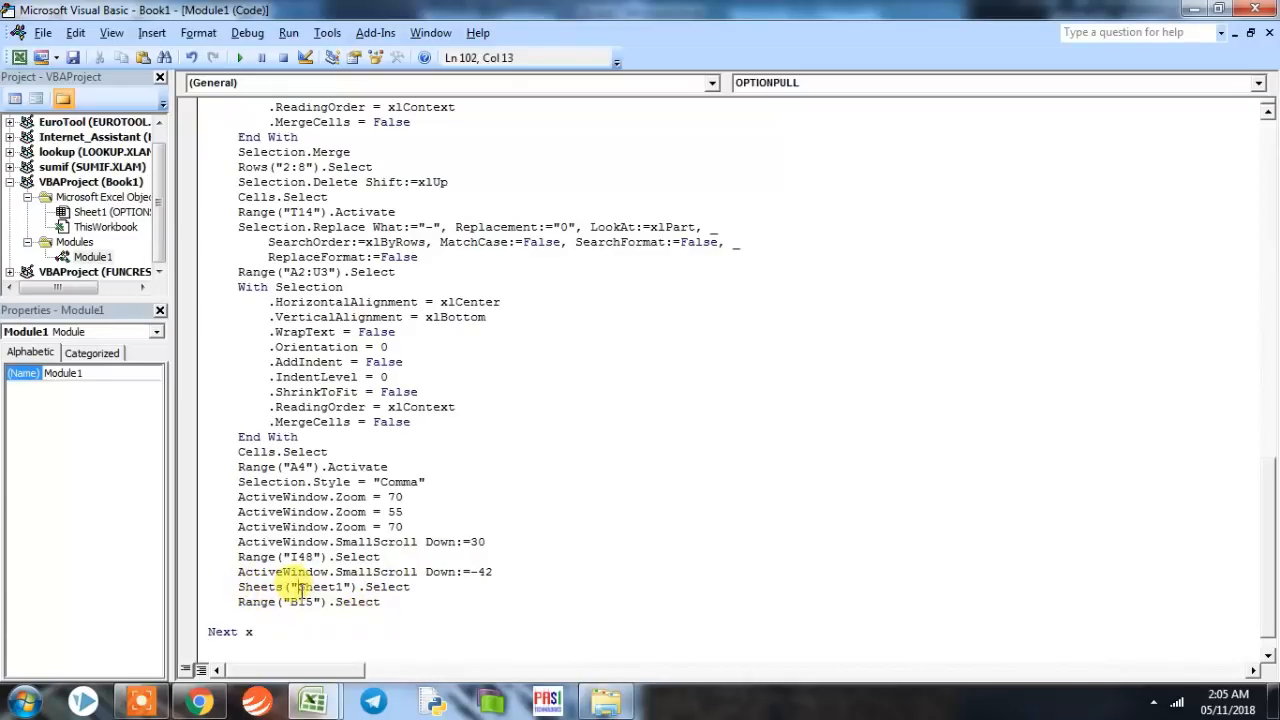
- Select the Sheet1 sheet name in the code and return to Excel's OPTIONS sheet
double_click(318, 587)
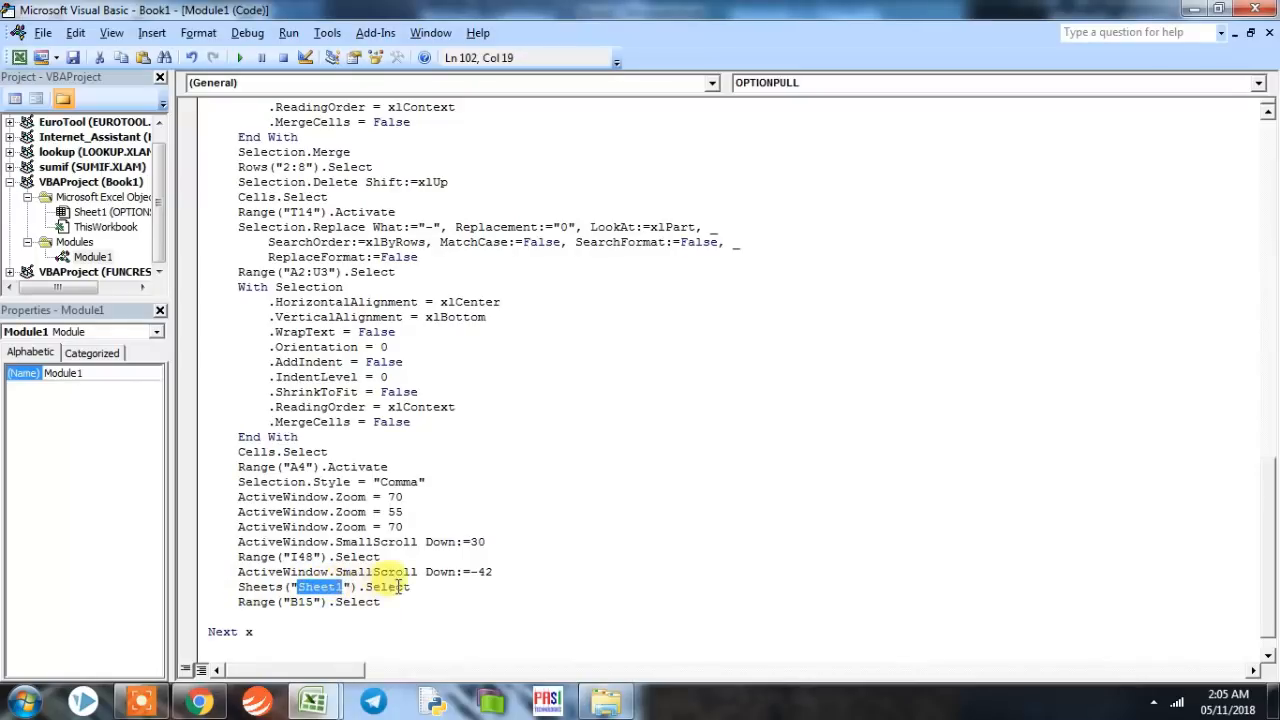
left_click(400, 586)
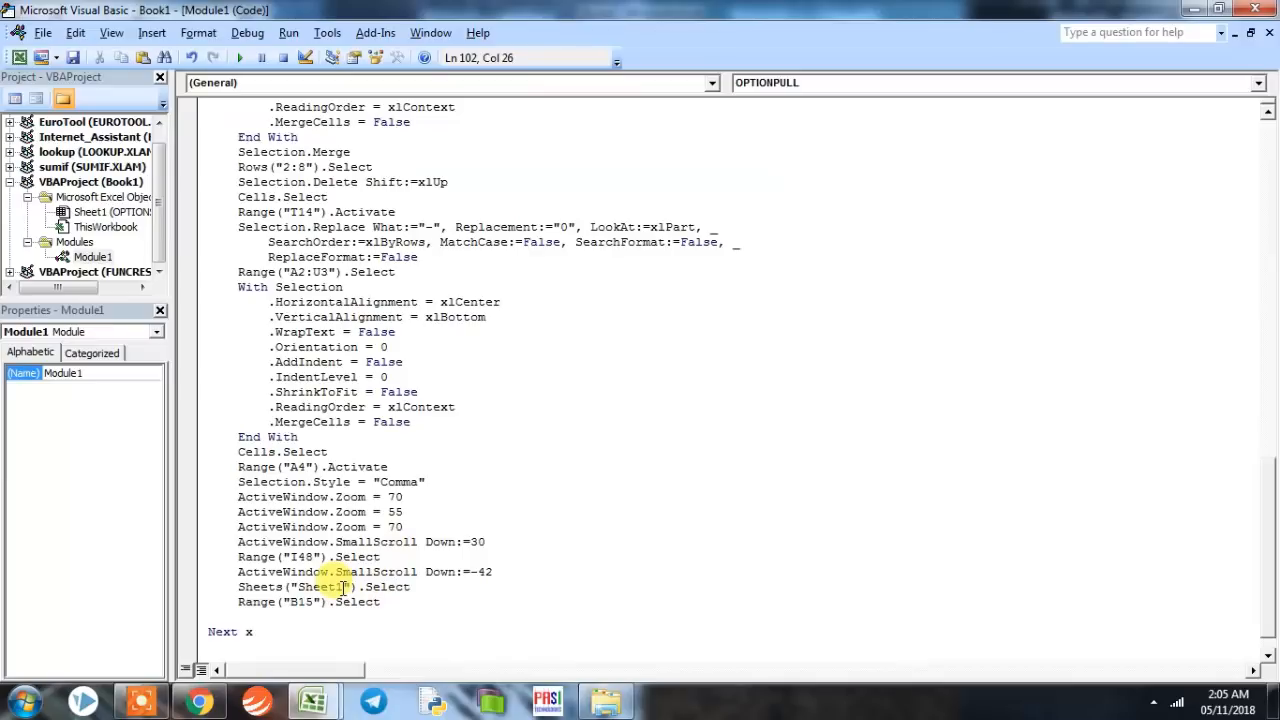
double_click(318, 587)
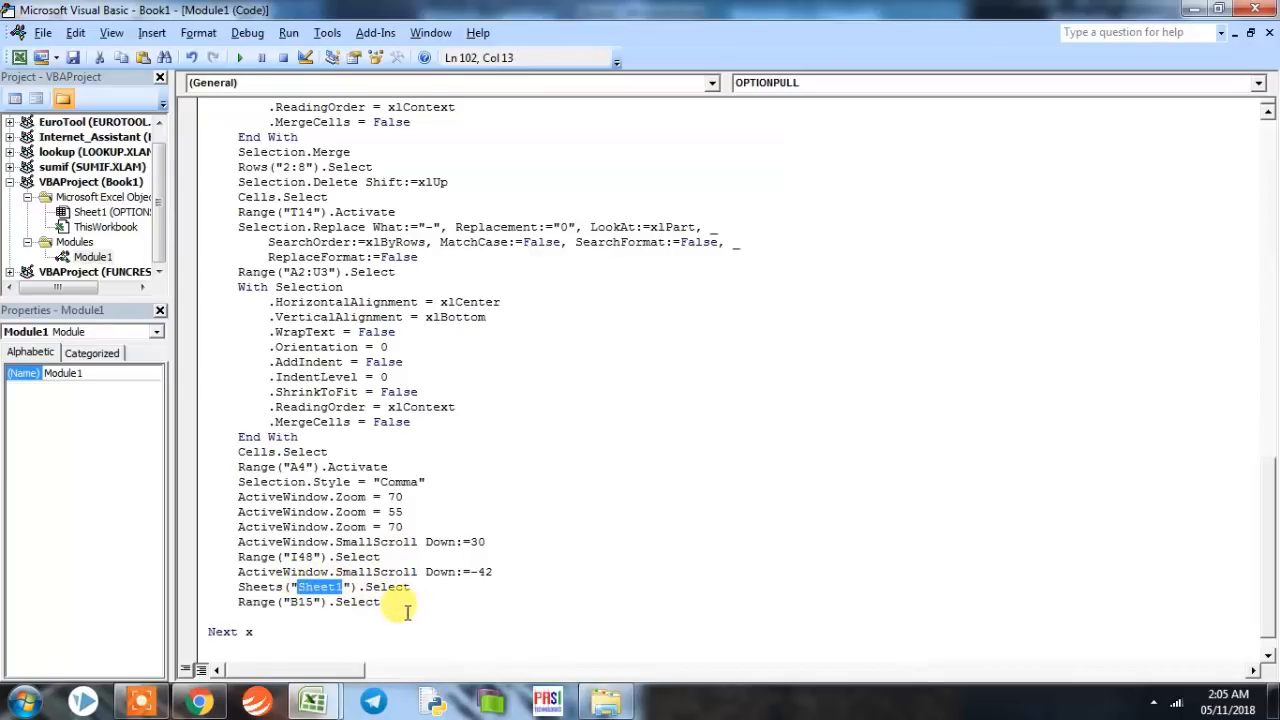
mouse_move(228, 580)
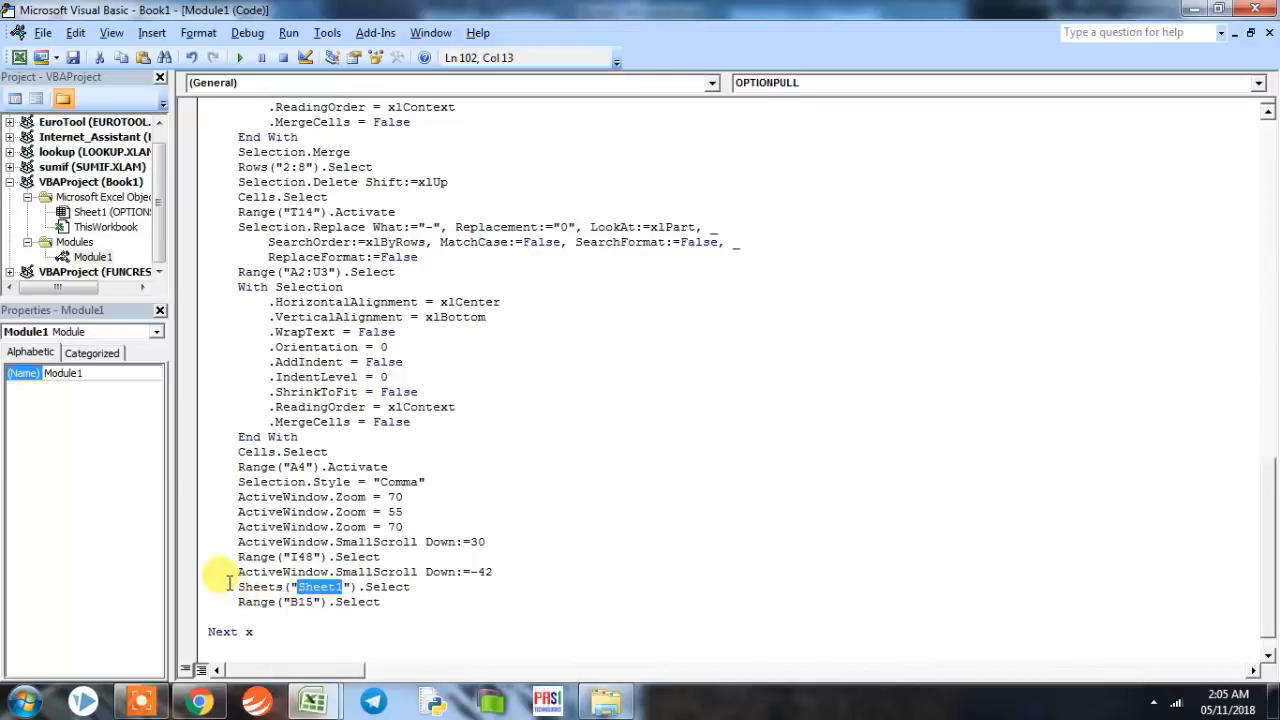
left_click_drag(238, 586, 380, 601)
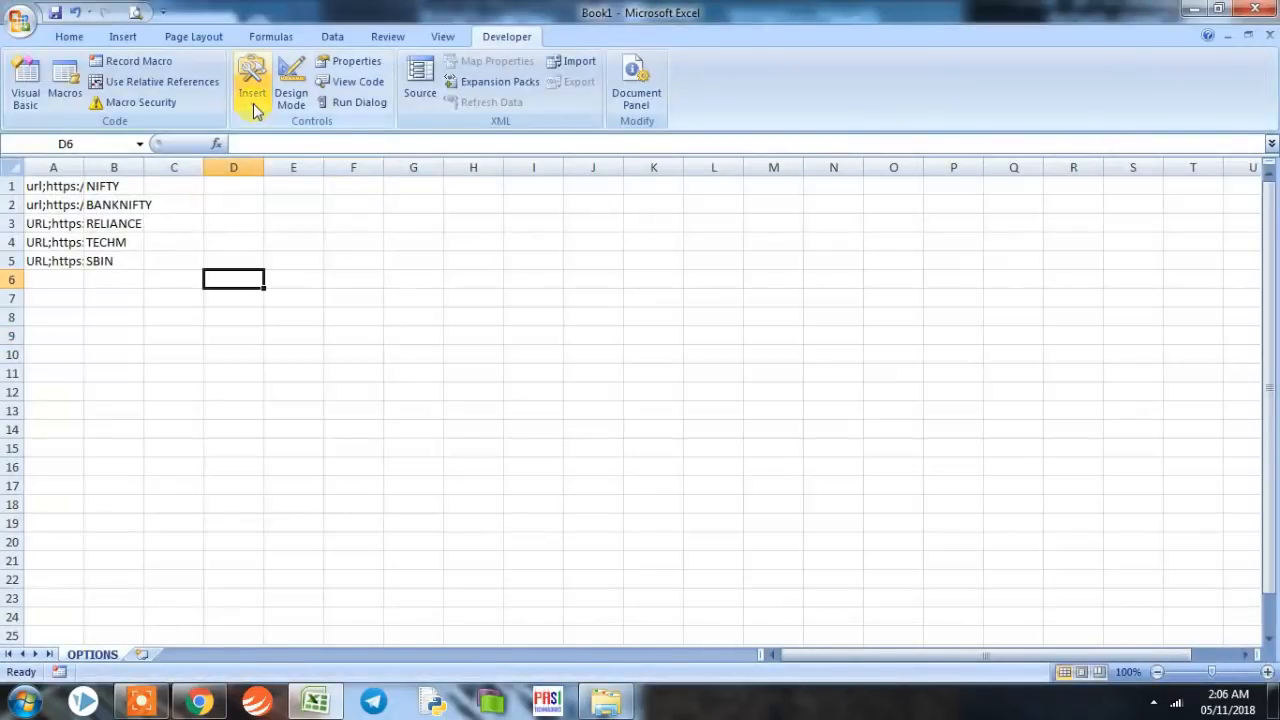
- Draw a form button over D2:F4, assign OPTIONPULL, and label it OPTION PULL
left_click(249, 80)
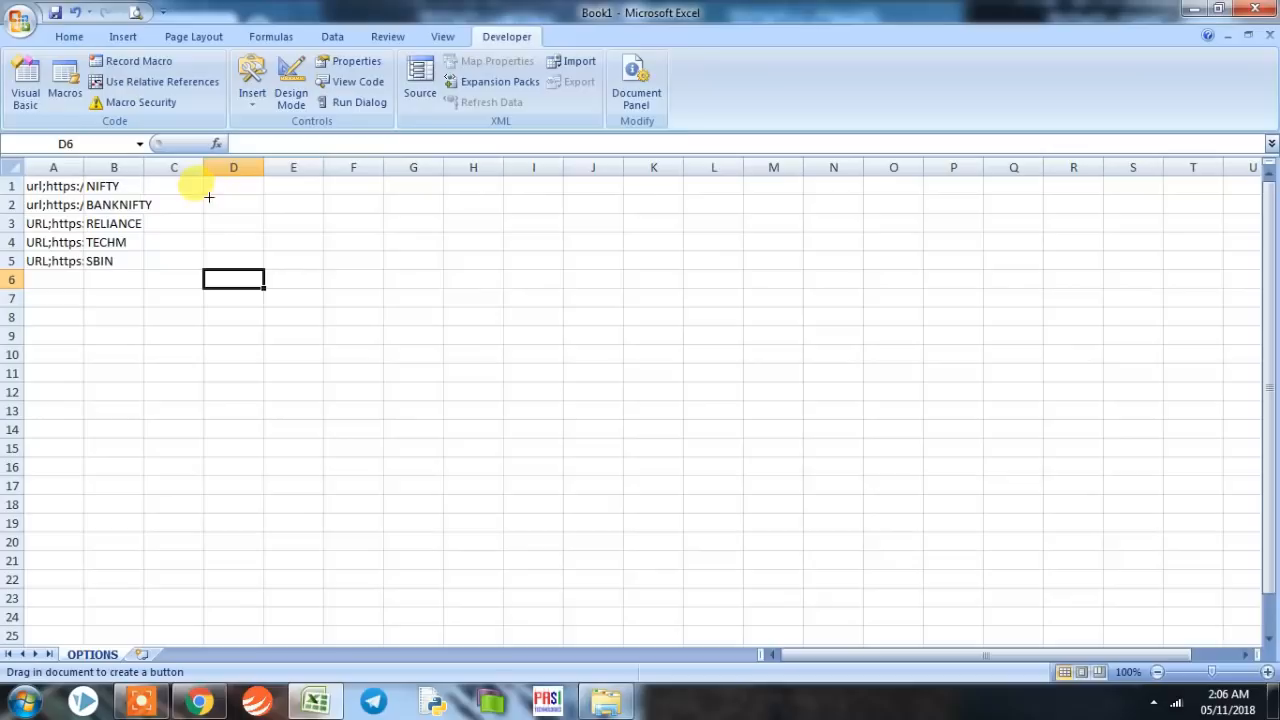
left_click_drag(205, 195, 378, 242)
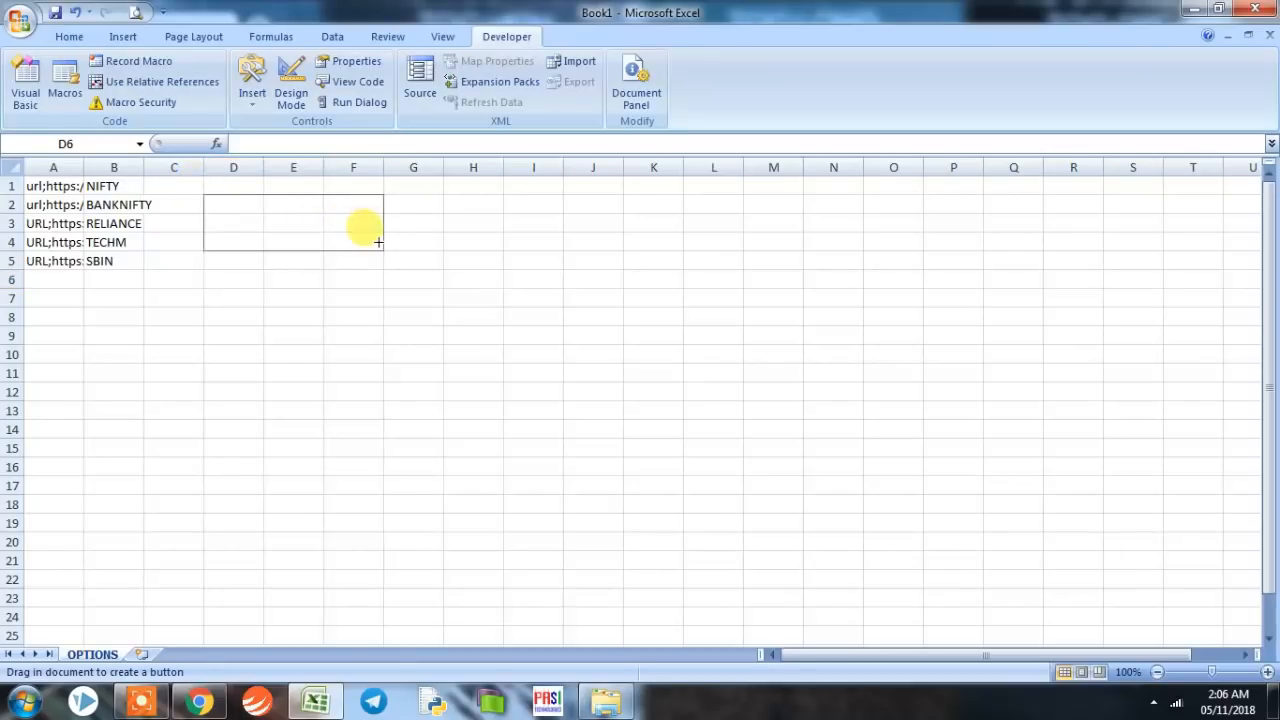
left_click_drag(205, 191, 382, 253)
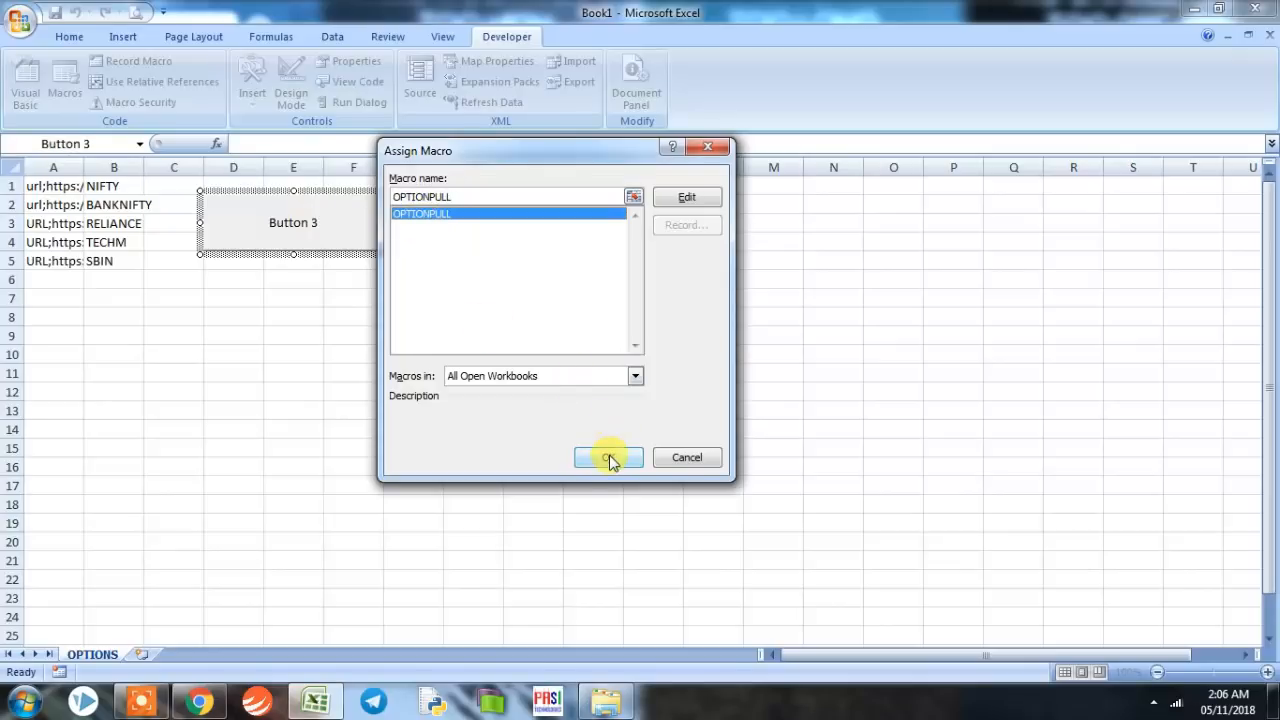
left_click(607, 457)
type("O")
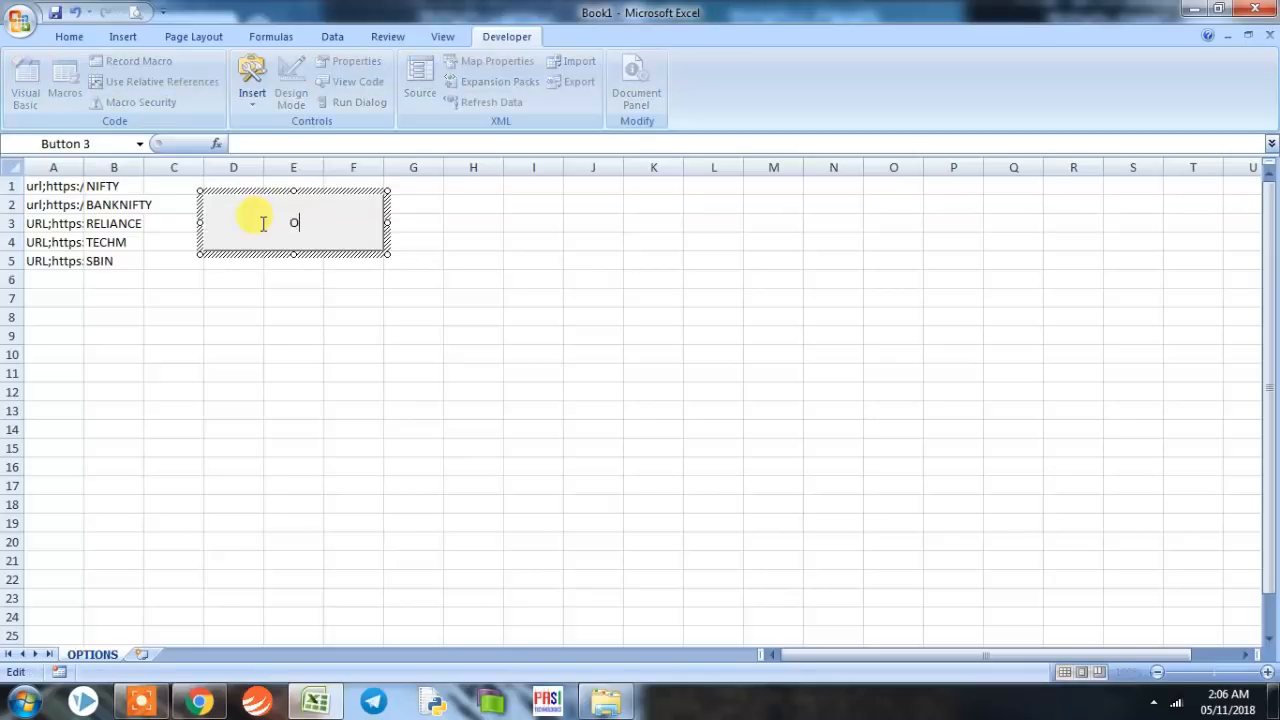
type("PTION PUL")
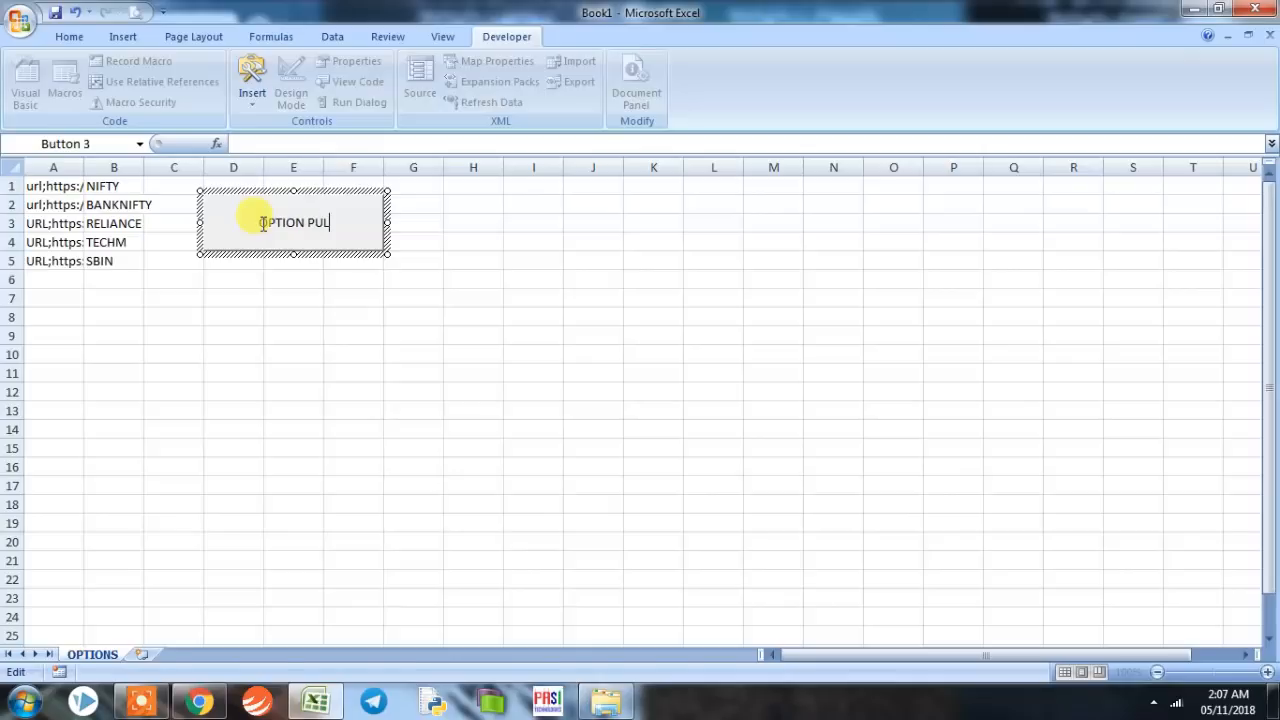
left_click(233, 297)
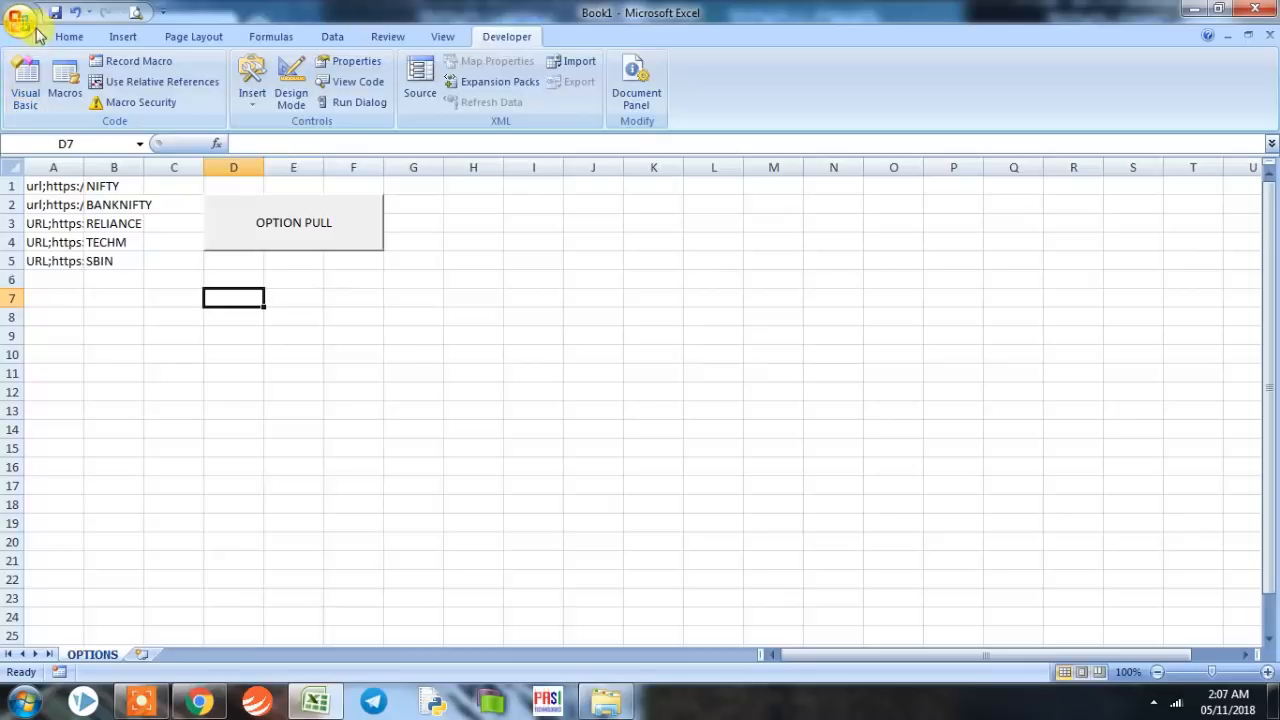
- Save to the Desktop as macro-enabled workbook 'OPTION PULL MULTIPLE STOCKS'
left_click(27, 22)
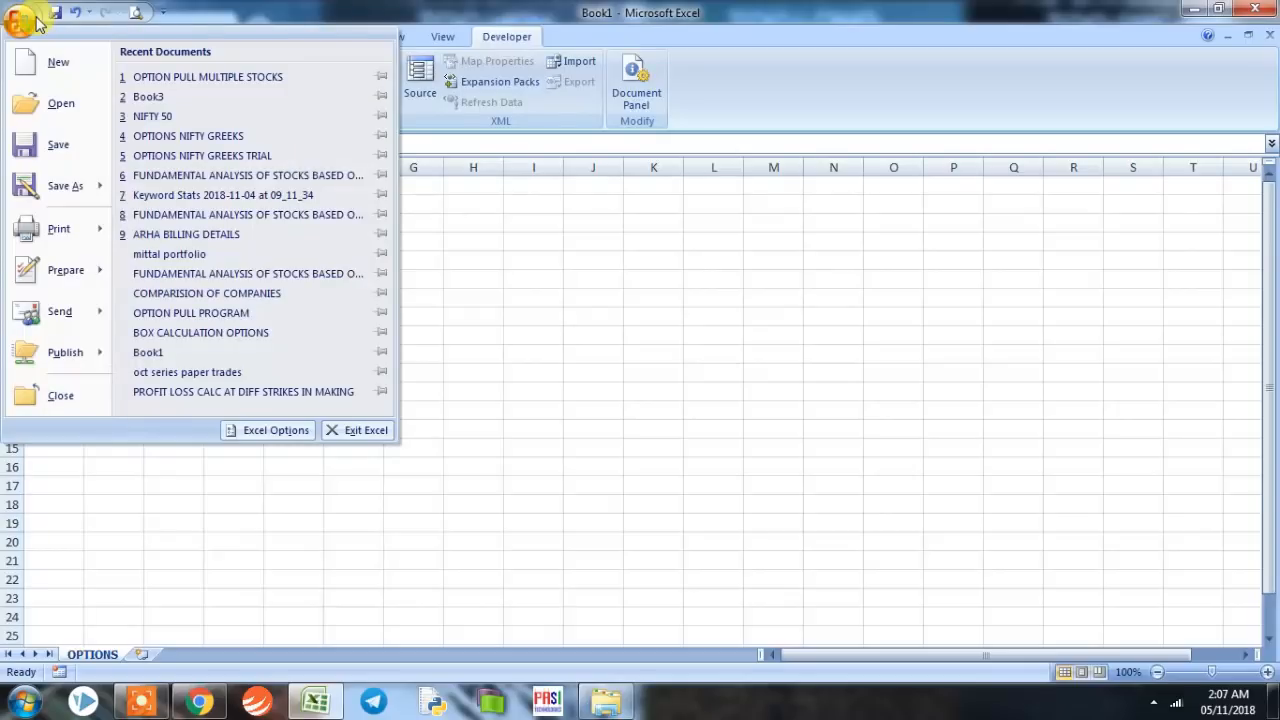
mouse_move(60, 103)
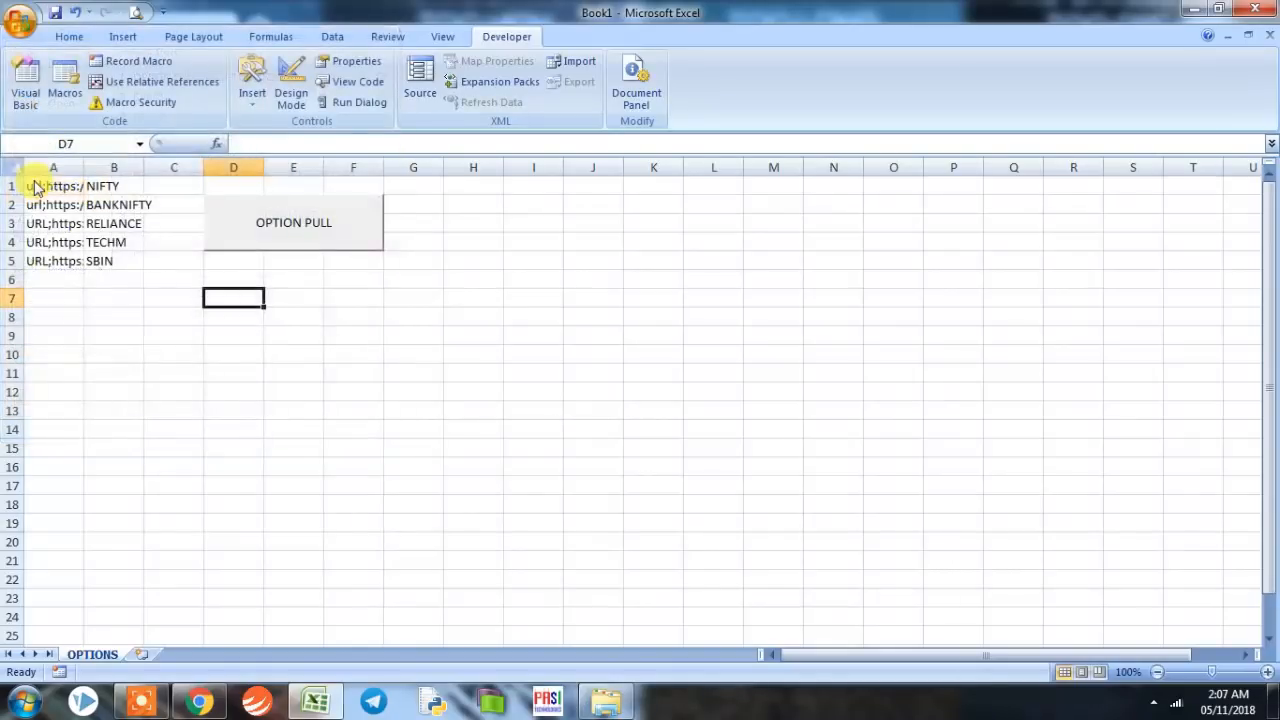
key("ctrl+s")
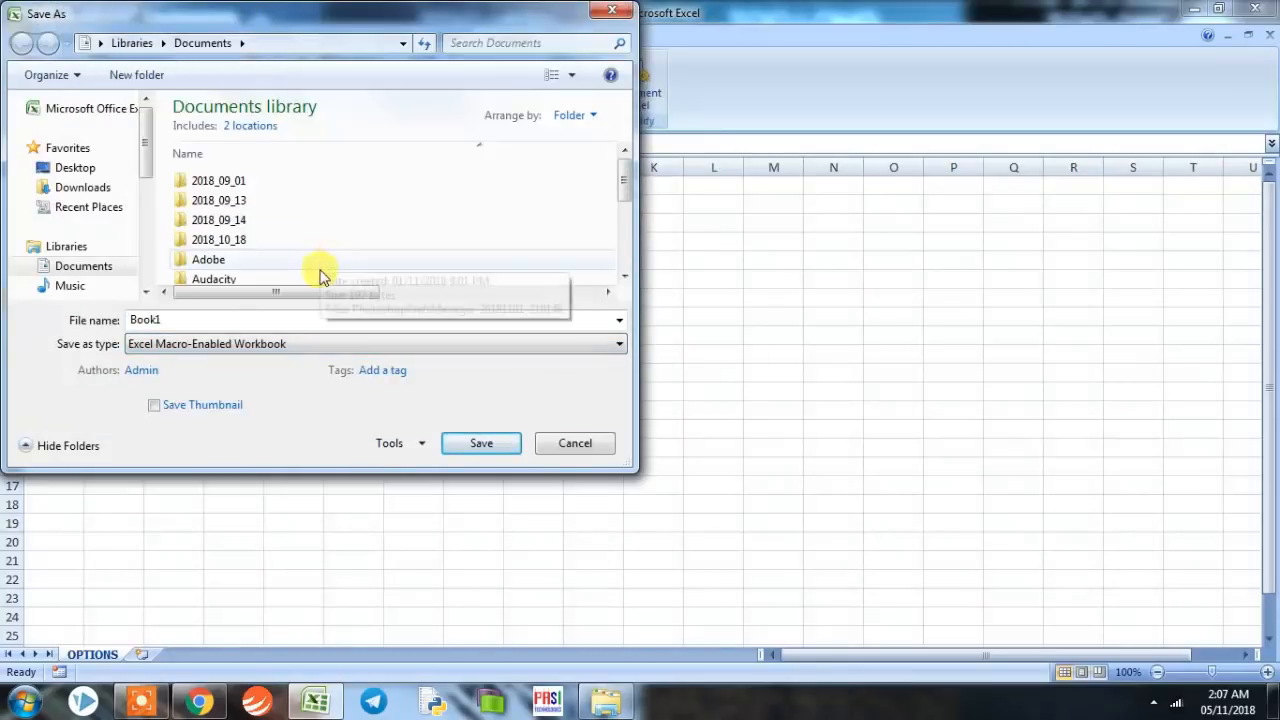
type("O")
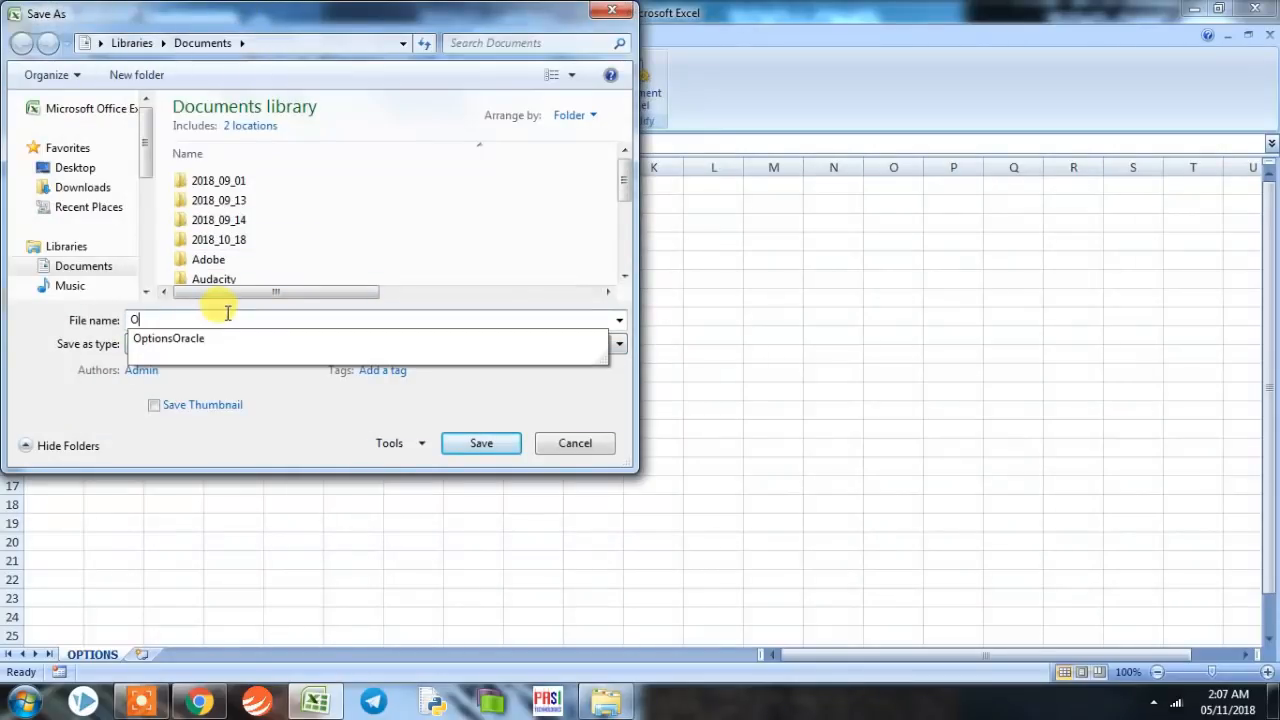
type("PTION PULL MULTI")
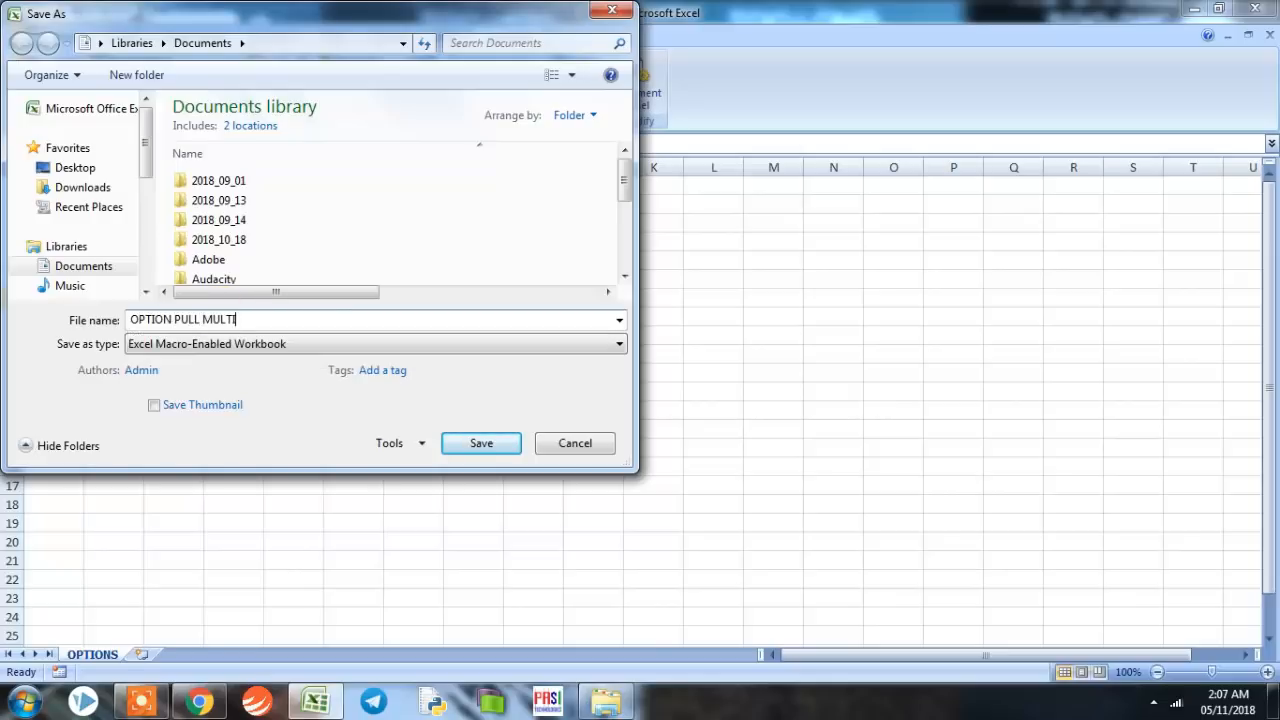
type("PLE STOCKS")
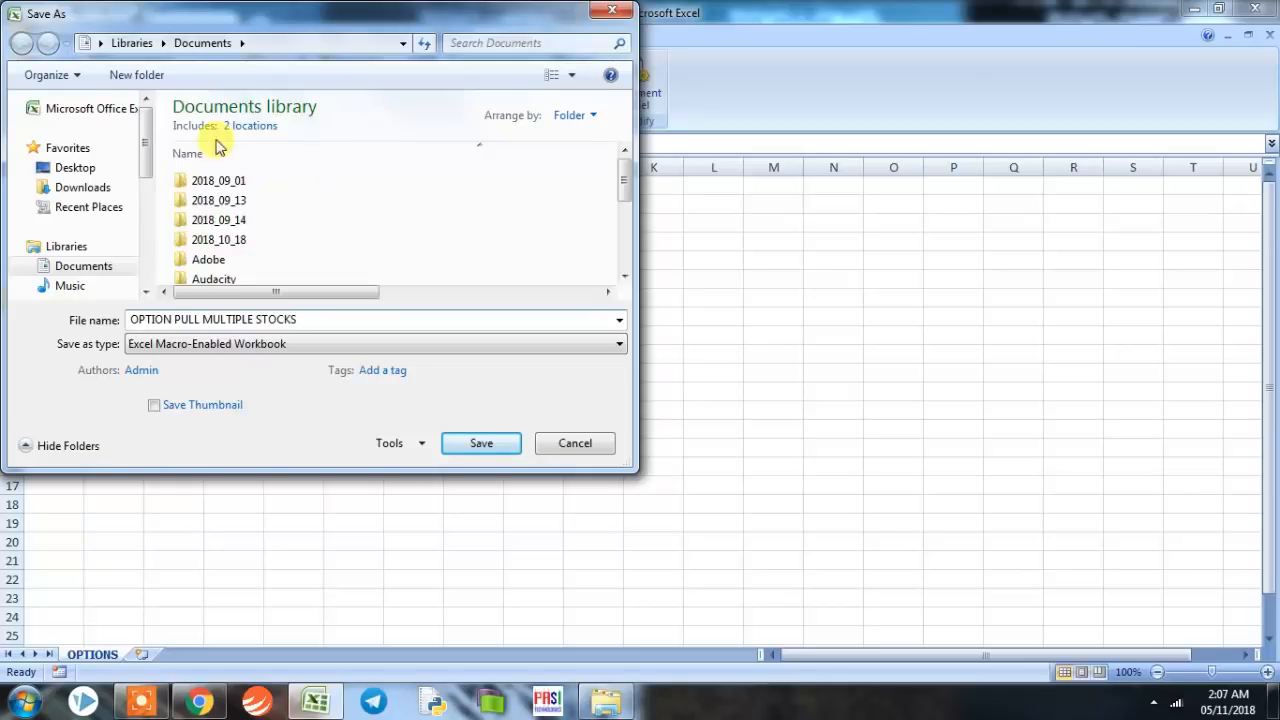
left_click(70, 167)
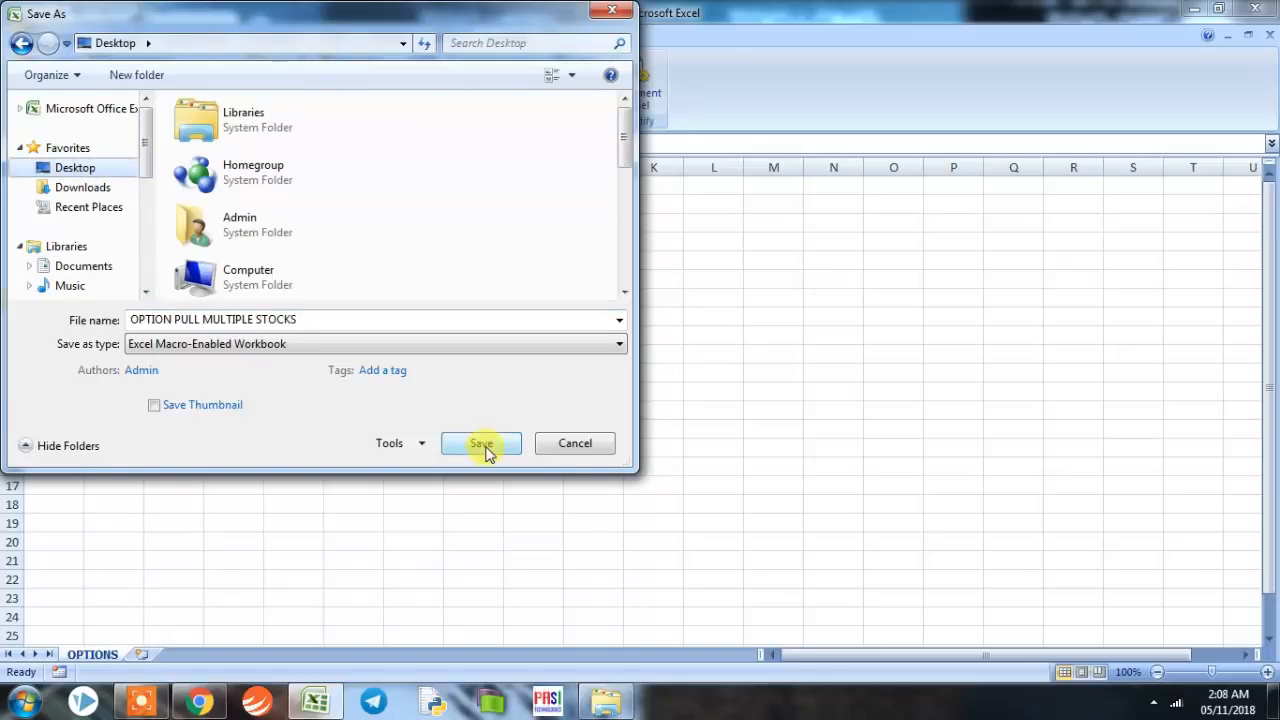
left_click(480, 443)
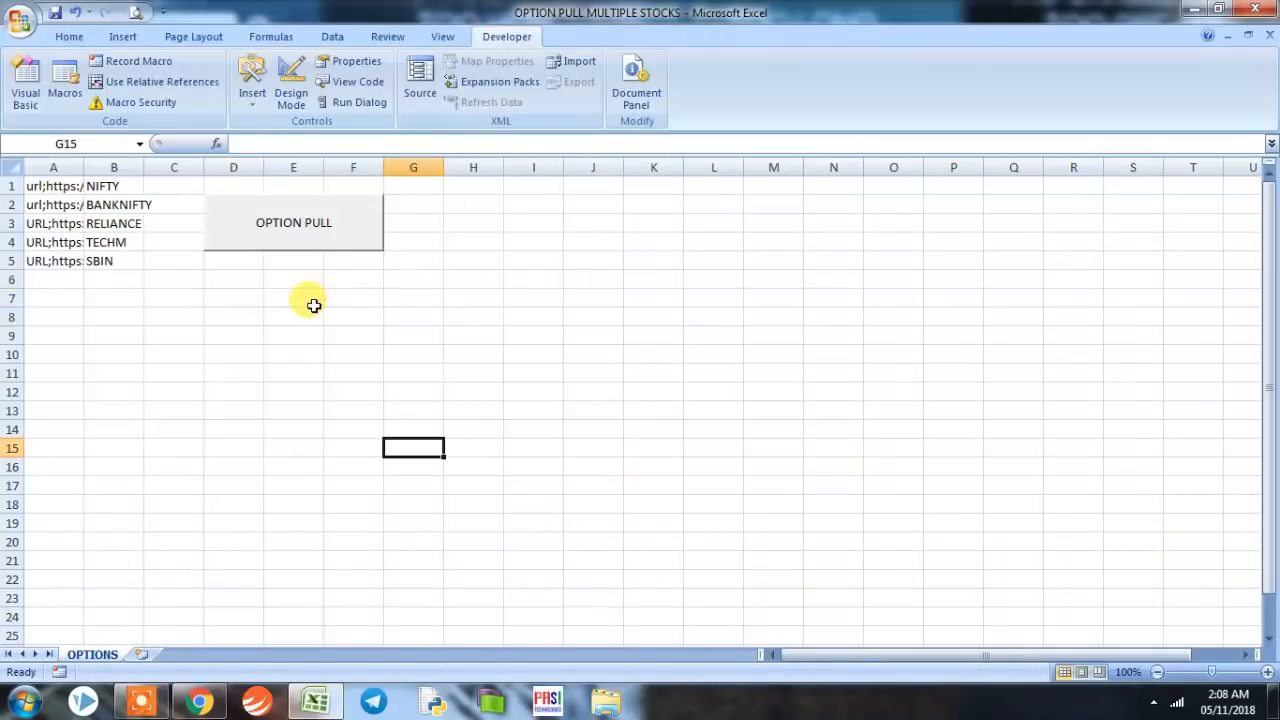
- Run OPTION PULL, then browse the new stock sheets and the TECHM and SBIN list entries
left_click(353, 354)
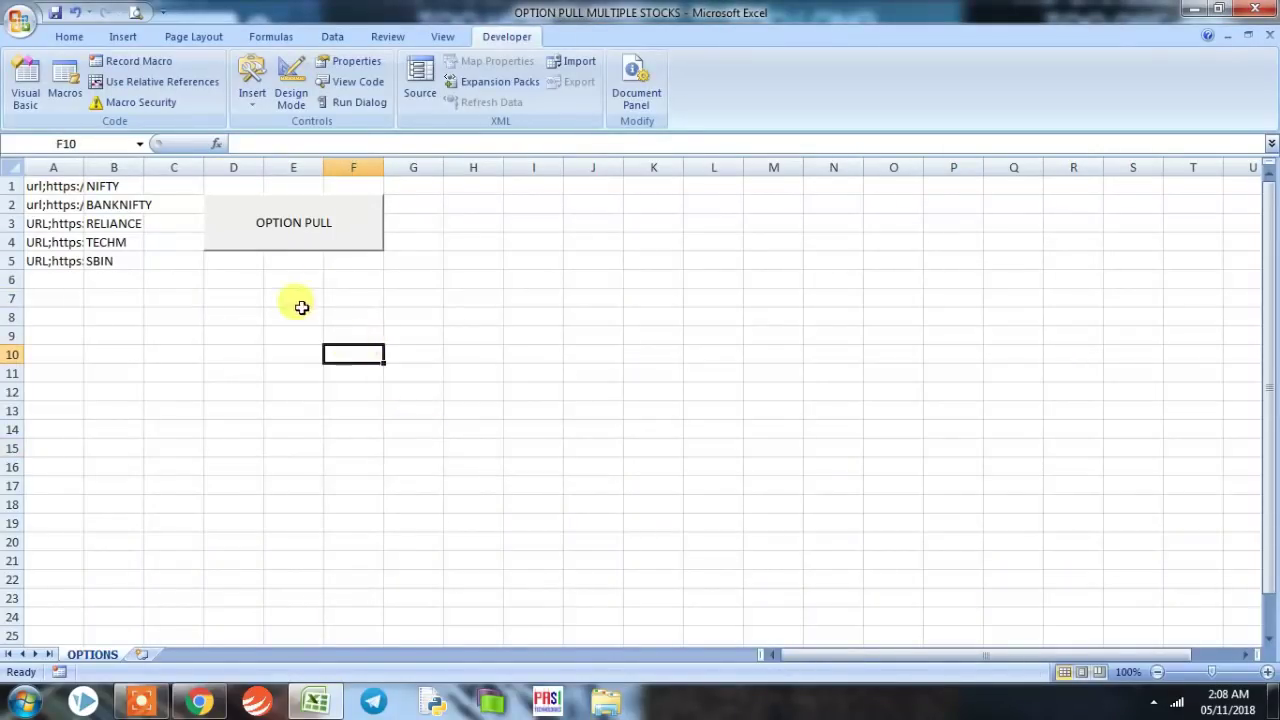
left_click(293, 222)
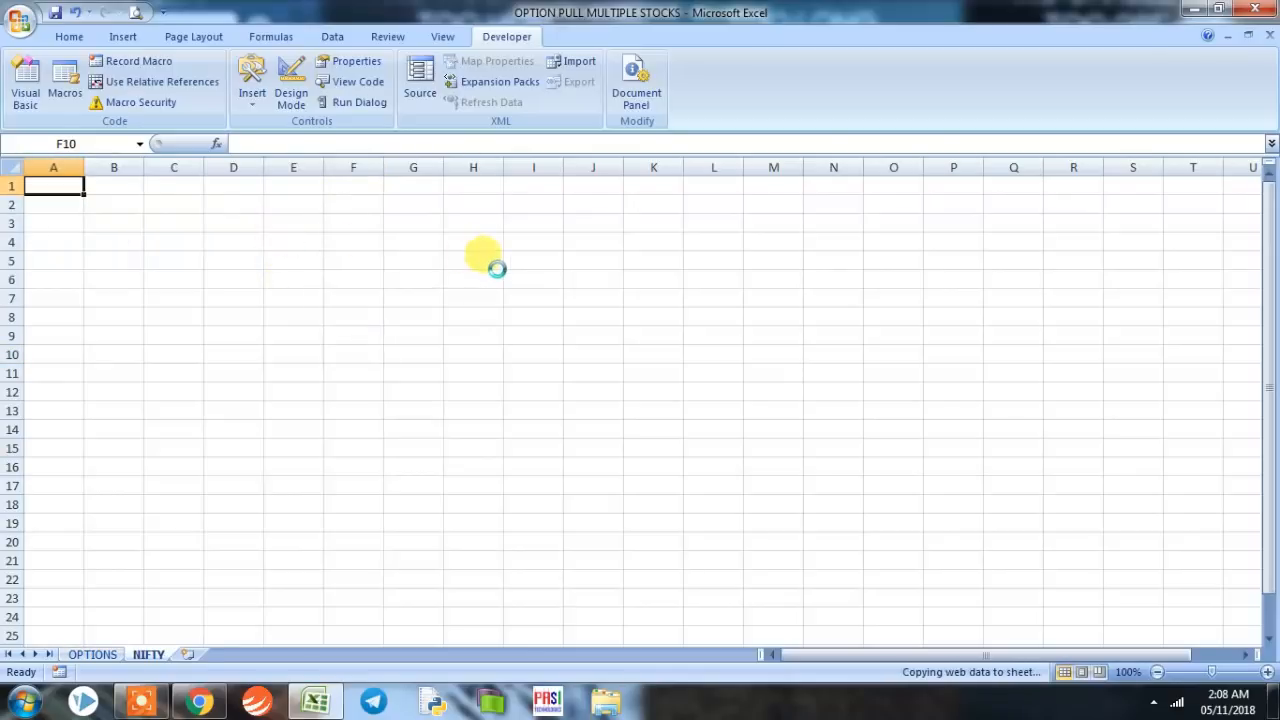
left_click(189, 654)
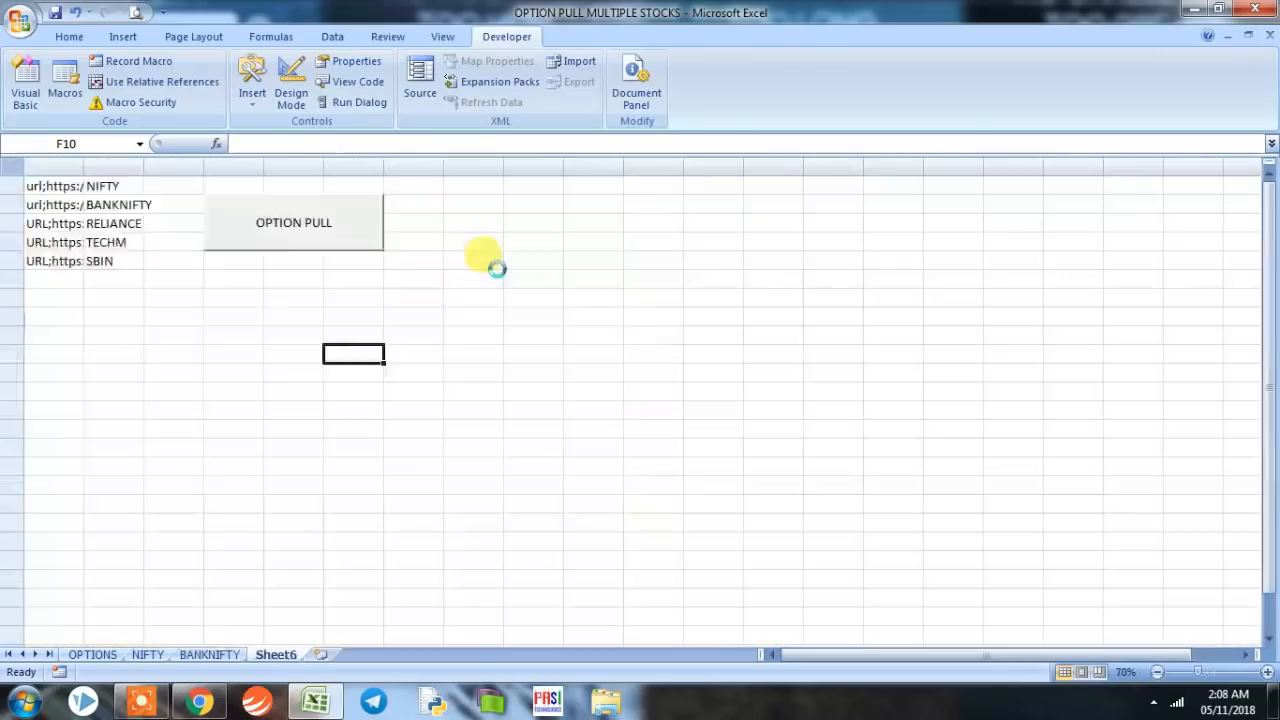
left_click(293, 222)
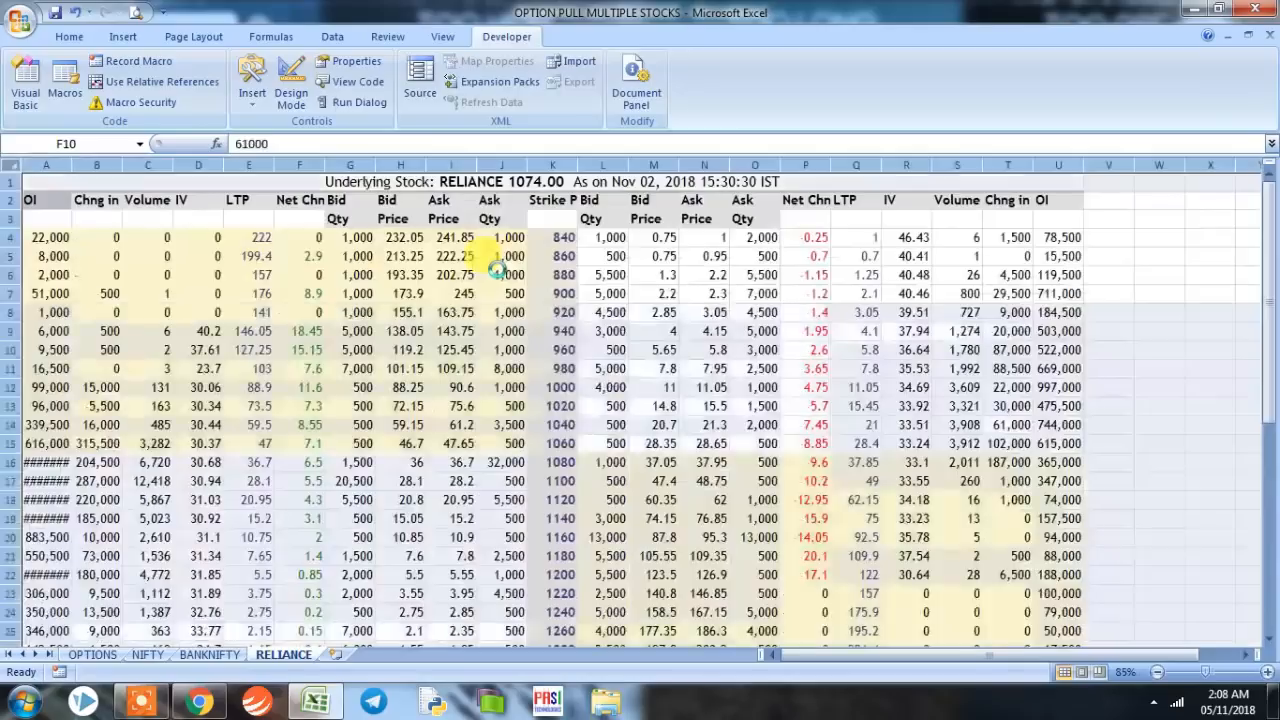
left_click(345, 654)
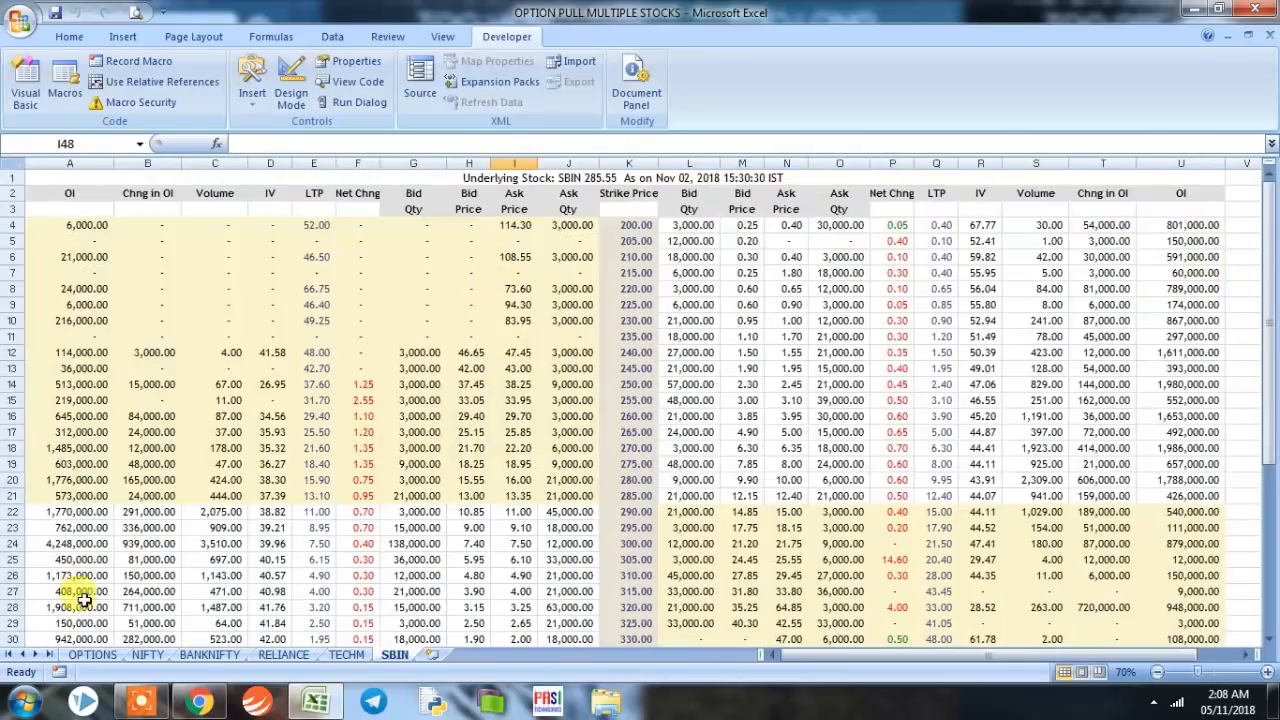
left_click(91, 654)
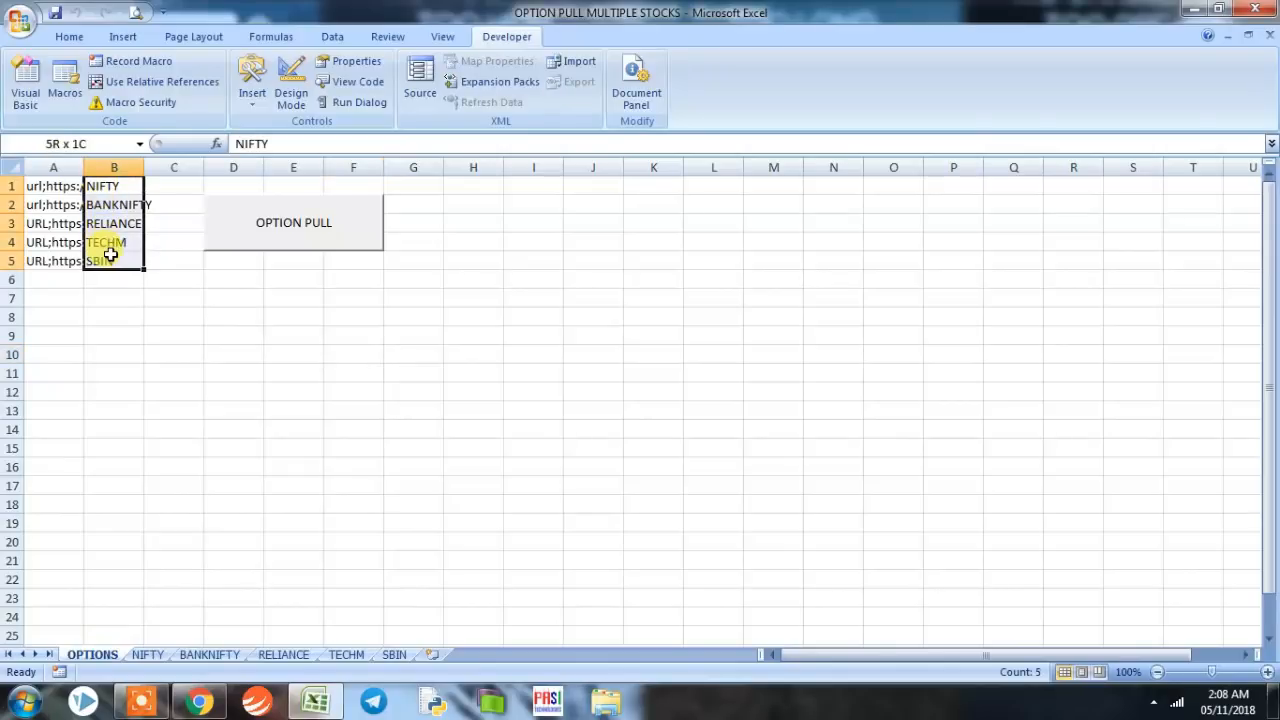
left_click(113, 242)
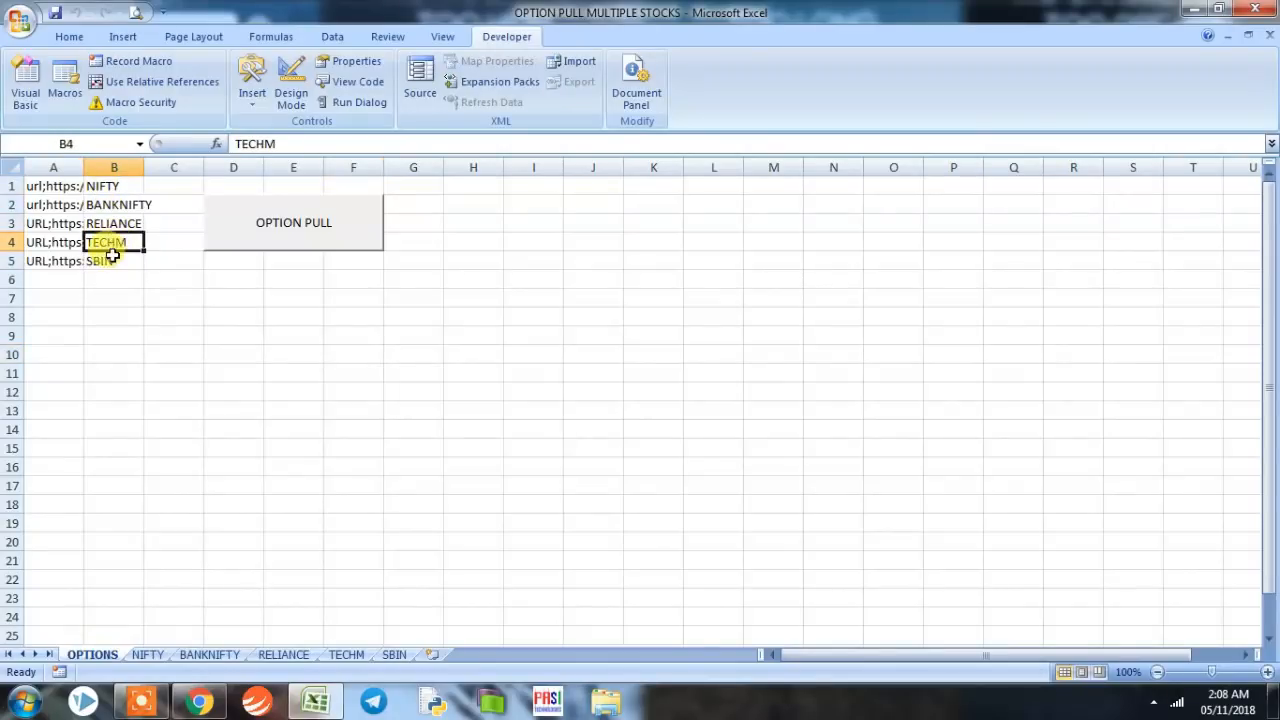
left_click(113, 260)
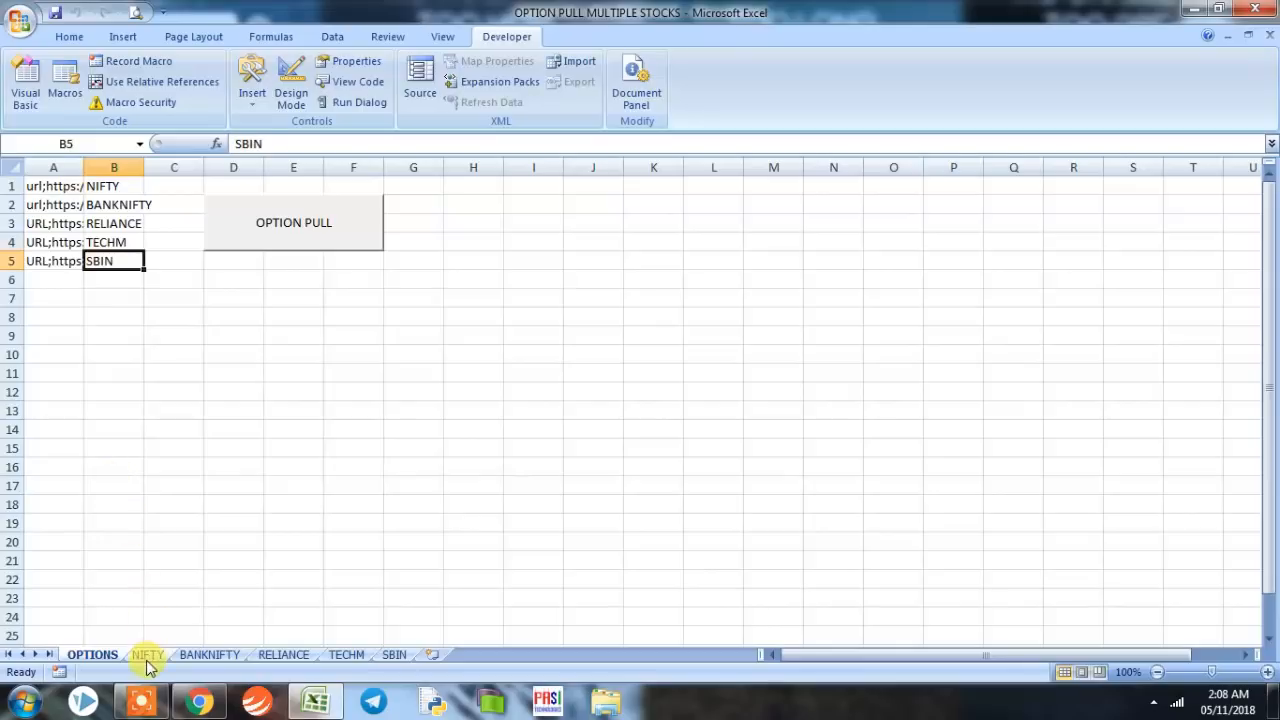
left_click(345, 654)
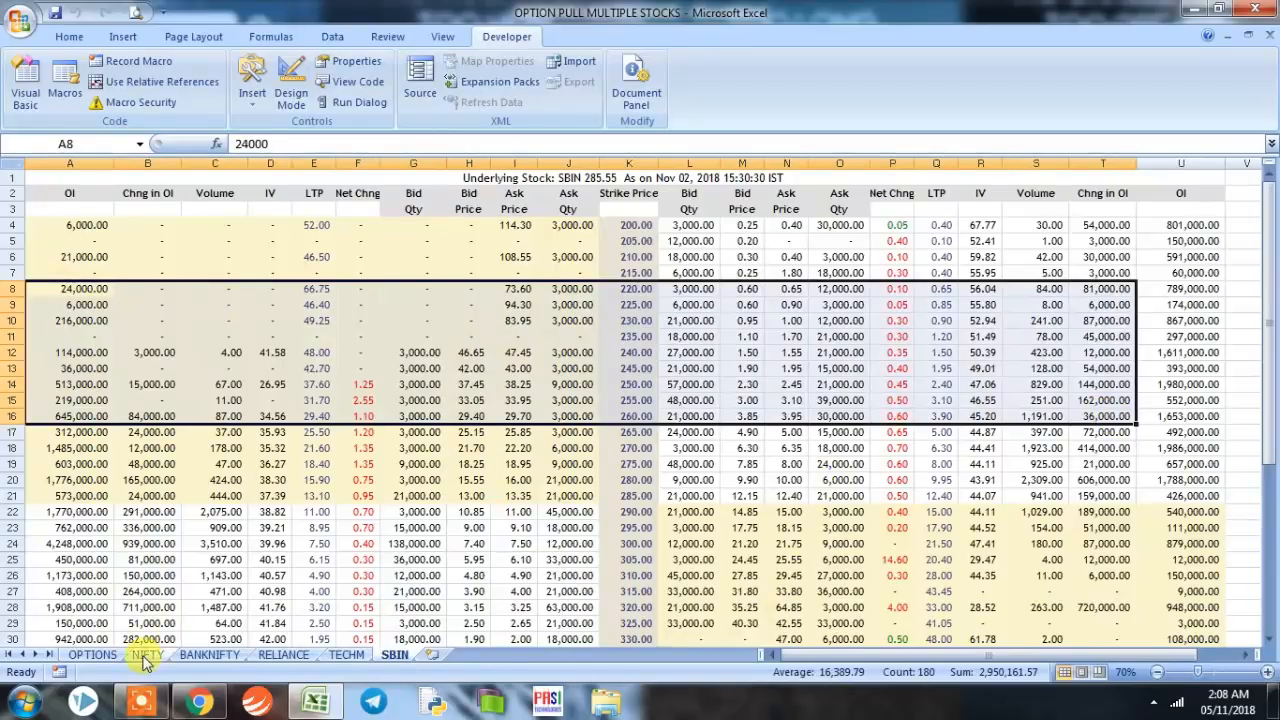
left_click(145, 655)
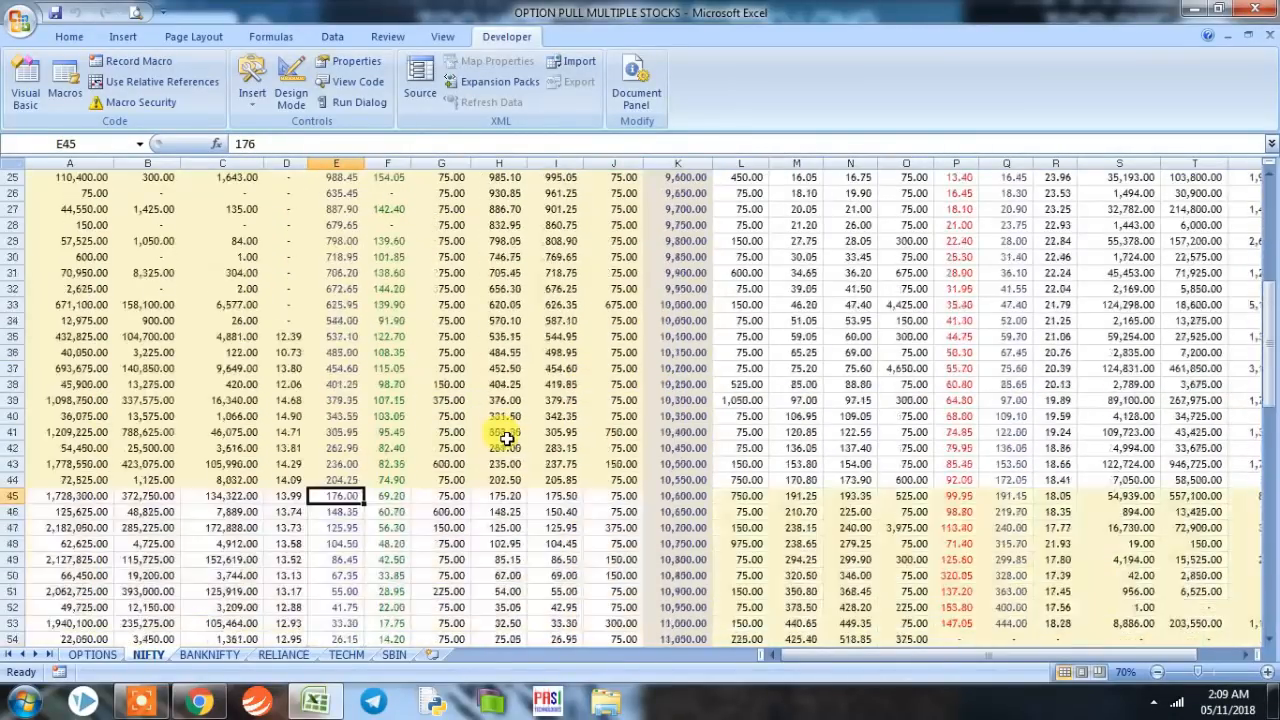
- Review the NIFTY sheet's data, then bring up the NSE option chain page in Chrome
left_click(681, 497)
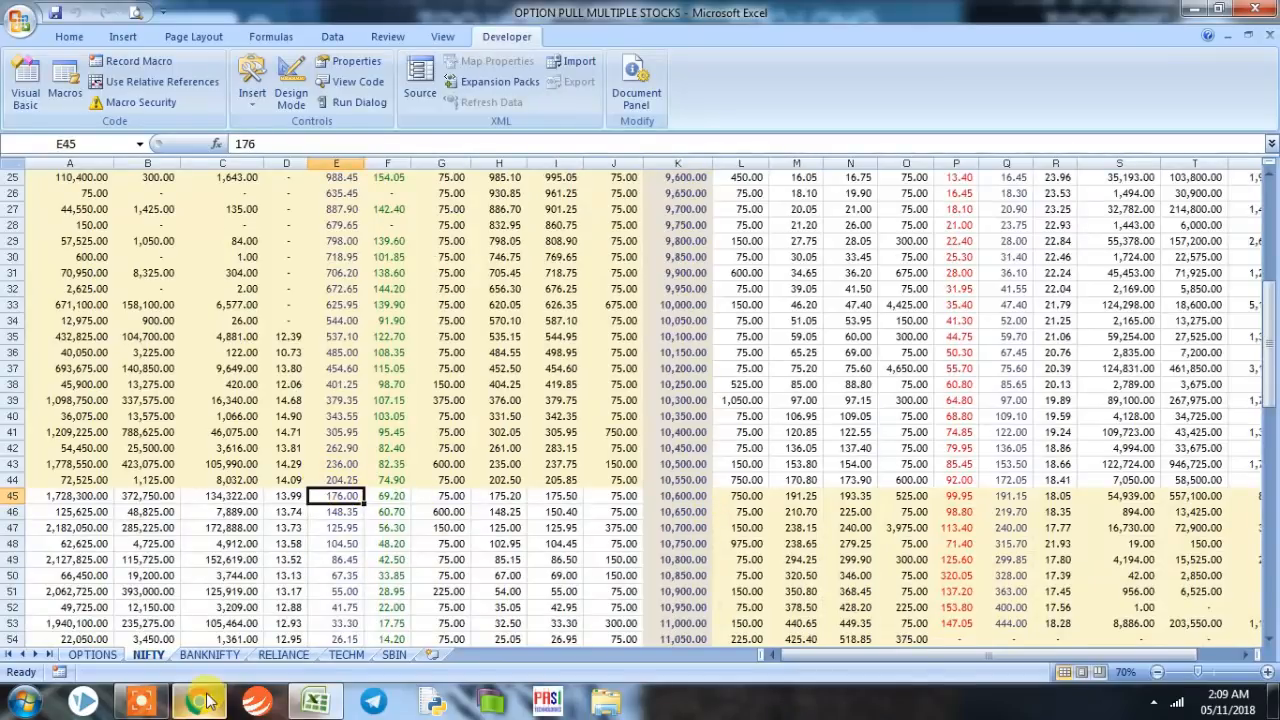
left_click(193, 696)
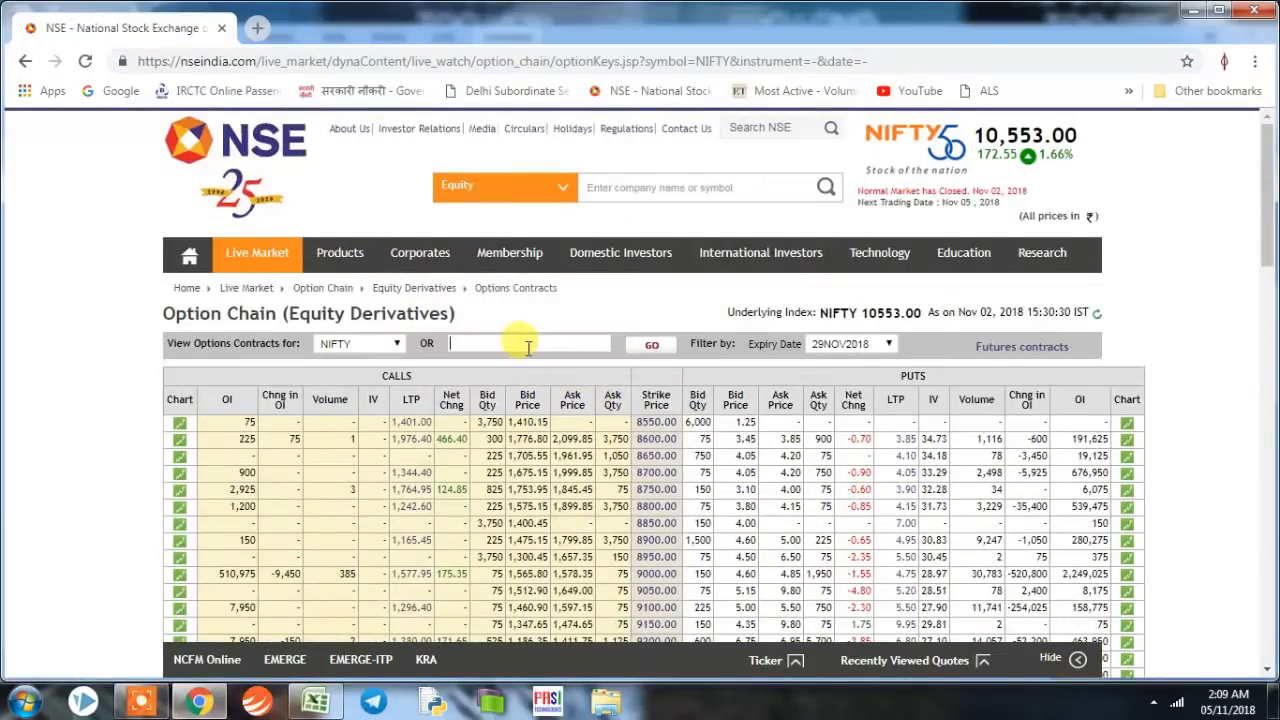
- Load and scroll the TECHM option chain on NSE, then return to Excel
type("TECHM")
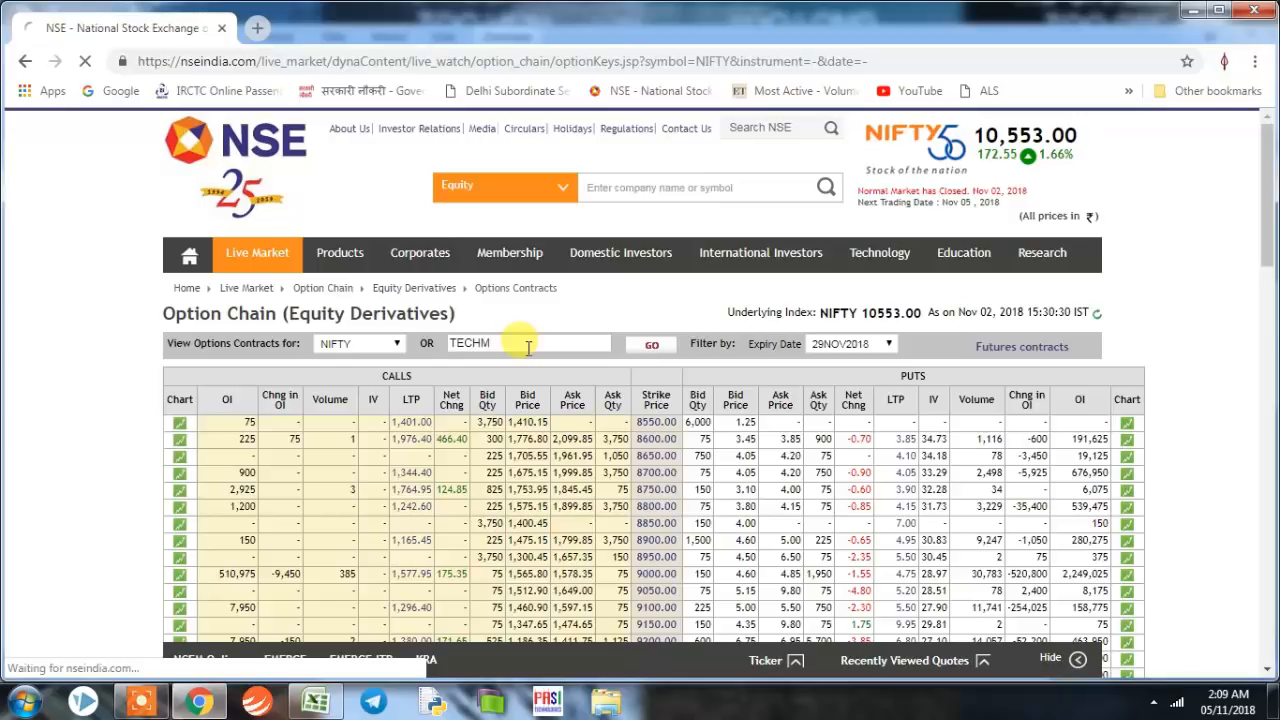
left_click(649, 344)
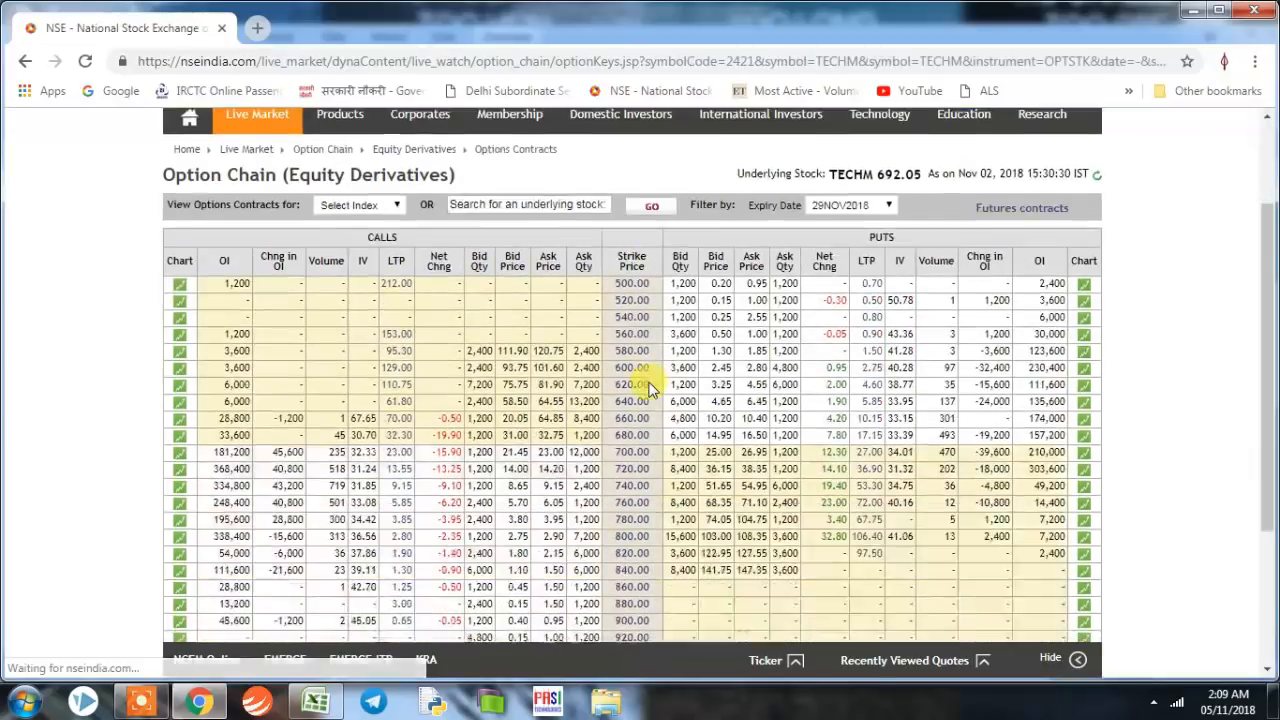
scroll("down", 3)
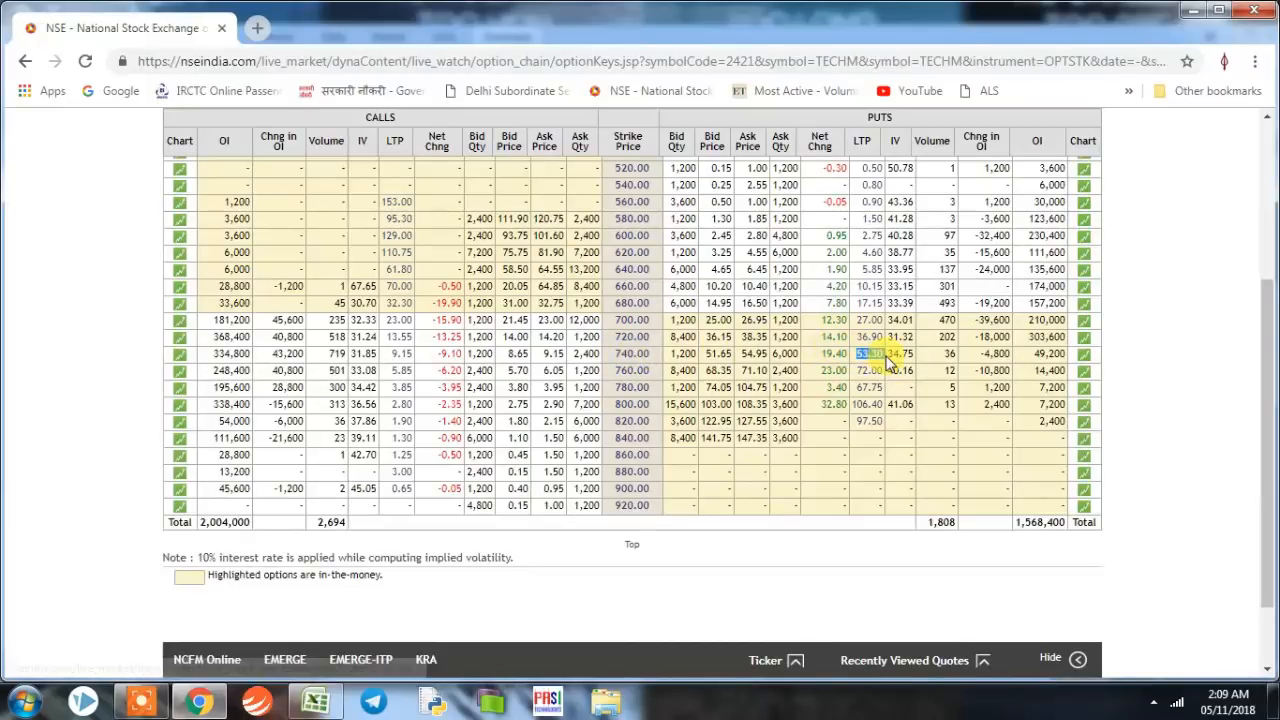
mouse_move(602, 443)
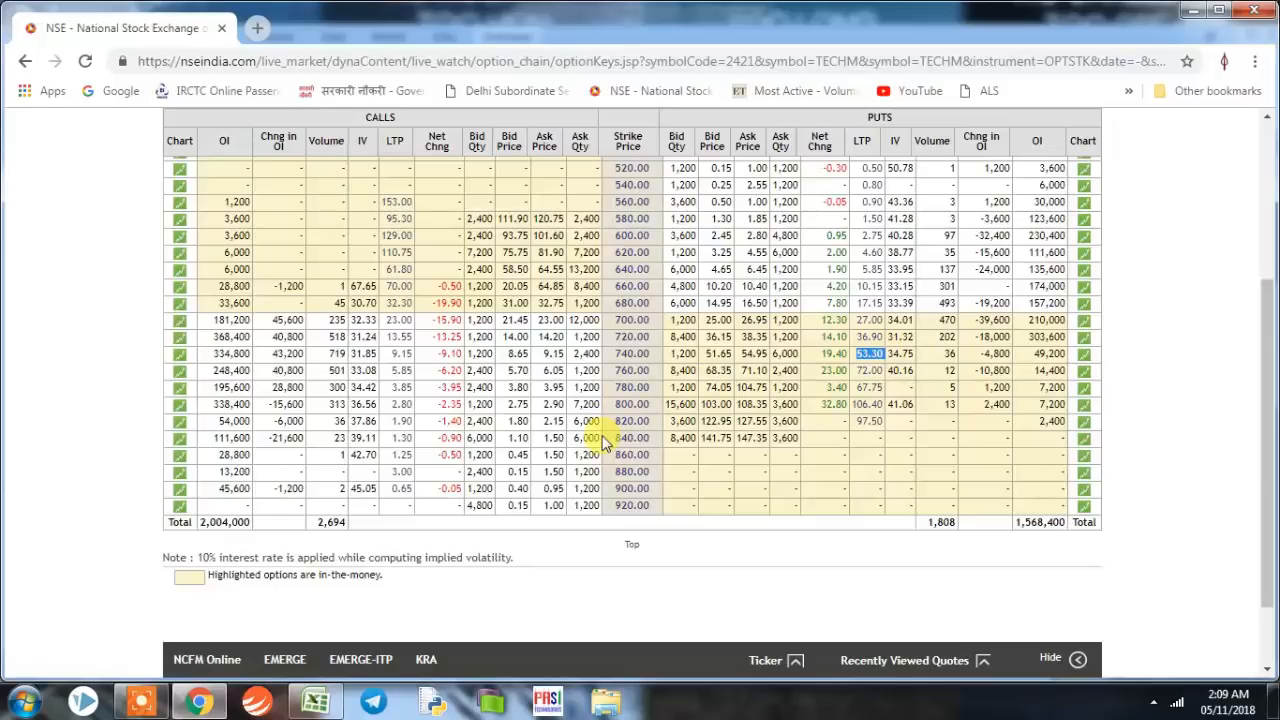
left_click(316, 698)
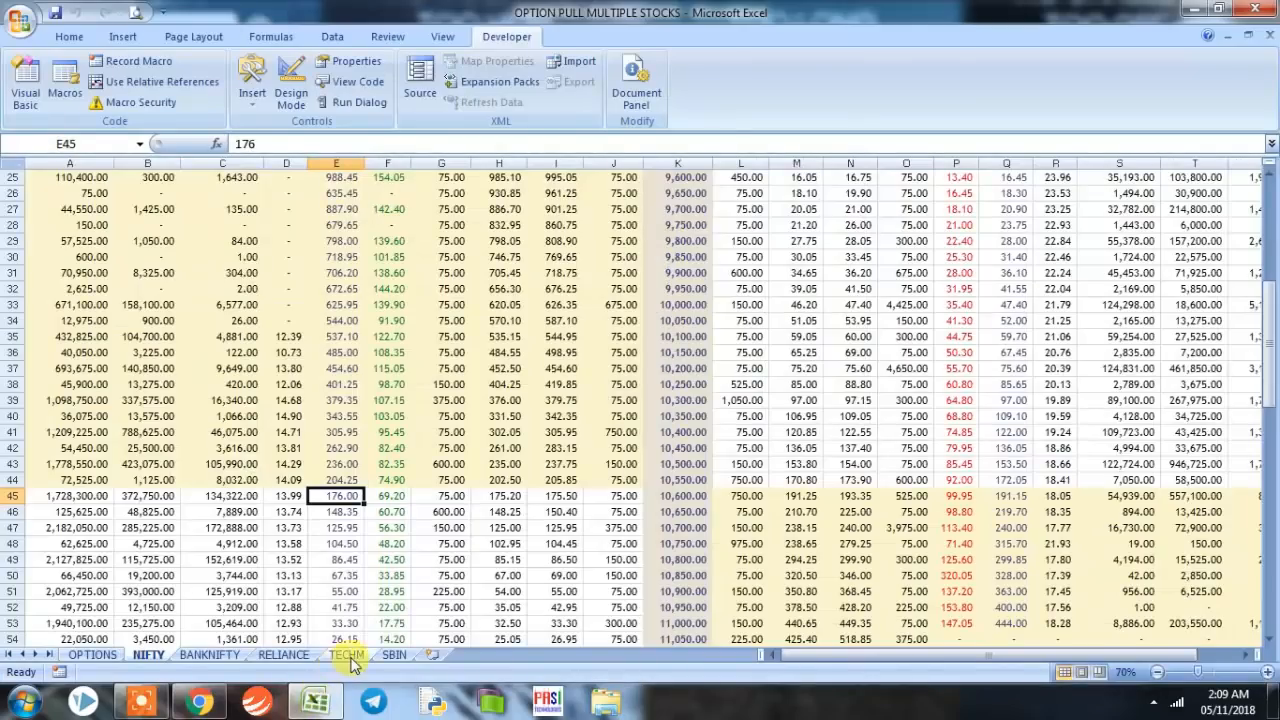
- Check the TECHM sheet's 740 strike row, then go back to the OPTIONS sheet
left_click(345, 655)
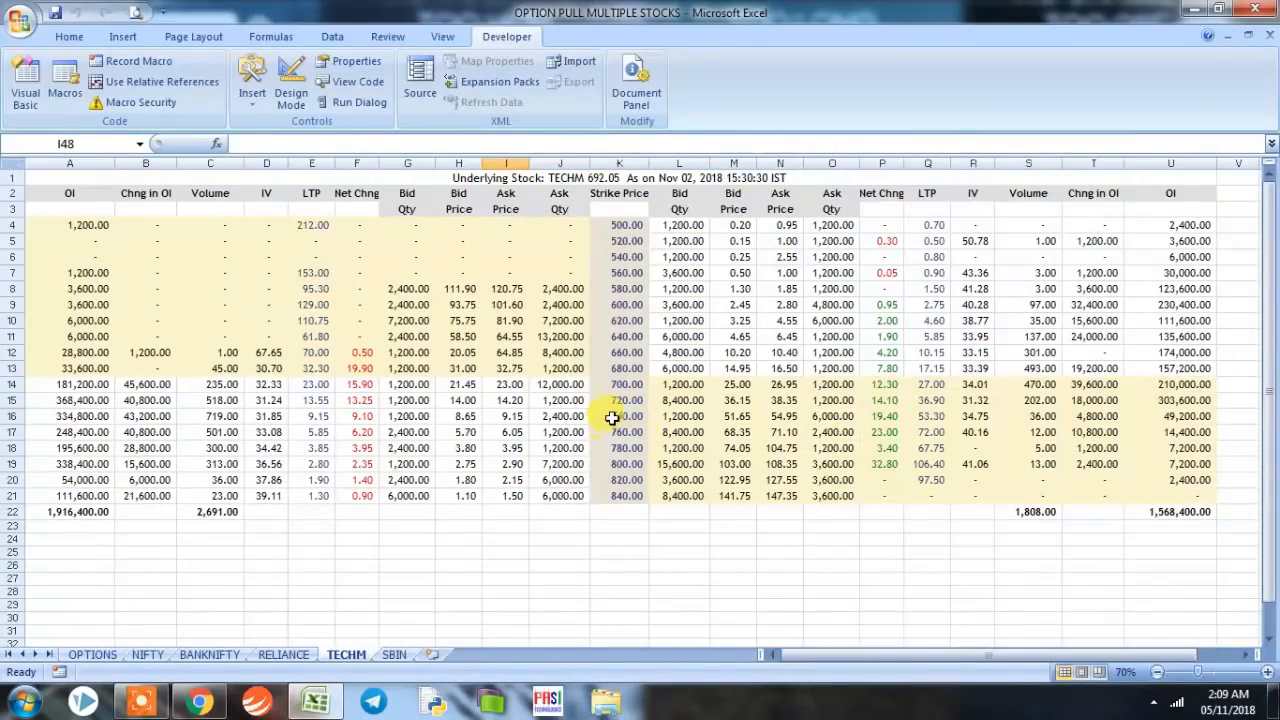
left_click(619, 416)
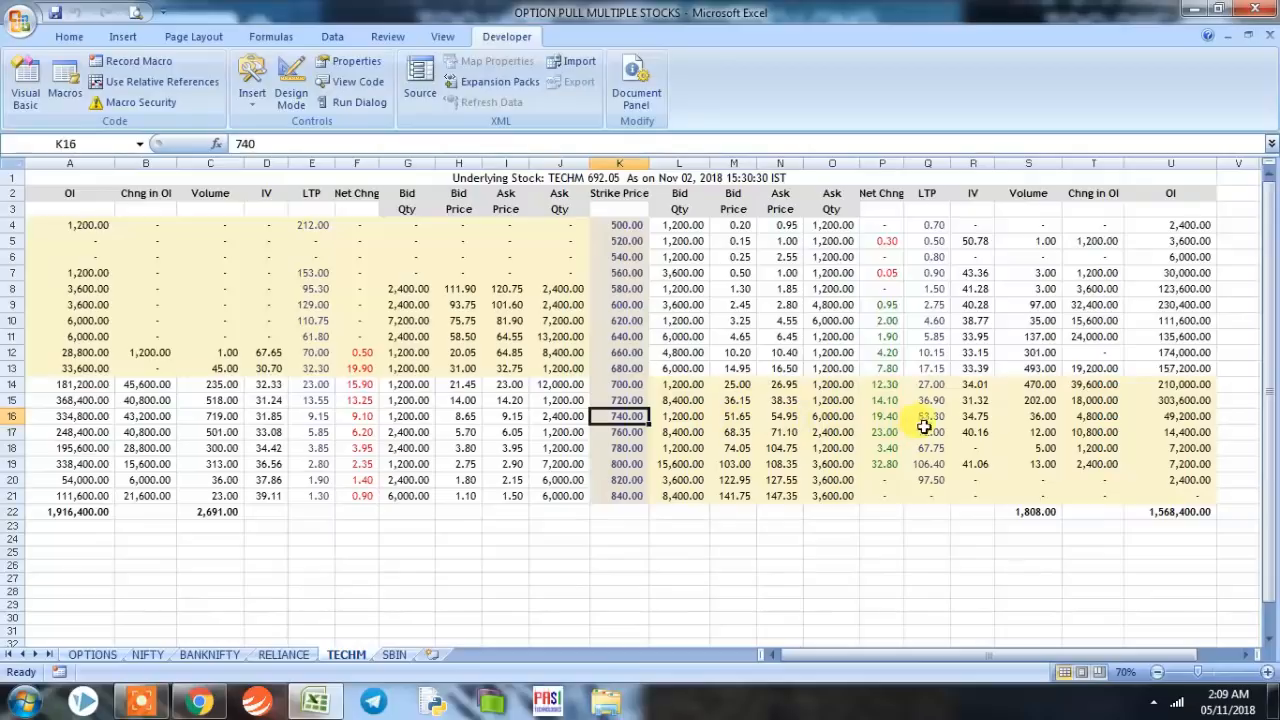
left_click(831, 565)
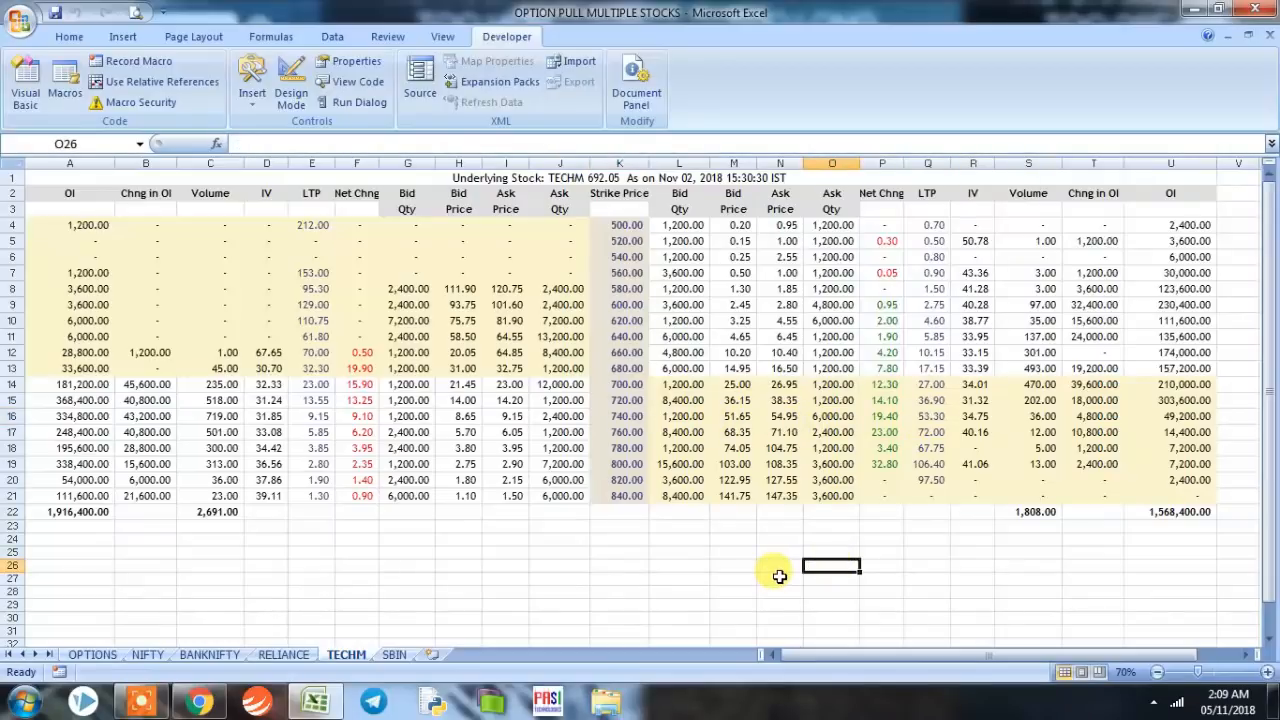
mouse_move(88, 656)
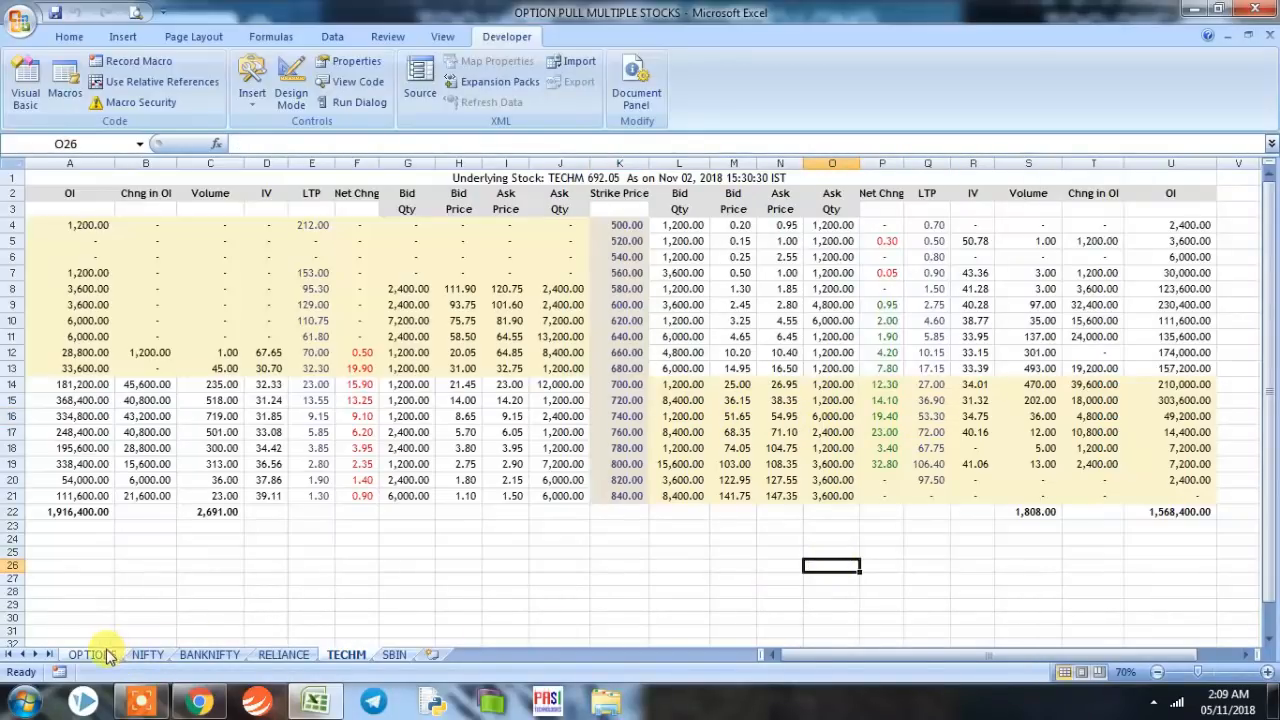
left_click(88, 655)
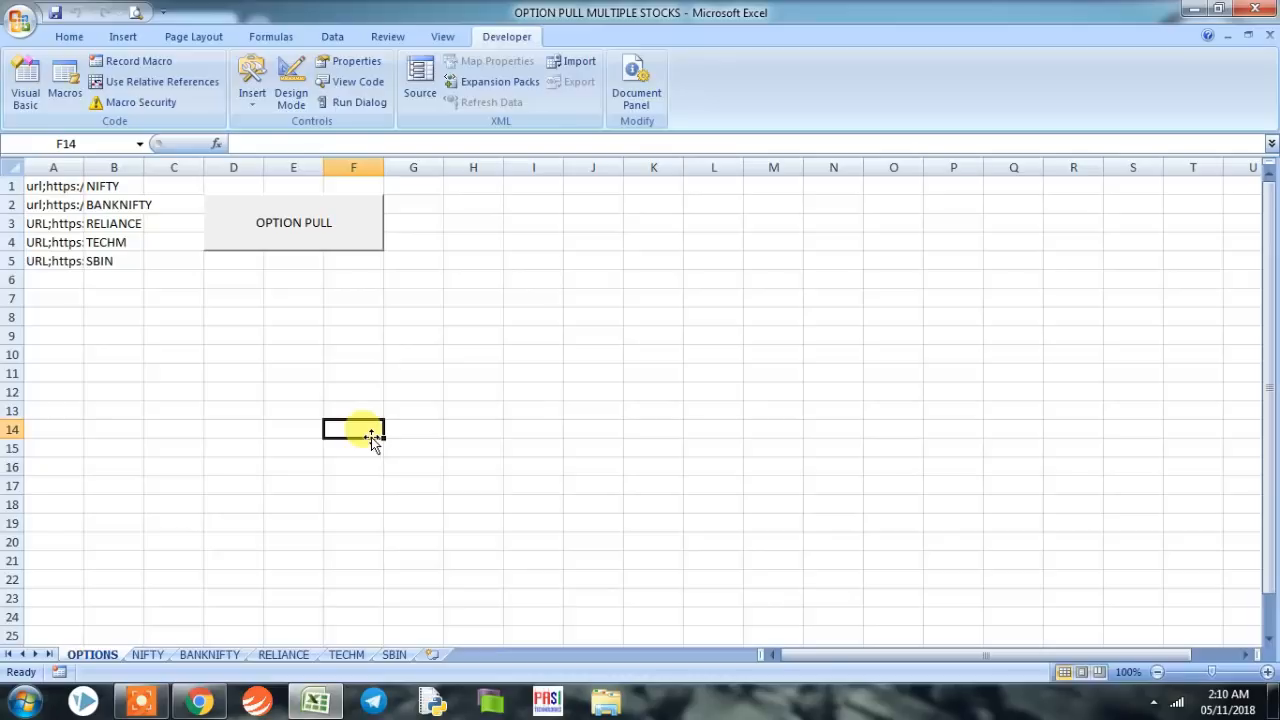
mouse_move(388, 412)
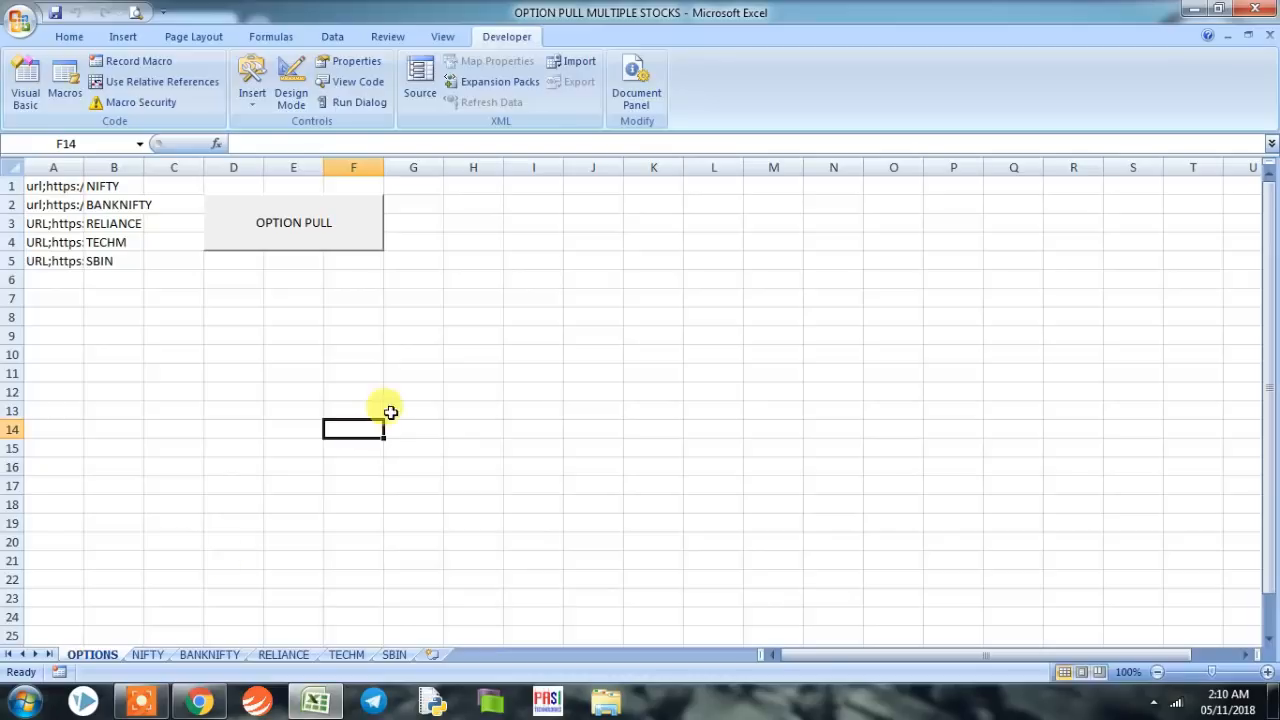
- View the BANKNIFTY sheet, then the RELIANCE sheet
left_click(210, 655)
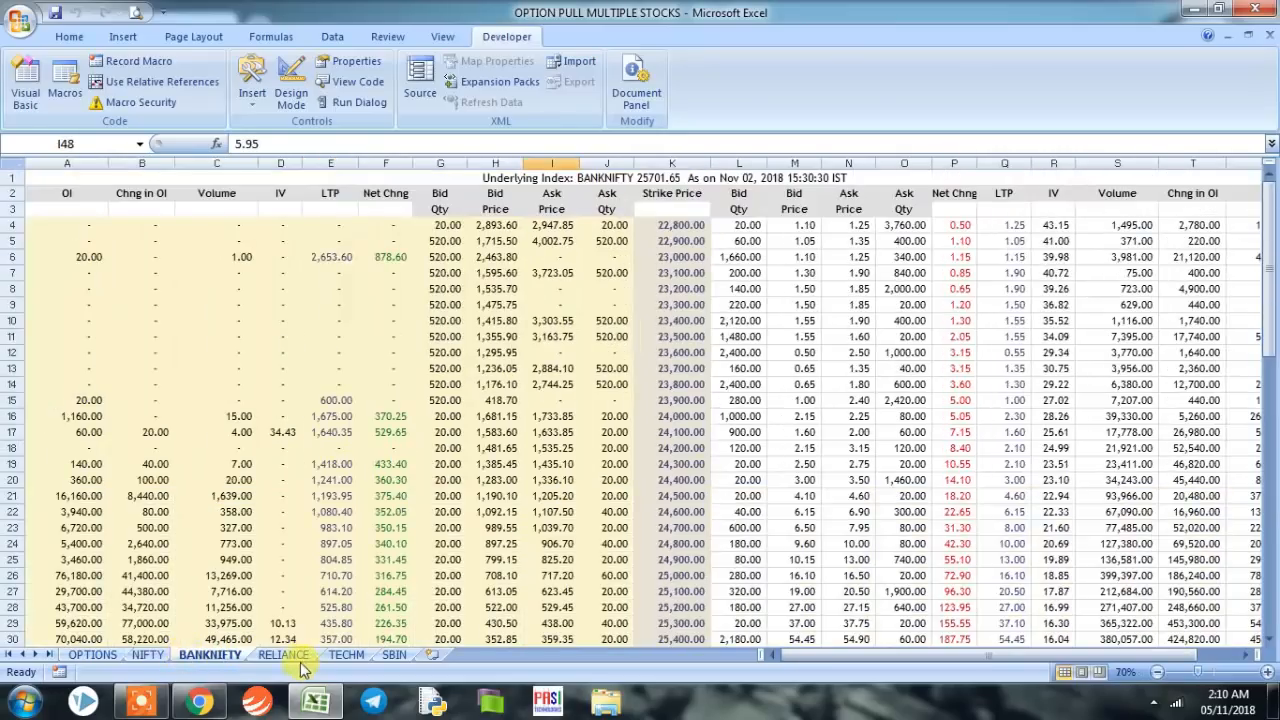
left_click(284, 655)
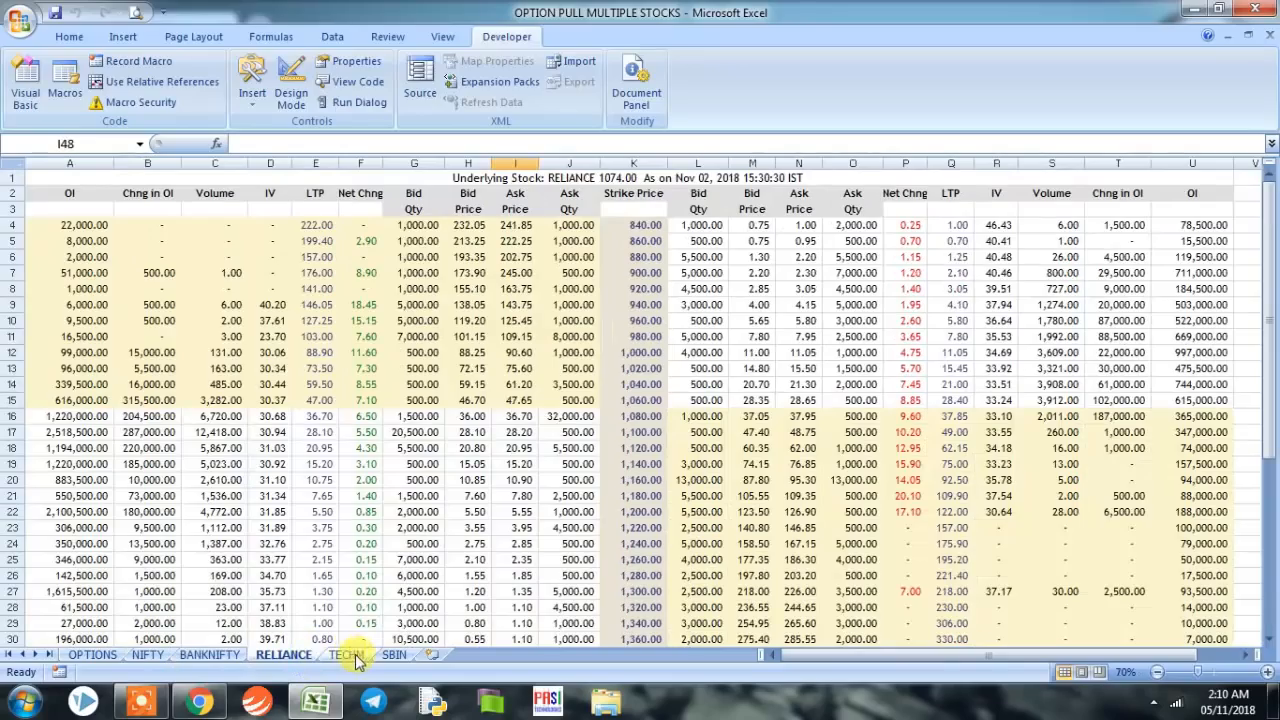